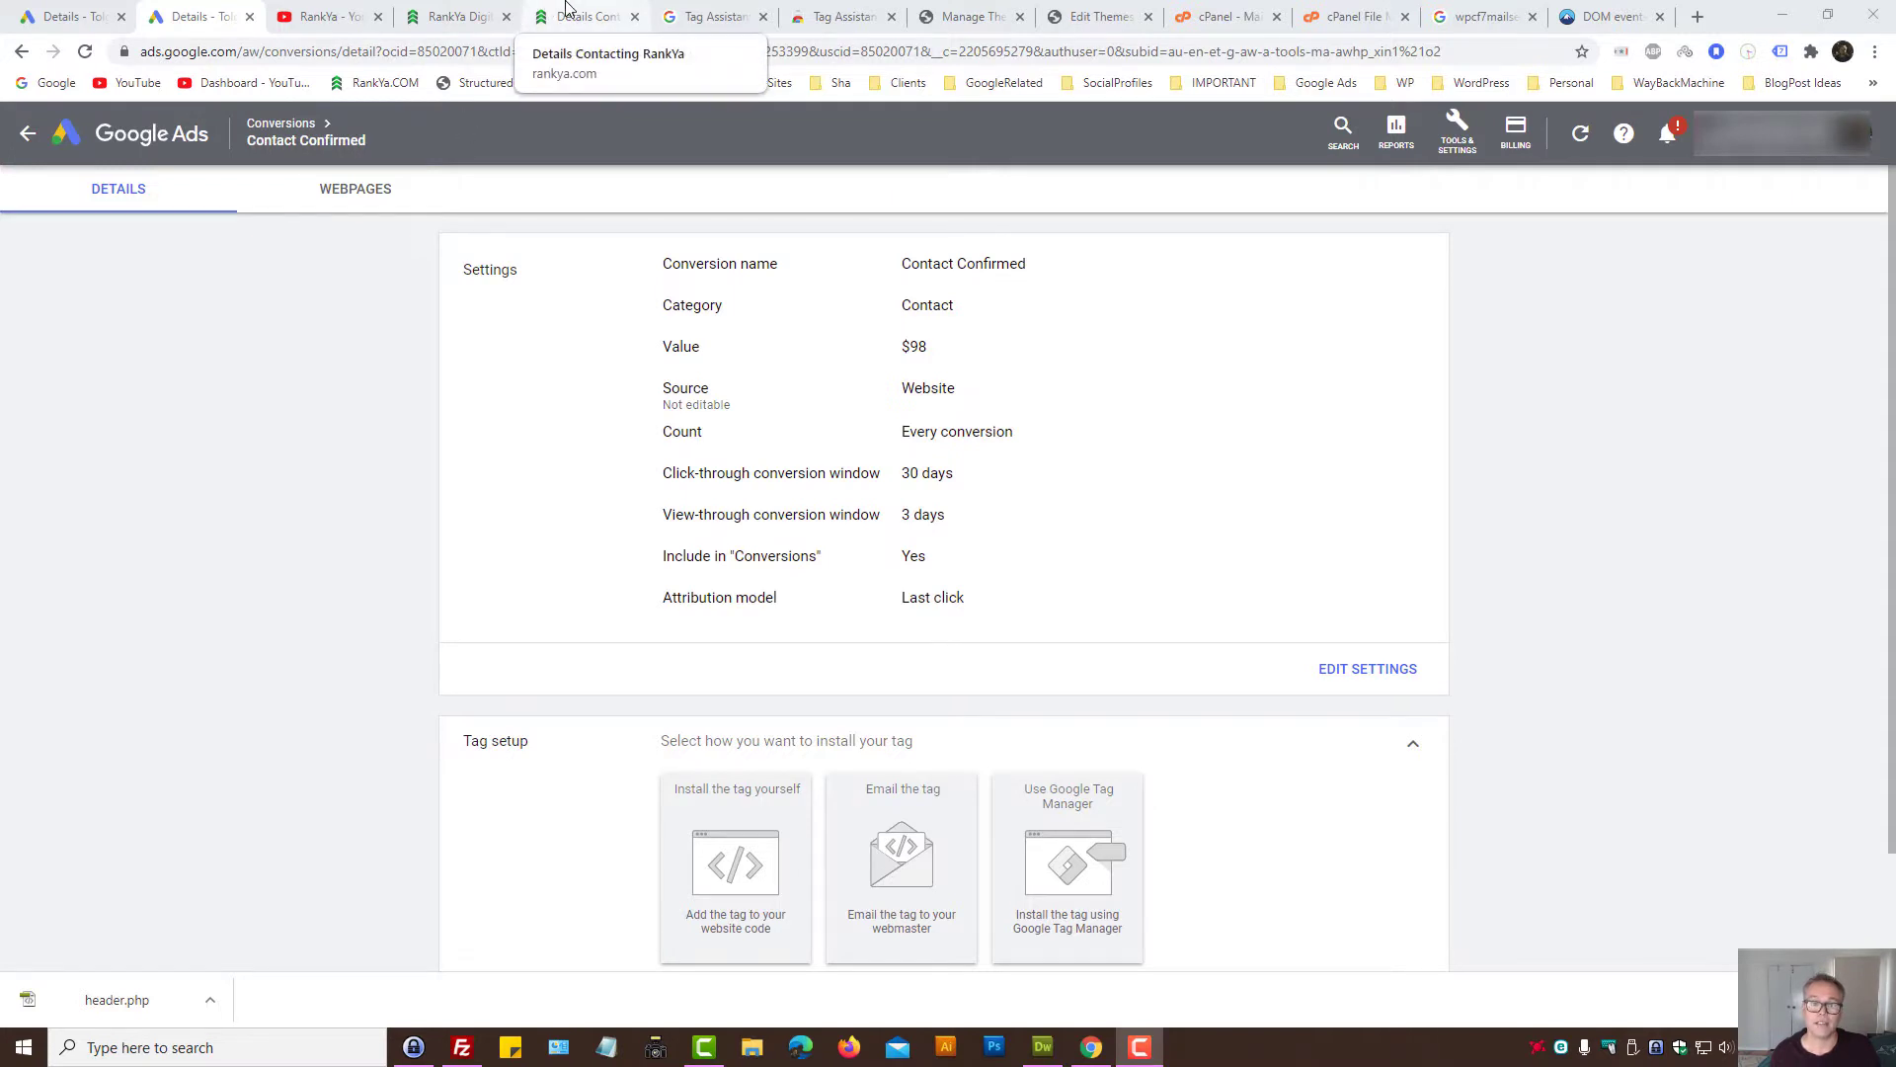
# Step: Glance at the site's contact page, then return to the Contact Confirmed conversion details in Google Ads
pyautogui.click(587, 16)
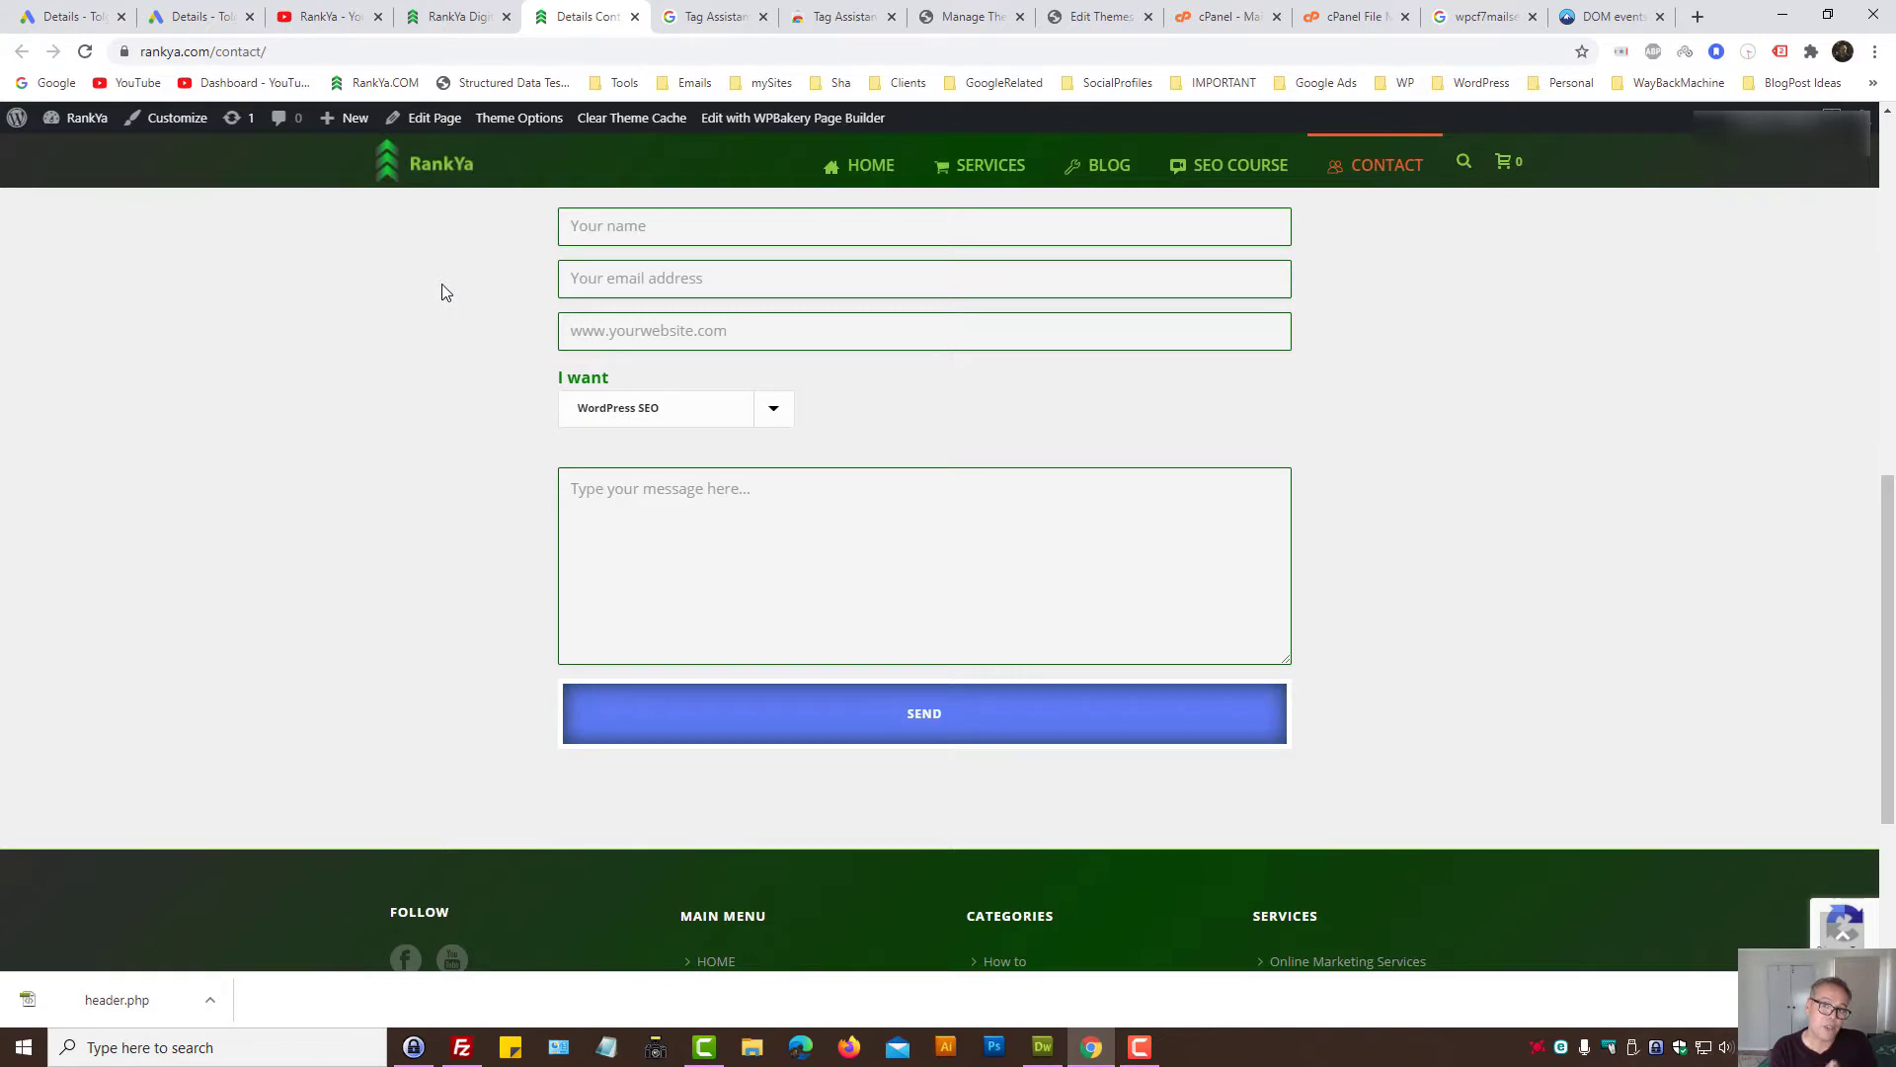
pyautogui.click(67, 16)
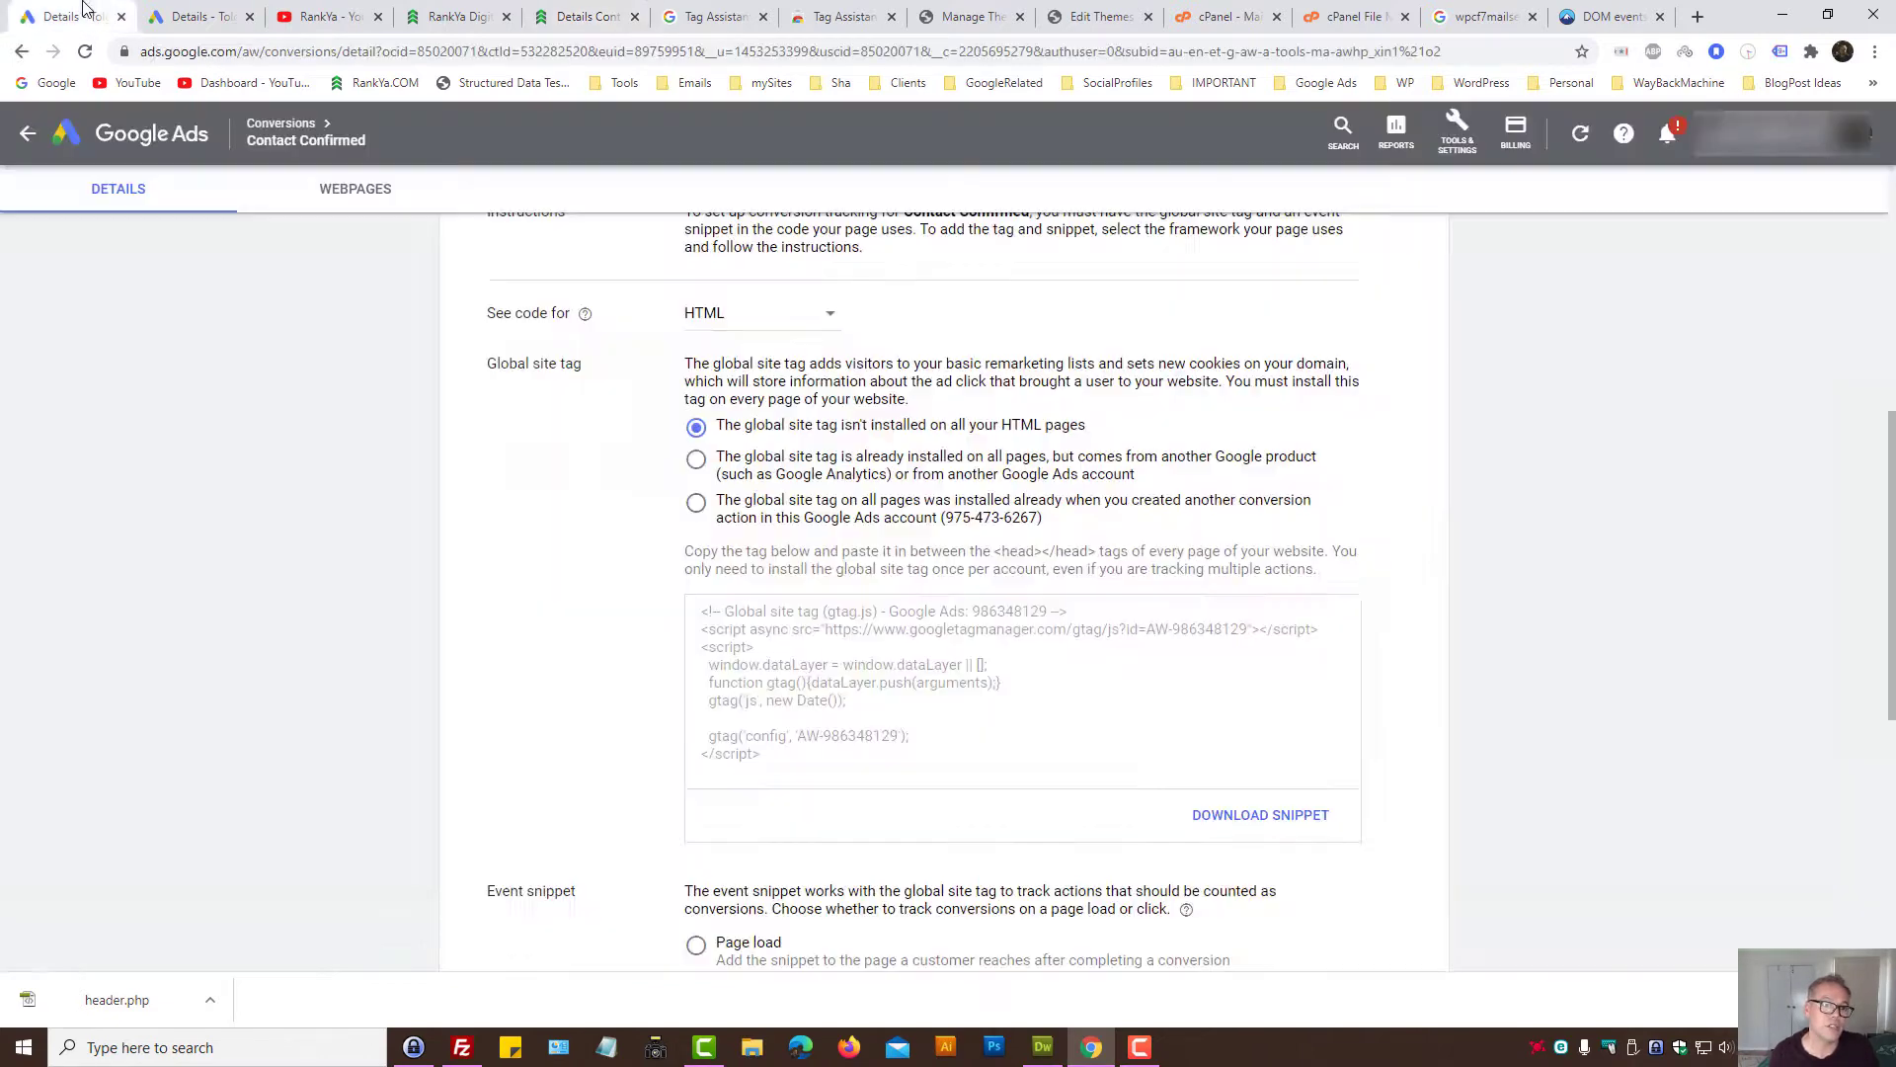
pyautogui.moveTo(373, 435)
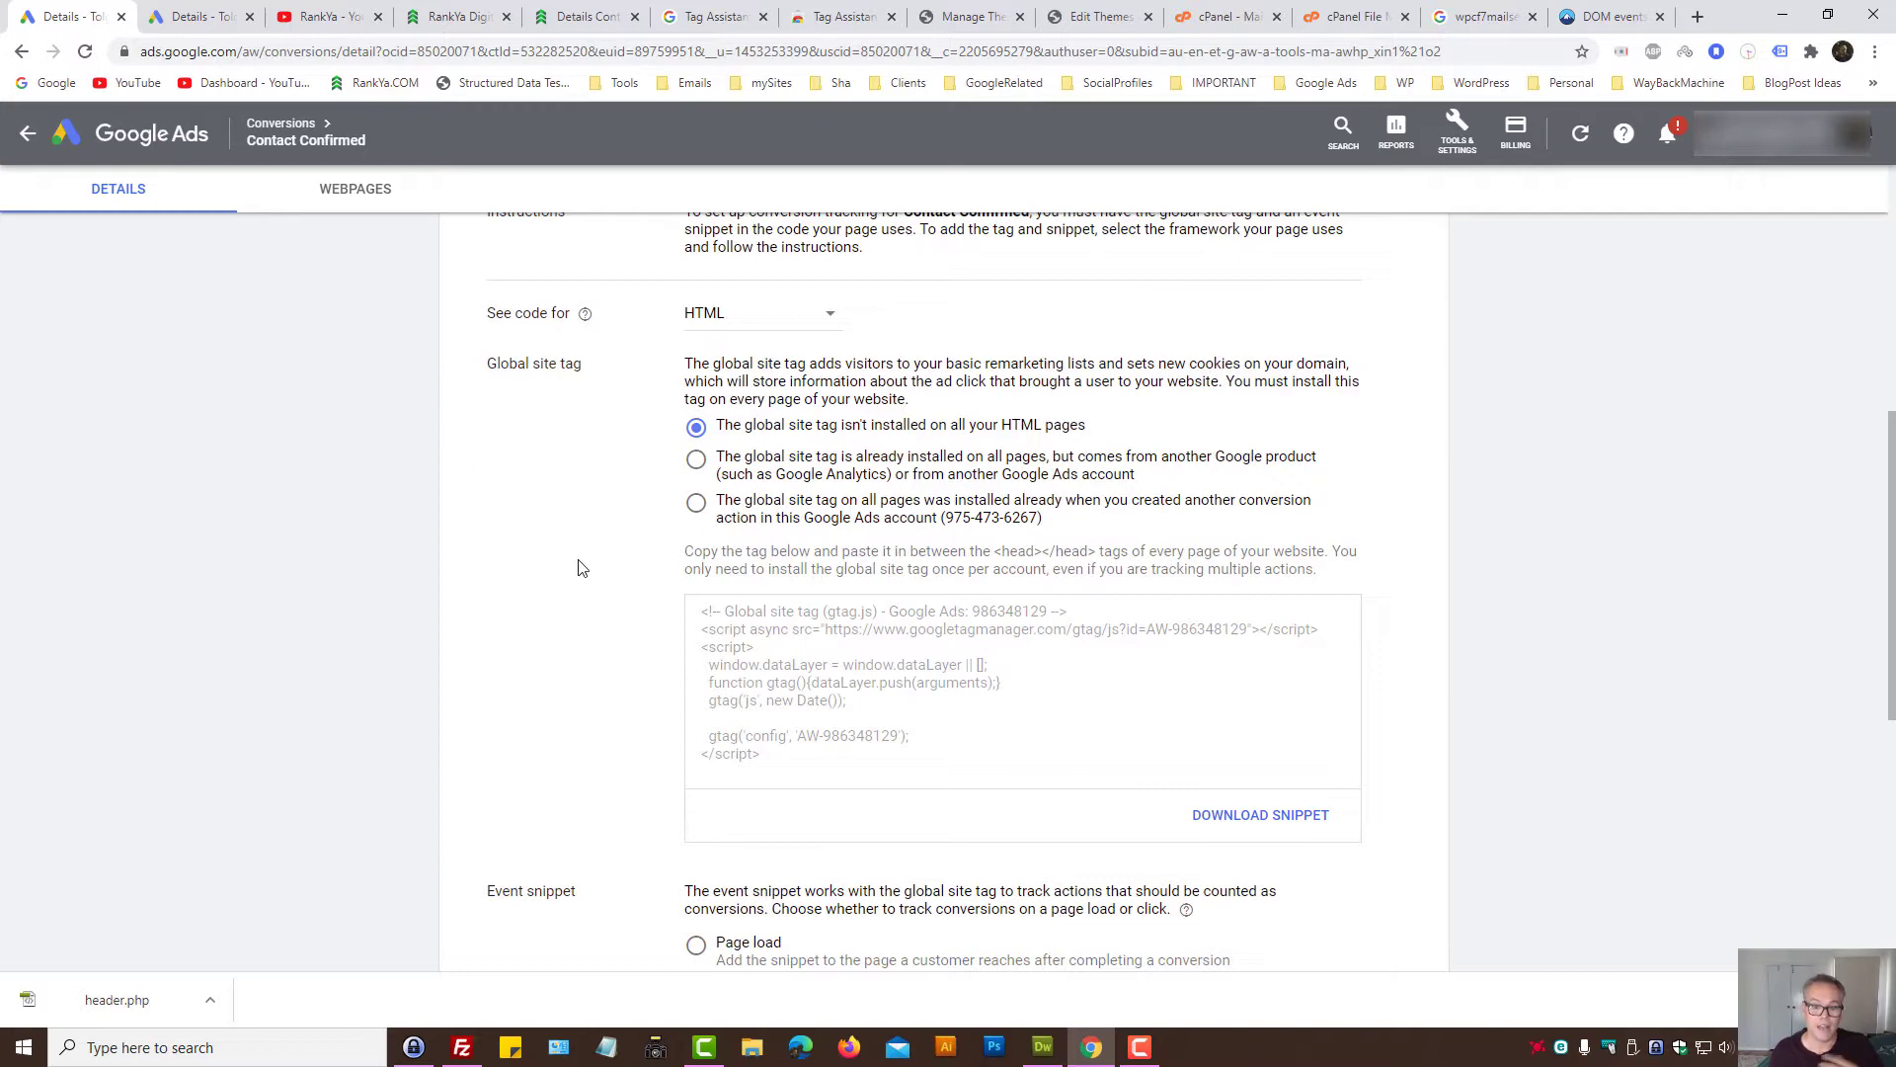
pyautogui.moveTo(569, 569)
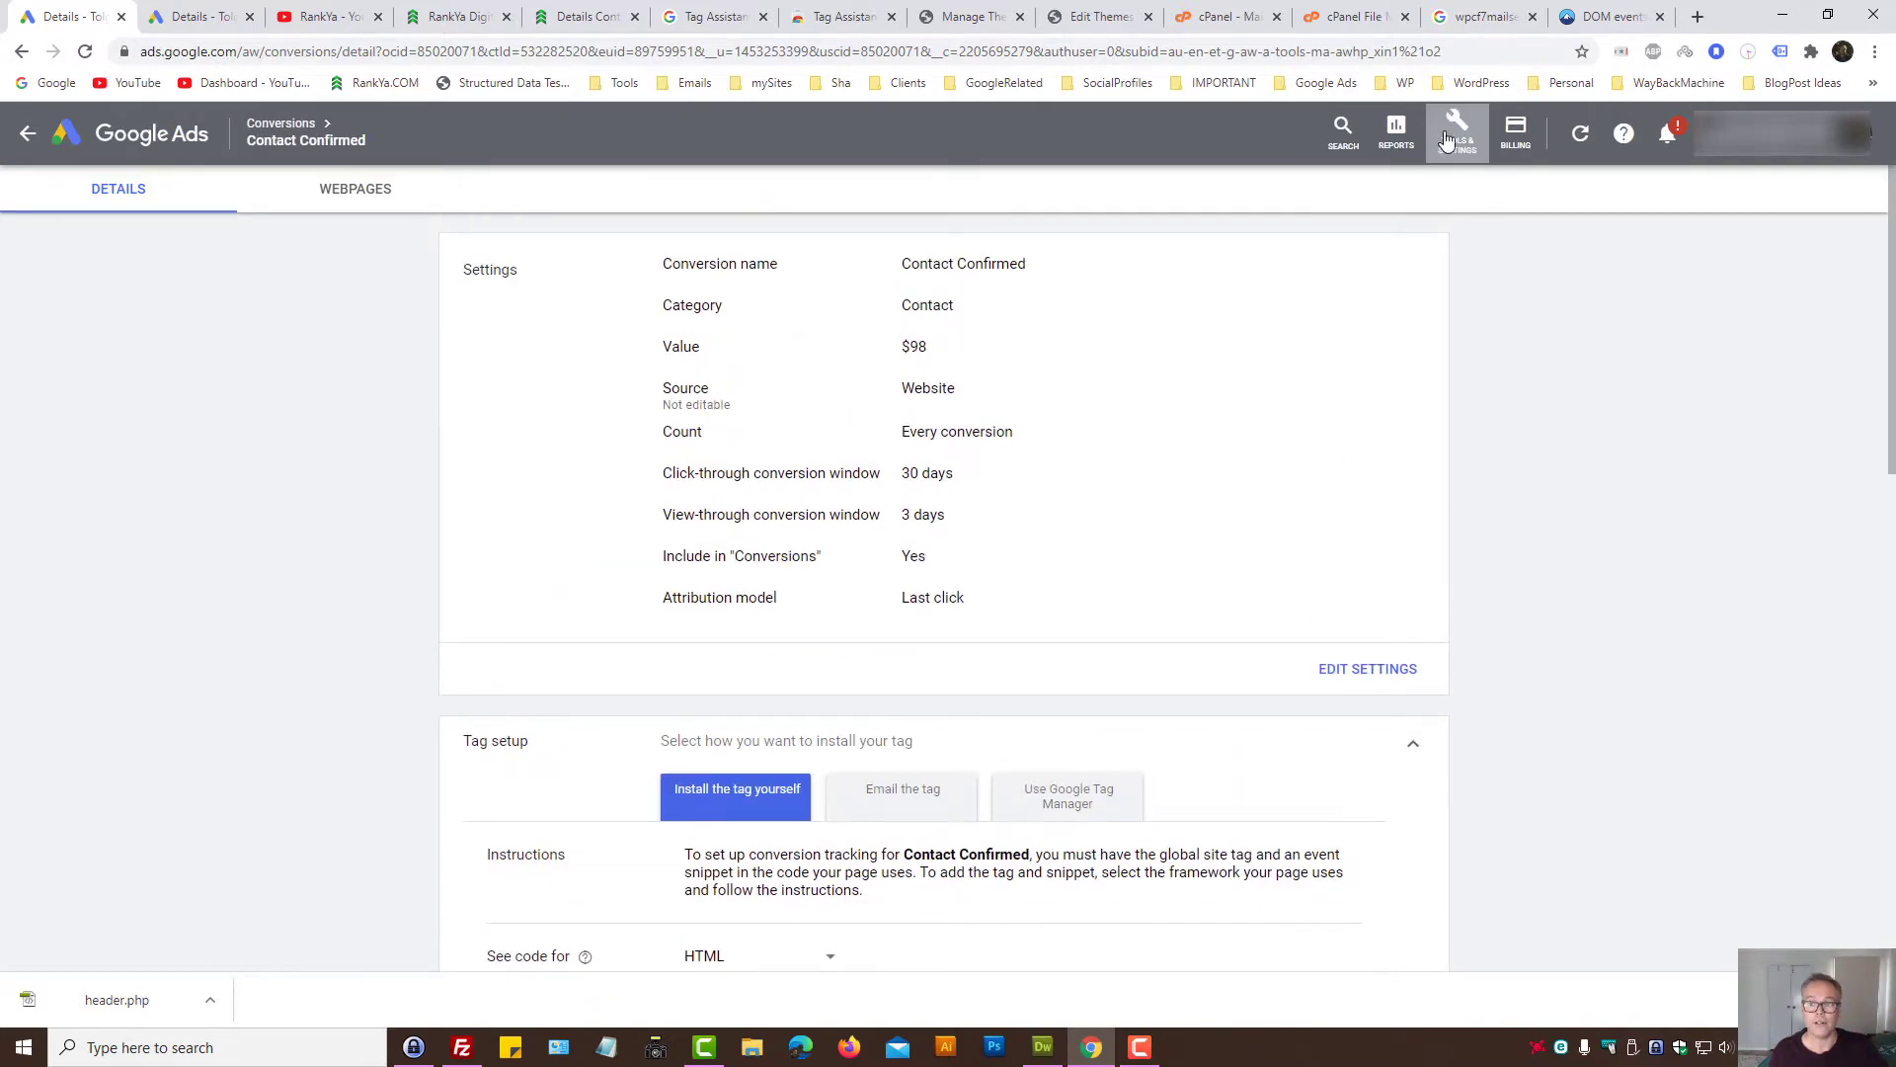
pyautogui.click(1455, 132)
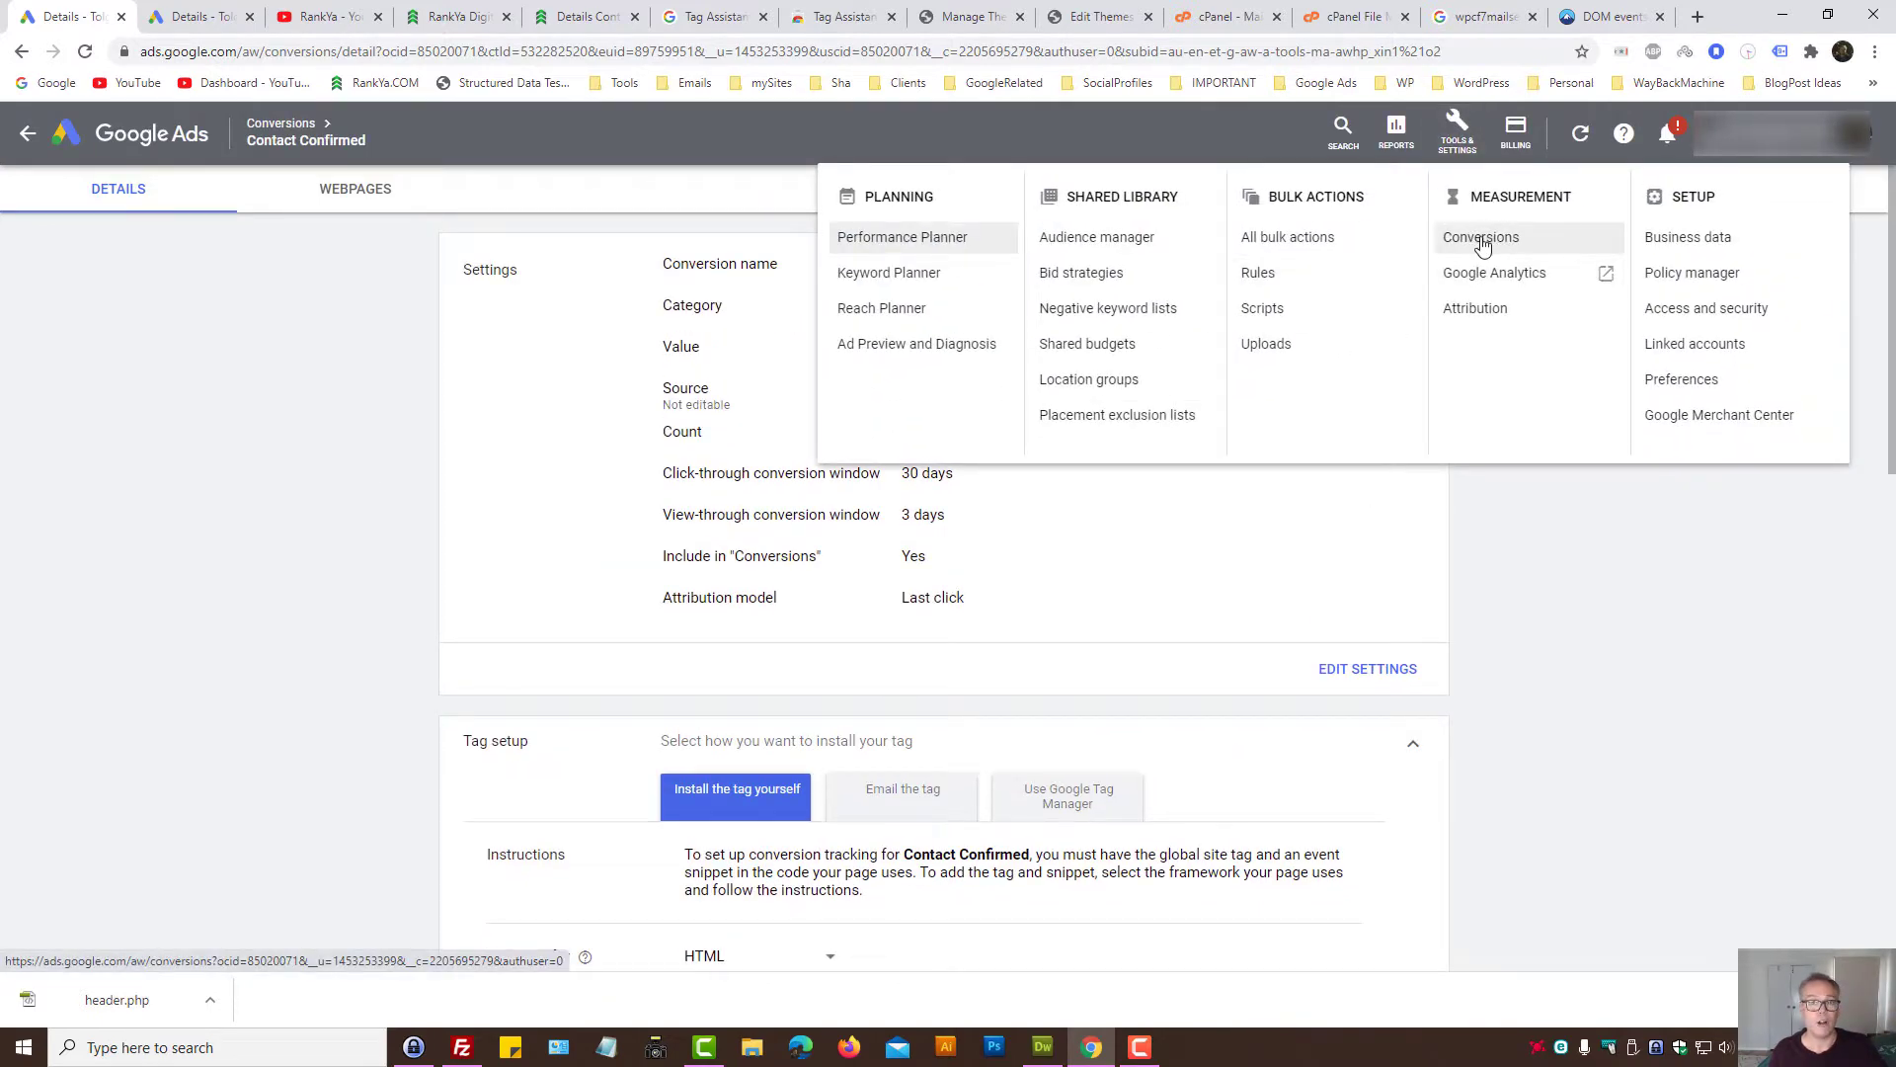
pyautogui.scroll(-3)
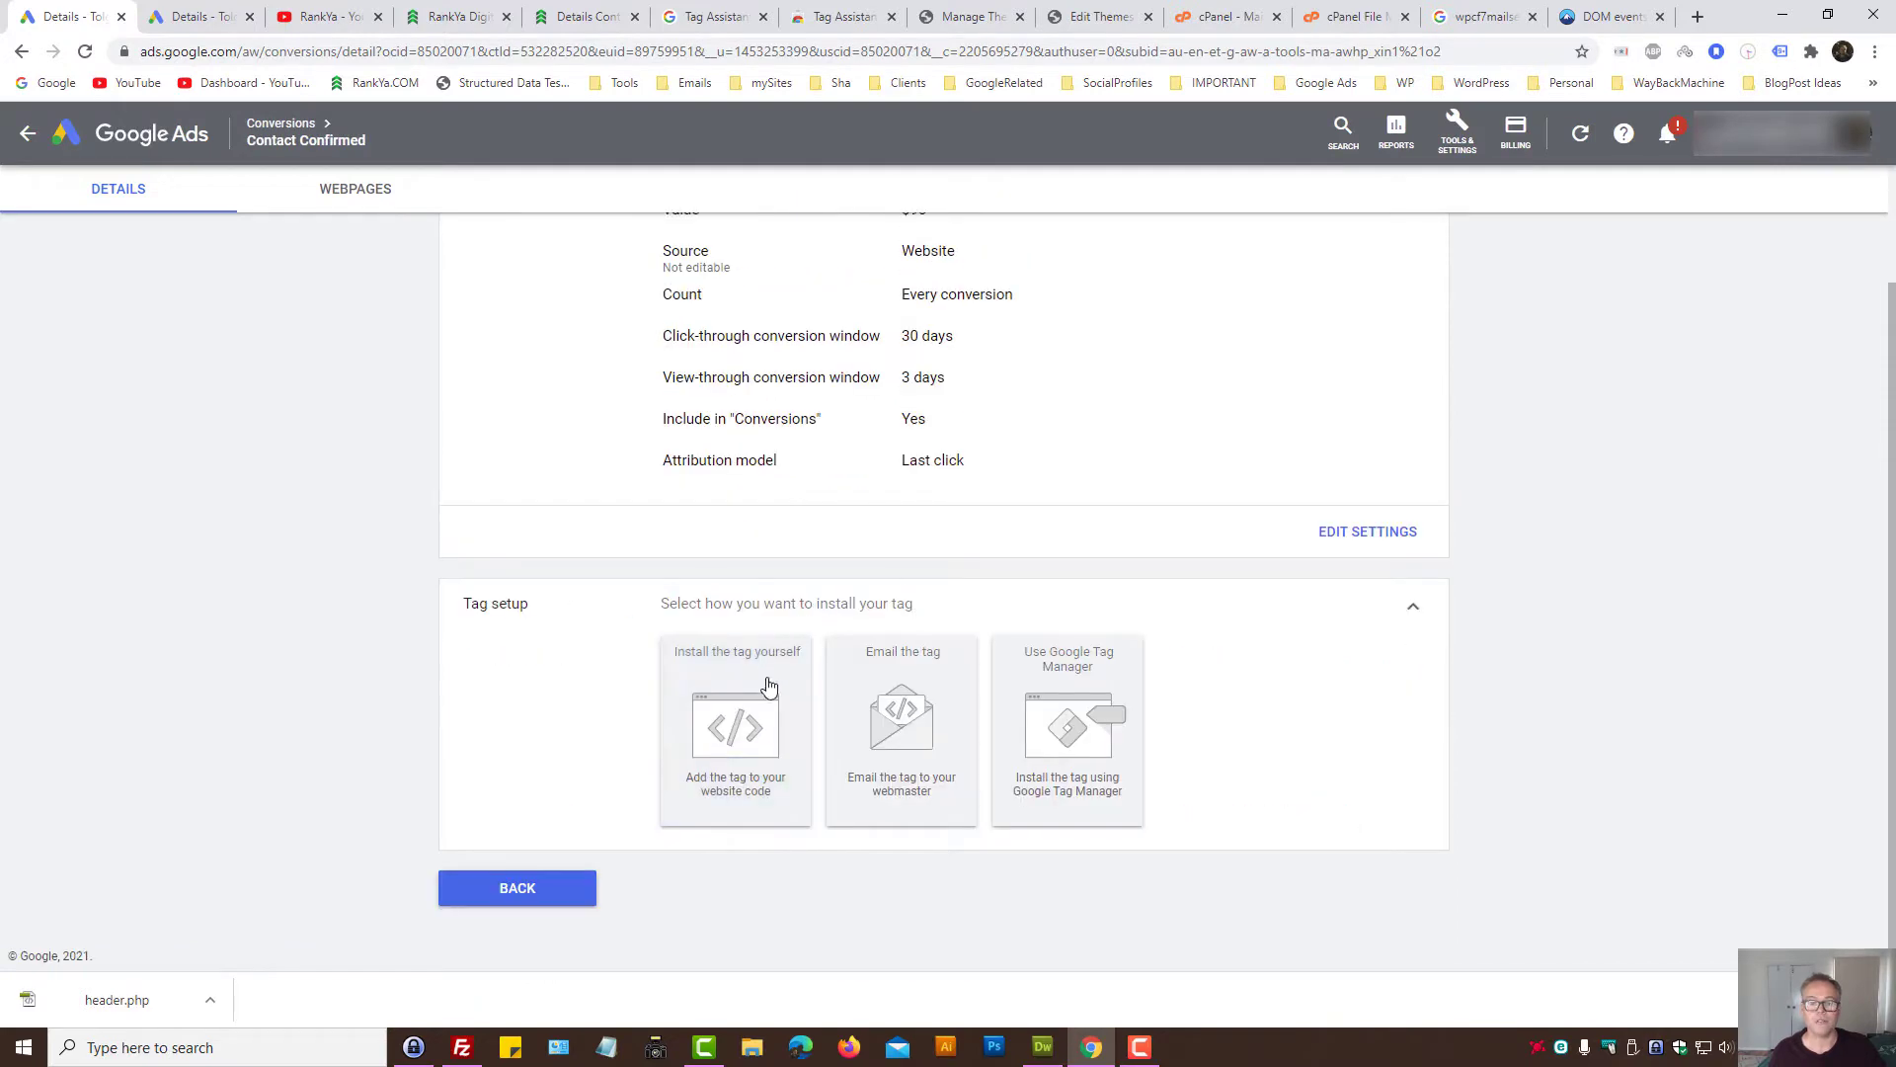
pyautogui.moveTo(871, 740)
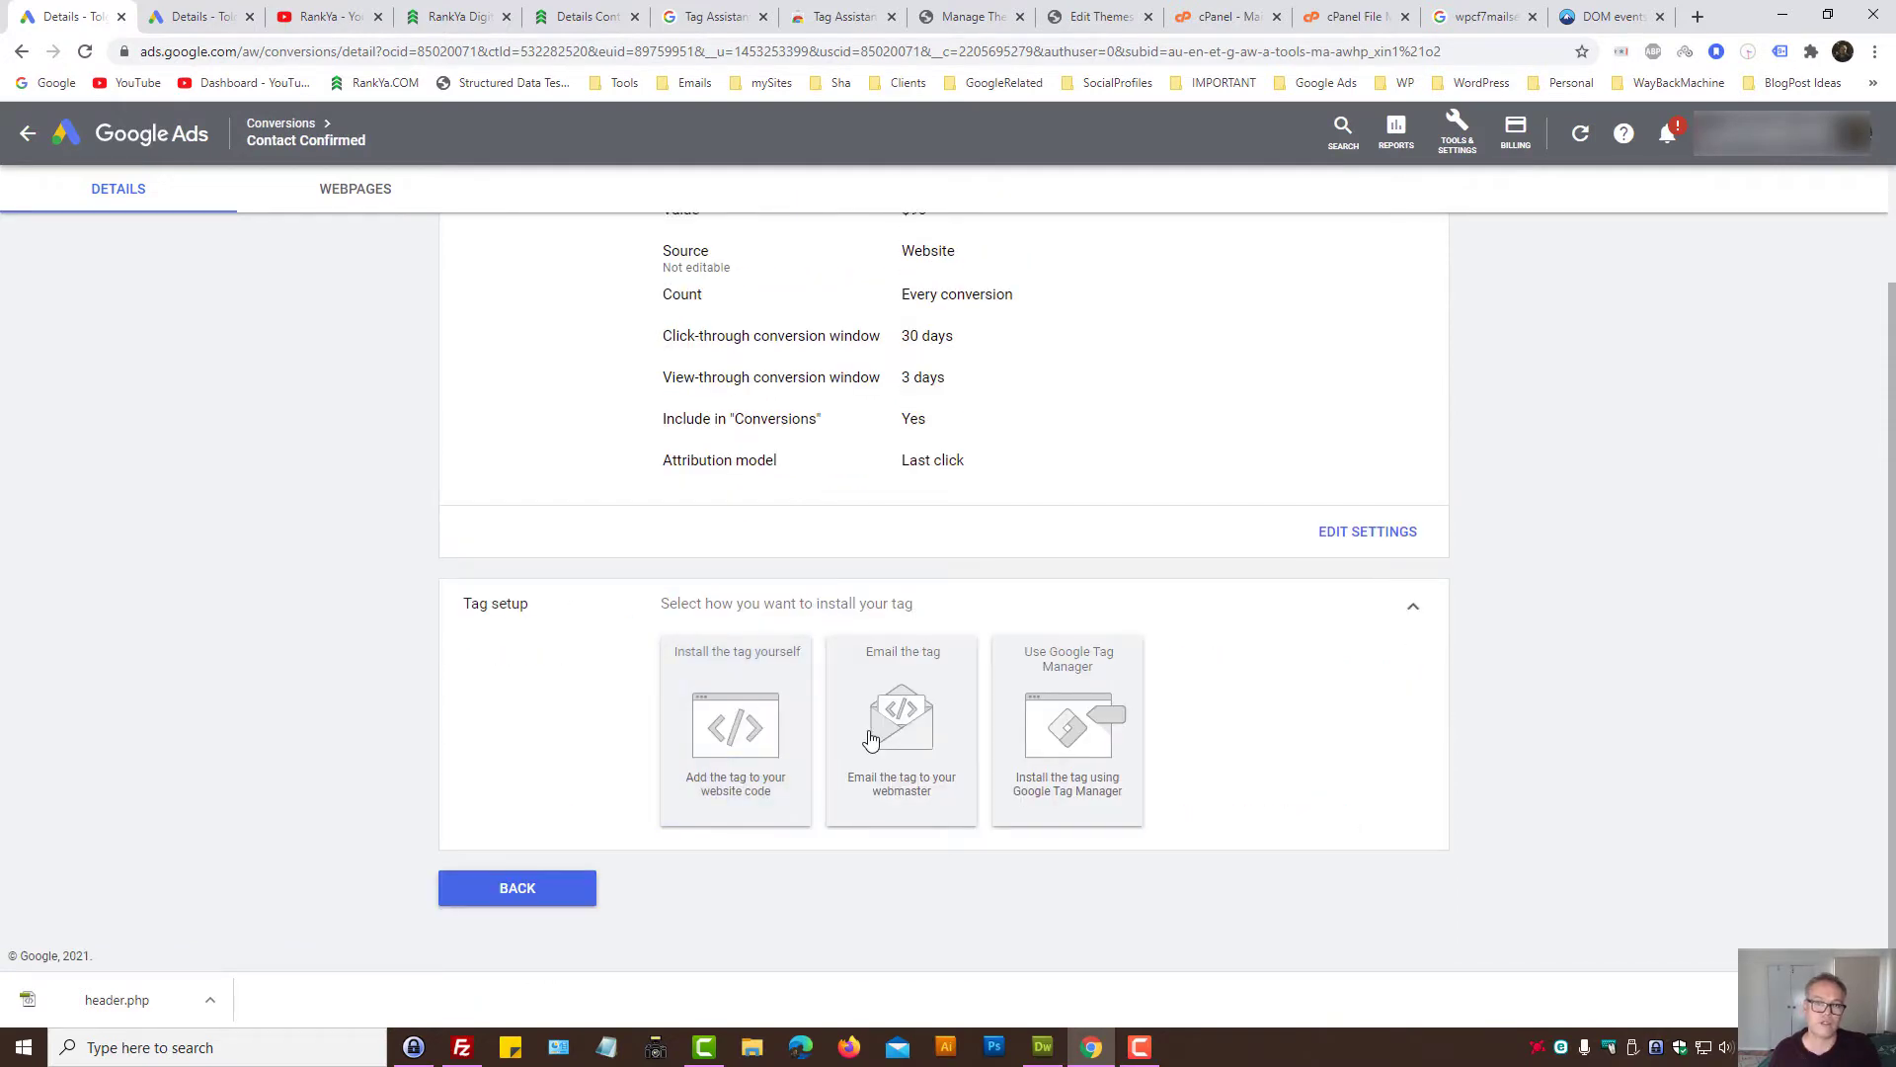
pyautogui.moveTo(1087, 699)
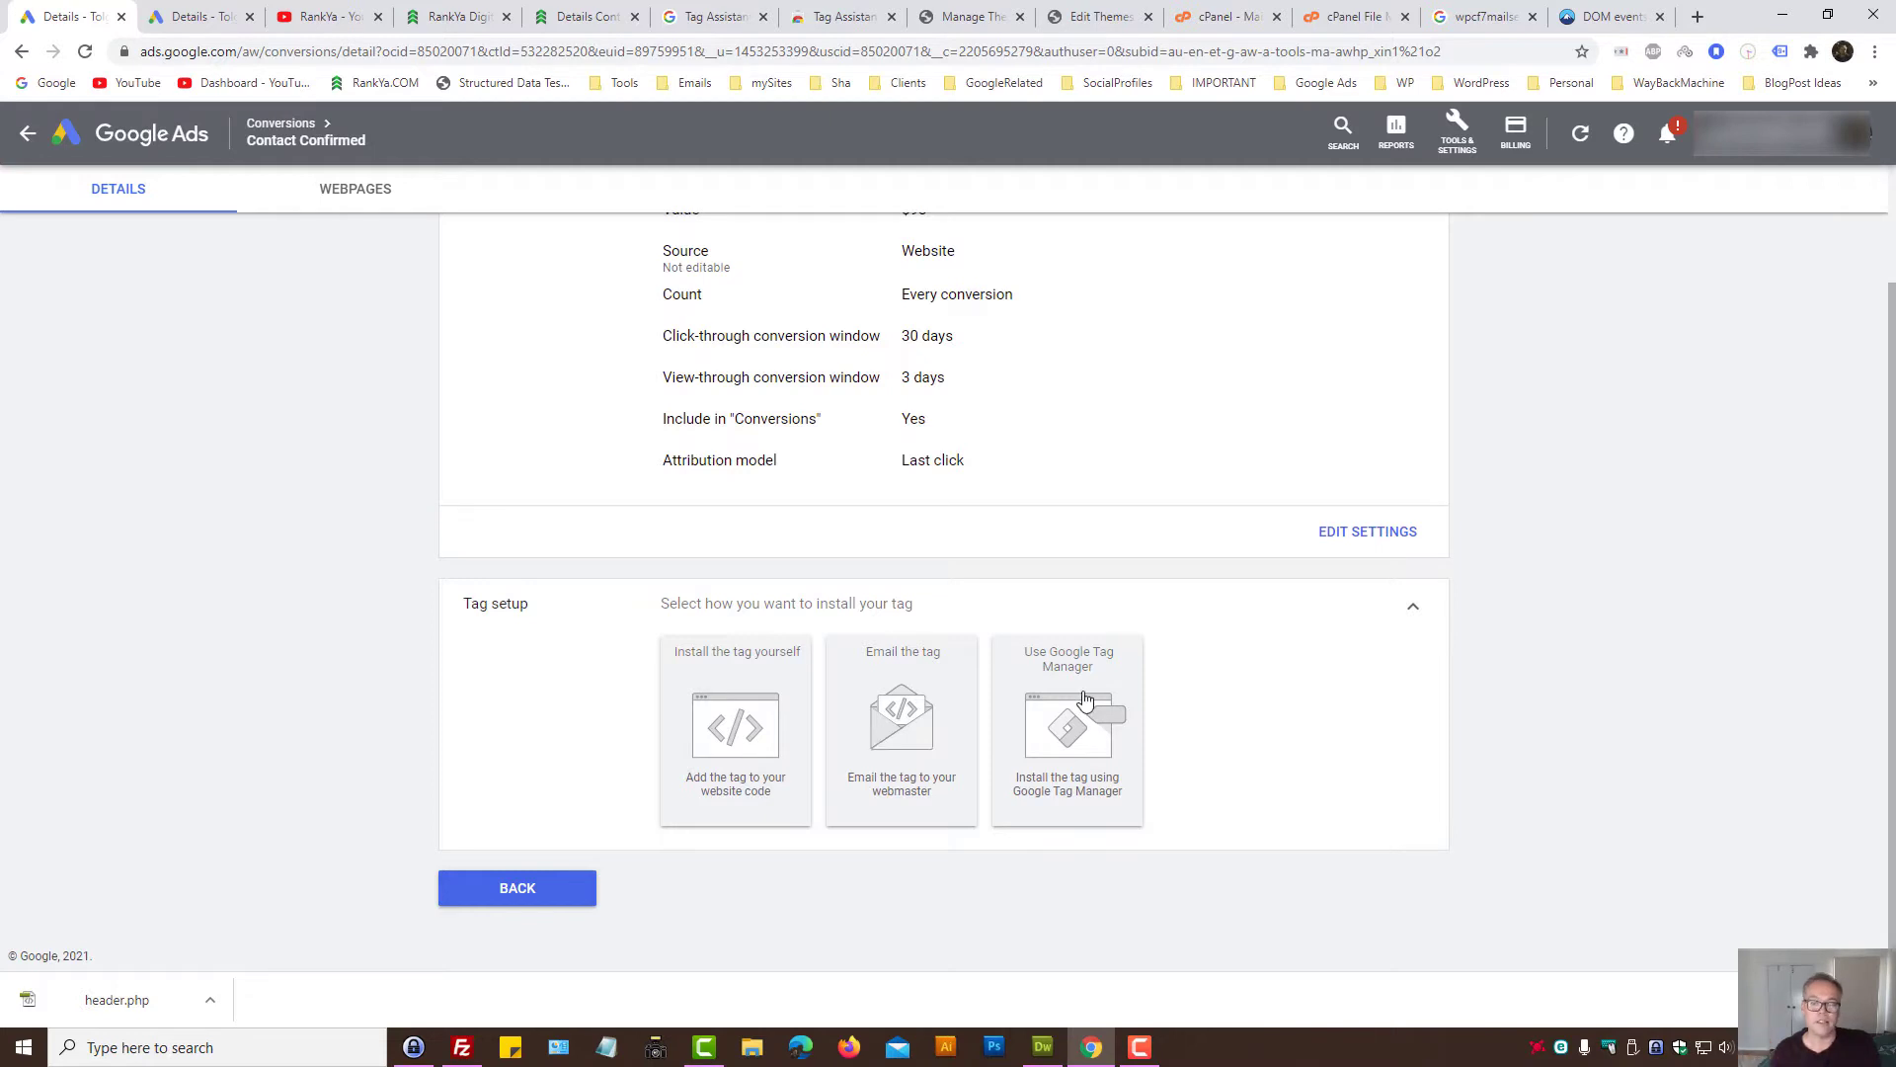
pyautogui.moveTo(1035, 804)
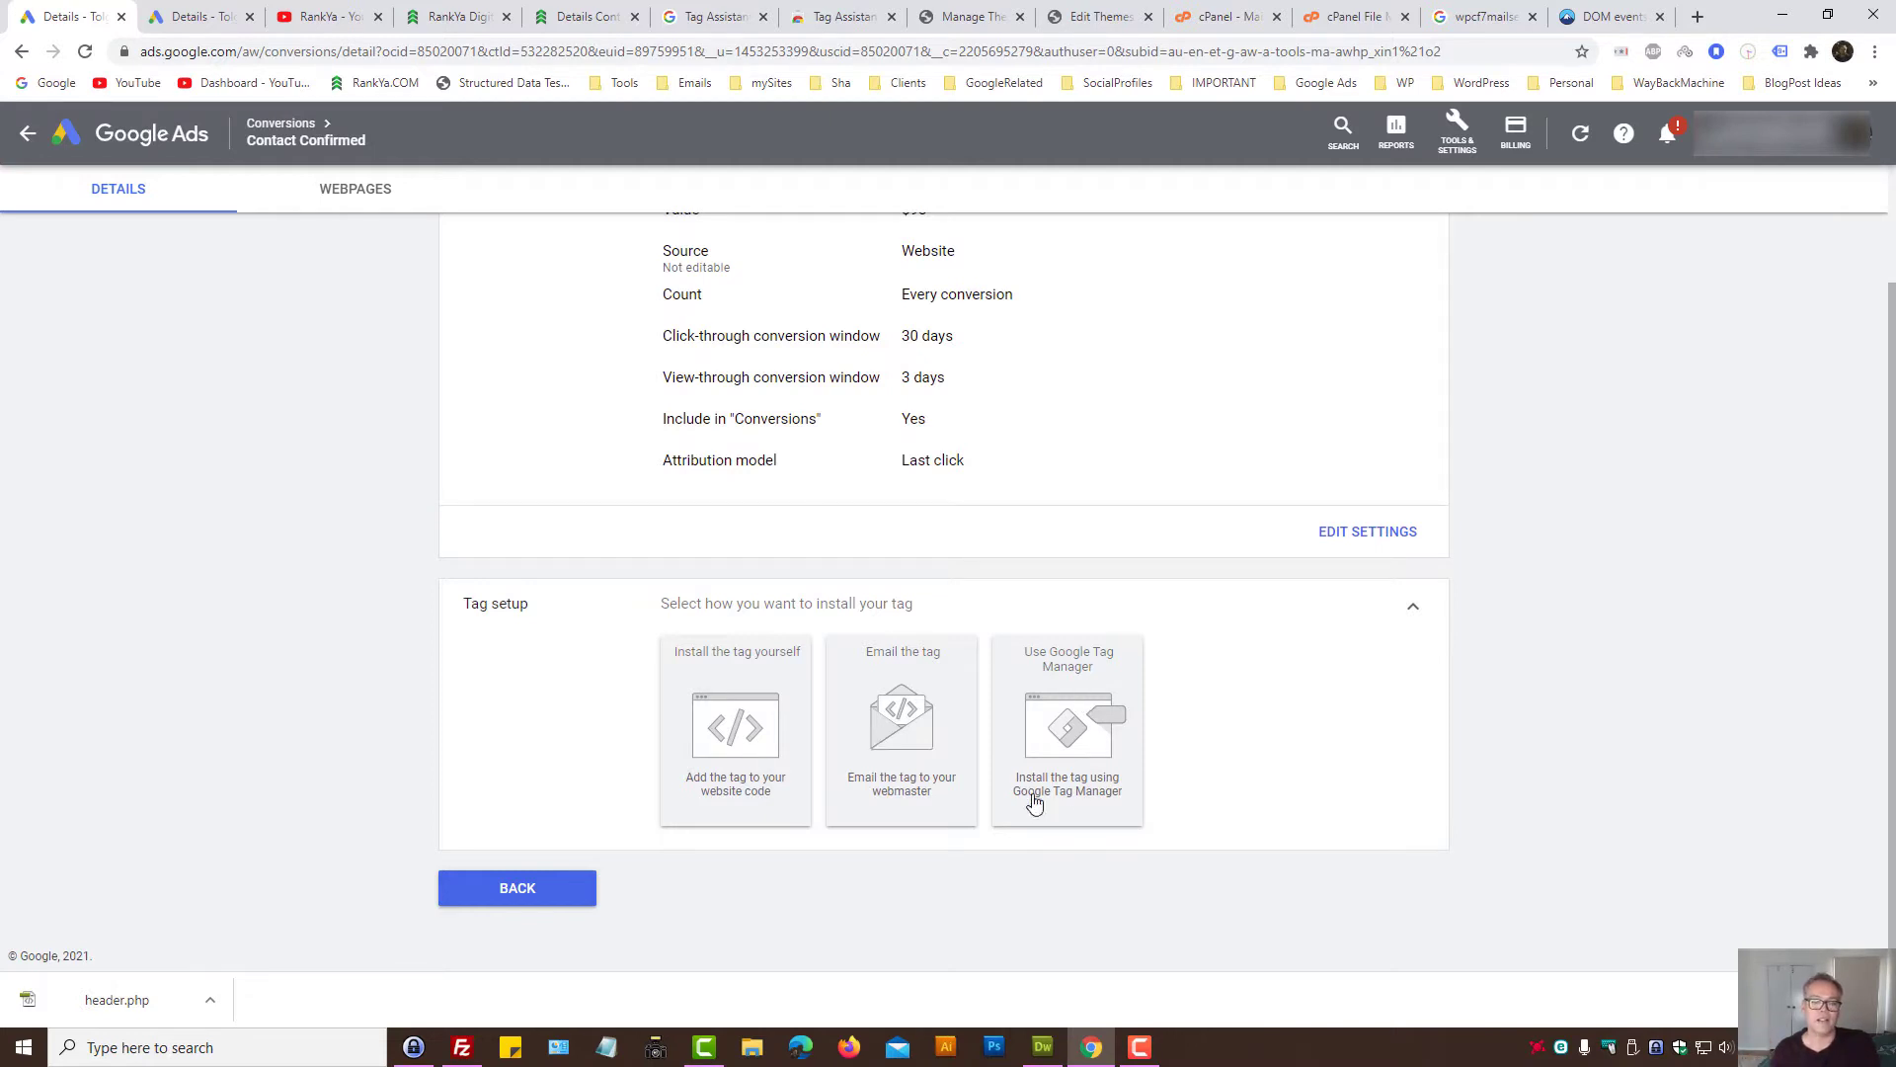
pyautogui.moveTo(740, 750)
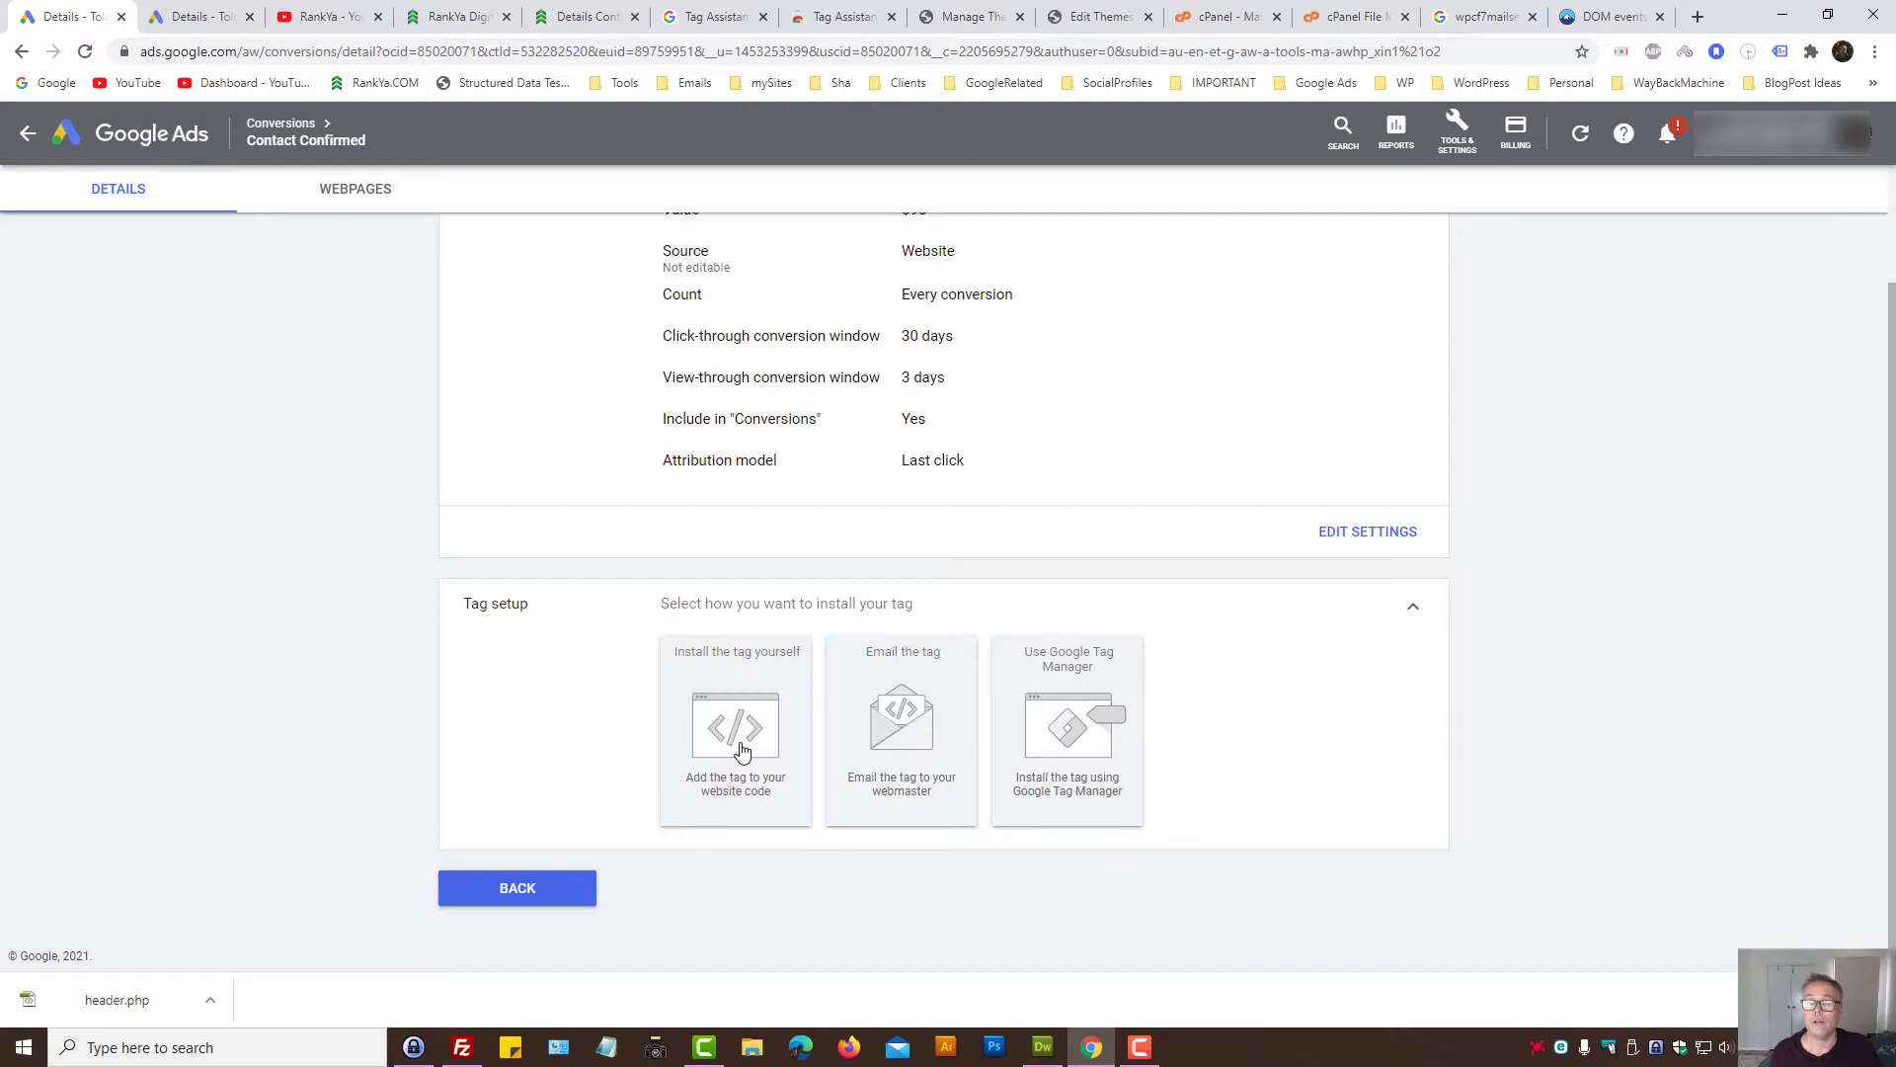
pyautogui.click(735, 725)
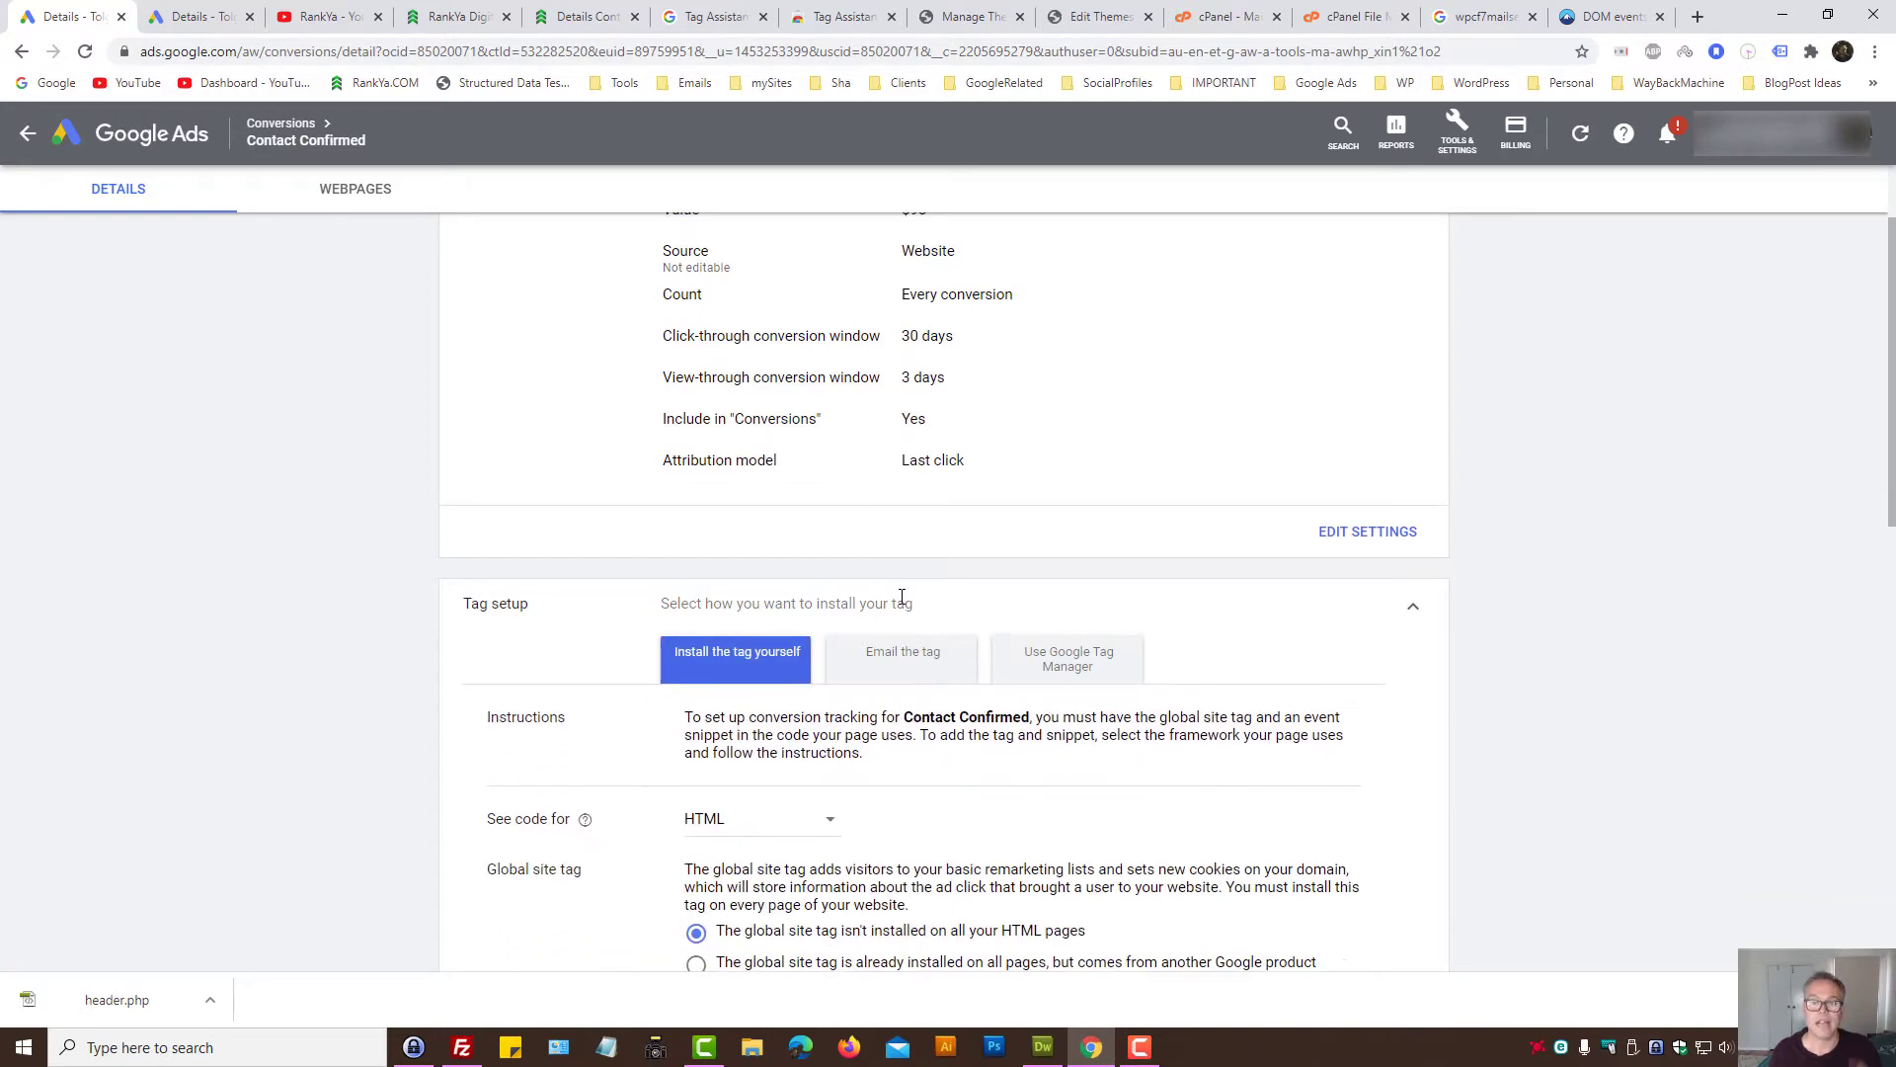
pyautogui.scroll(-3)
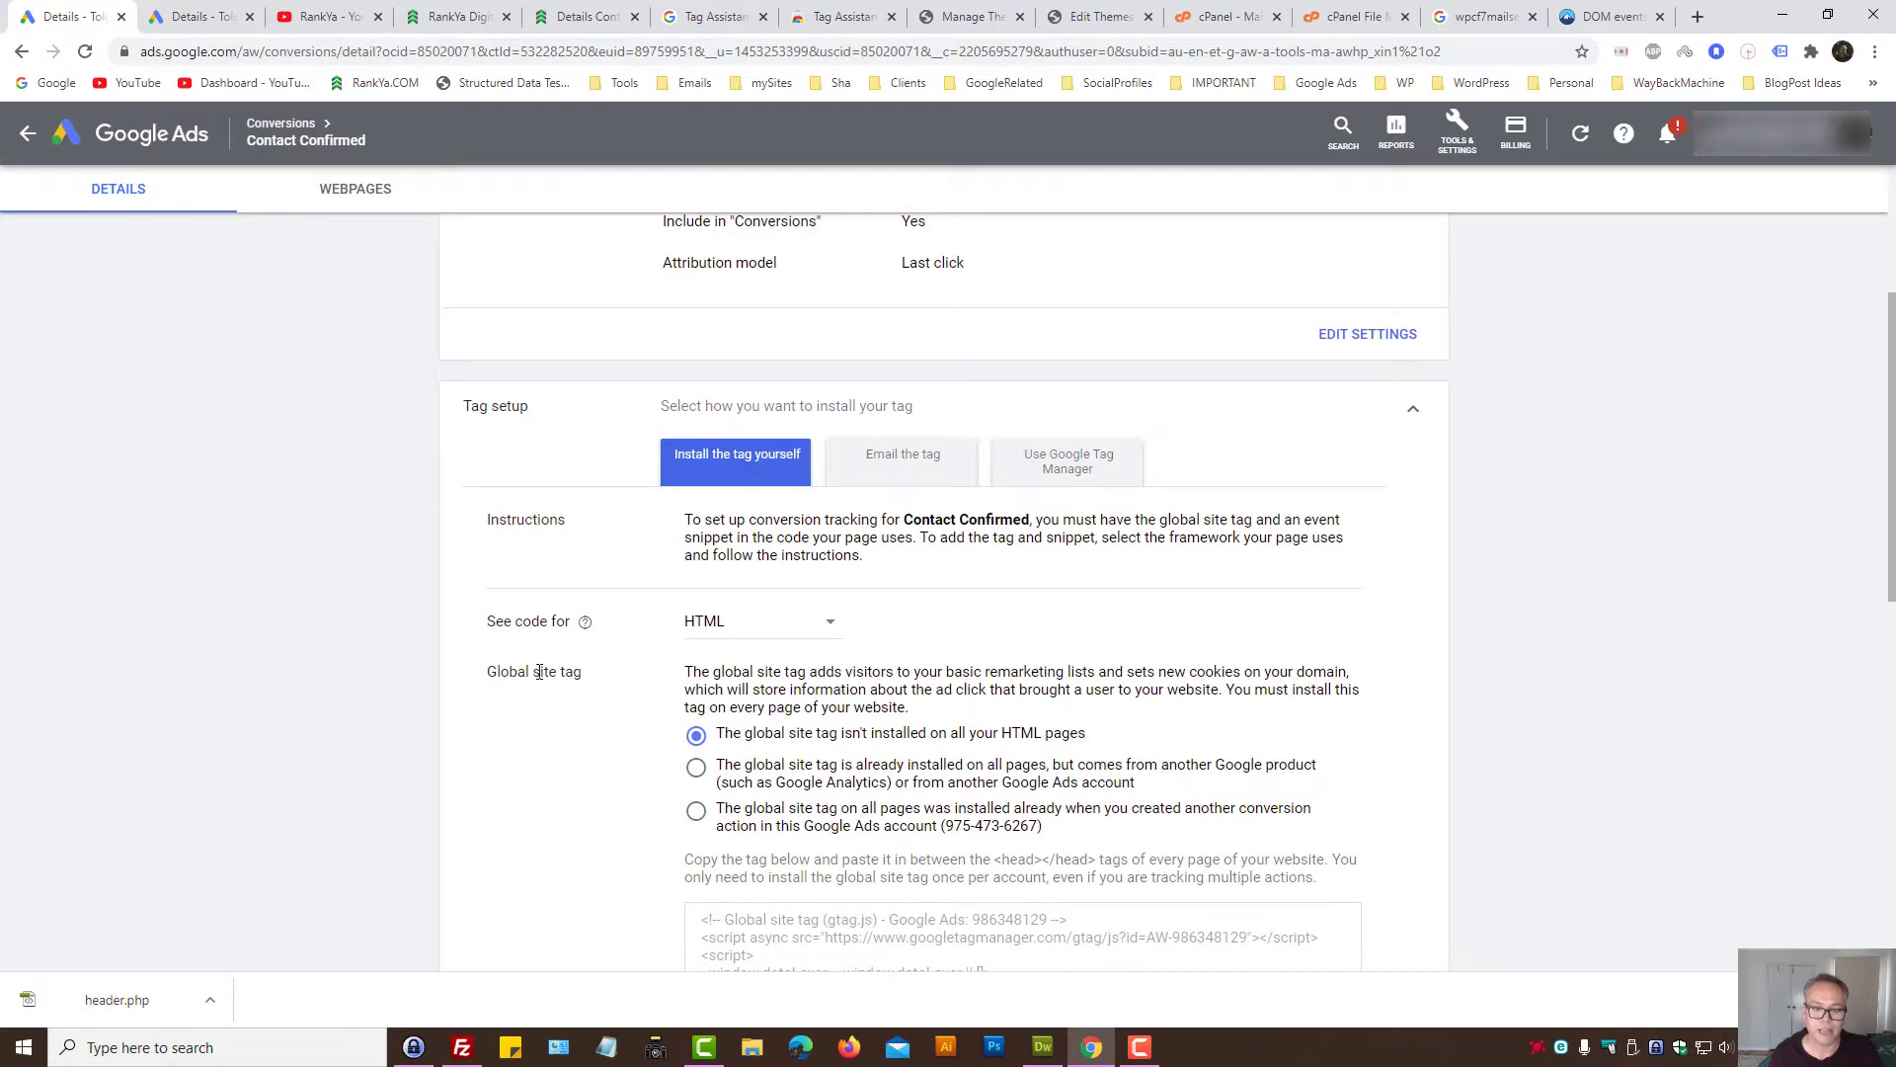
pyautogui.scroll(-3)
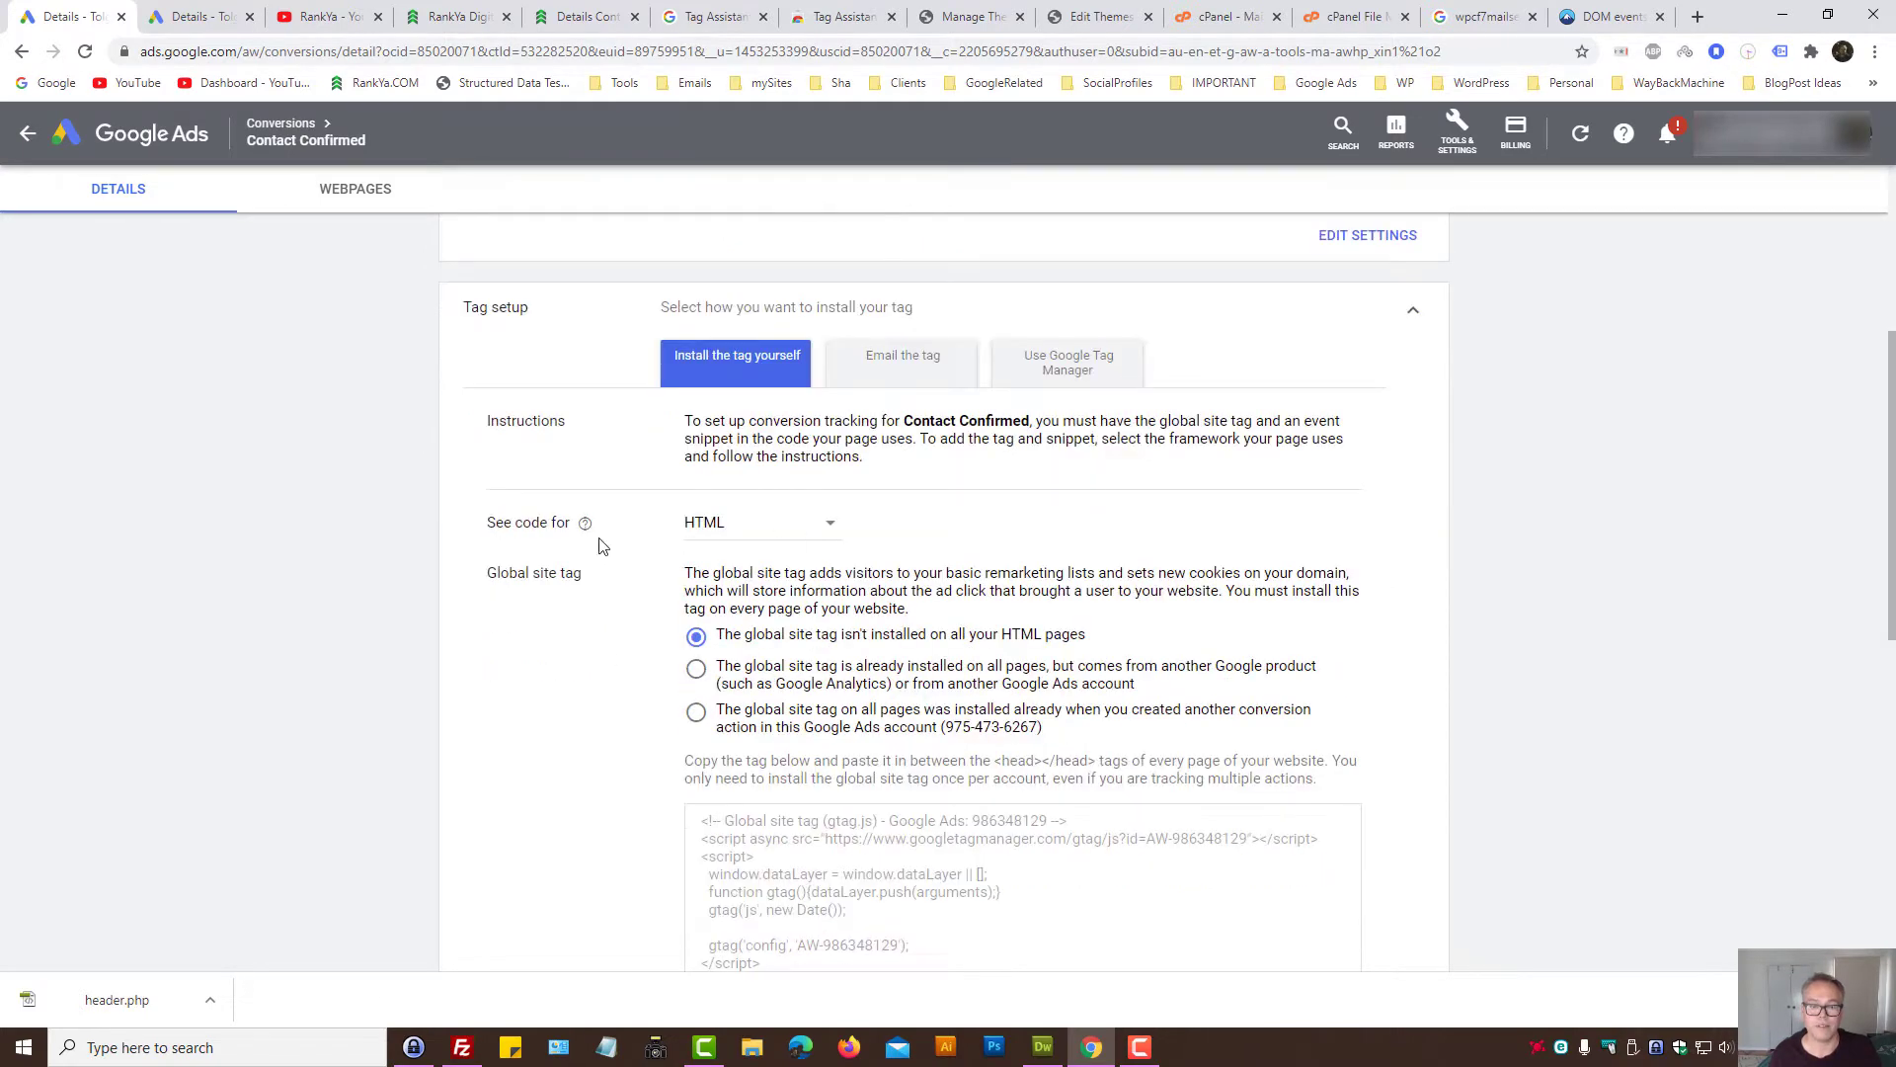
pyautogui.moveTo(768, 523)
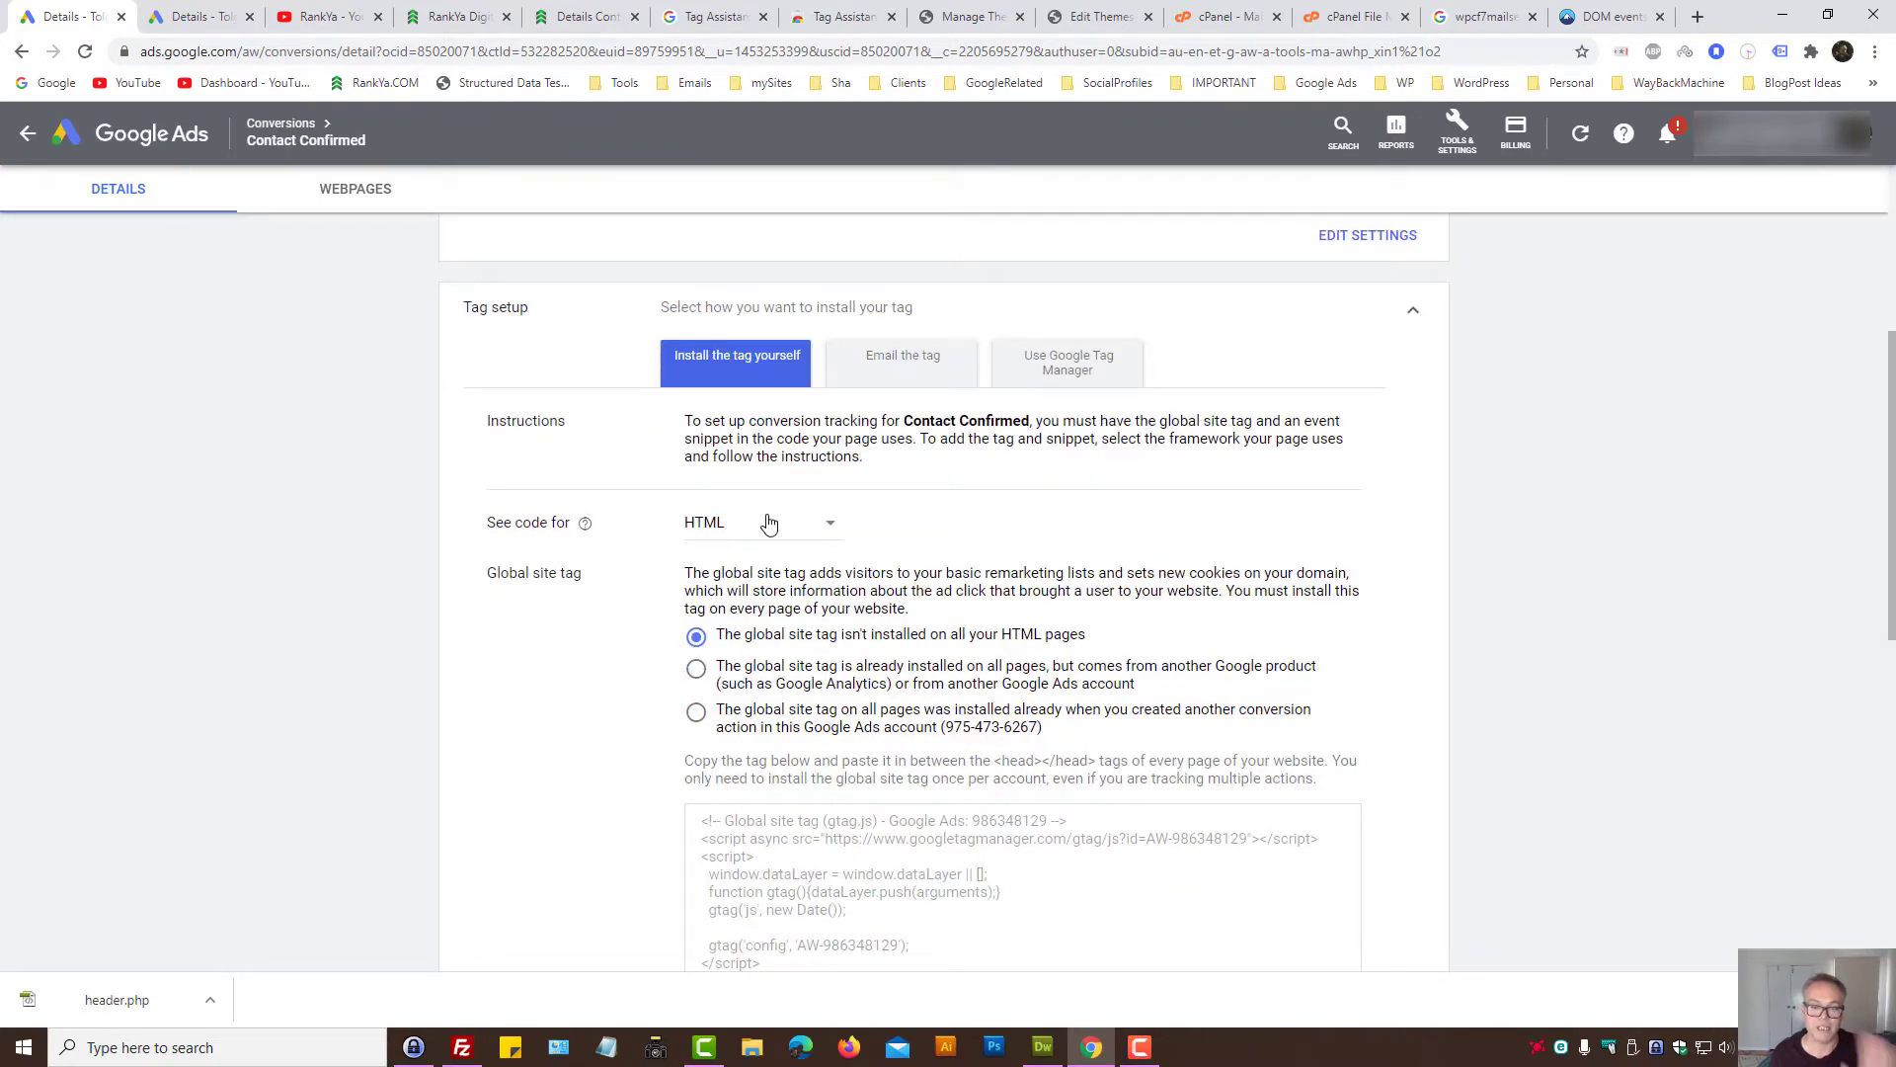
pyautogui.scroll(-3)
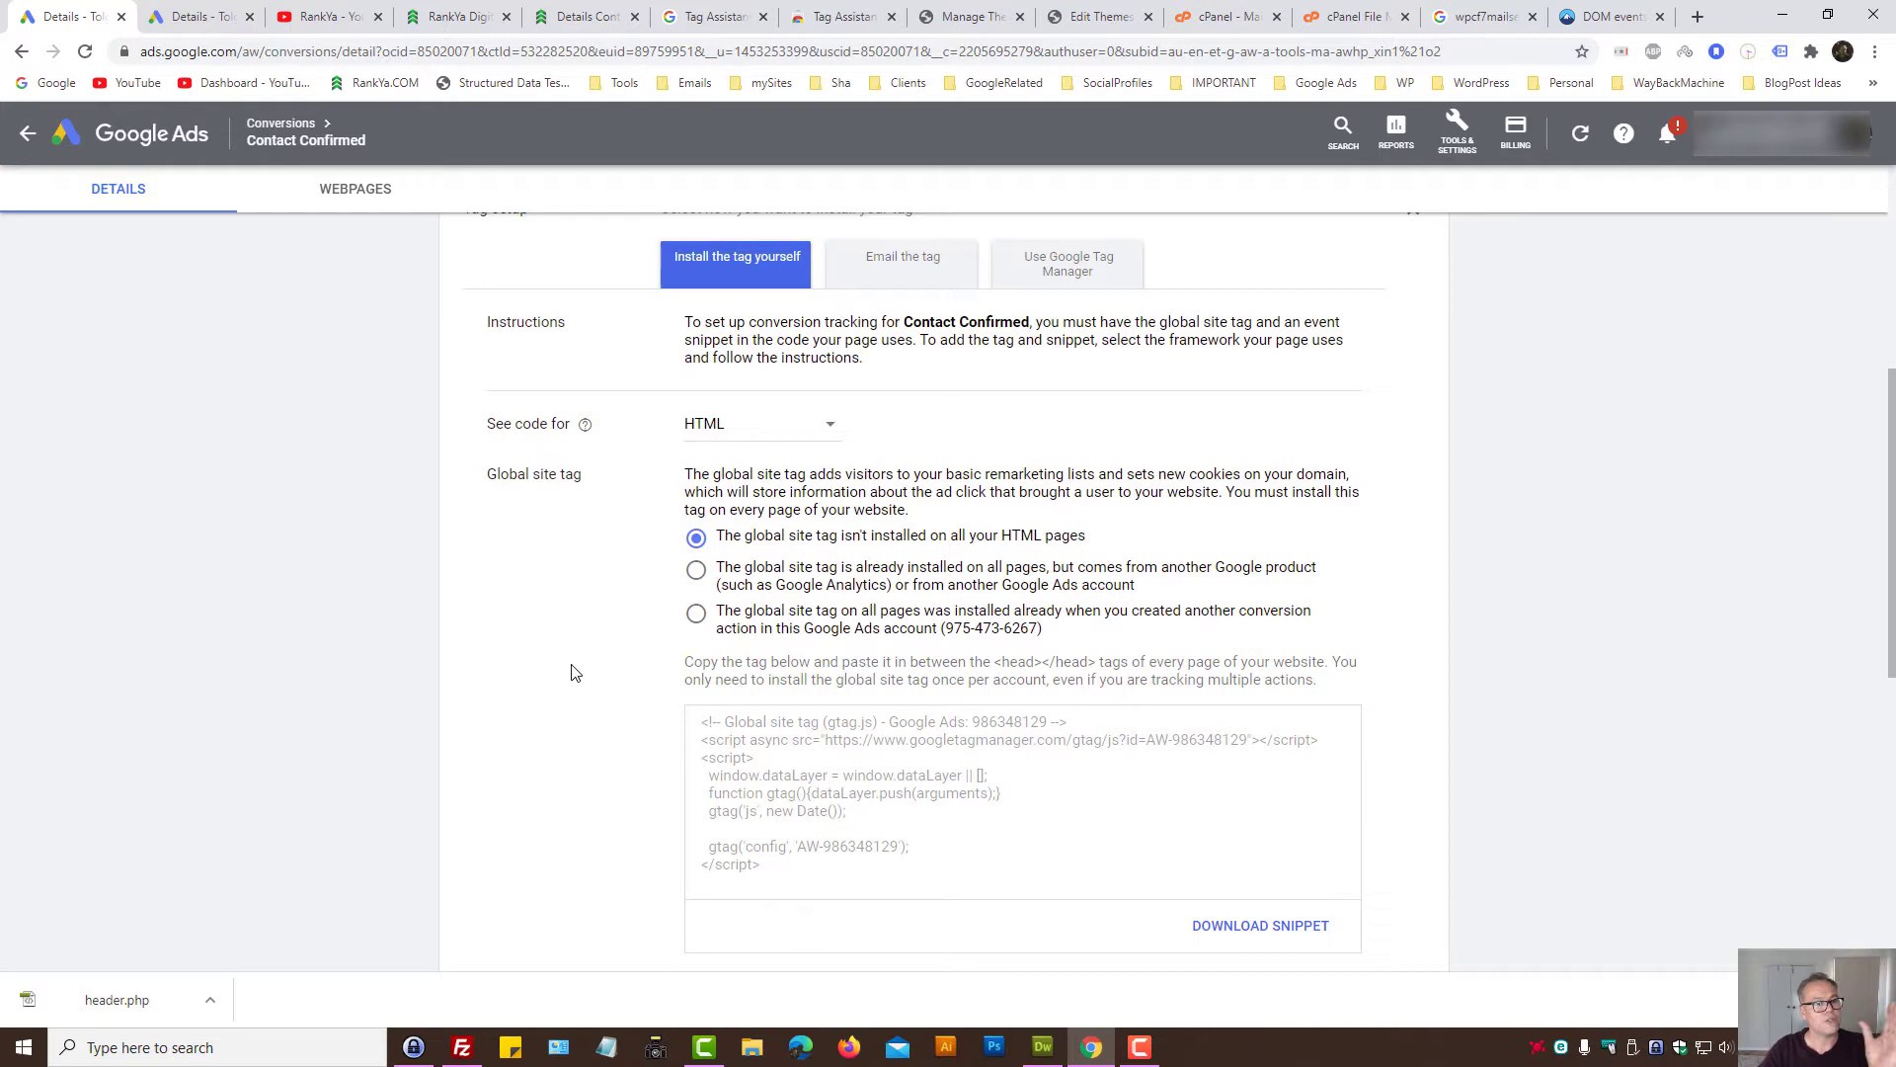
pyautogui.moveTo(401, 591)
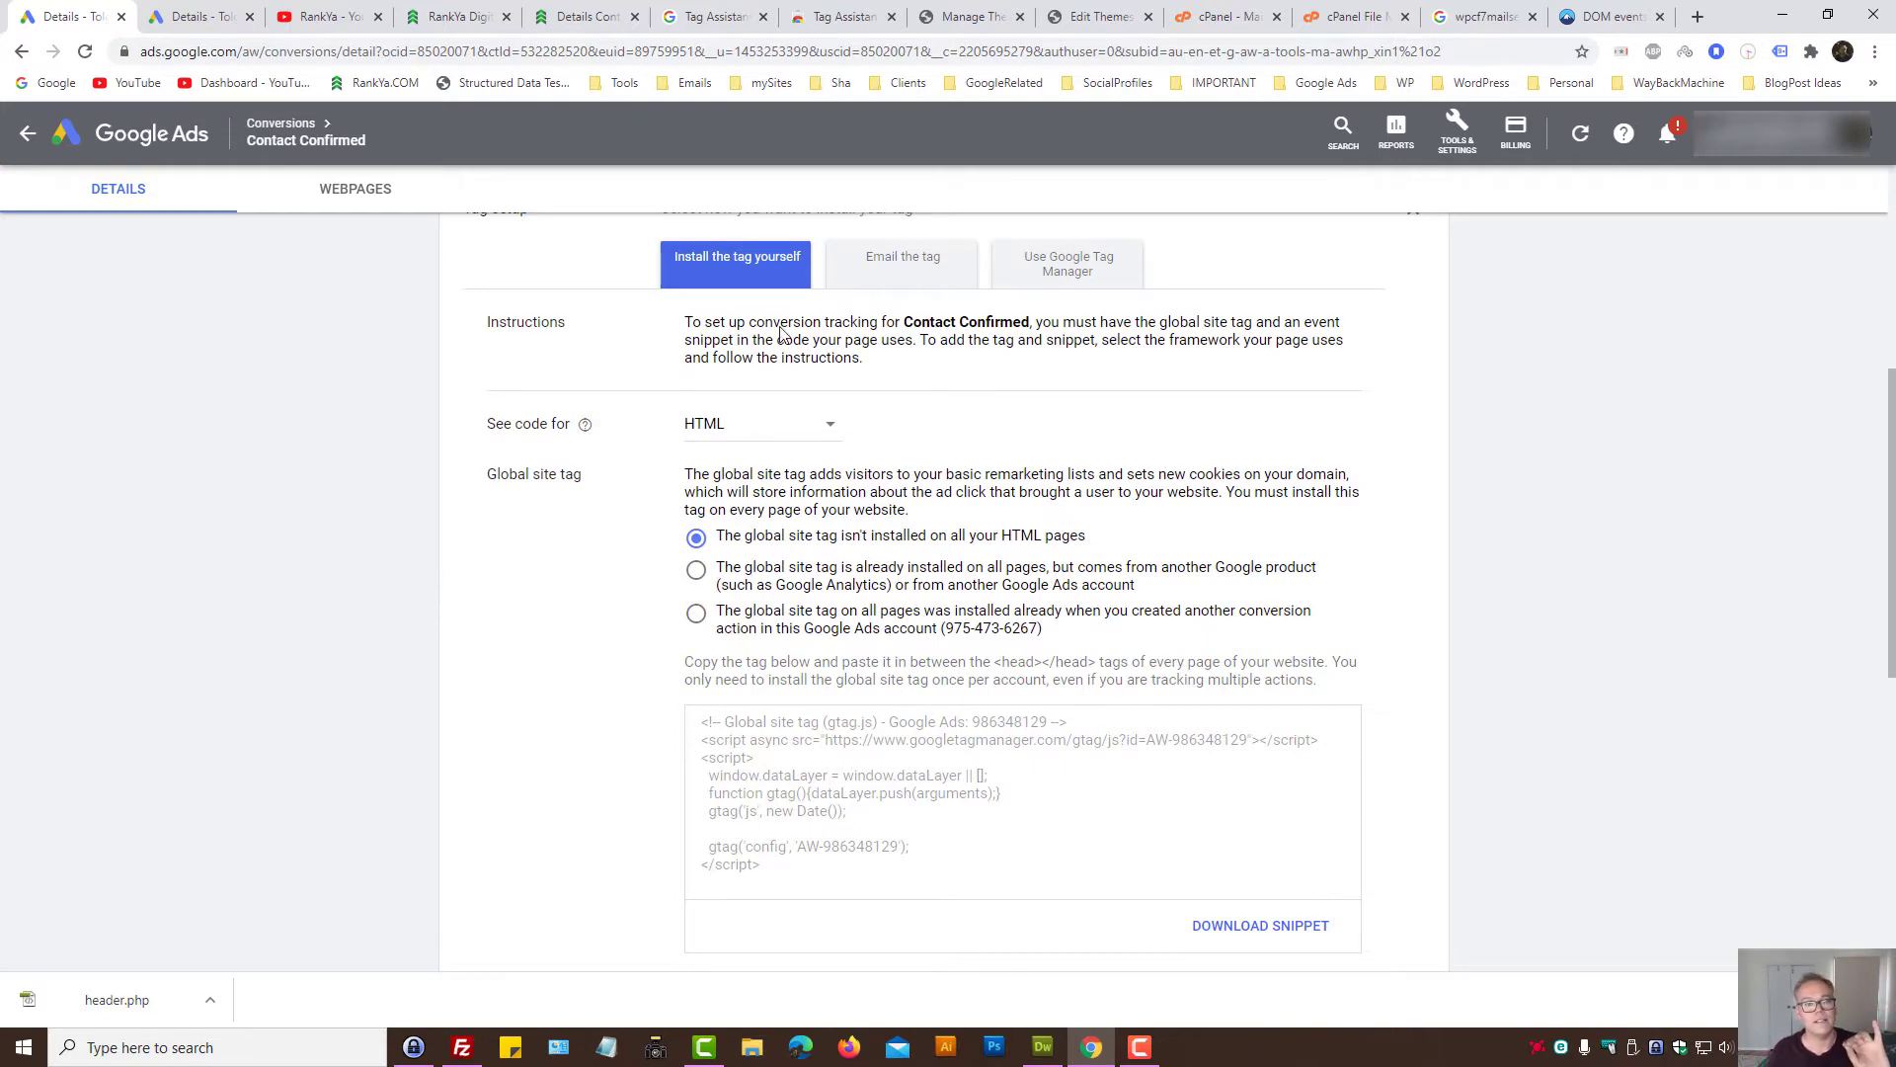
# Step: Check the contact form page again, then scroll the Contact Confirmed setup down to the event snippet section
pyautogui.click(587, 15)
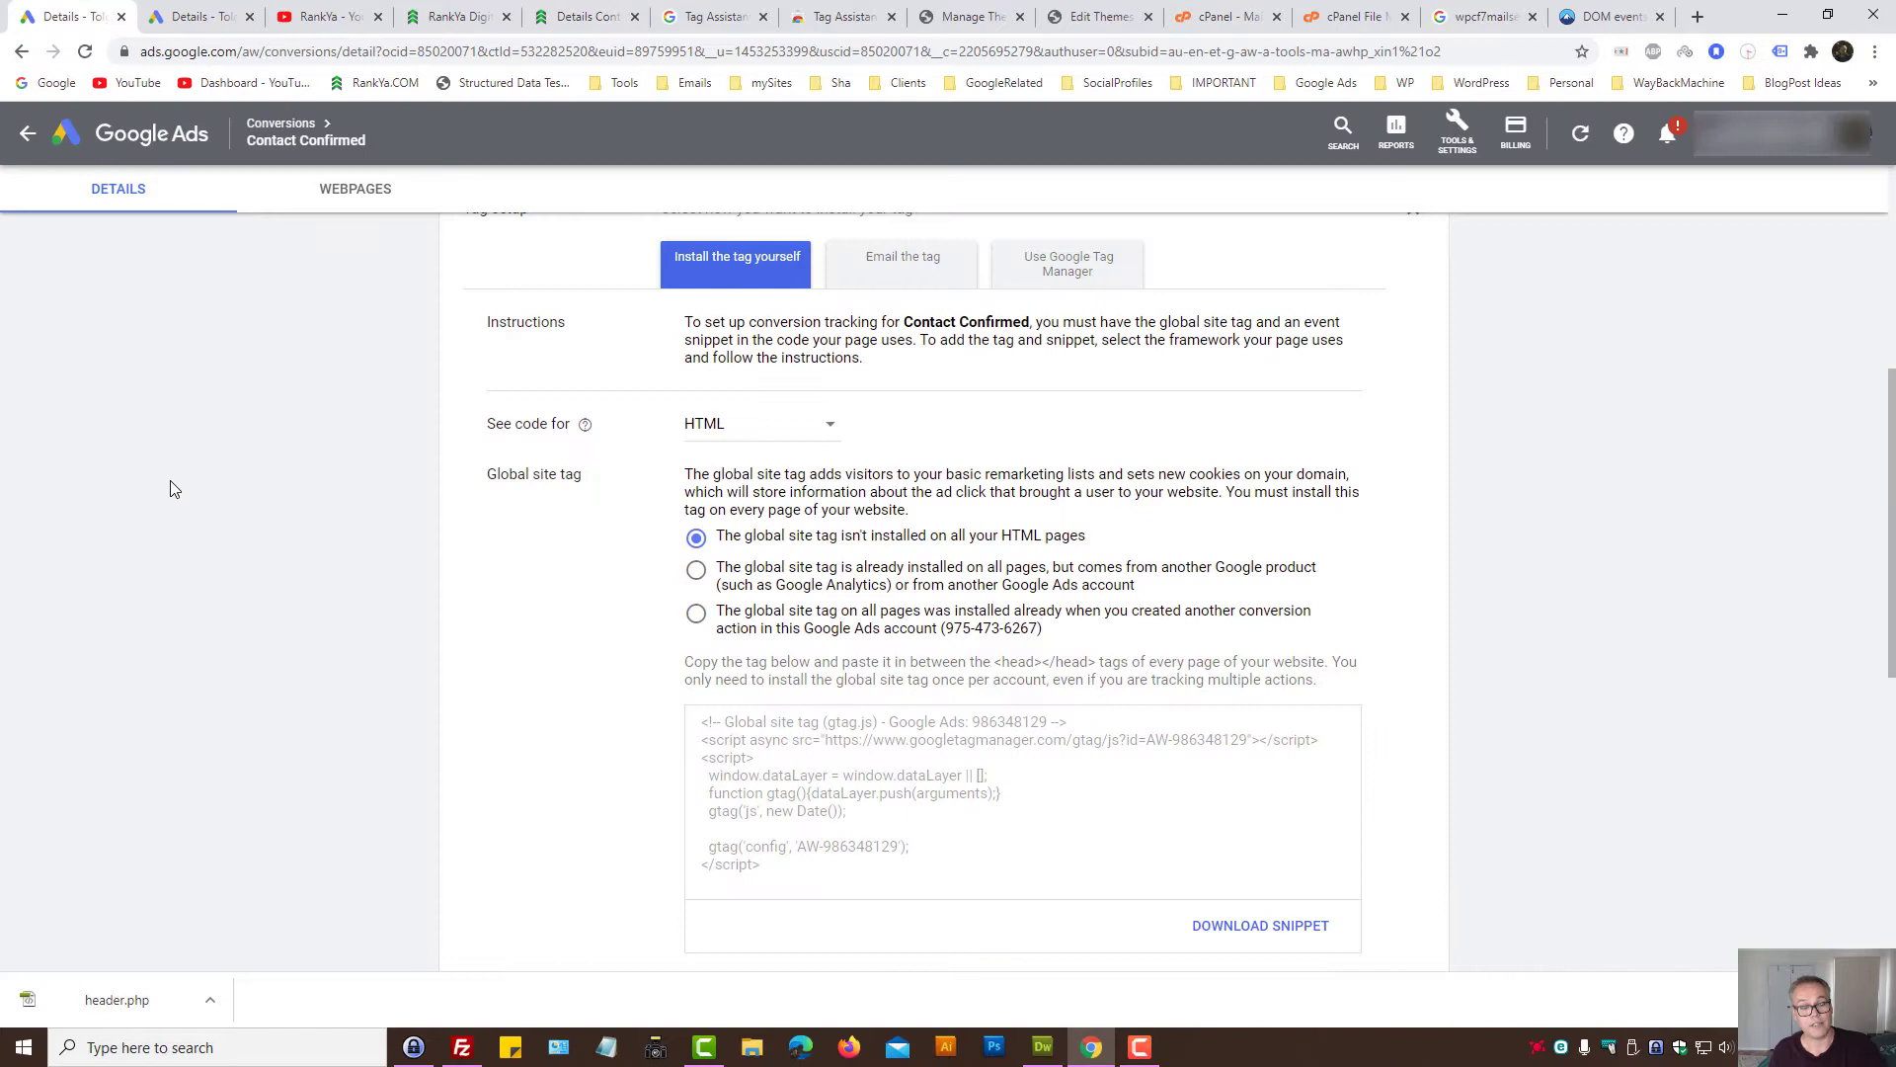
pyautogui.click(587, 16)
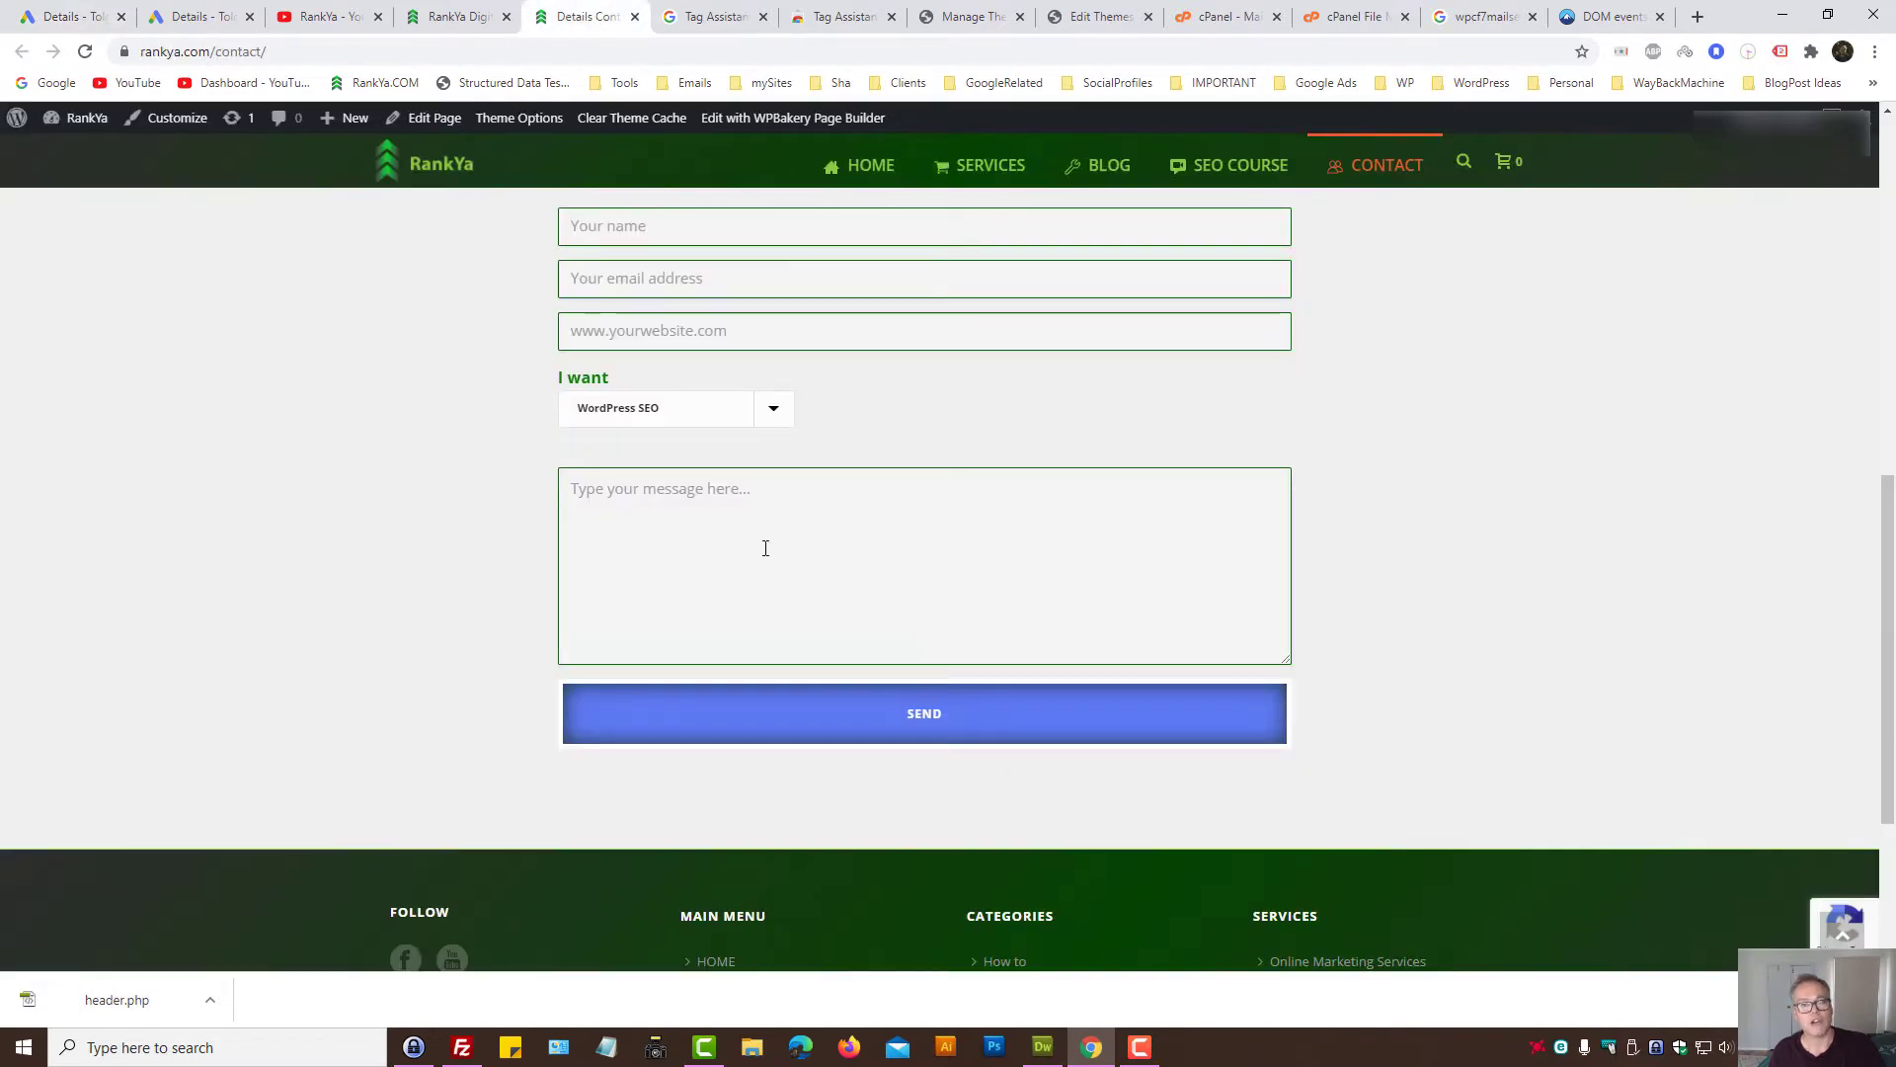
pyautogui.moveTo(425, 457)
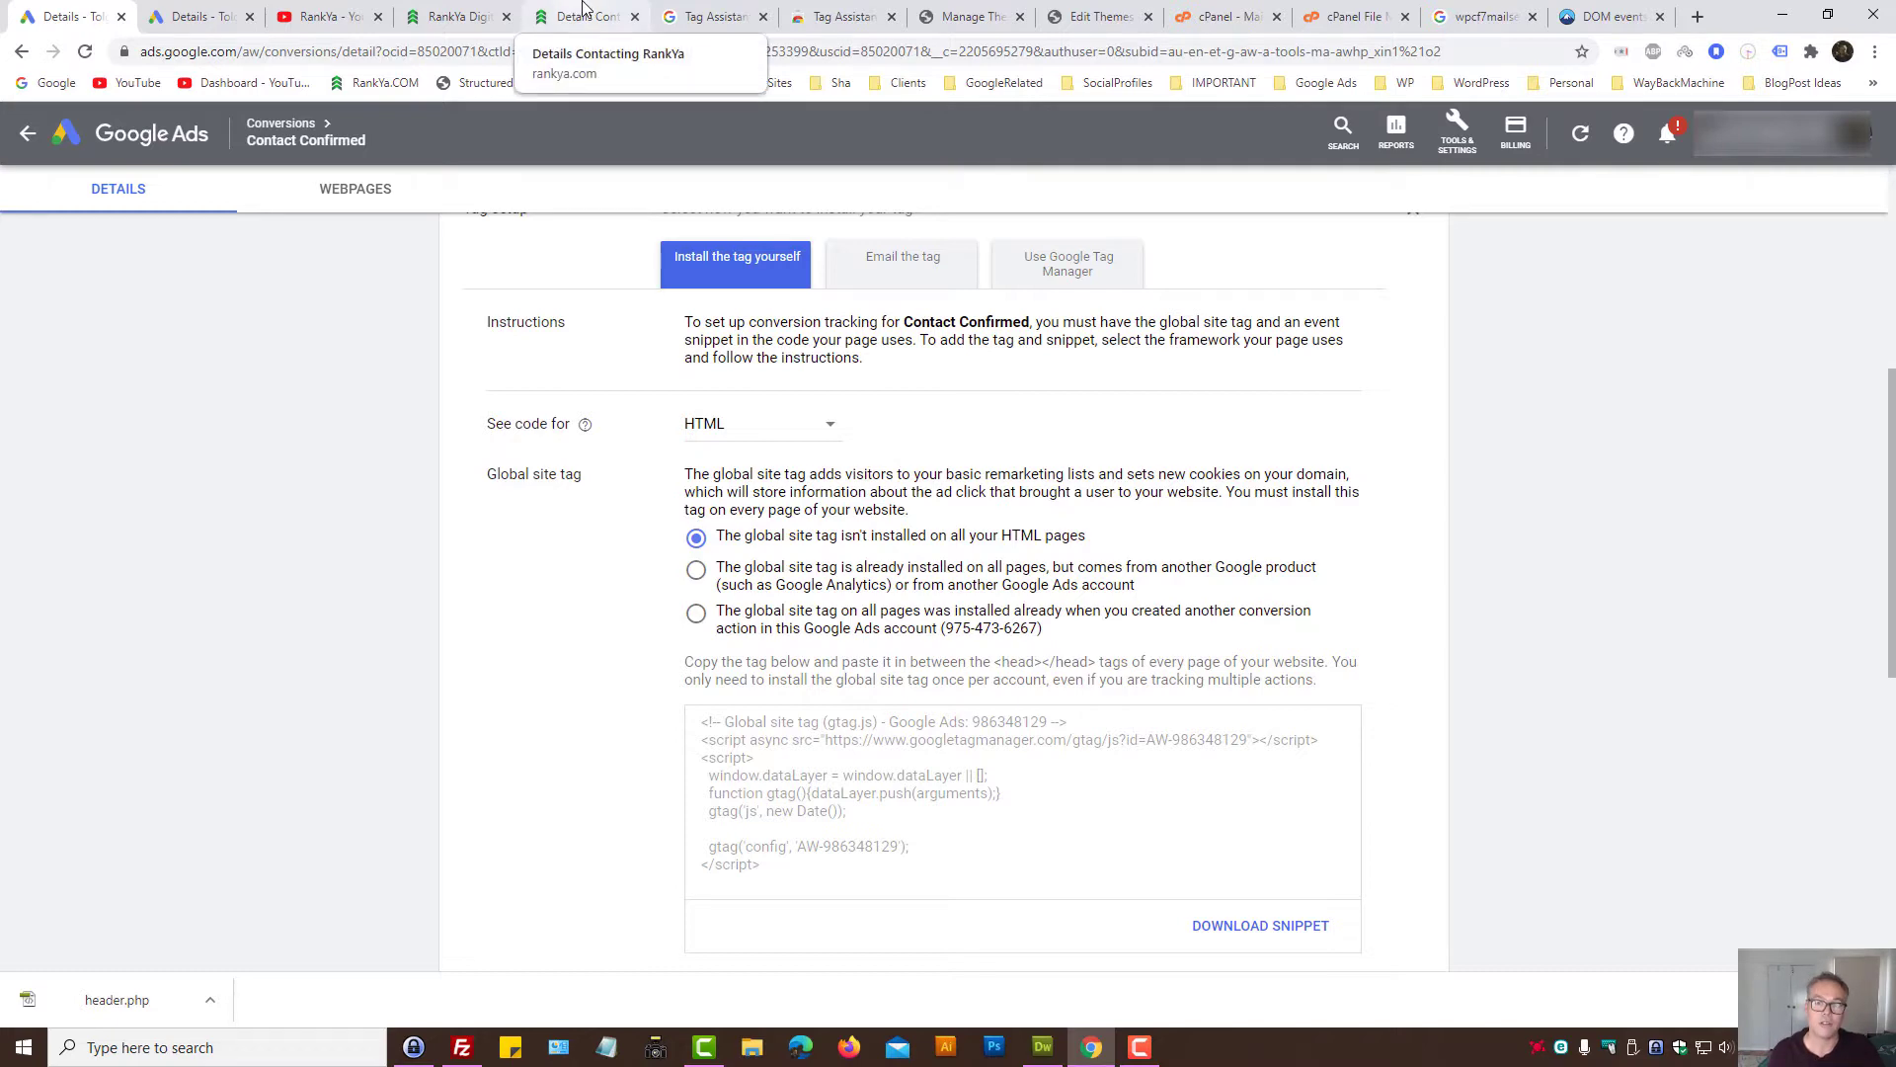
pyautogui.scroll(-3)
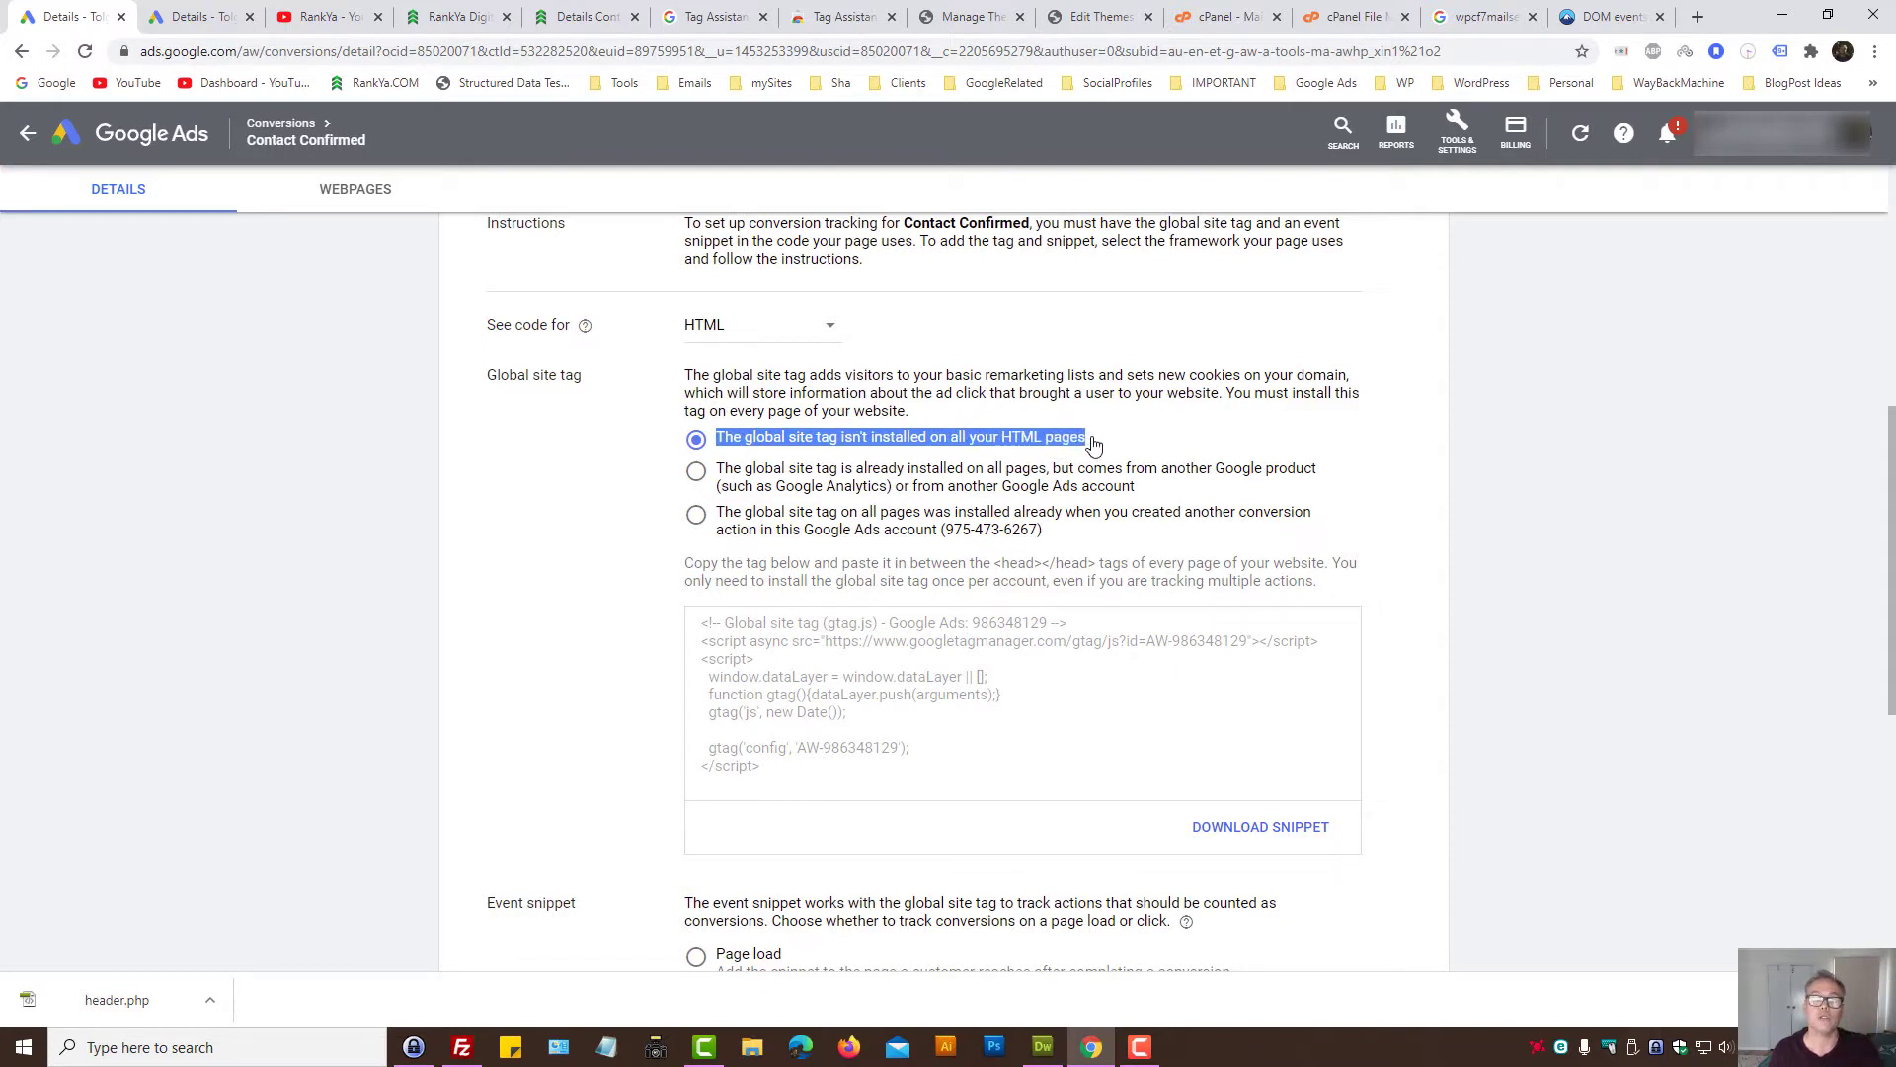
pyautogui.moveTo(1181, 459)
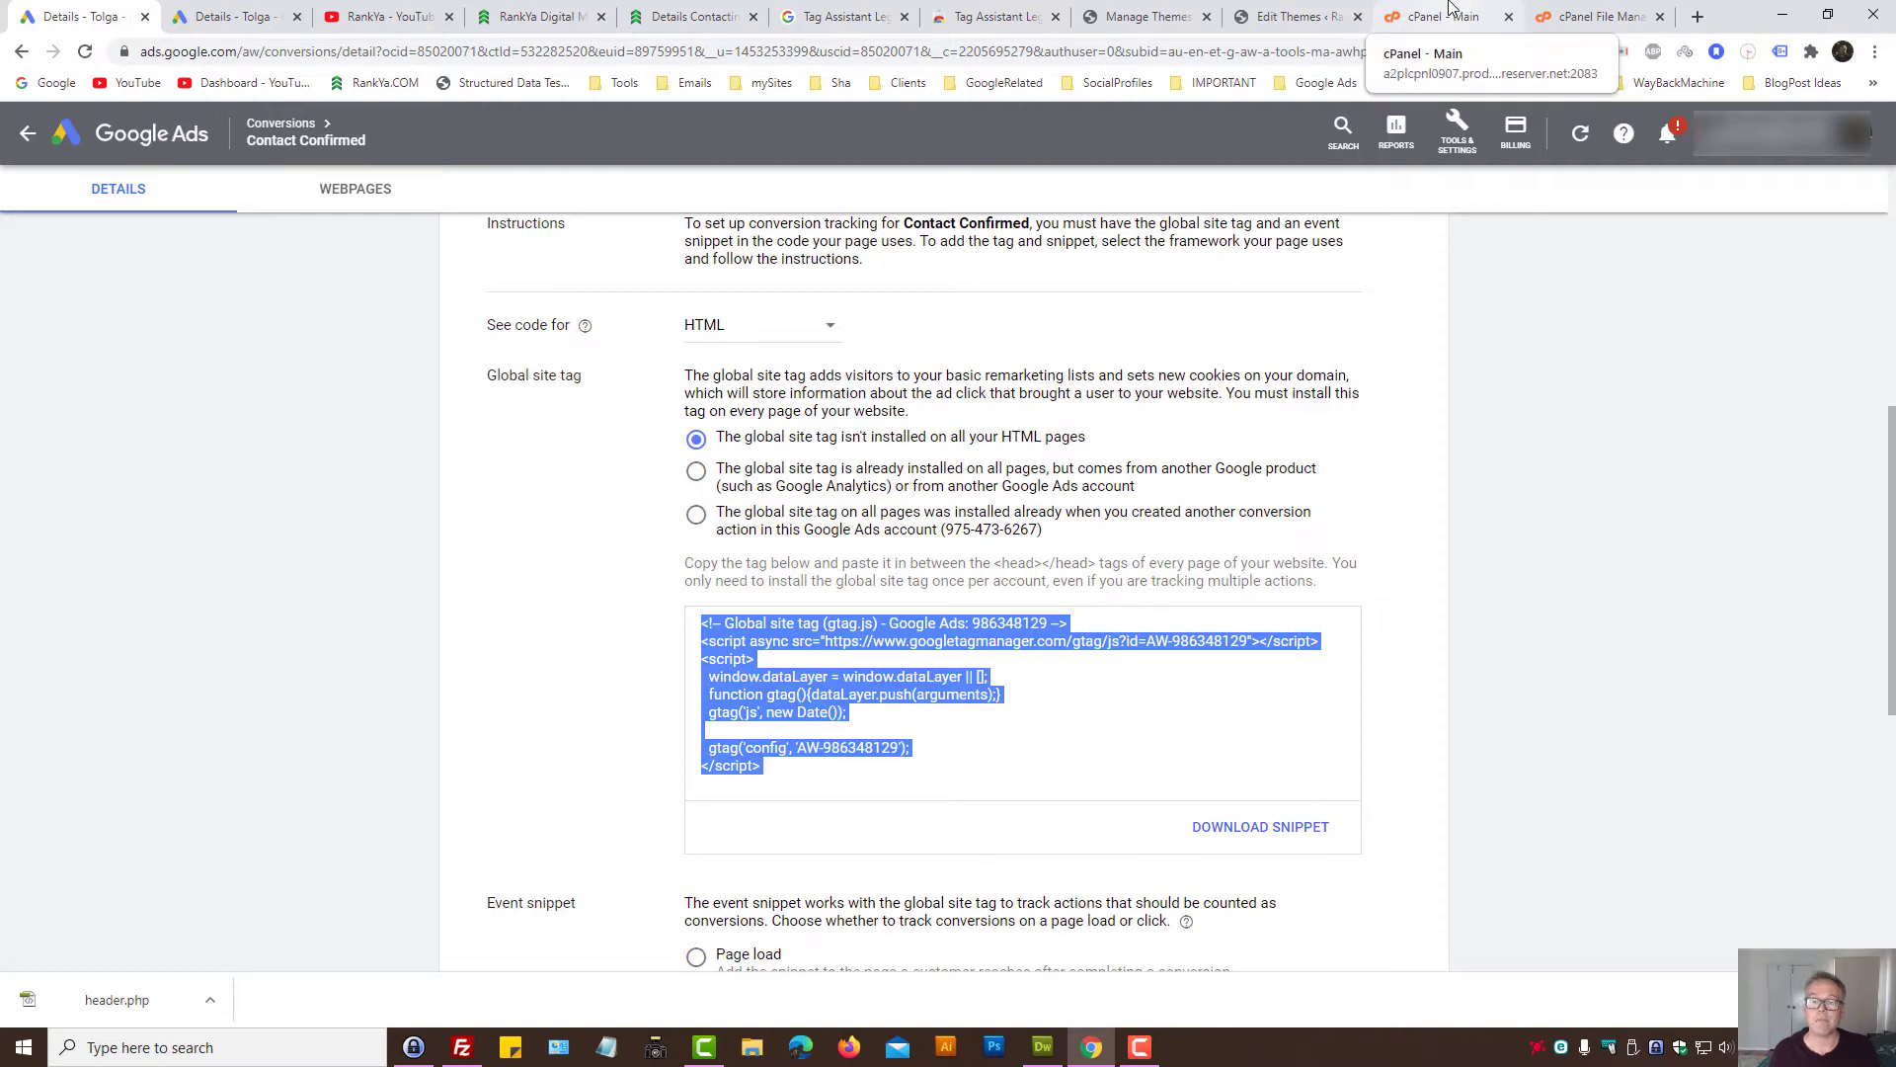
# Step: Bring up the WordPress theme file editor for the Jupiter child theme and load its header.php
pyautogui.click(1141, 16)
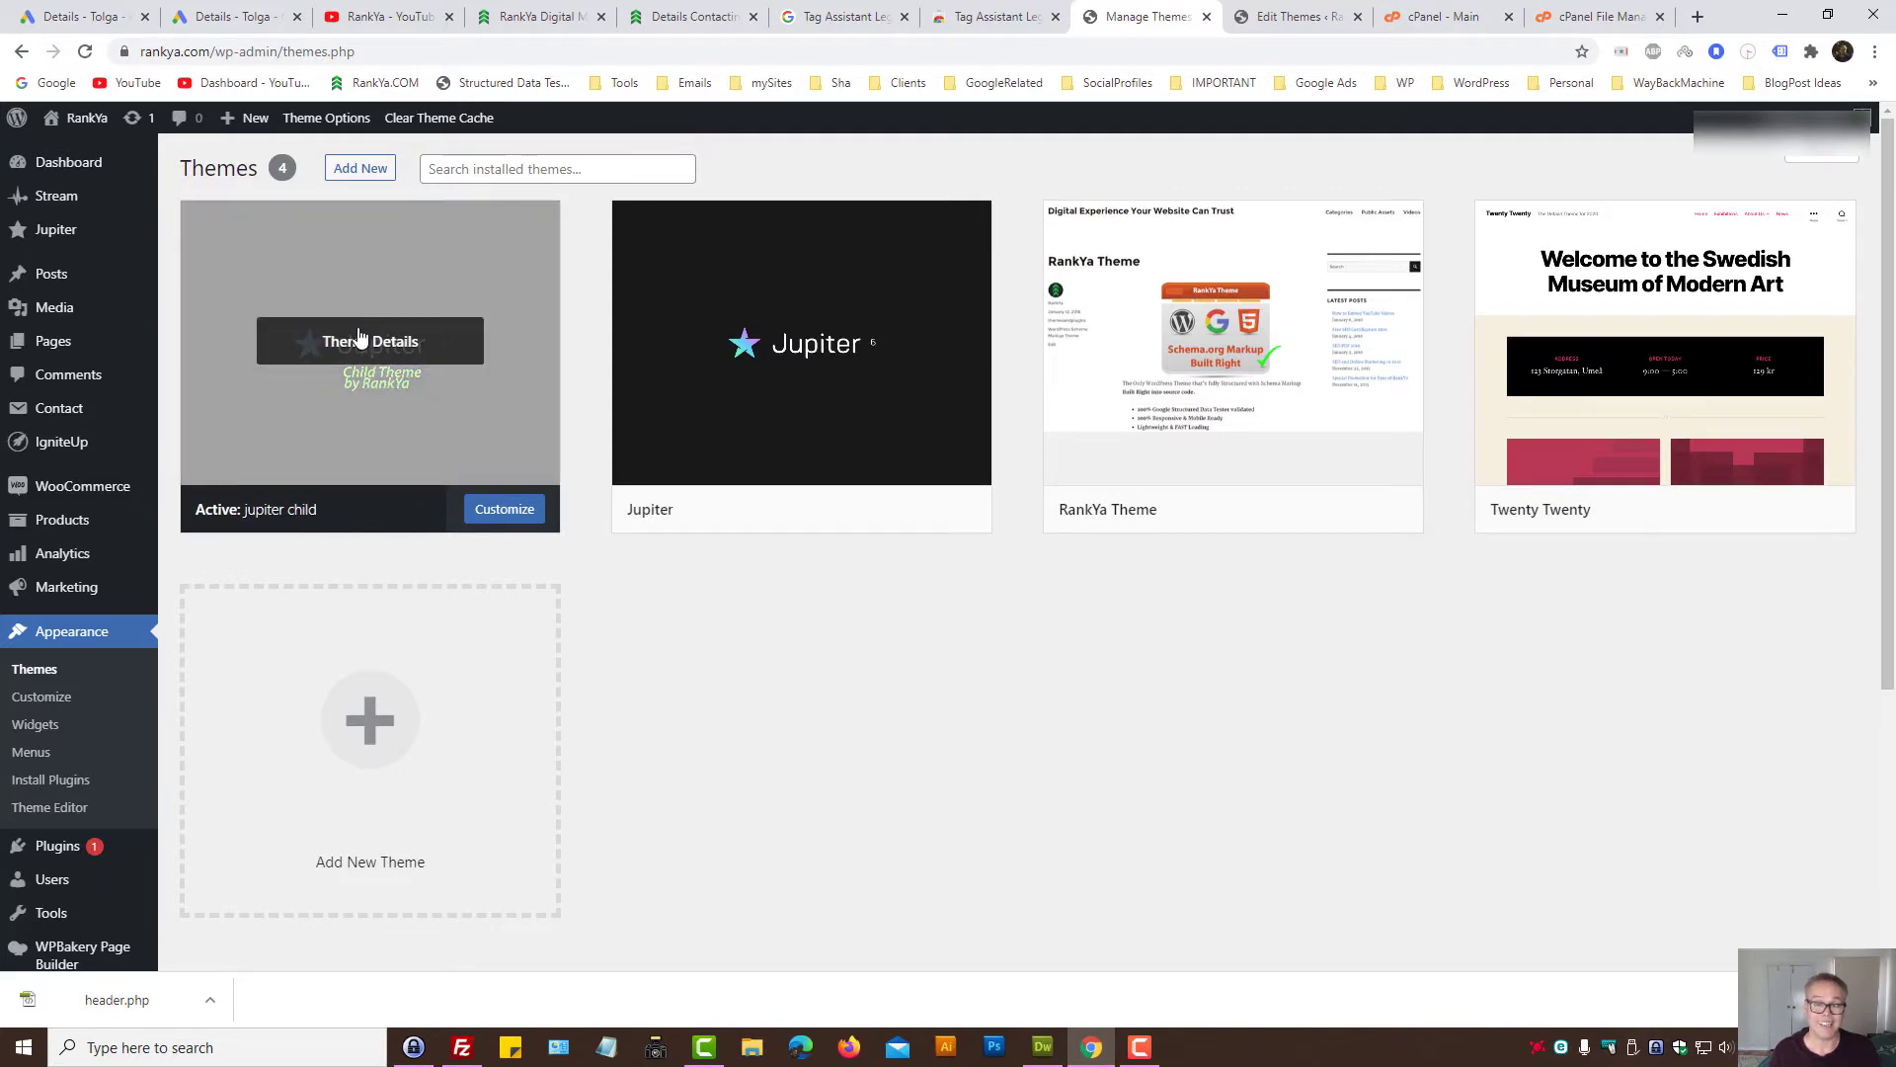
pyautogui.moveTo(50, 806)
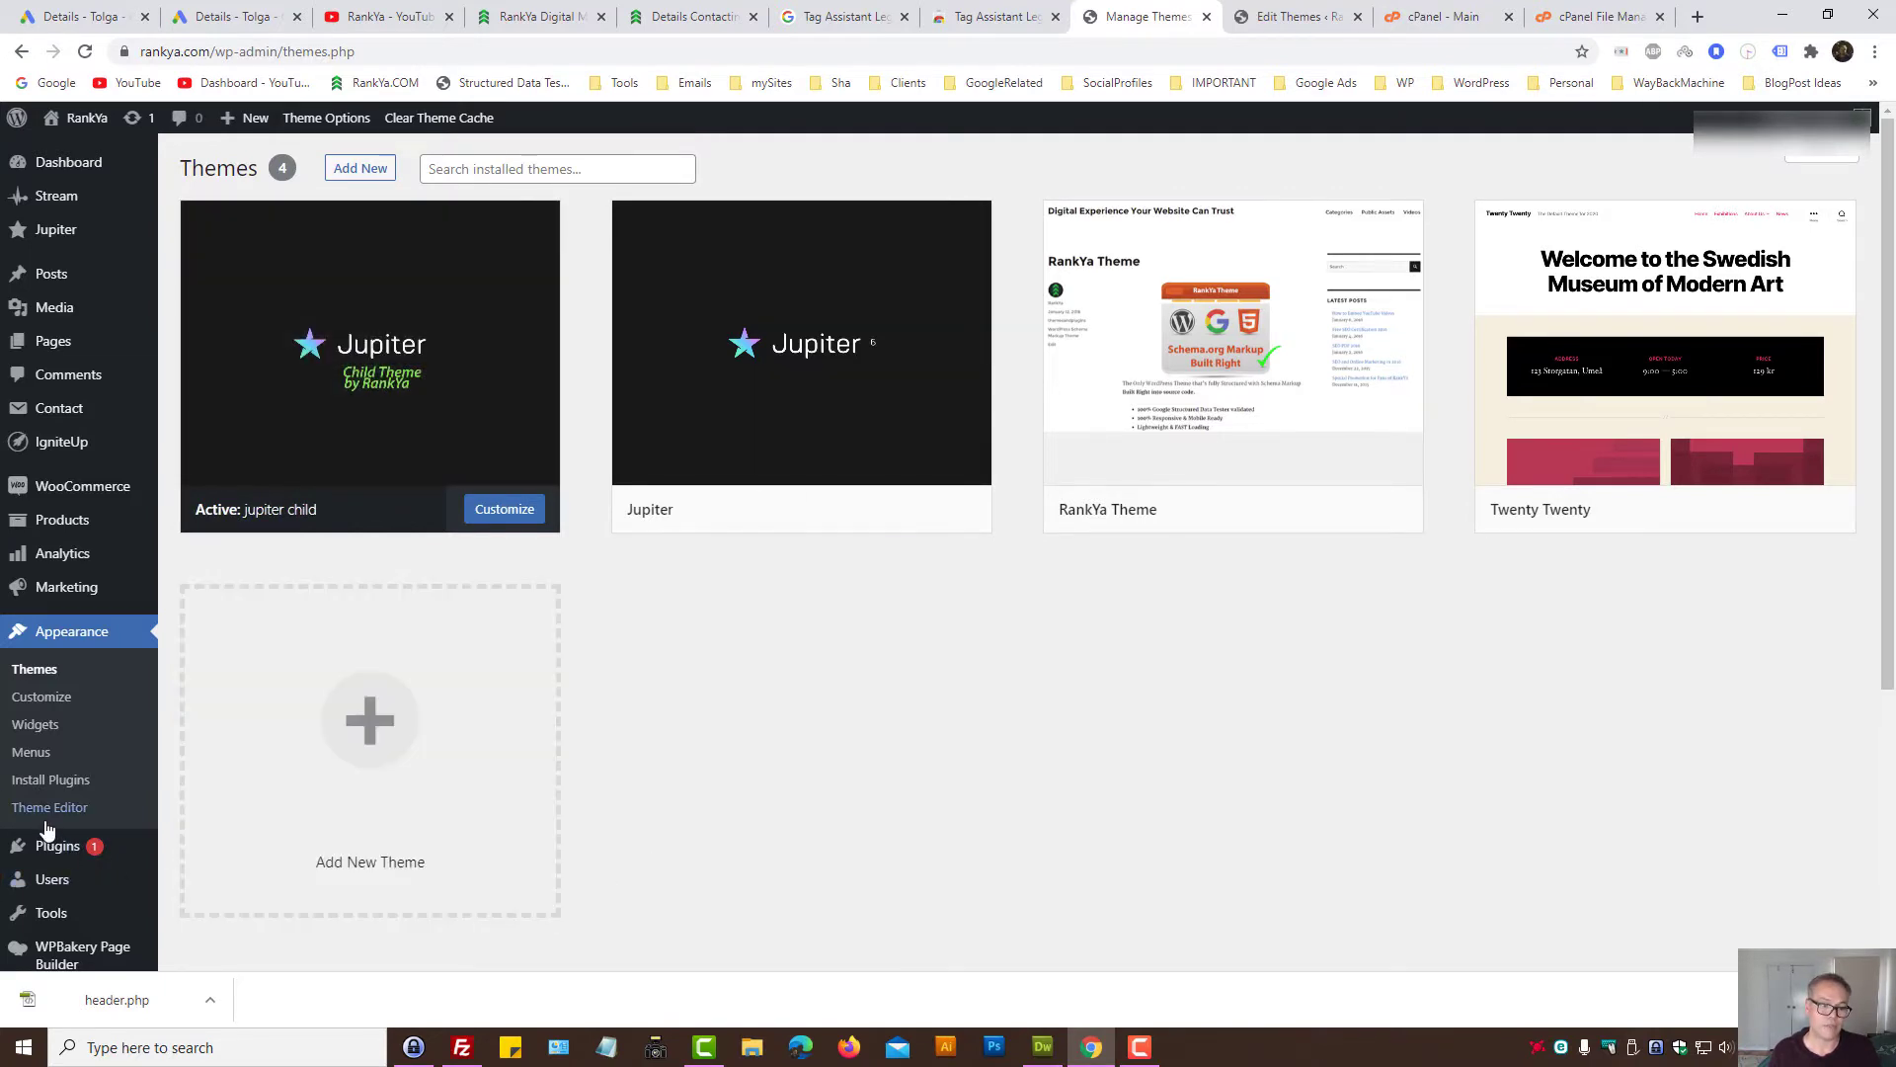
pyautogui.moveTo(49, 806)
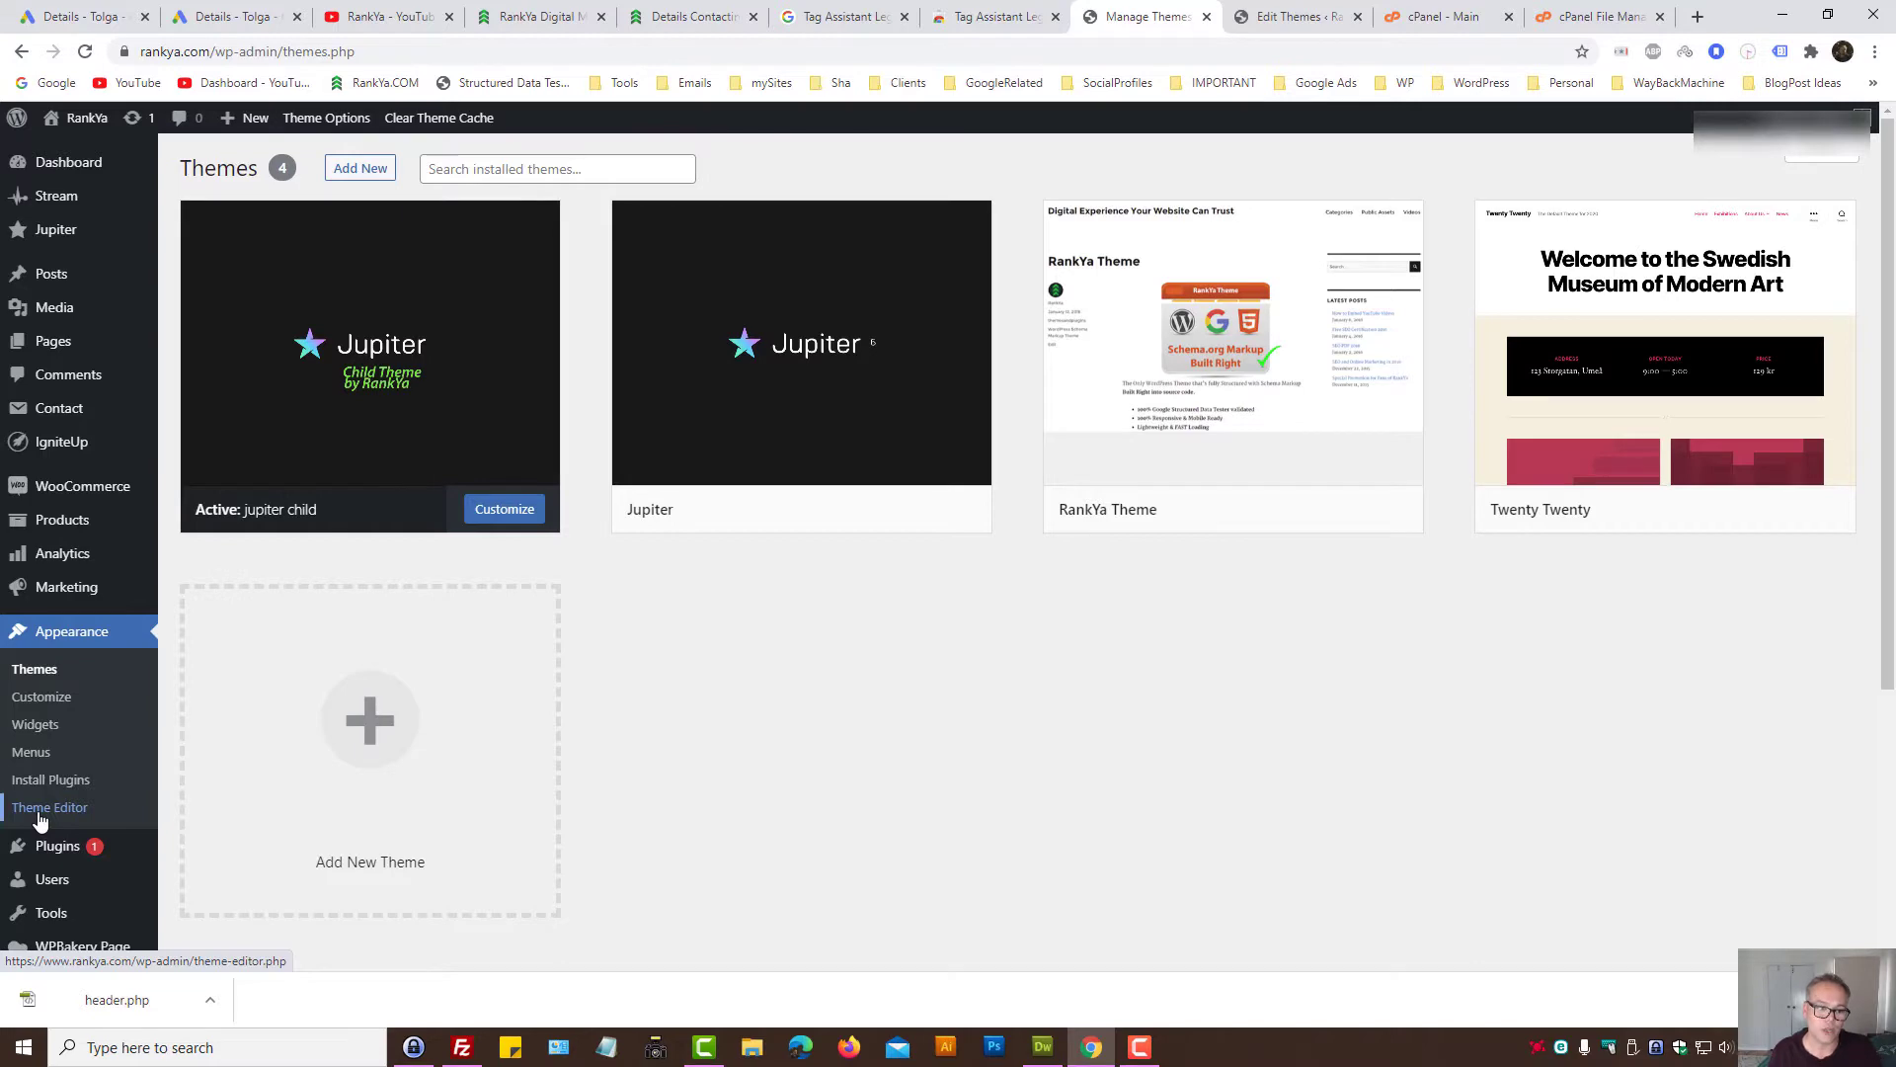
pyautogui.click(49, 806)
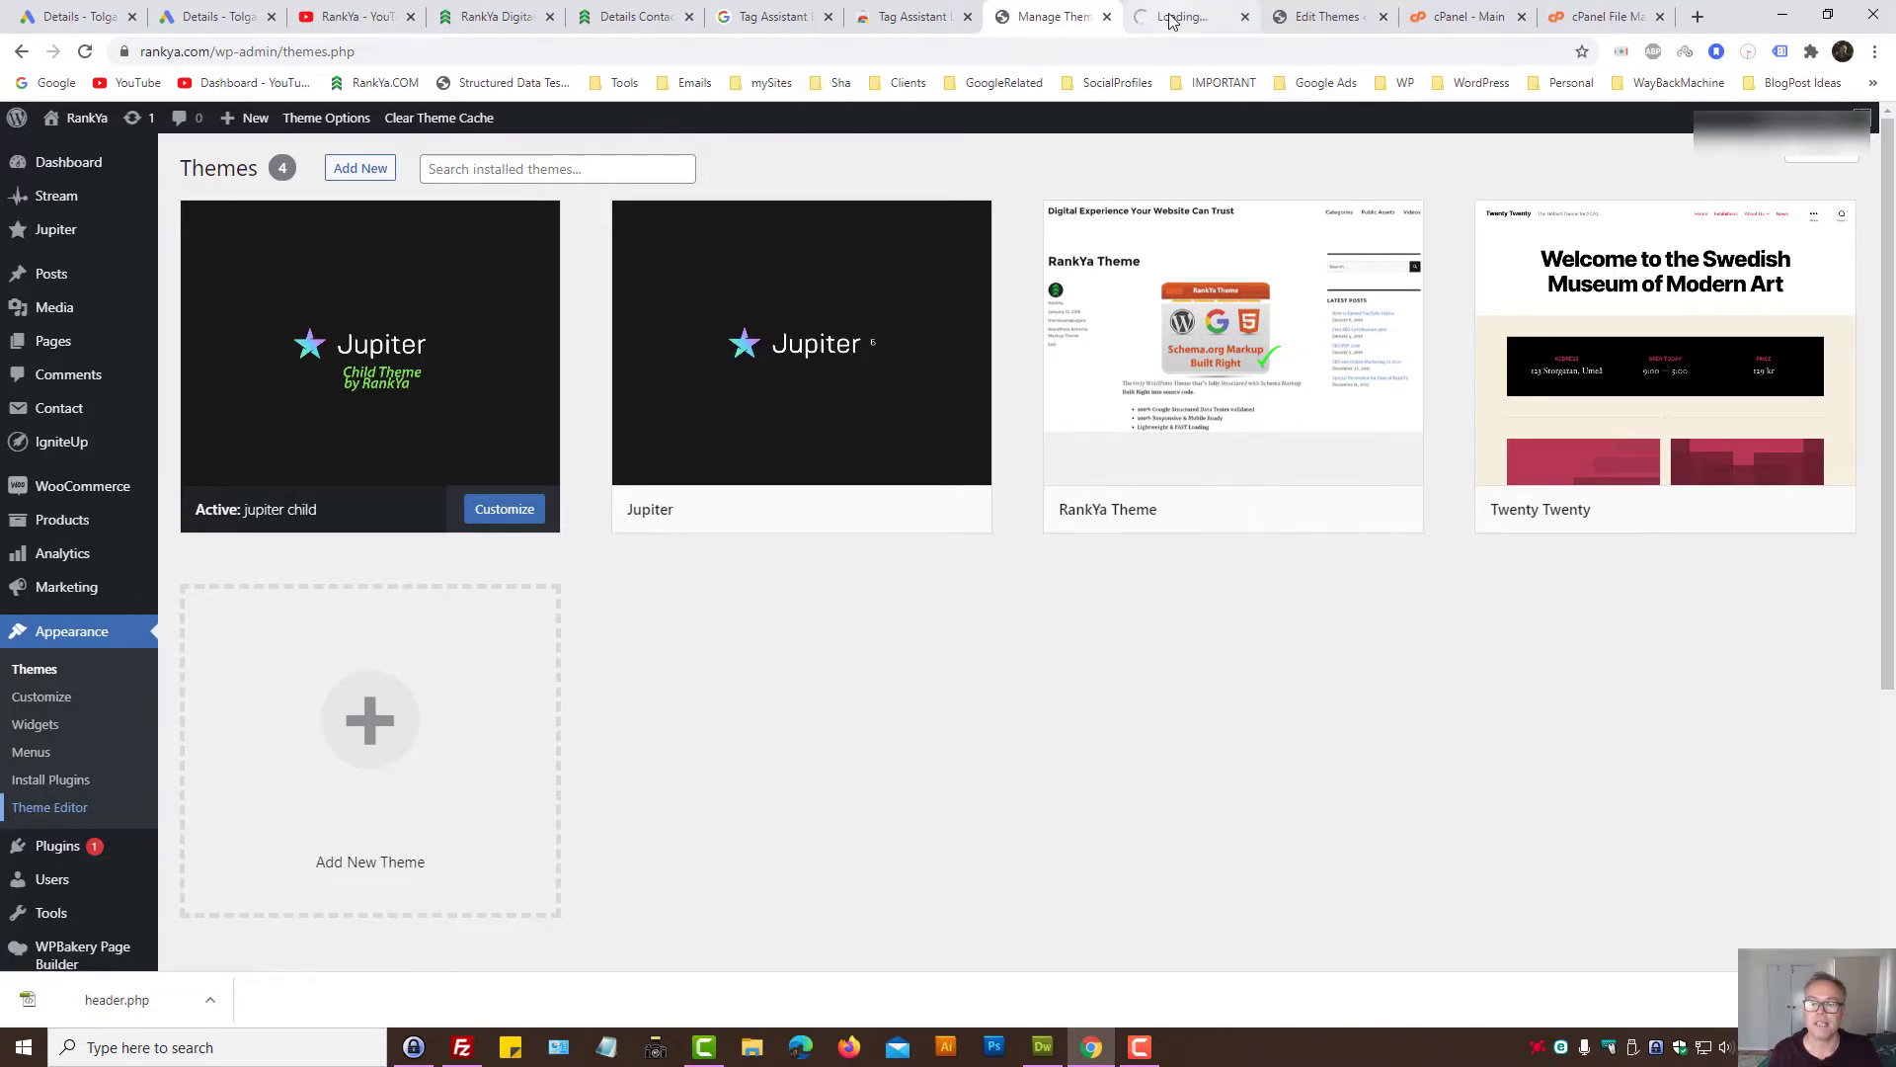
pyautogui.click(1185, 16)
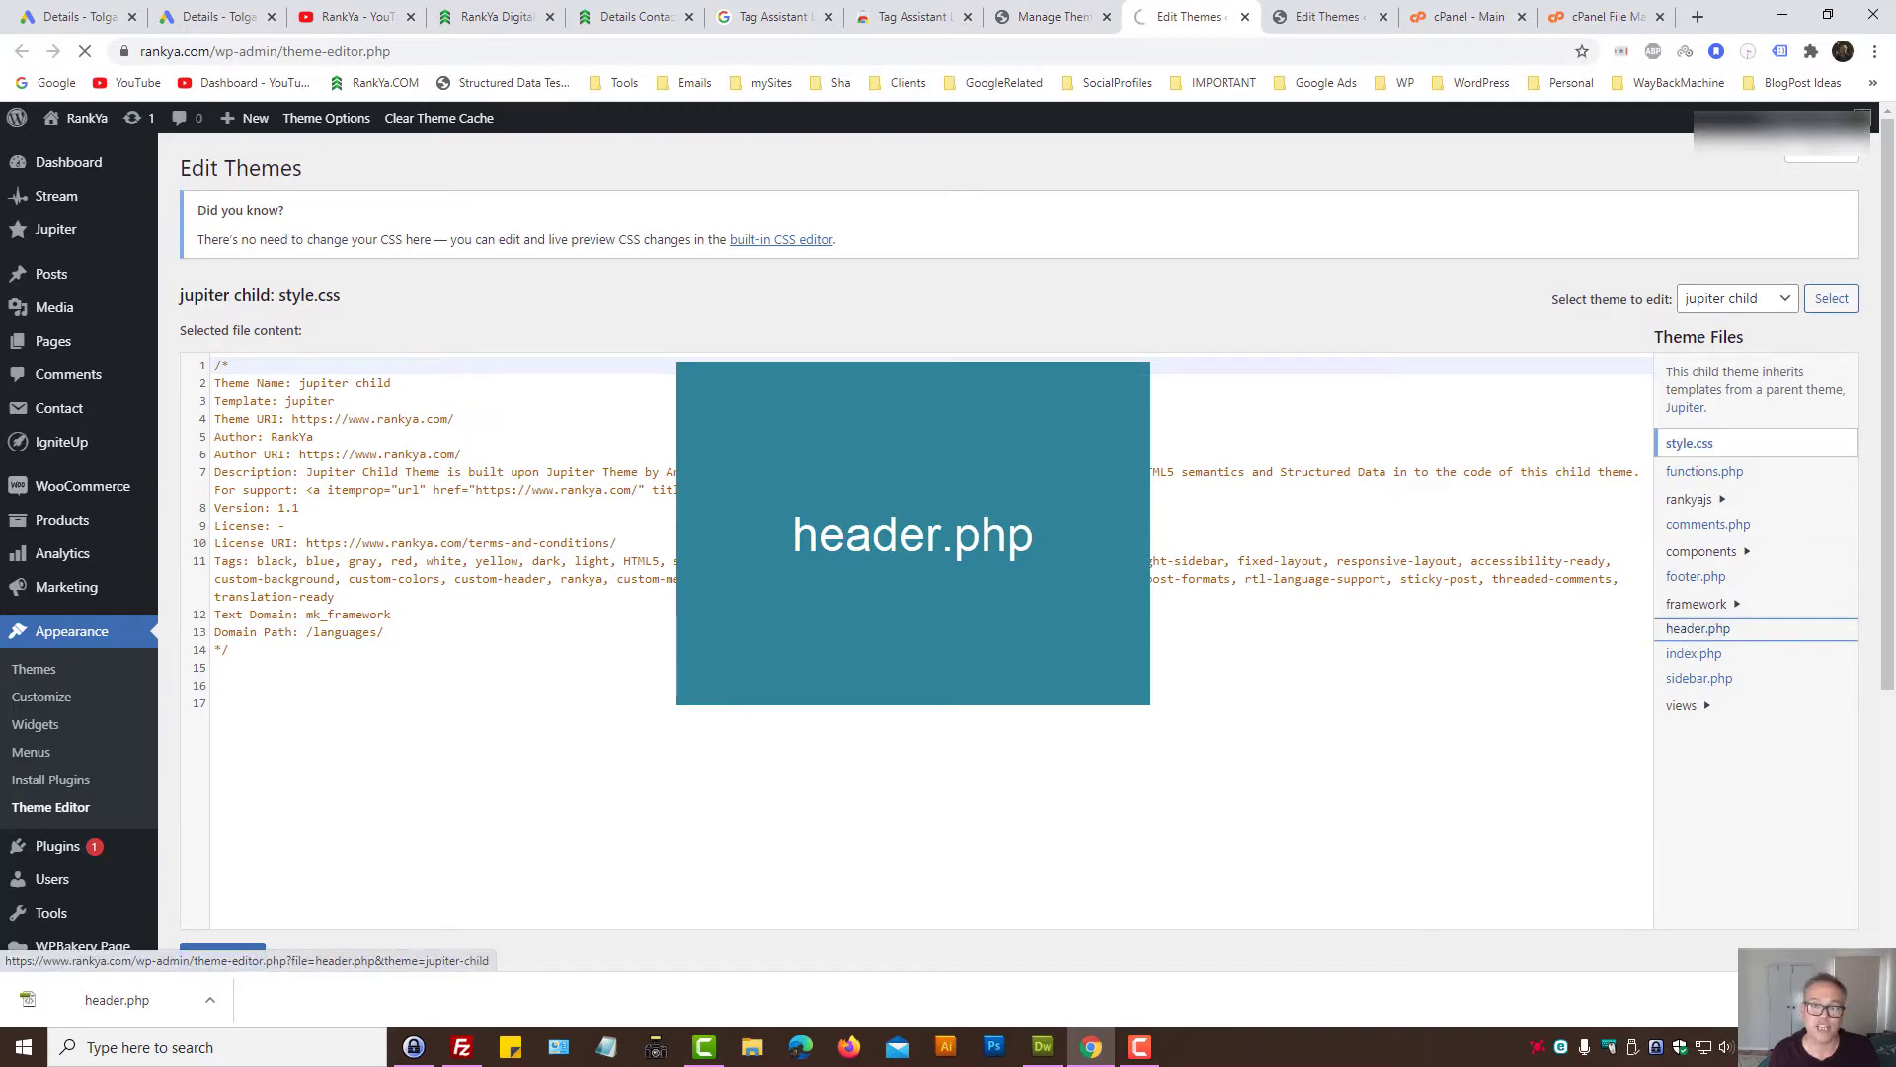
pyautogui.click(1699, 628)
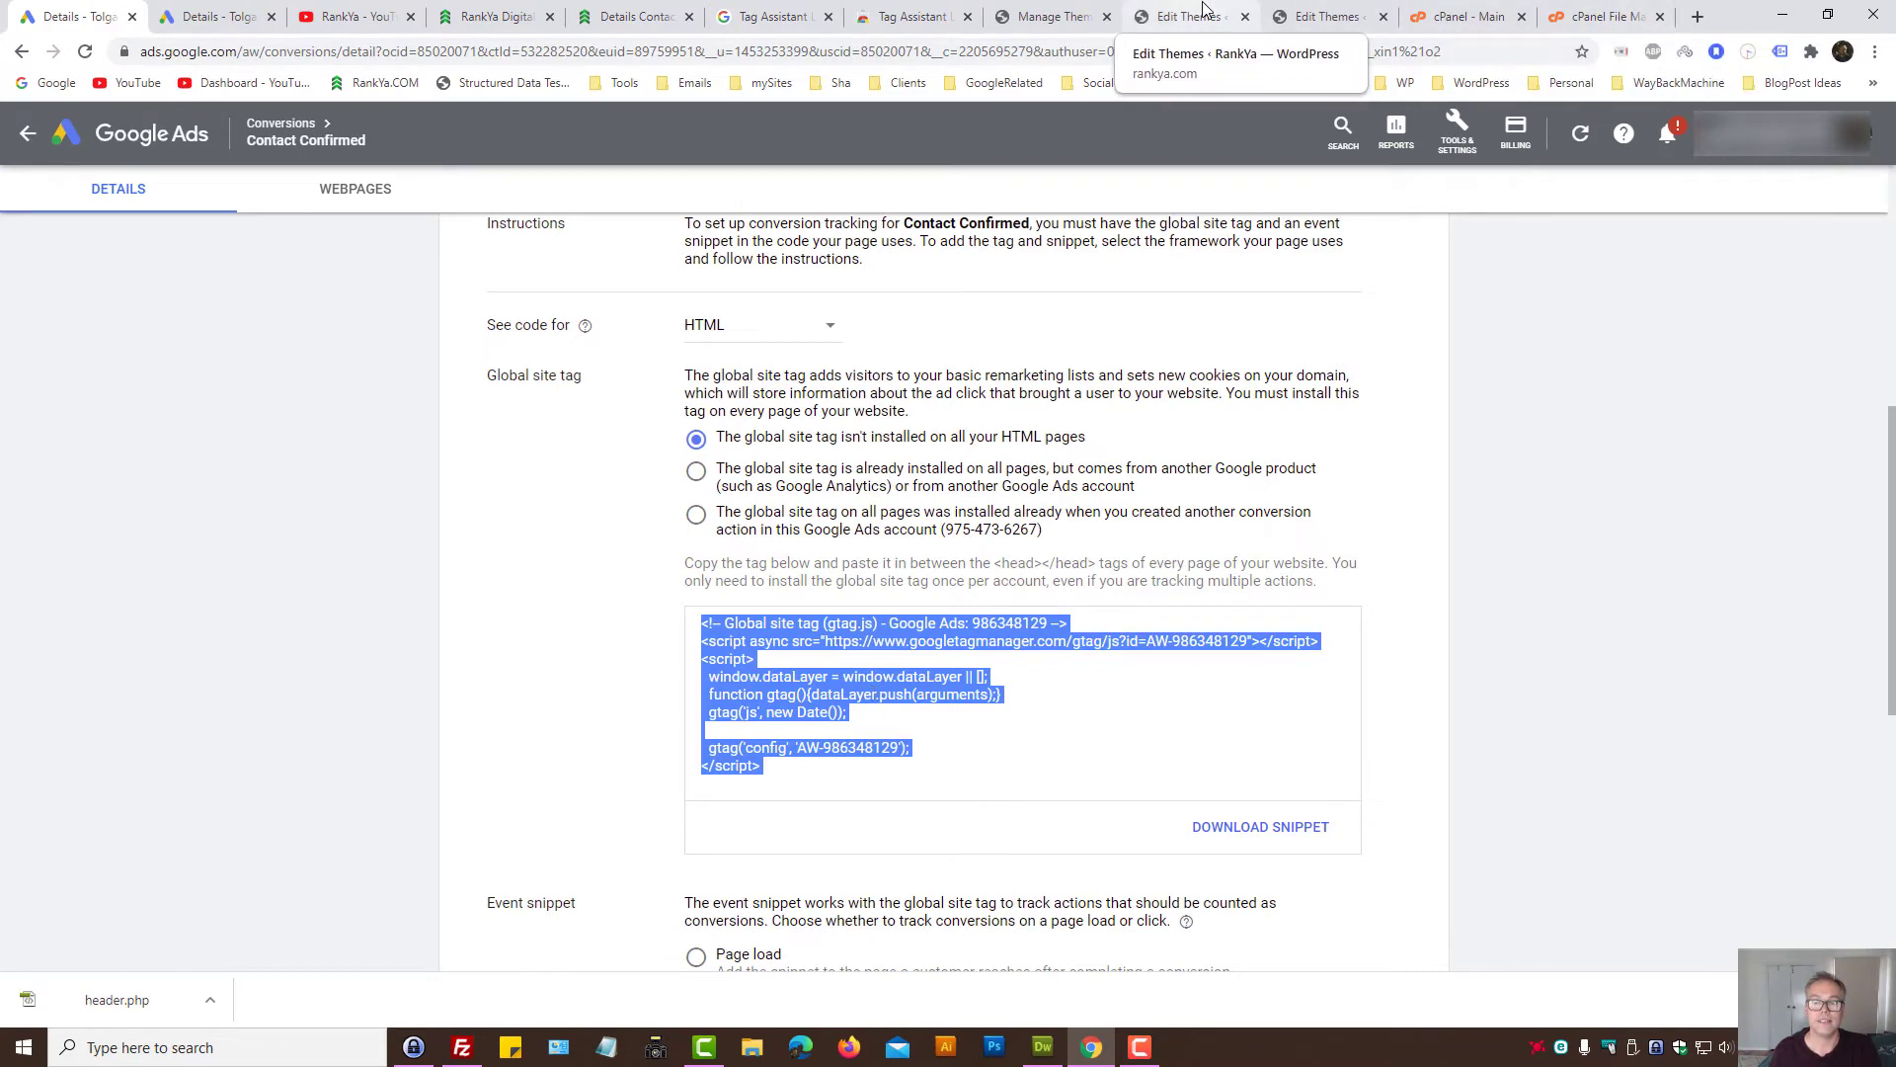
# Step: Return to the header.php theme editor in WordPress, then switch over to the cPanel home page
pyautogui.click(1185, 16)
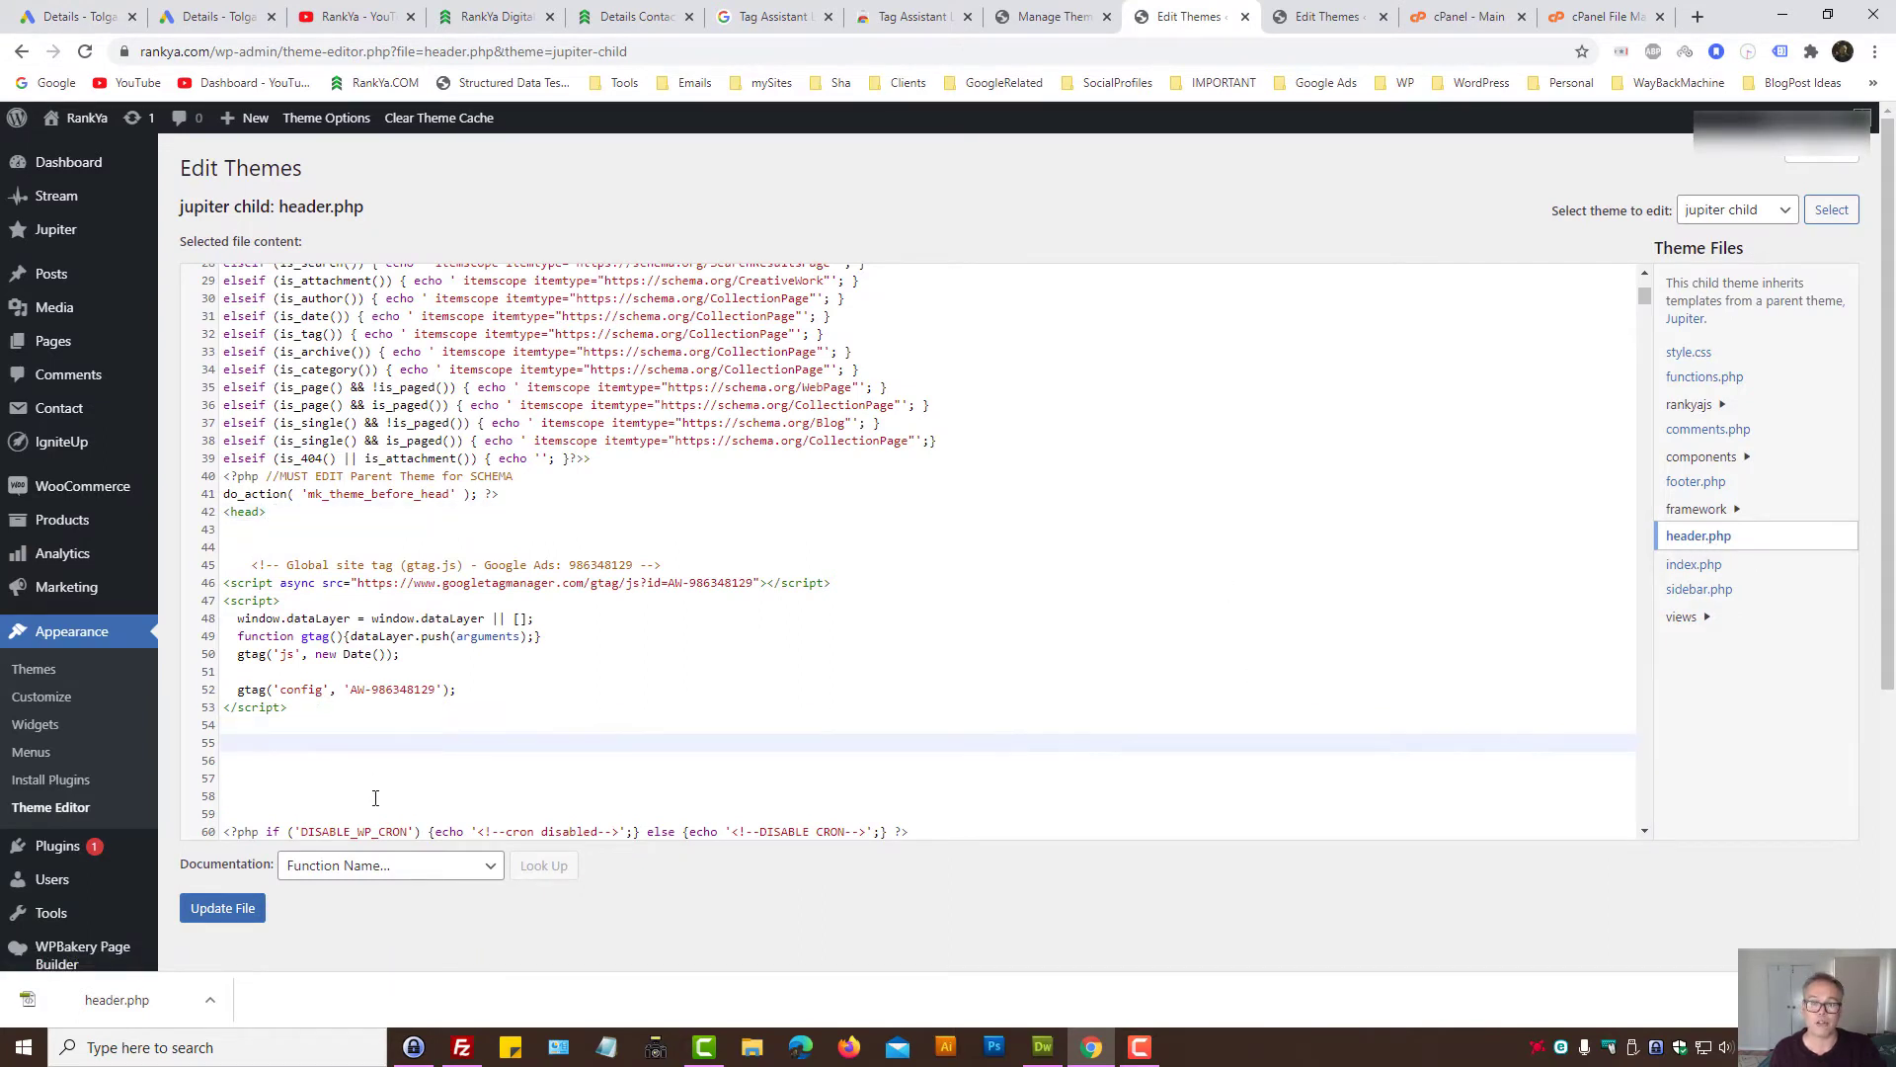
pyautogui.moveTo(618, 755)
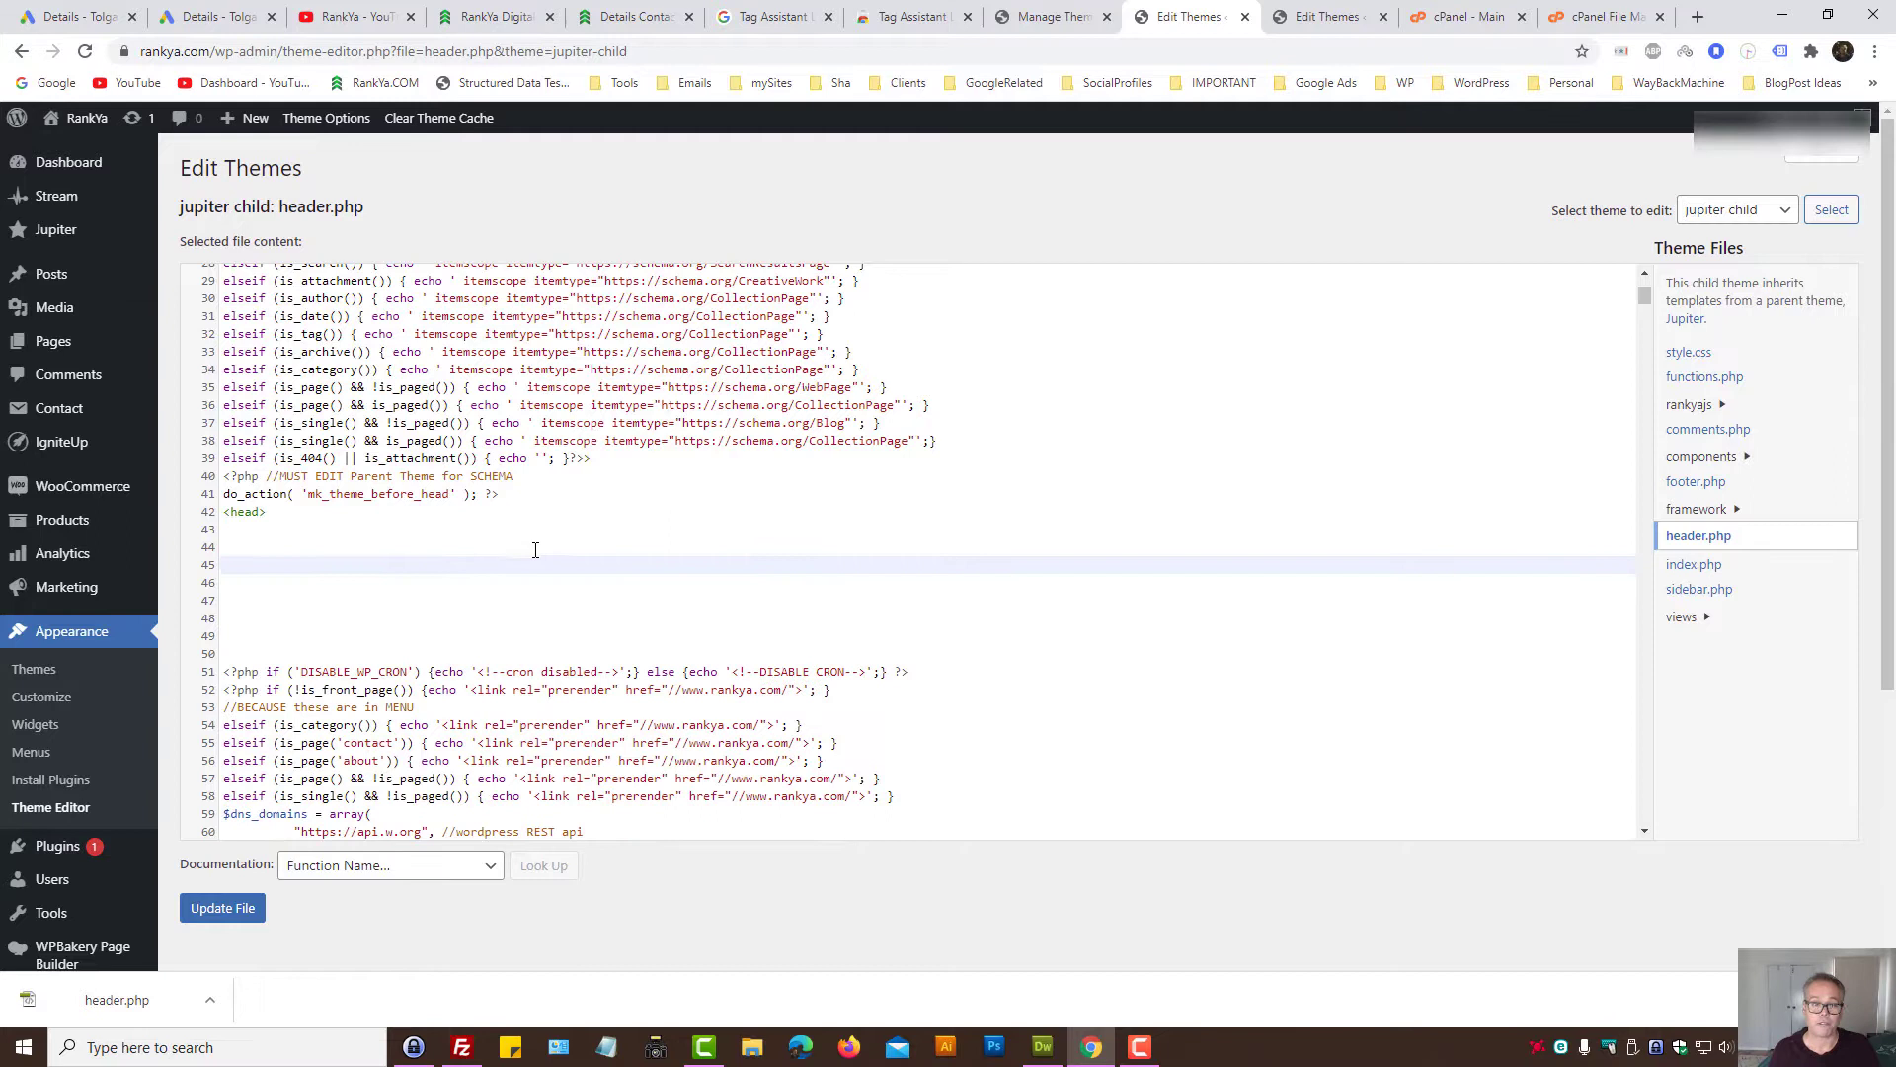
pyautogui.moveTo(654, 536)
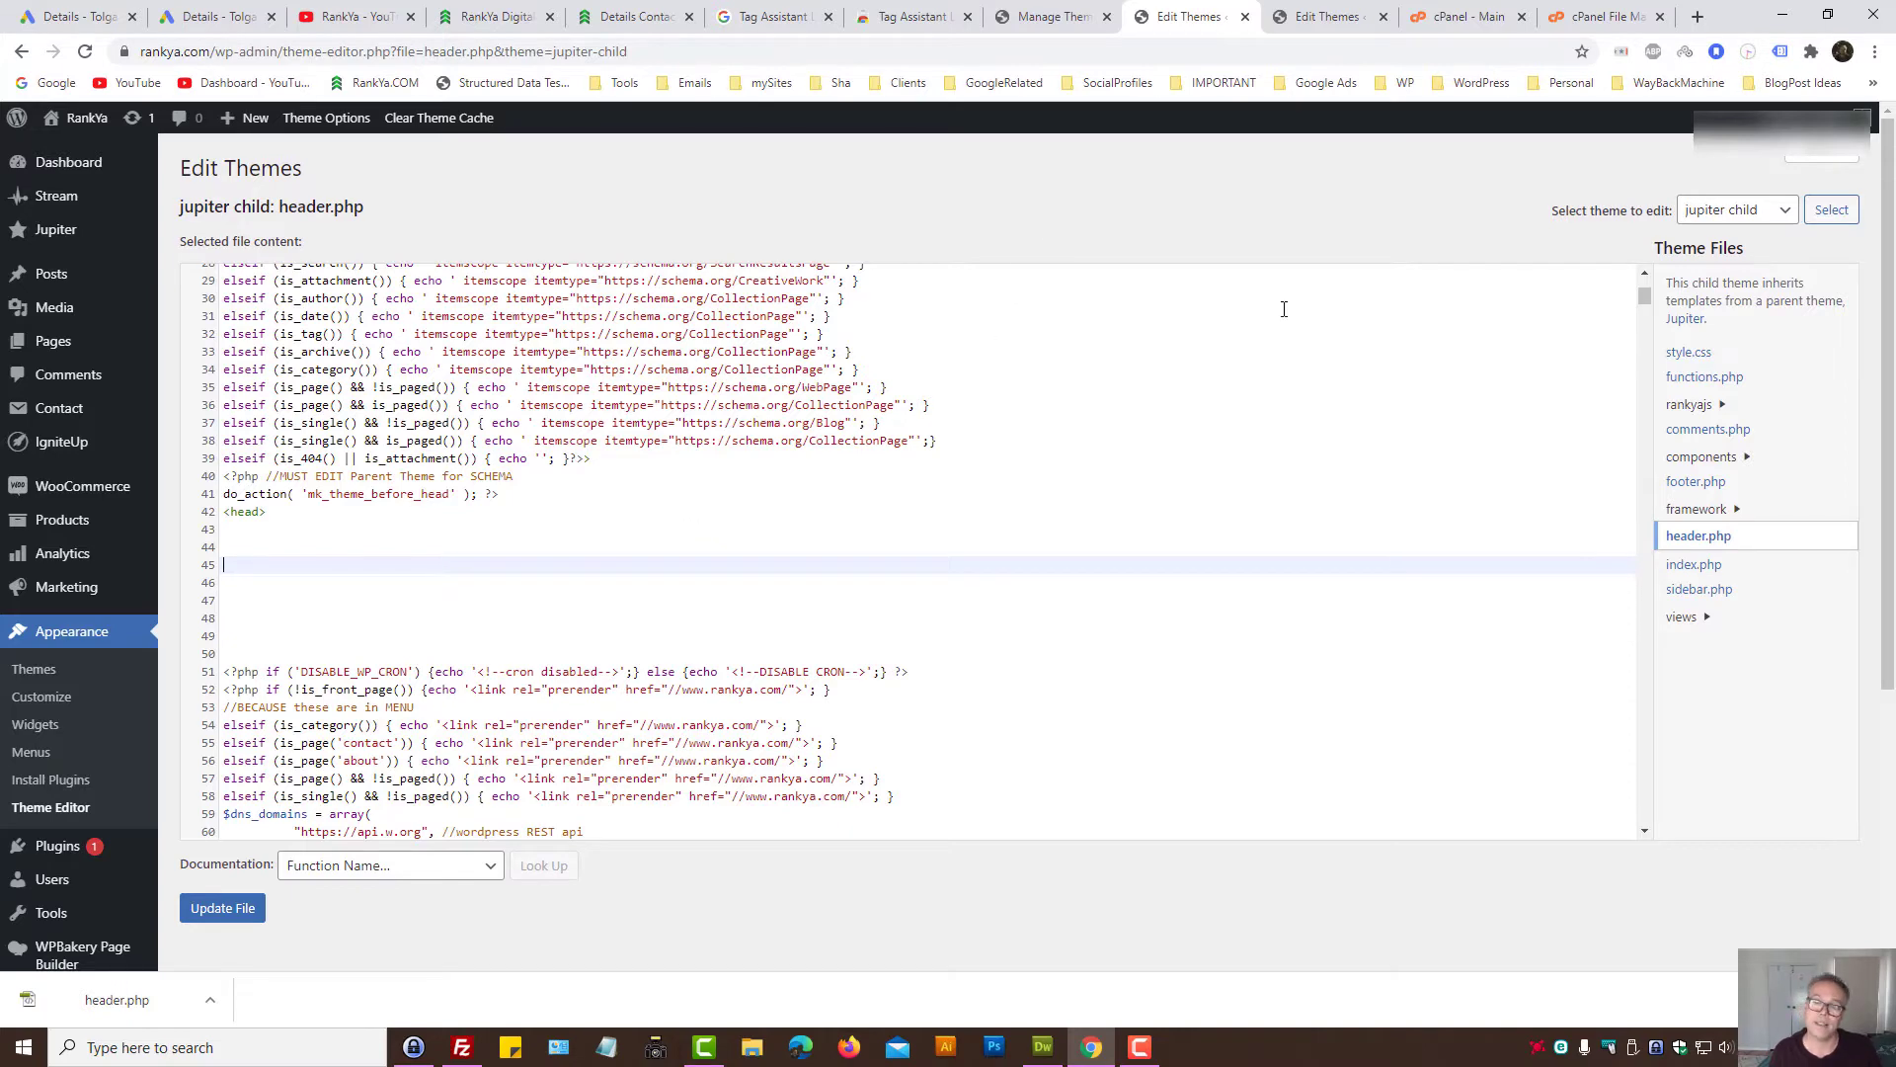
pyautogui.click(1464, 16)
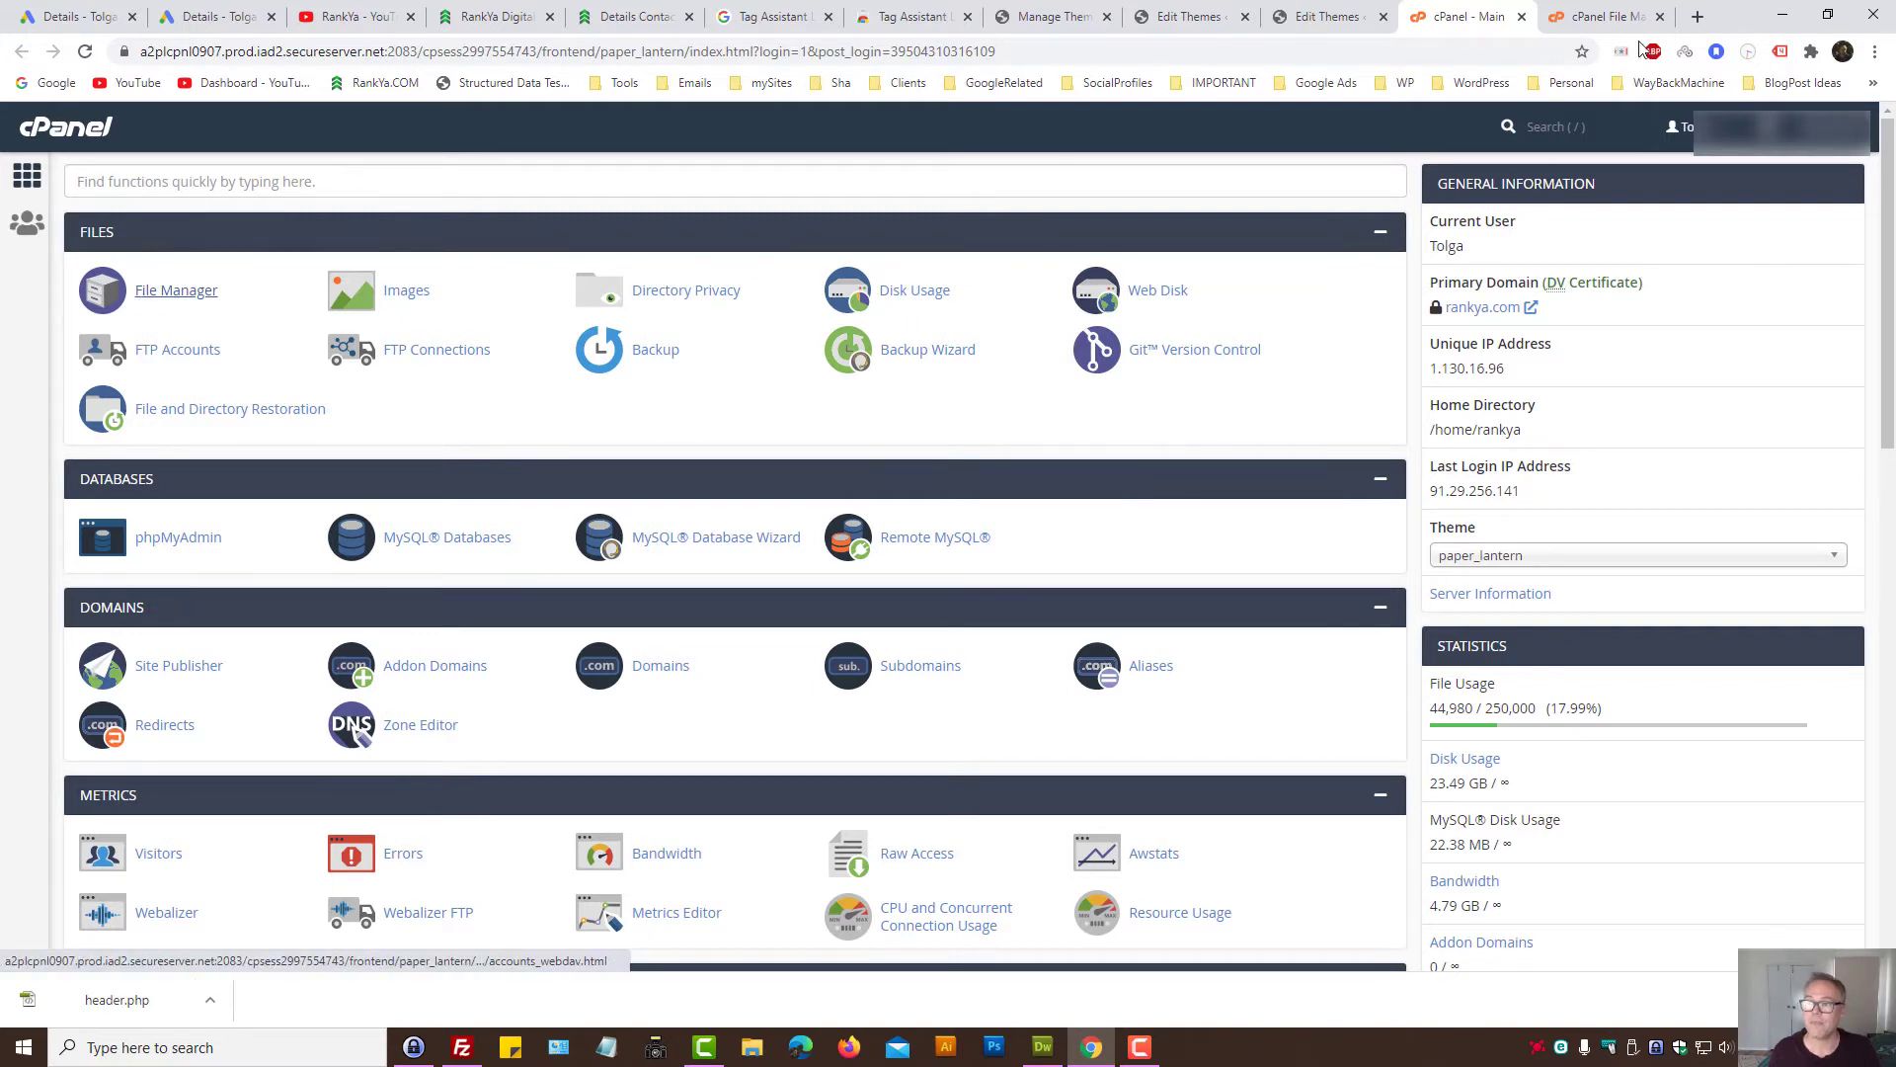
# Step: In File Manager browse to the child theme folder and download header.php as a backup to the Desktop
pyautogui.click(175, 288)
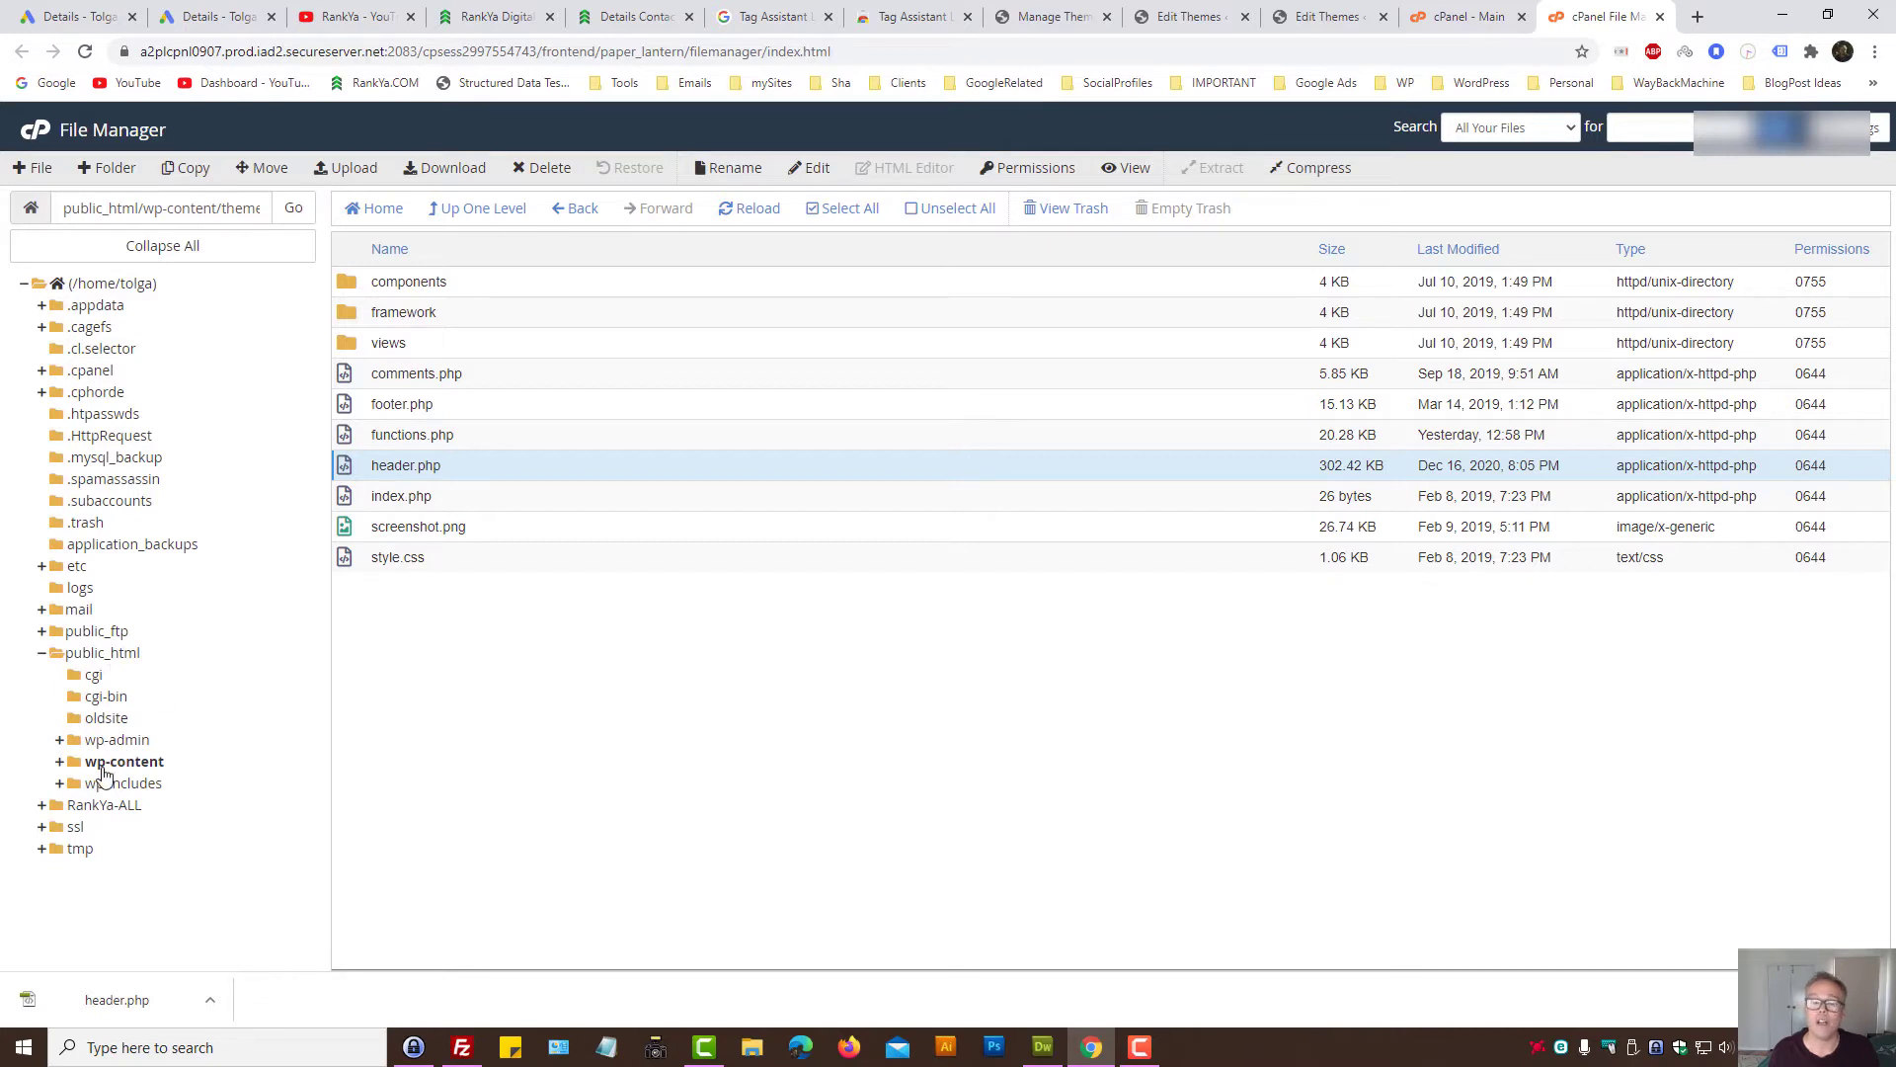
pyautogui.click(122, 761)
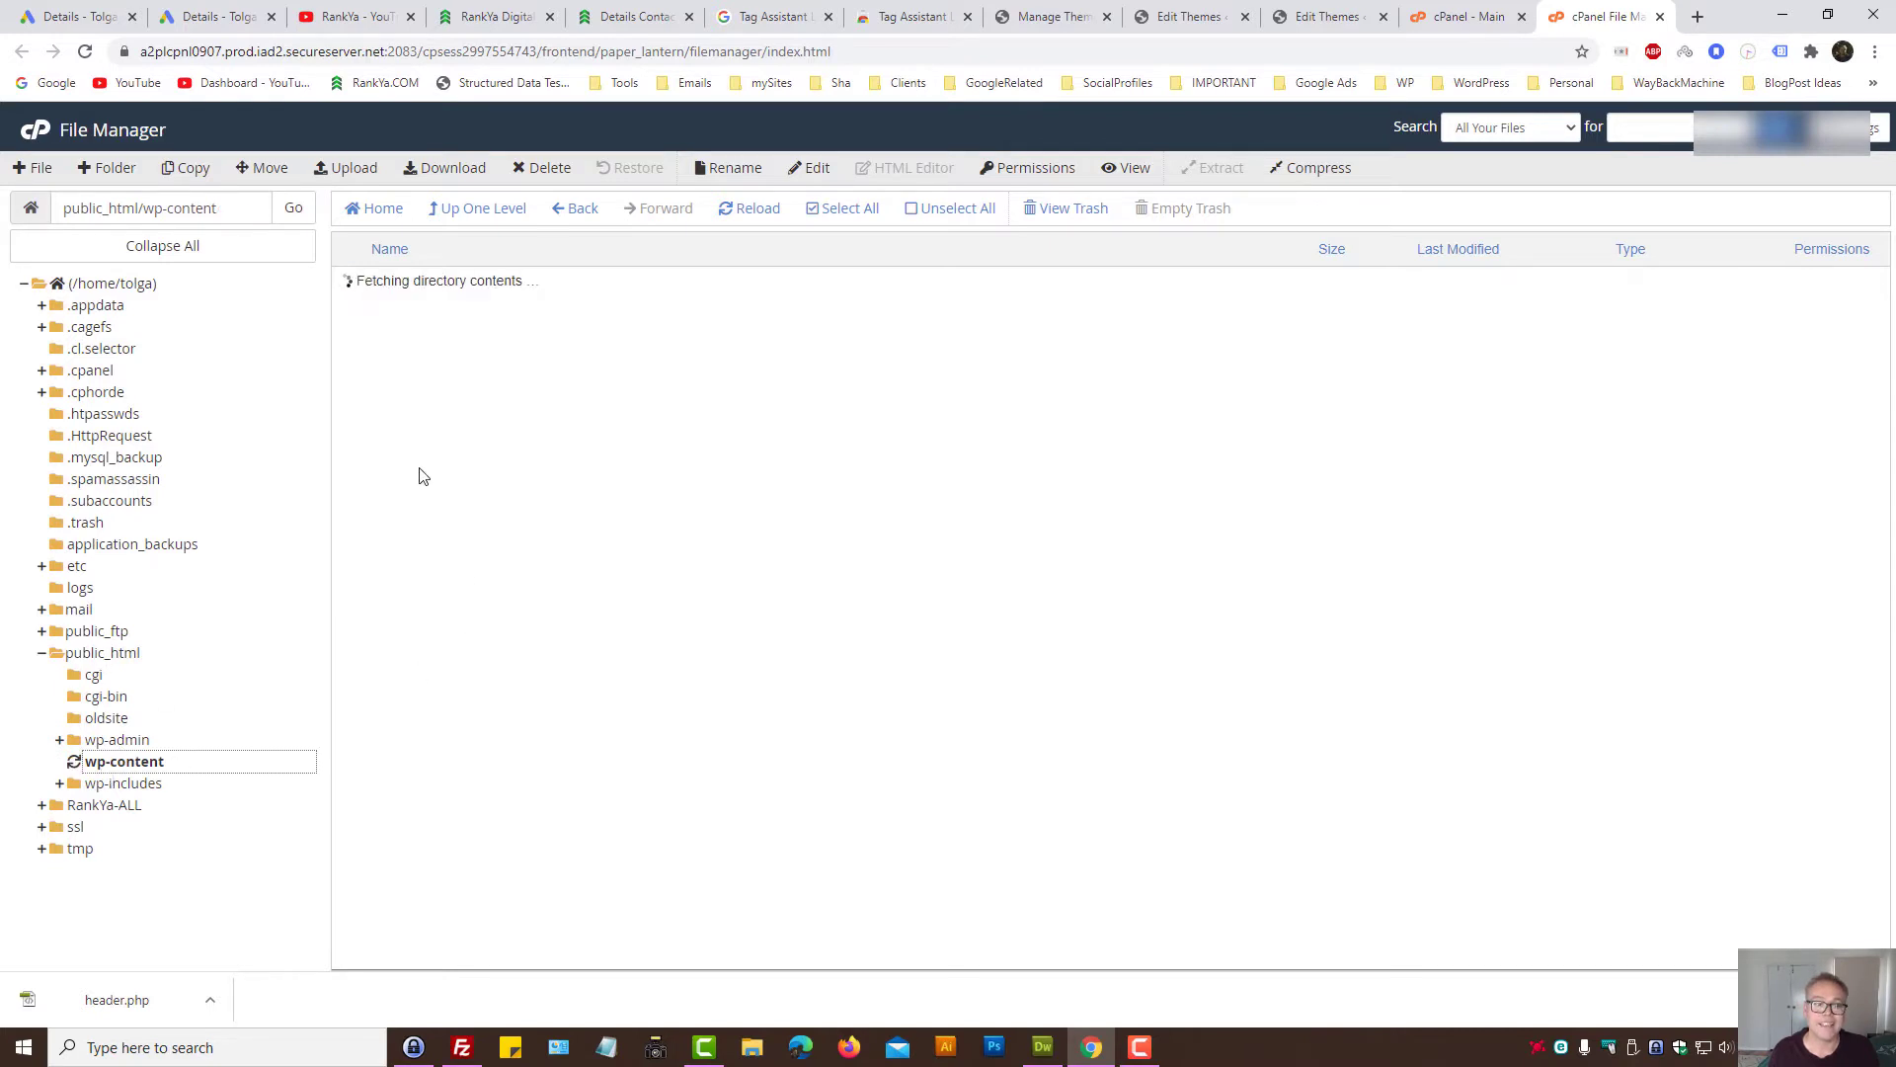
pyautogui.click(123, 760)
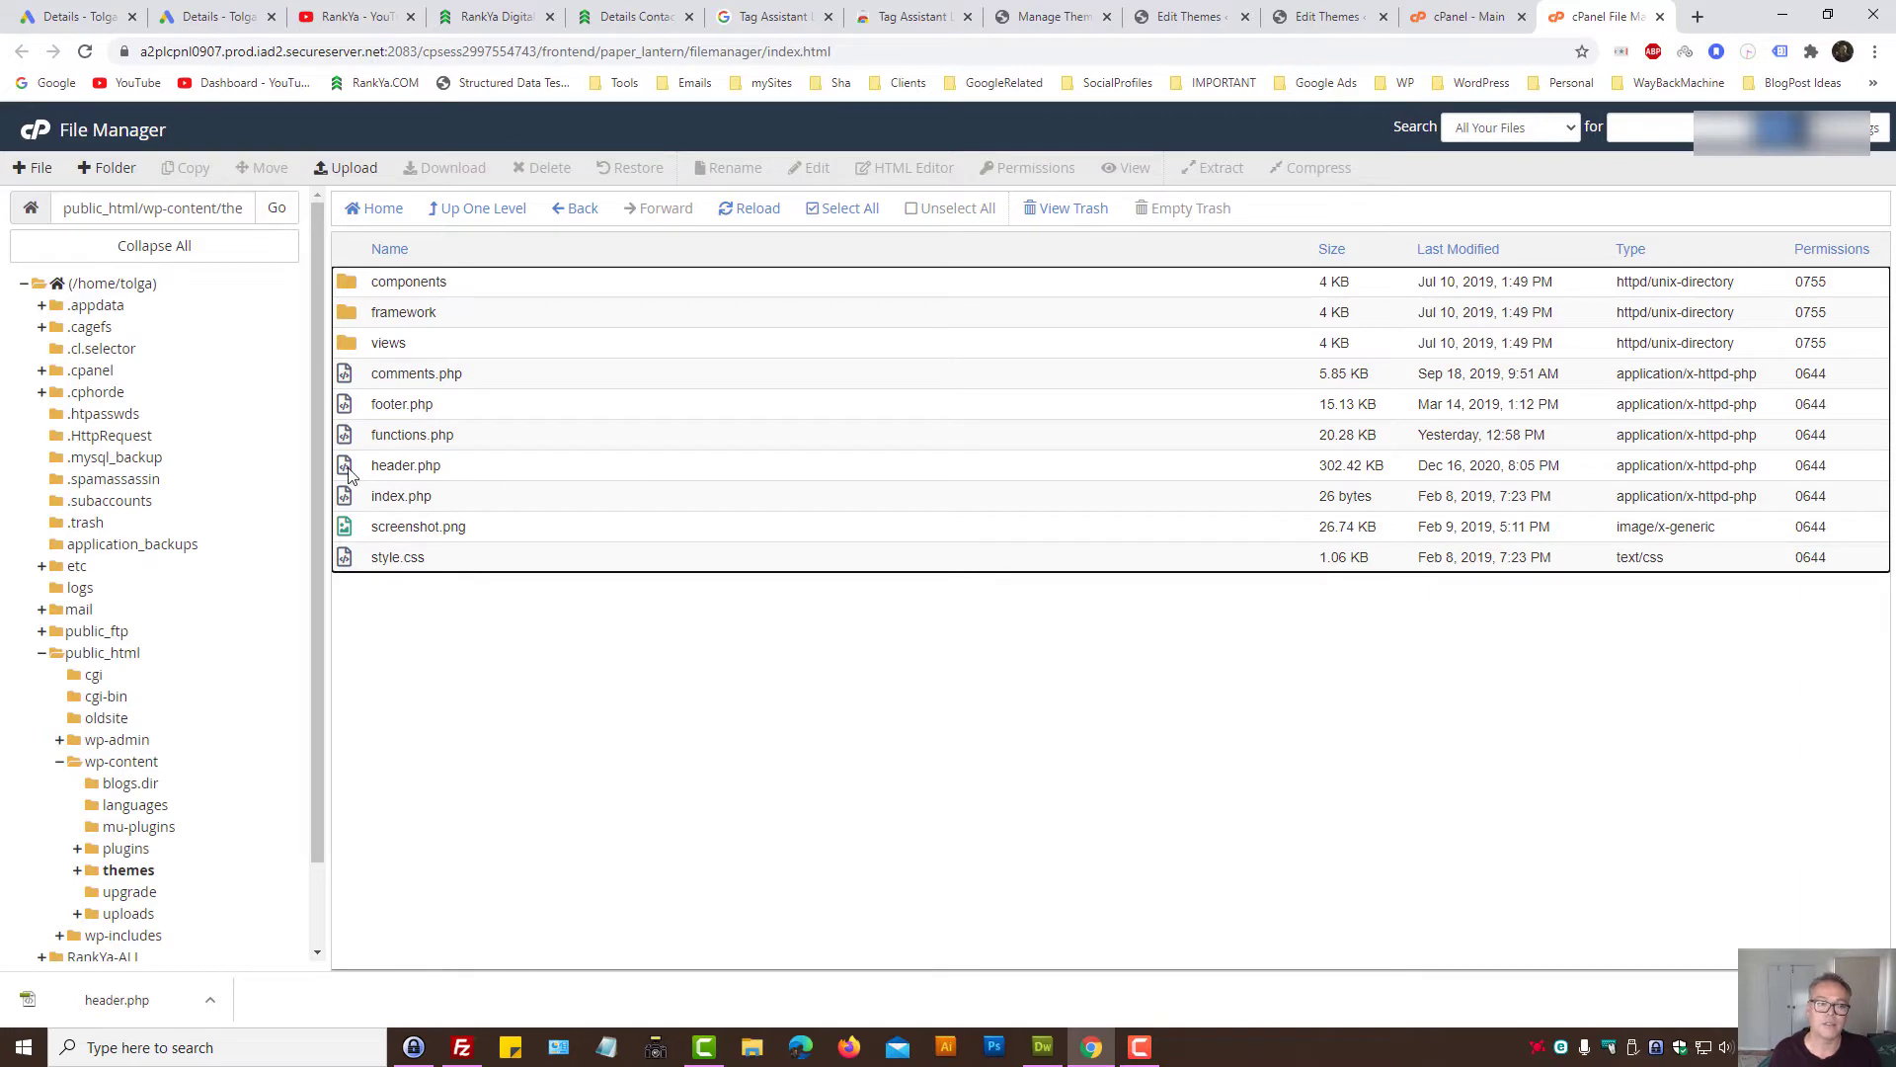
pyautogui.click(405, 464)
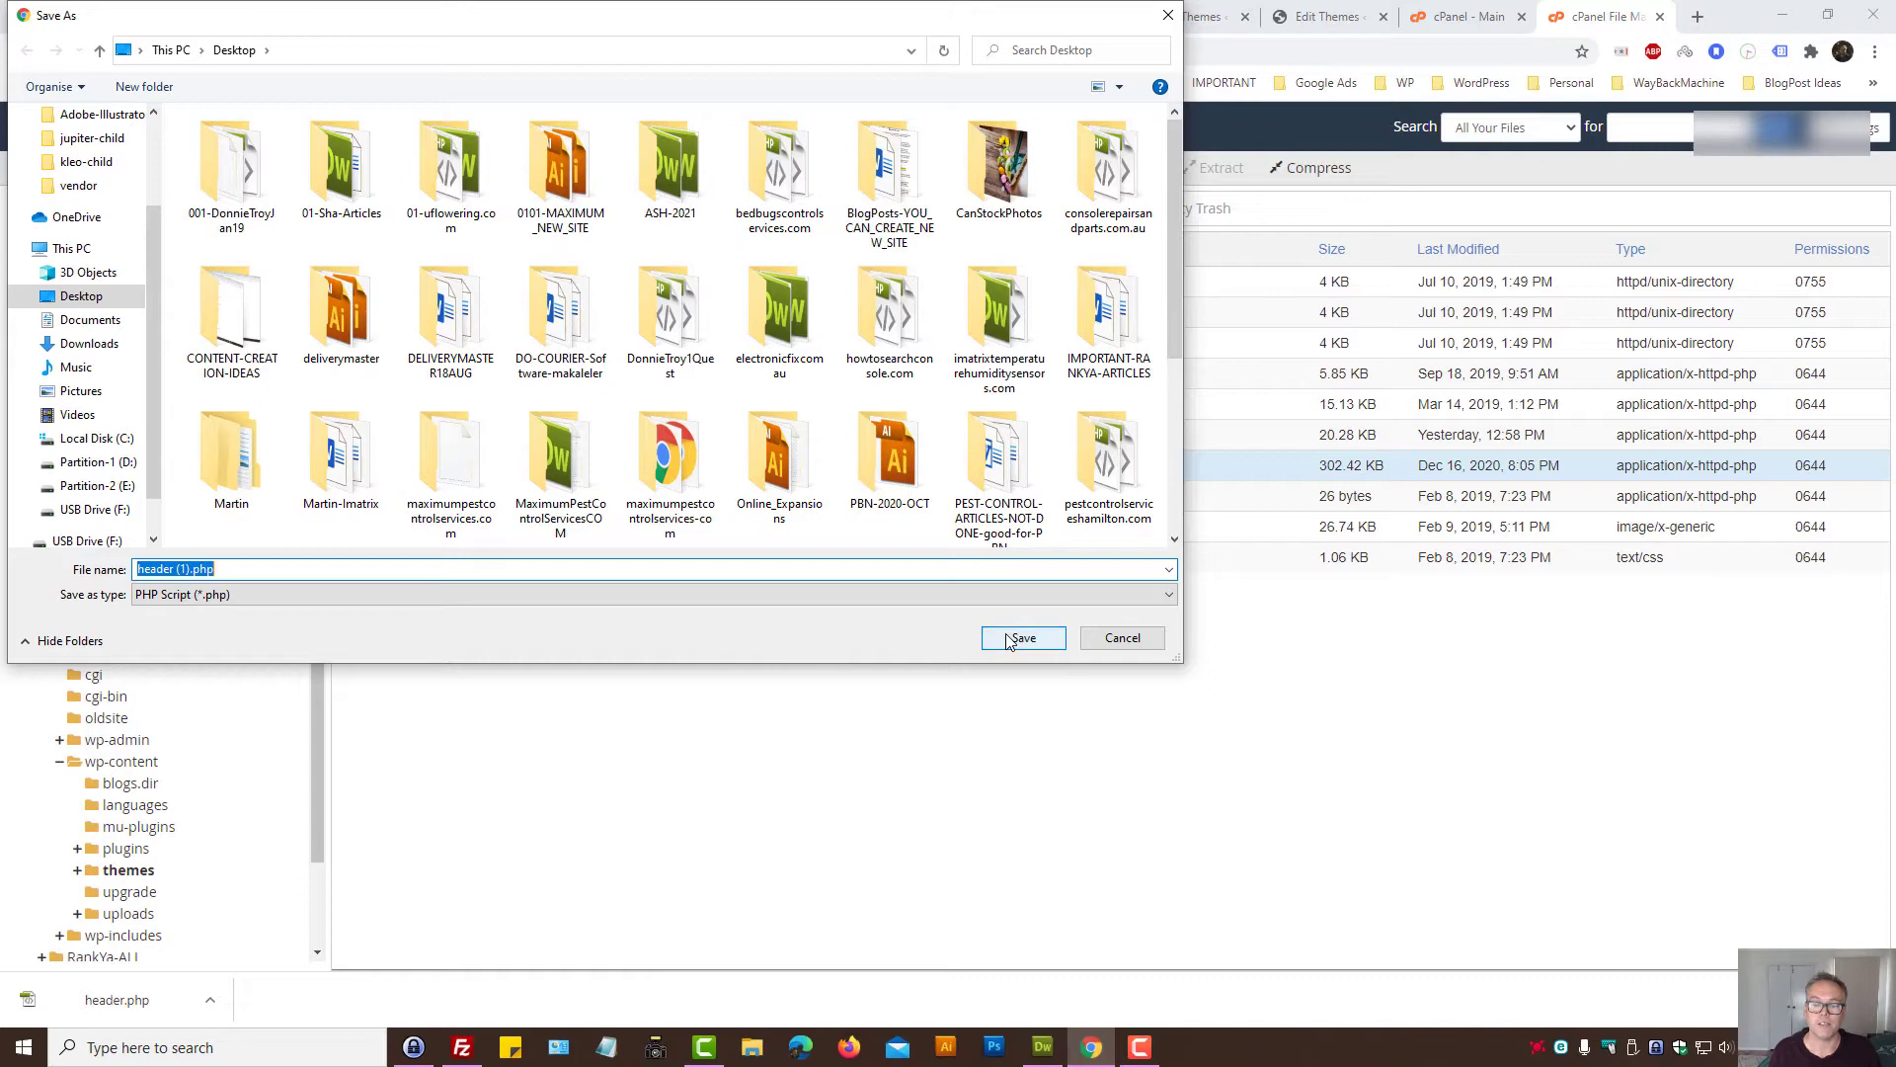
pyautogui.click(1021, 638)
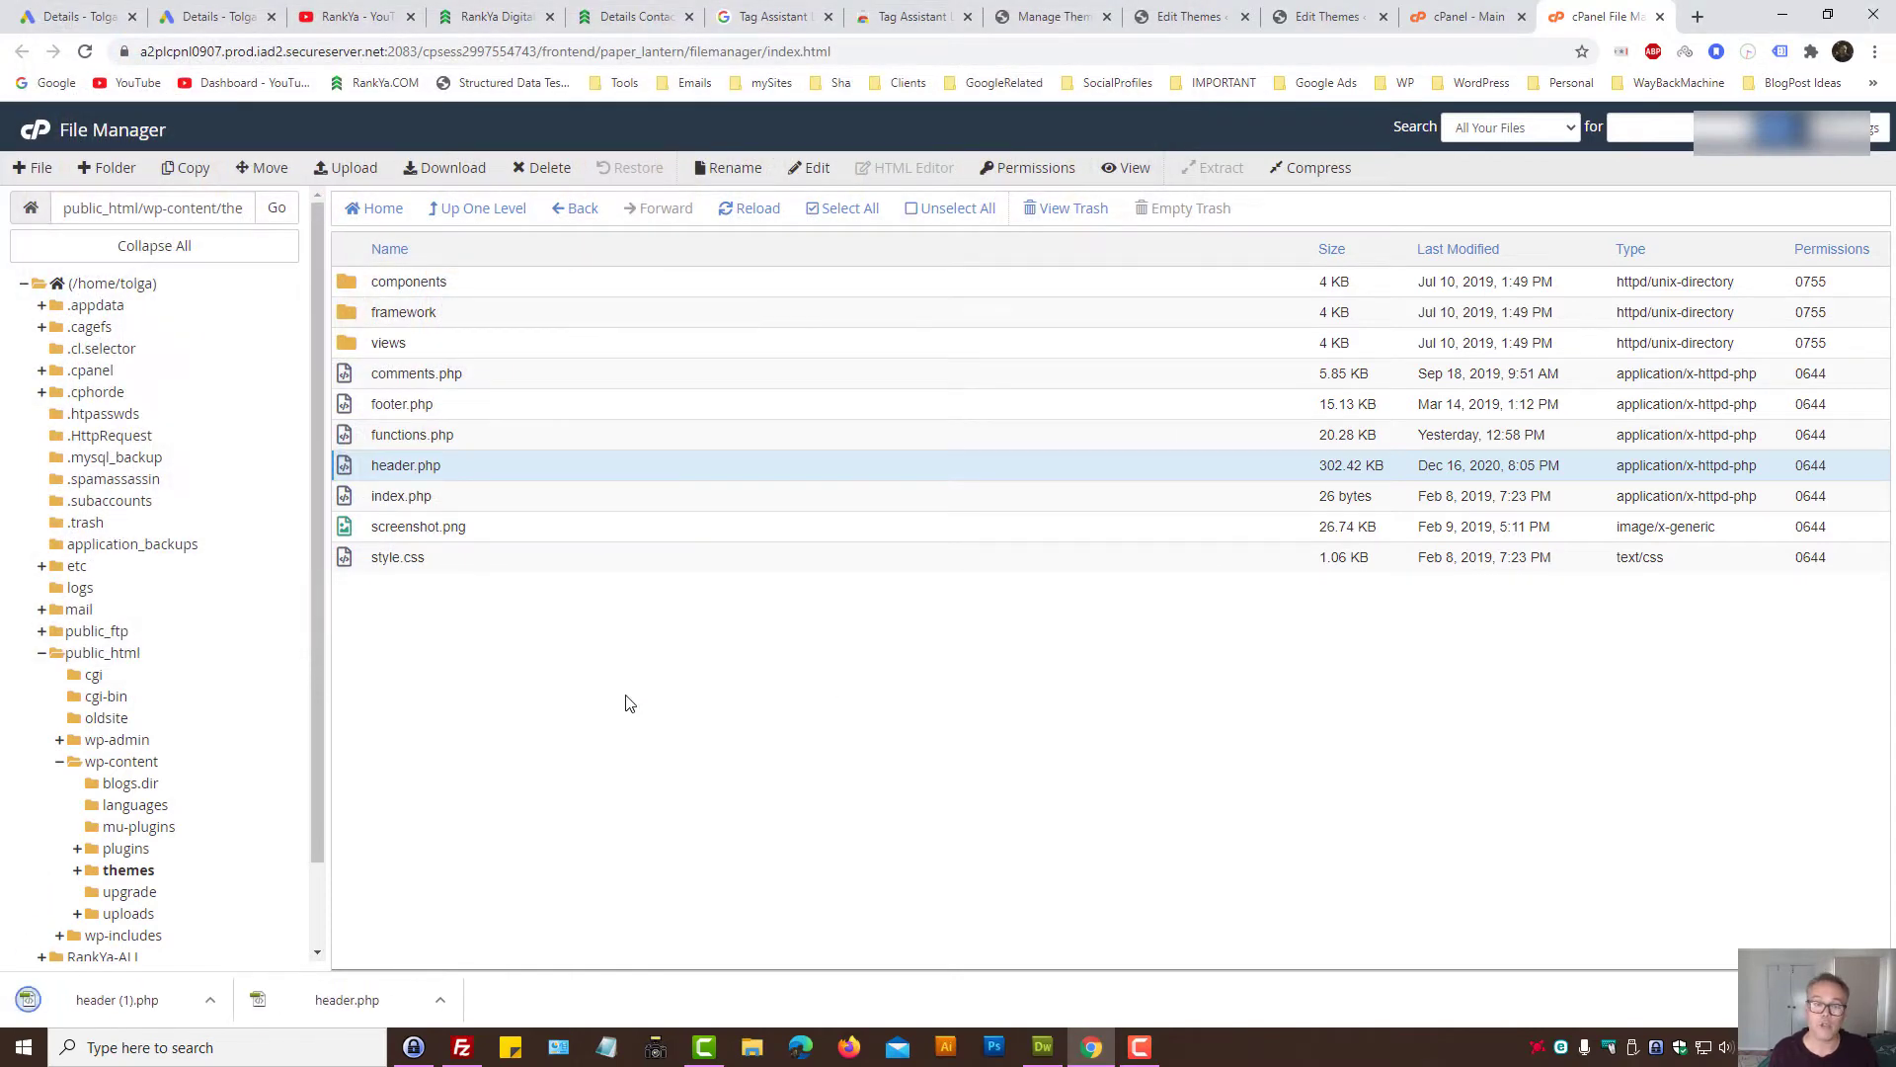
# Step: Open header.php for editing from its right-click actions
pyautogui.rightClick(405, 465)
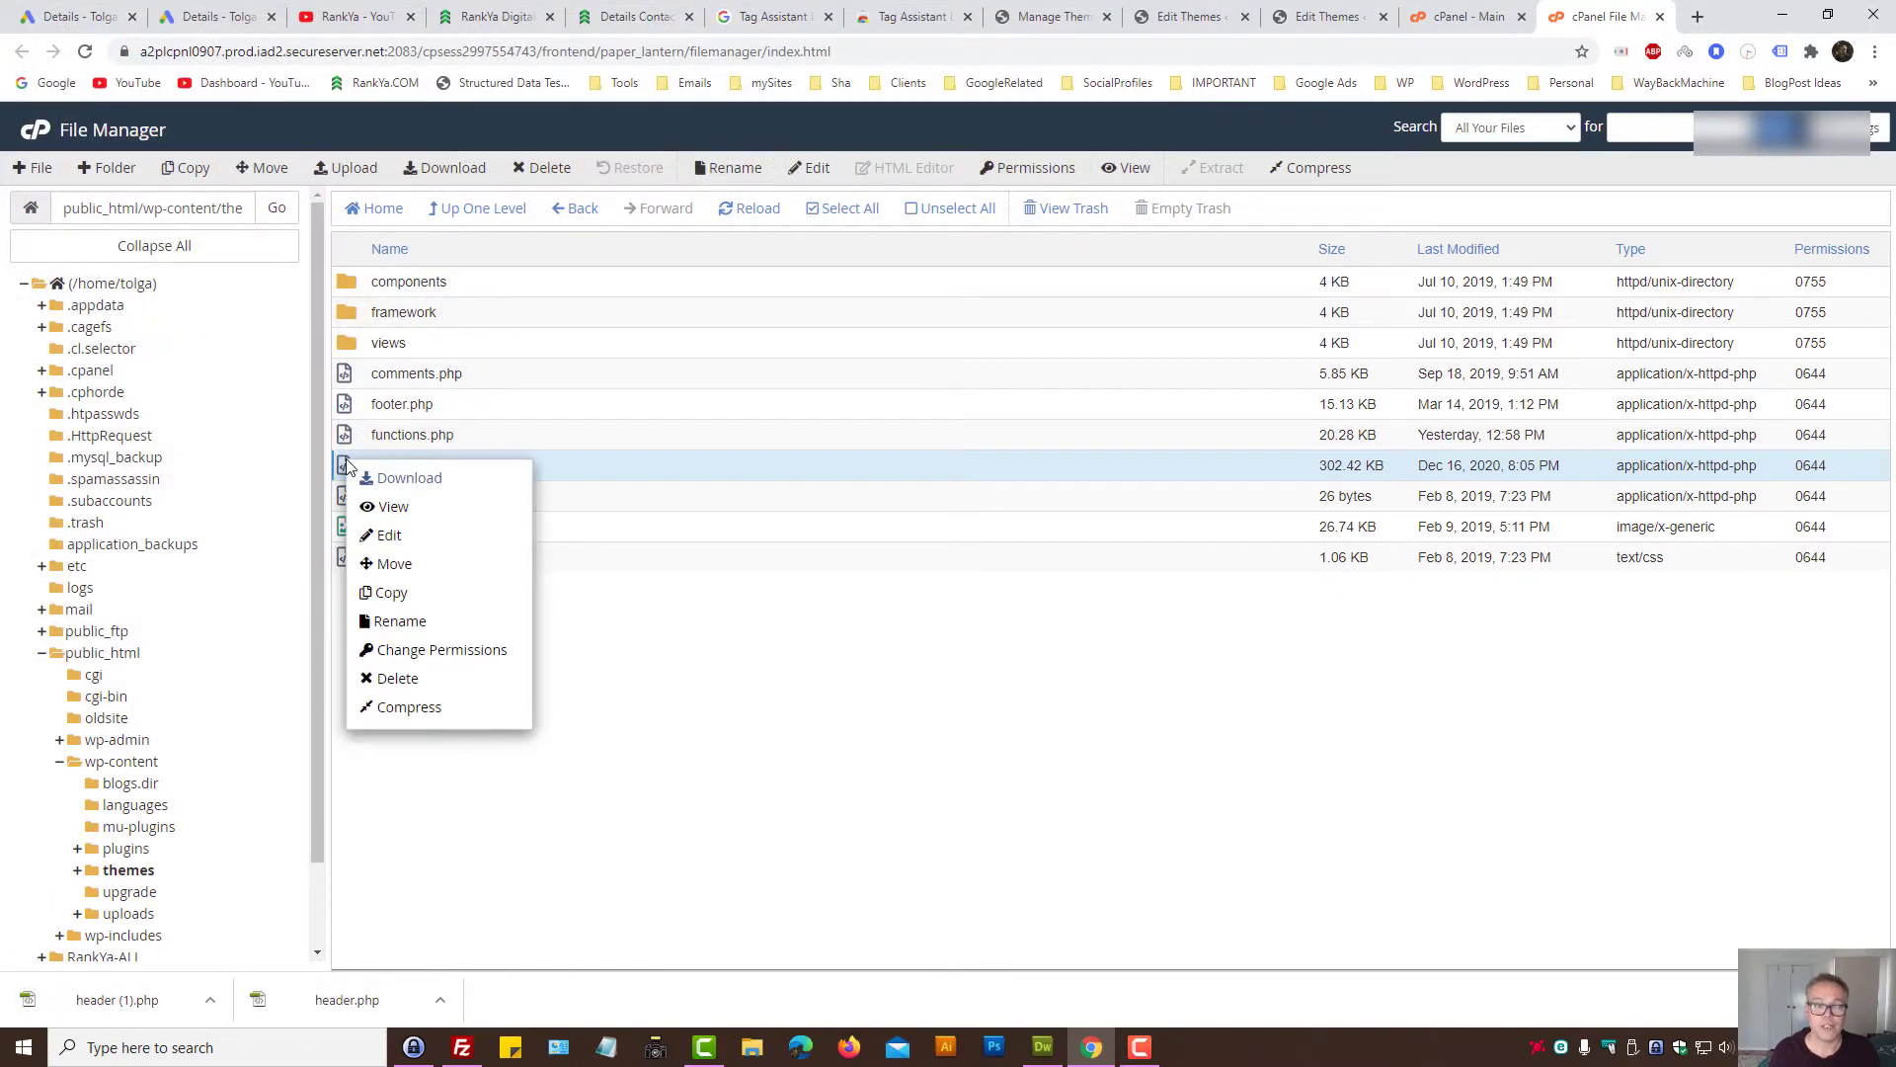
pyautogui.moveTo(389, 535)
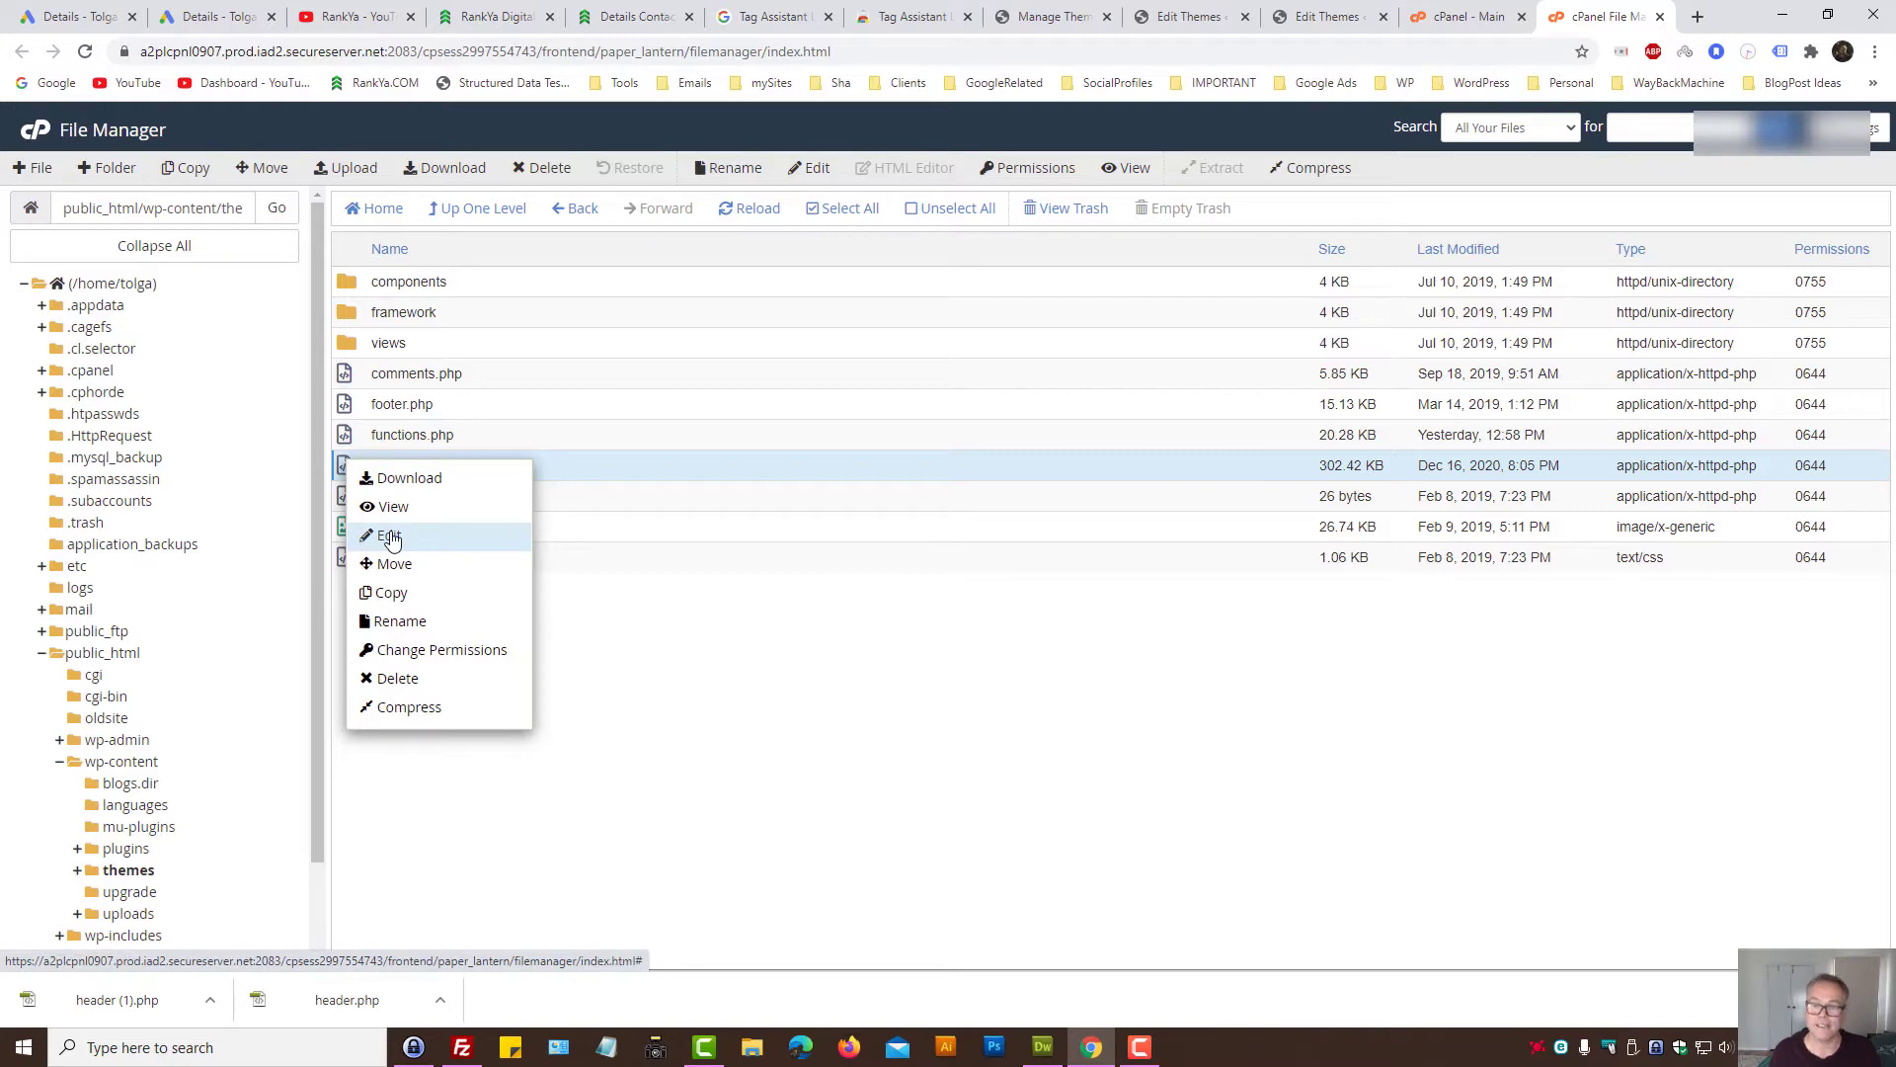
pyautogui.click(391, 535)
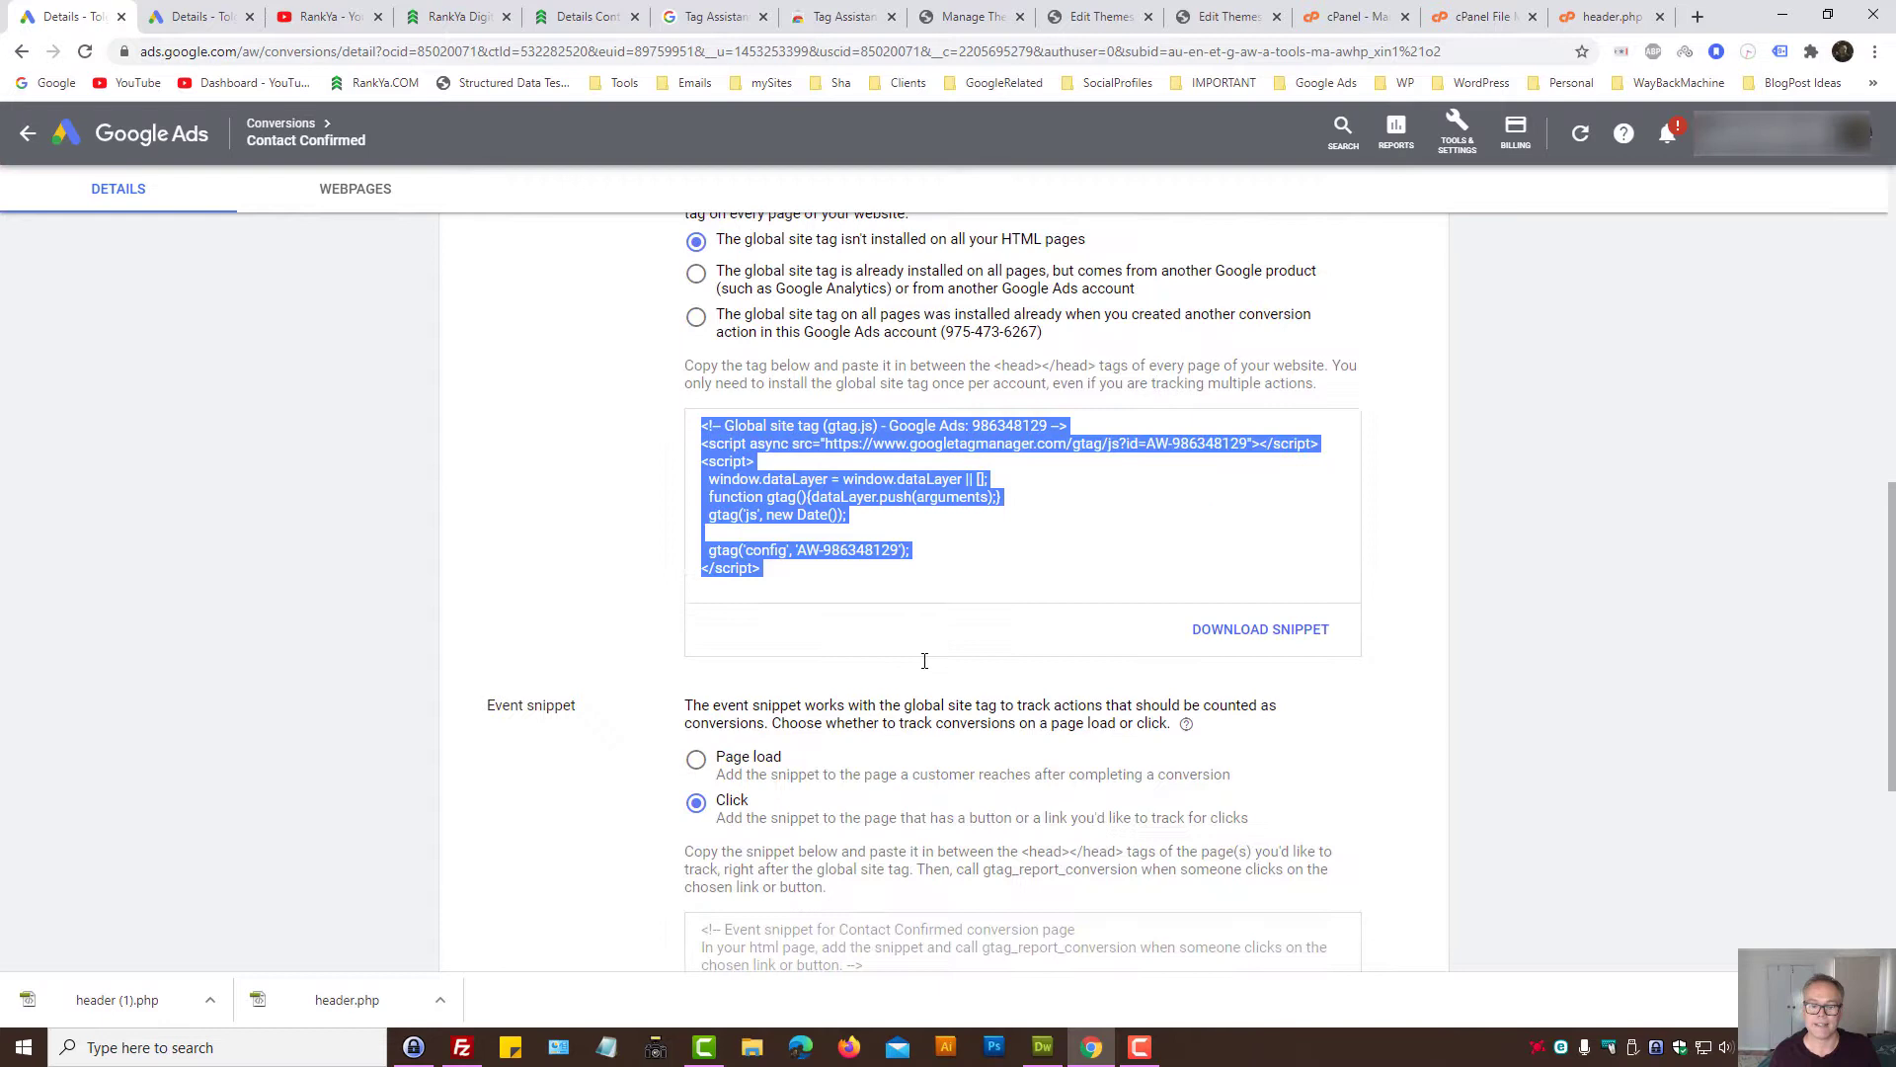
# Step: Scroll Google Ads down to the Contact Confirmed event snippet and copy its code
pyautogui.click(586, 16)
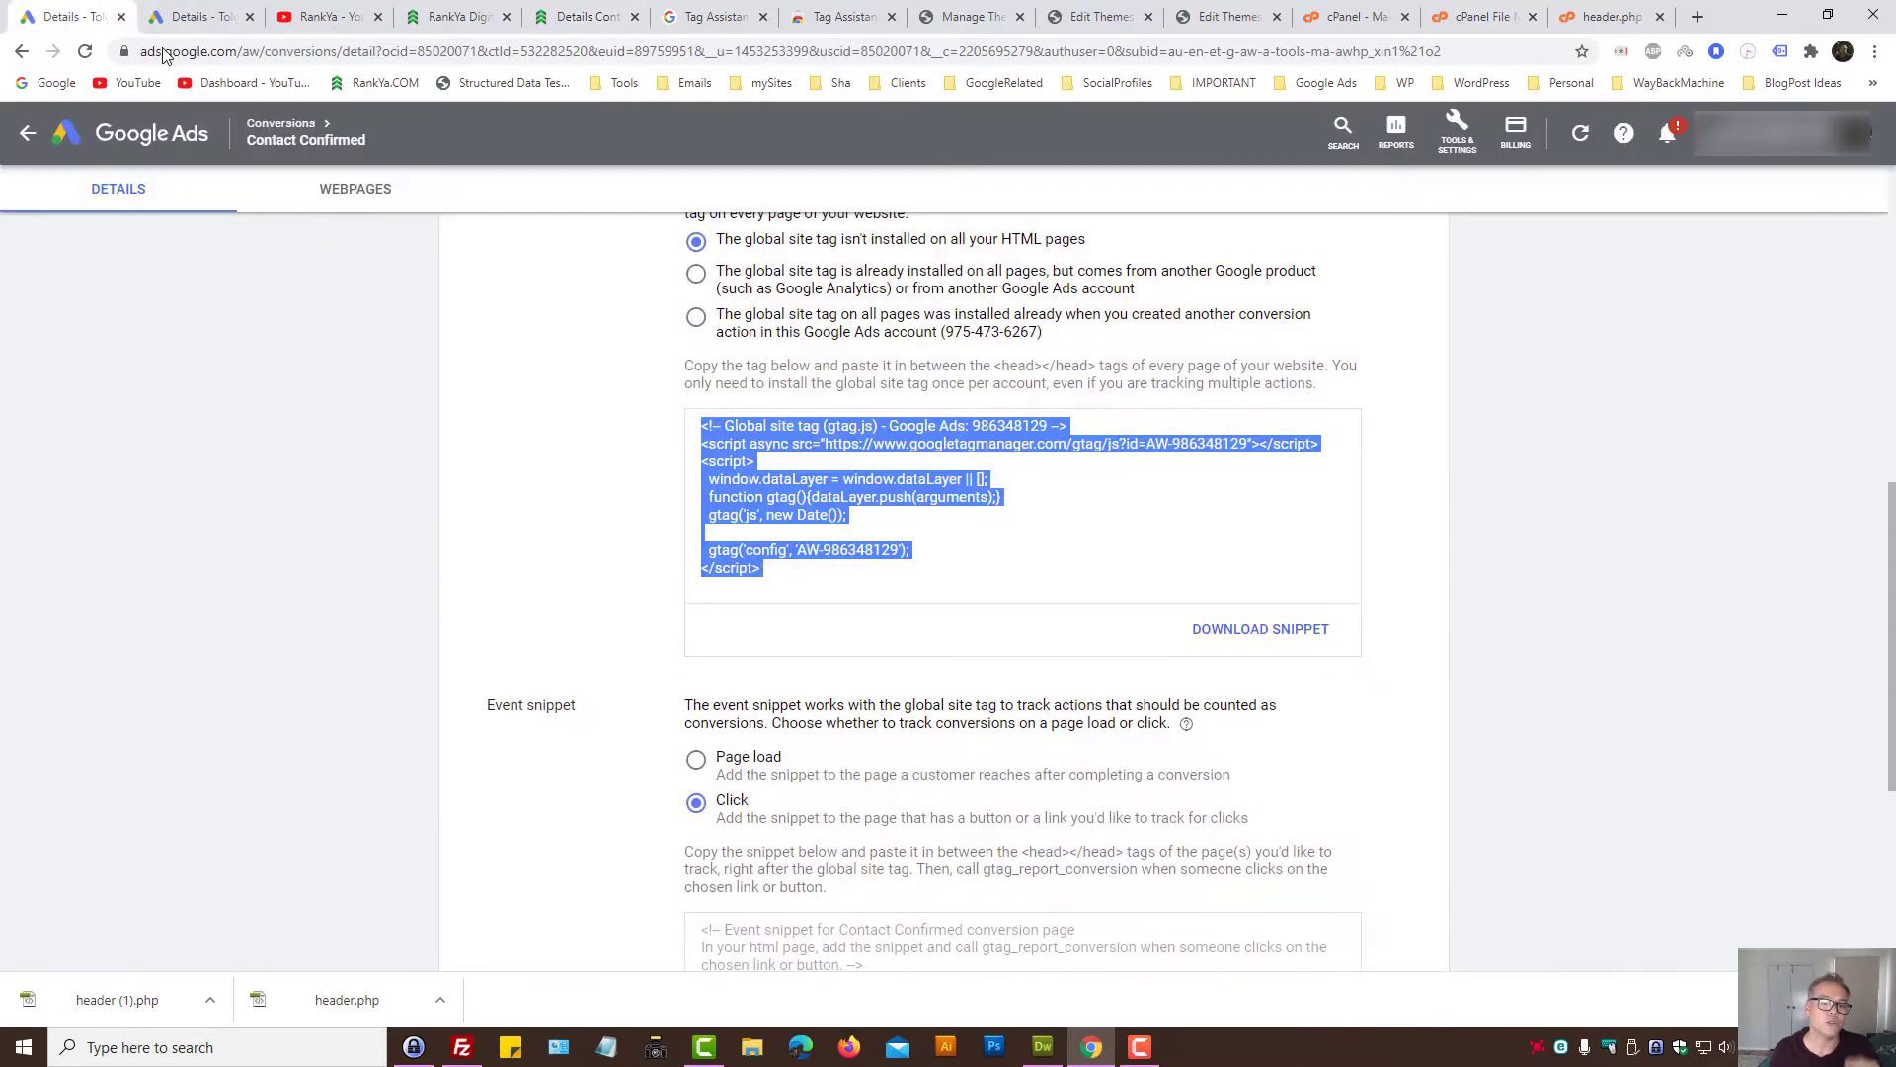
pyautogui.scroll(-3)
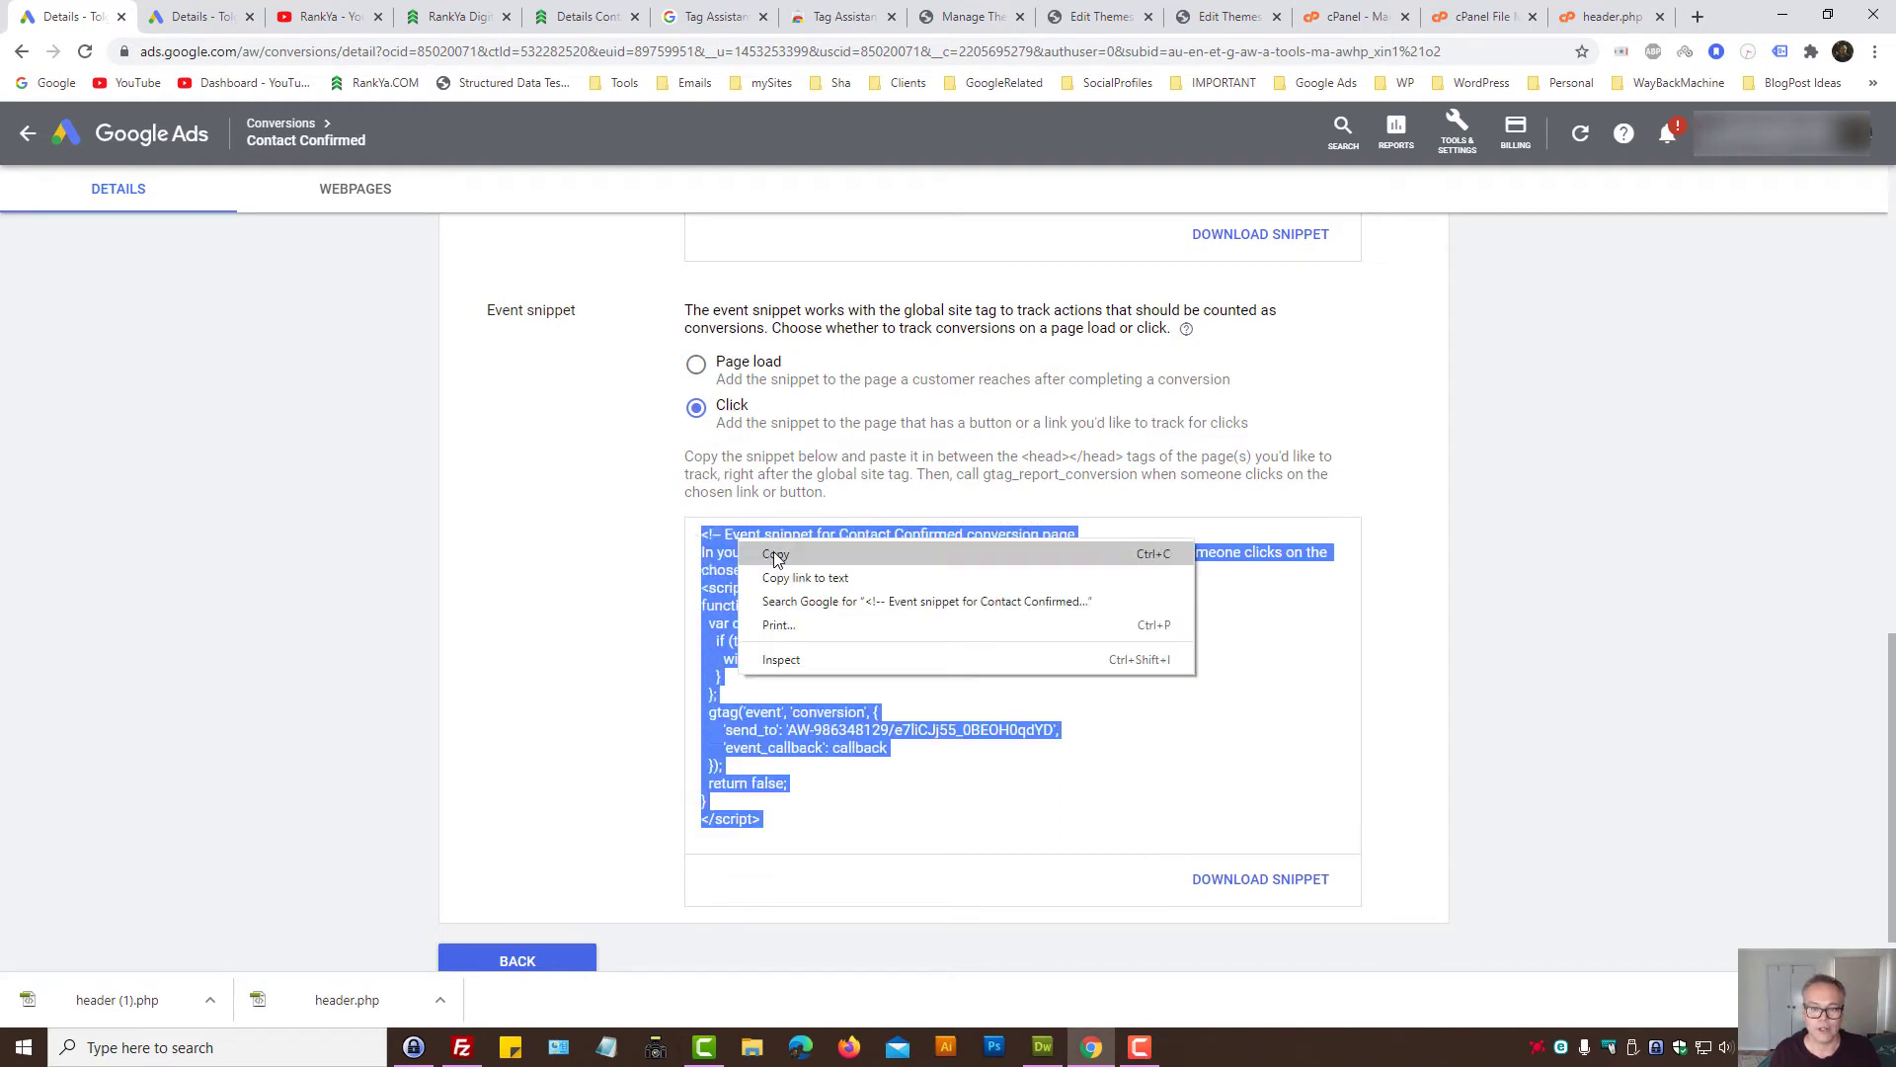
pyautogui.click(775, 553)
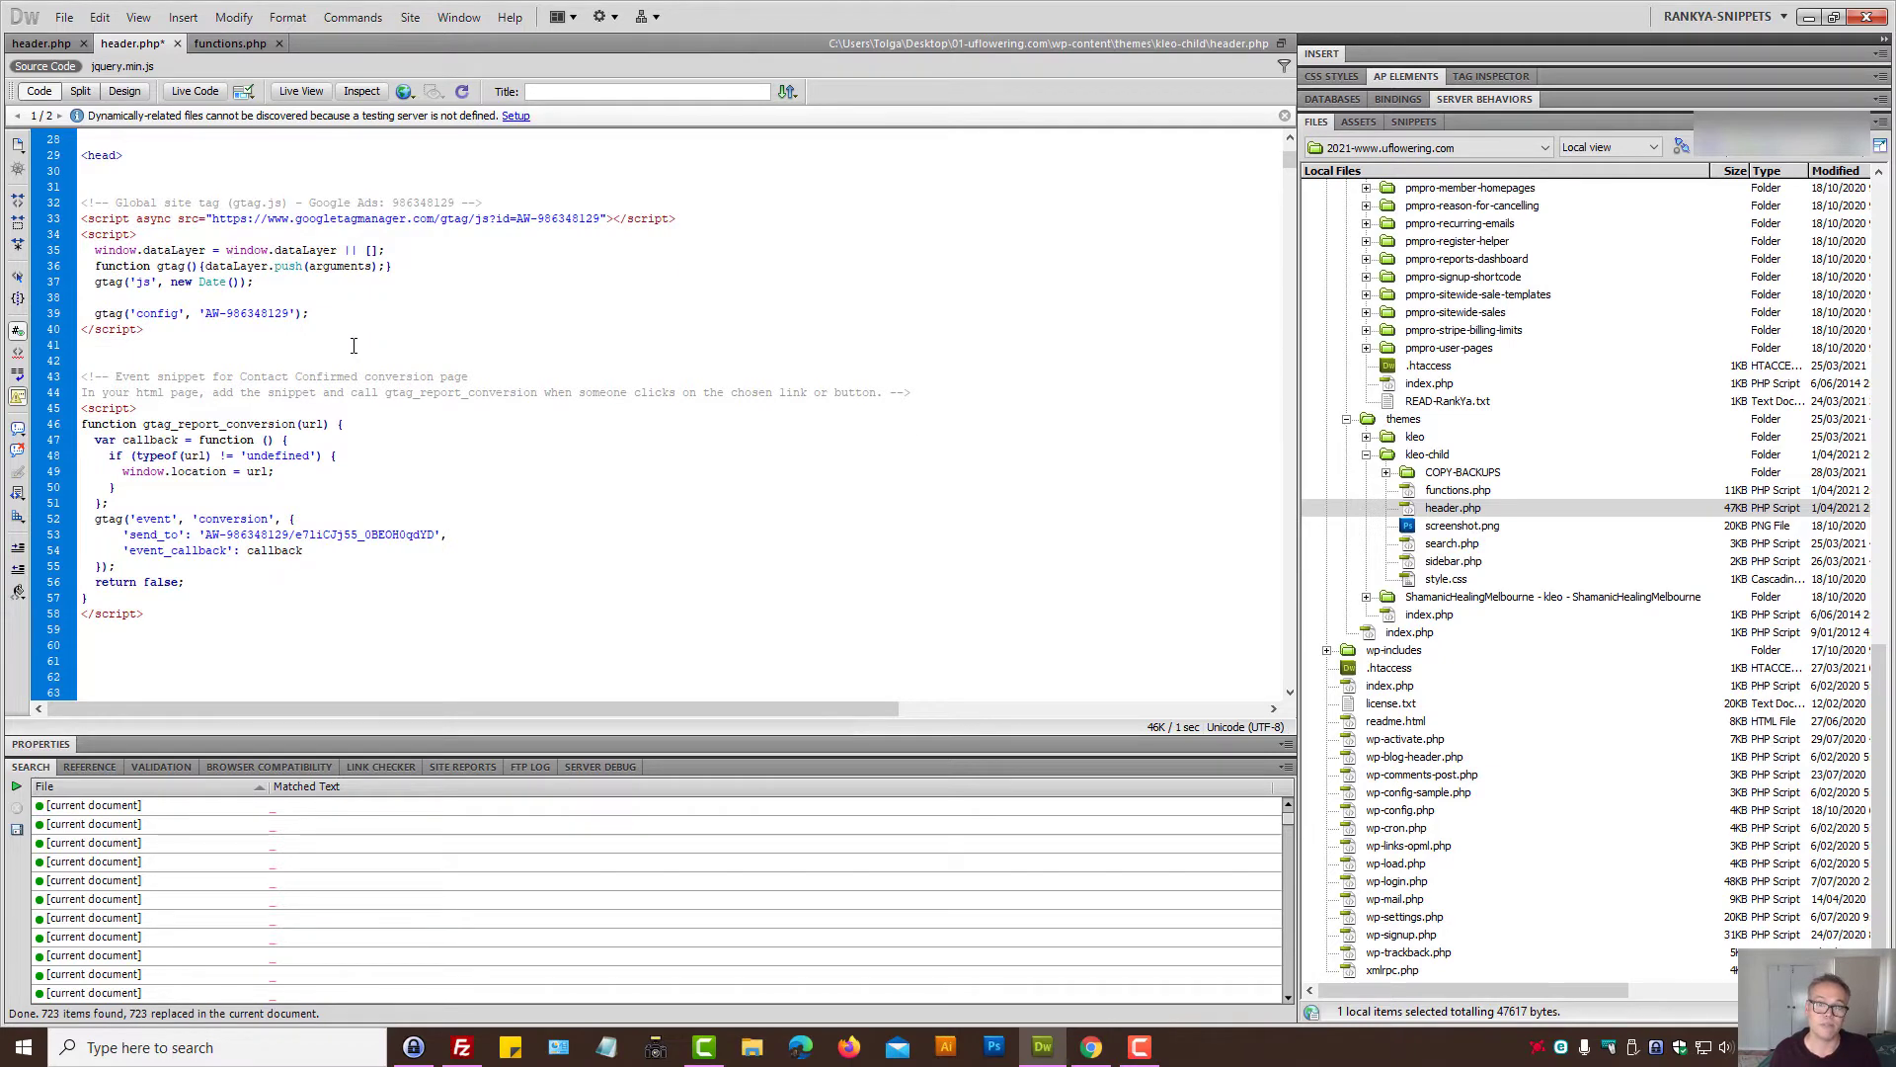
# Step: Paste the wpcf7mailsent addEventListener script on a blank line below the event snippet
pyautogui.scroll(-3)
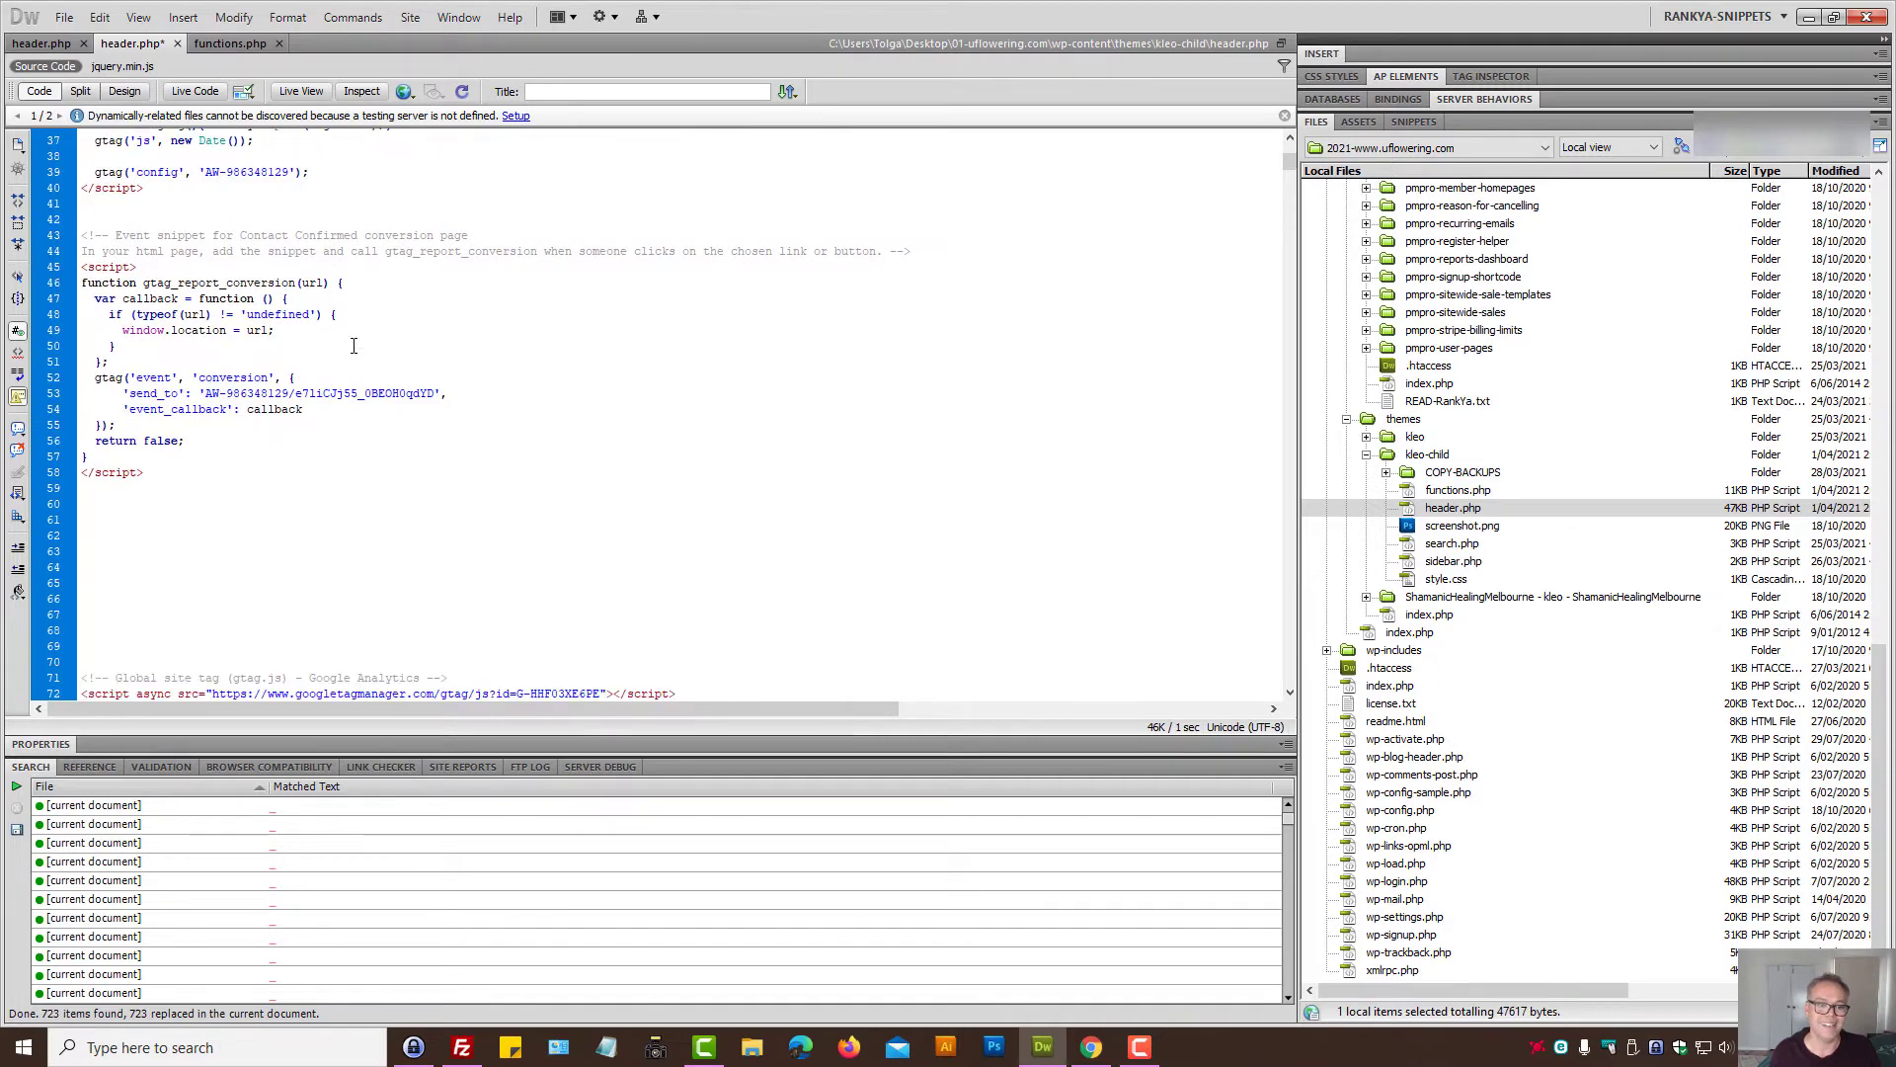
pyautogui.scroll(-3)
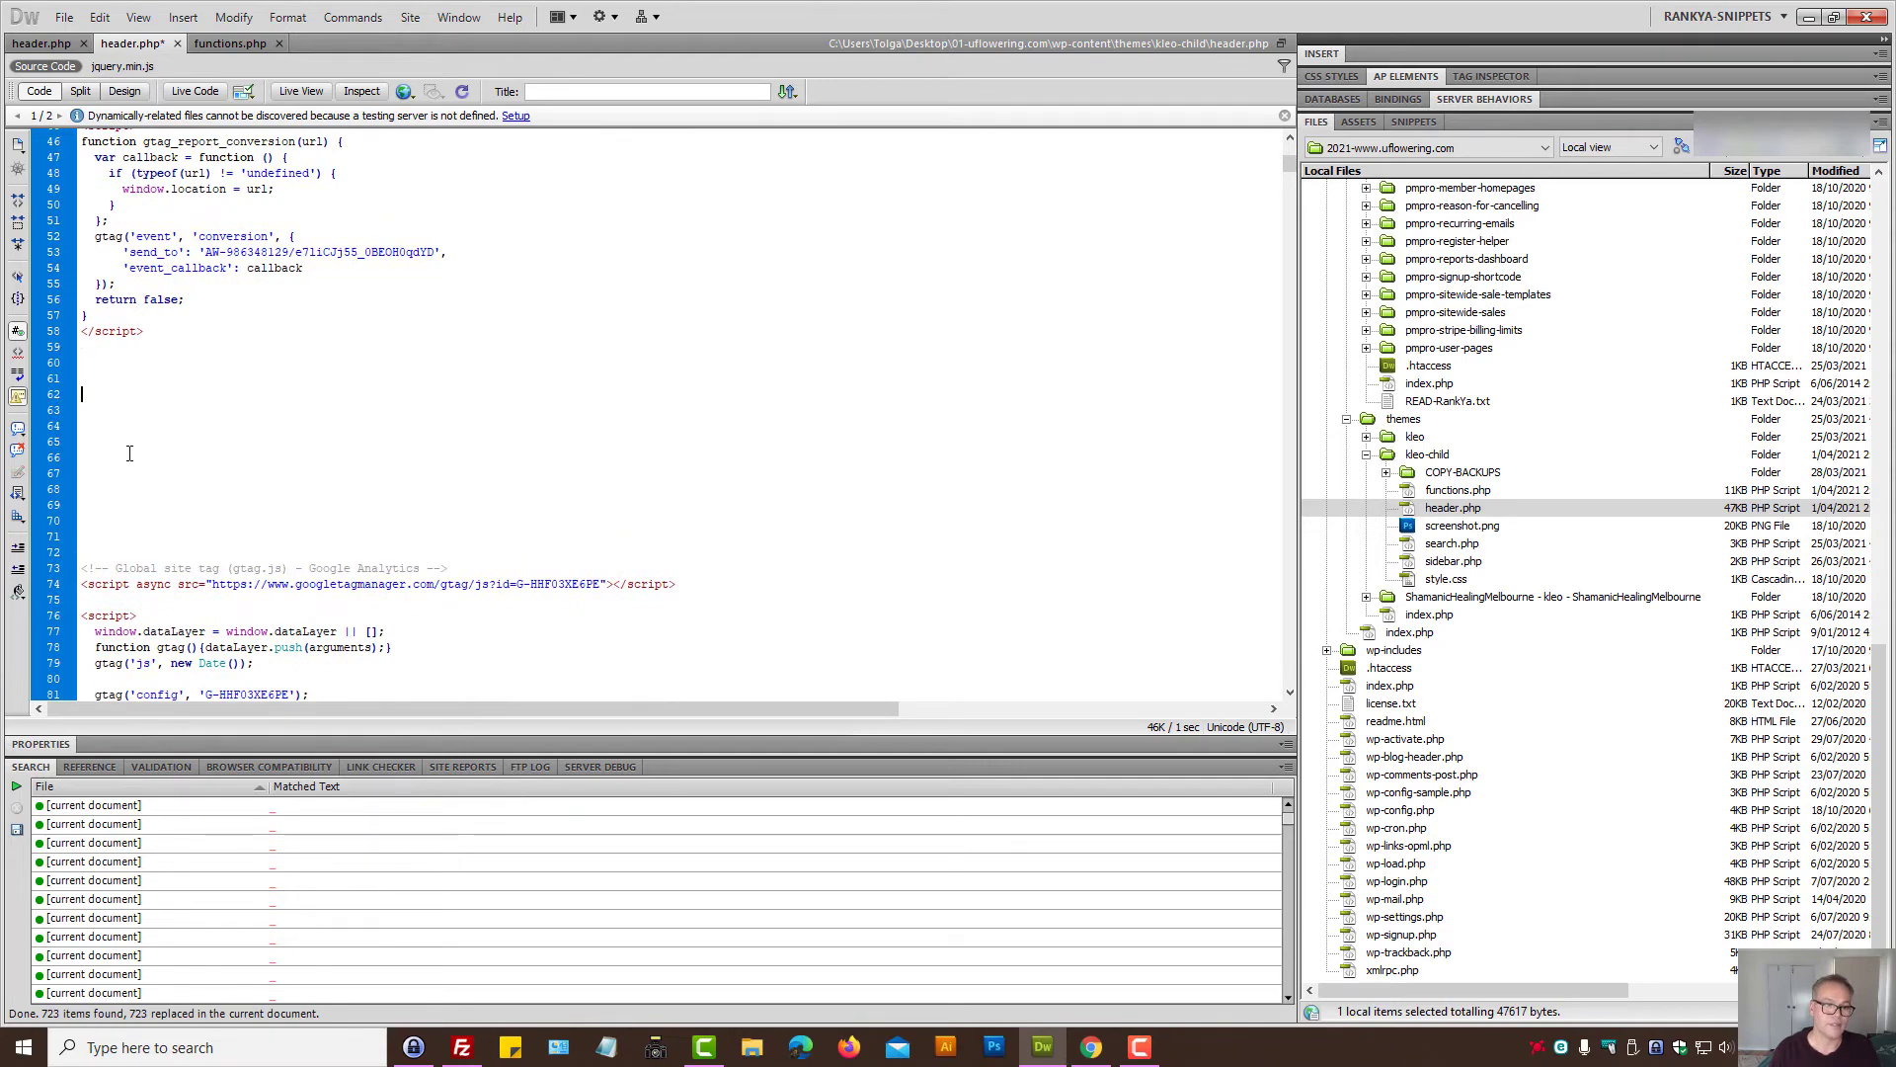
pyautogui.rightClick(279, 563)
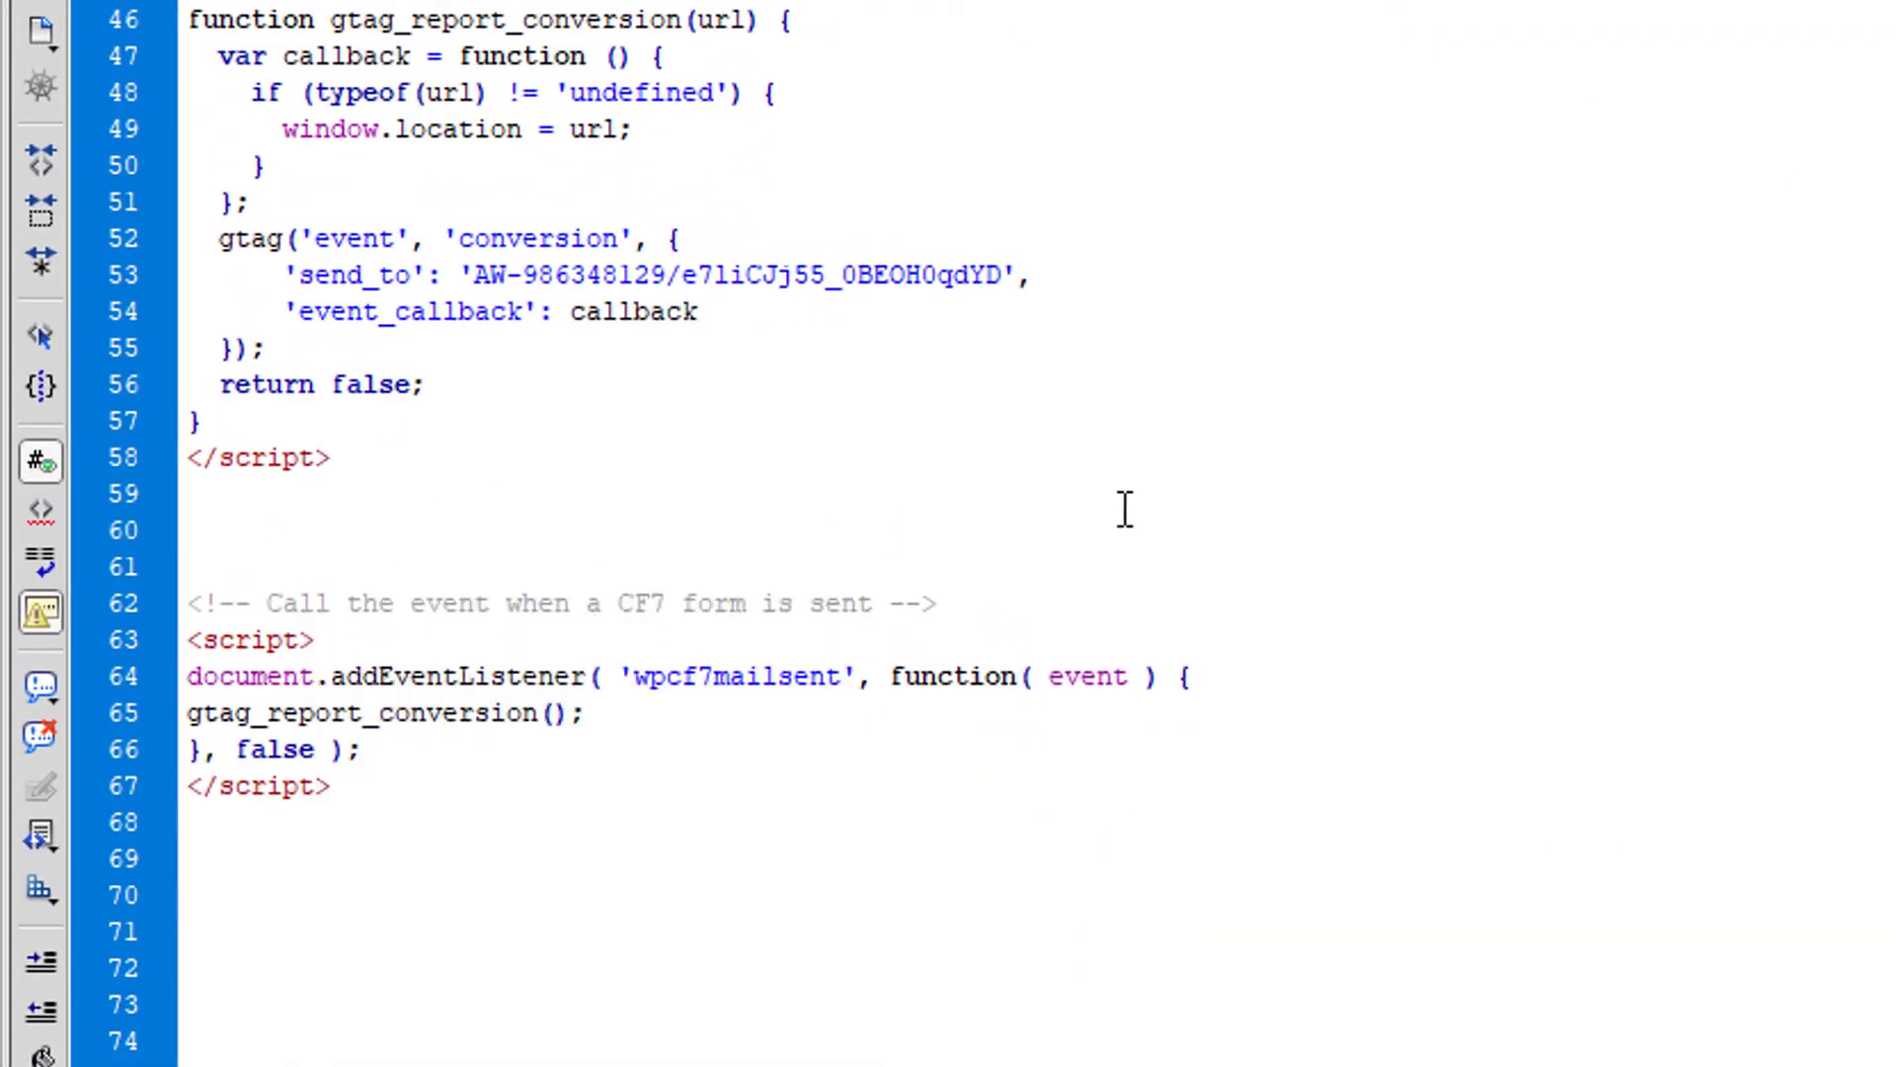
# Step: Select the gtag_report_conversion call on line 65 inside the listener script
pyautogui.scroll(3)
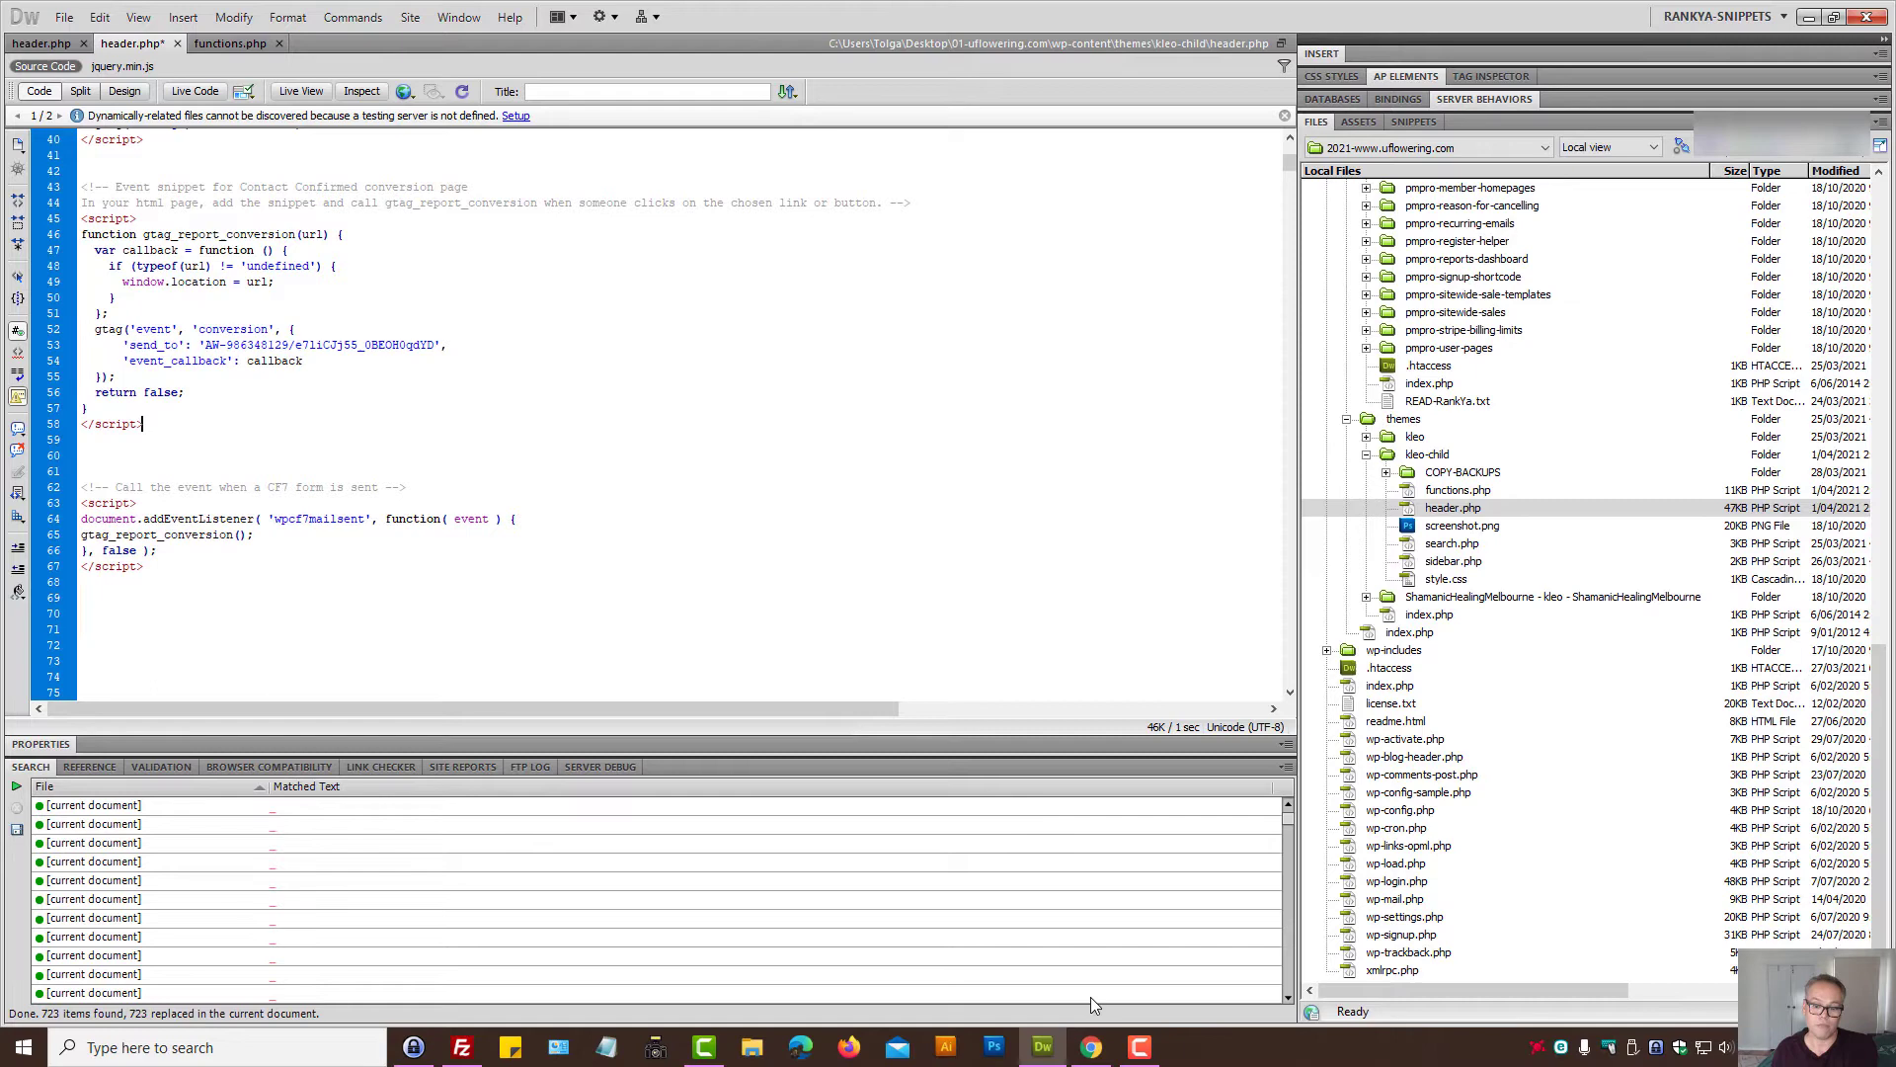
pyautogui.click(1090, 1047)
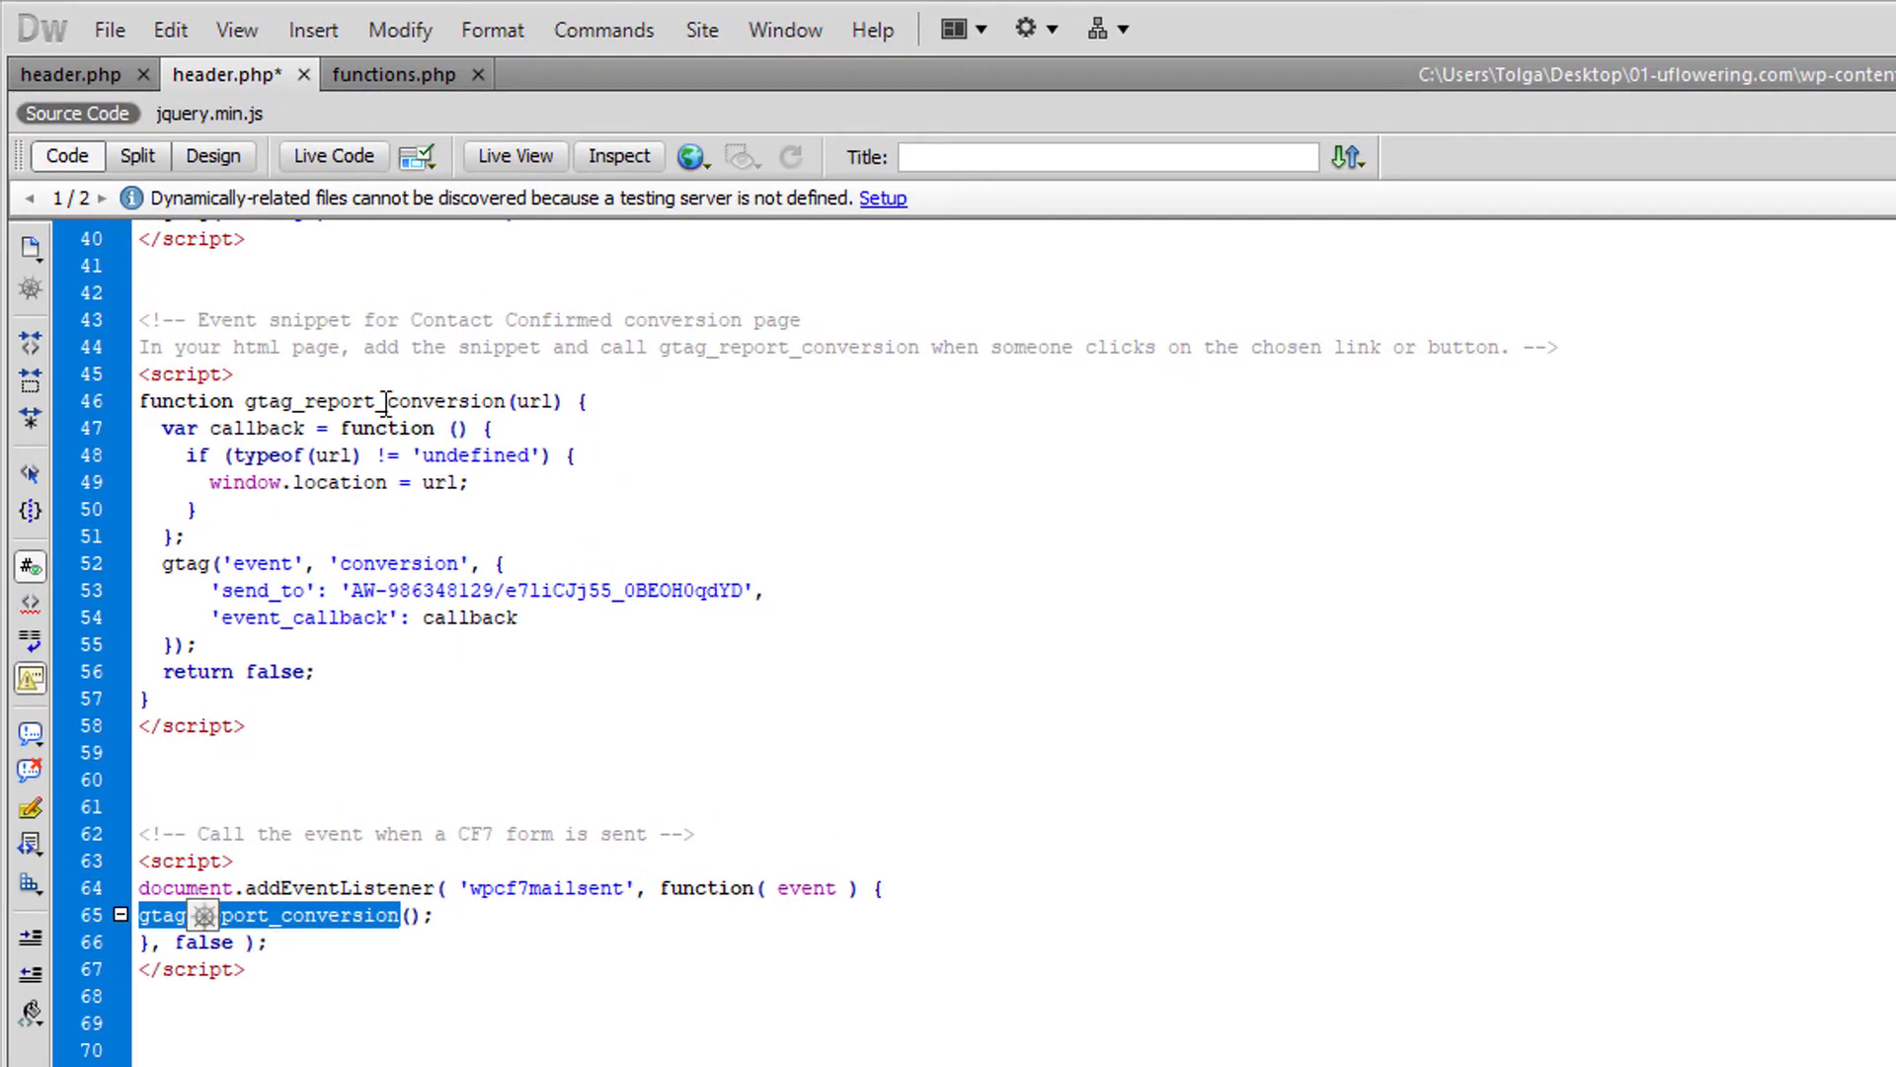
pyautogui.moveTo(142, 834); pyautogui.dragTo(249, 968)
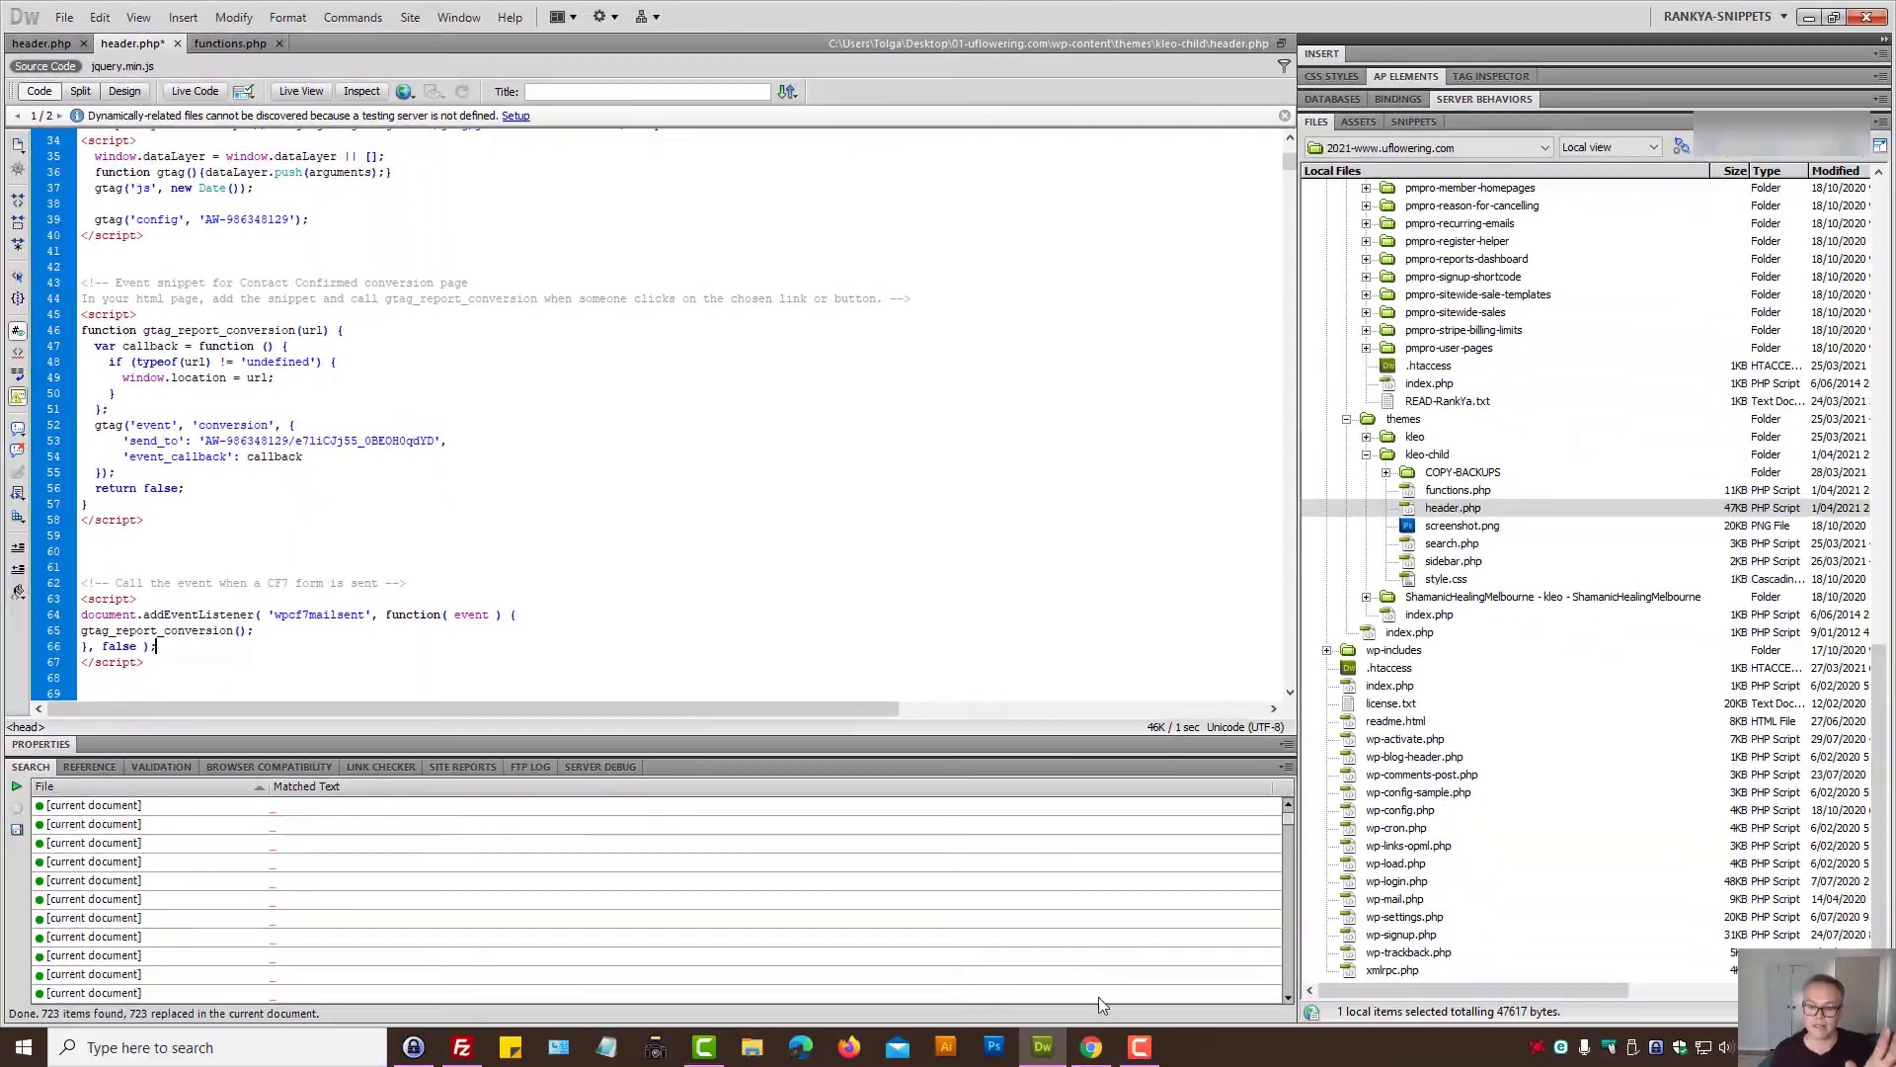
# Step: Compare header.php's global site tag with the Google Ads code and place the cursor on the empty line above the tag
pyautogui.click(1091, 1047)
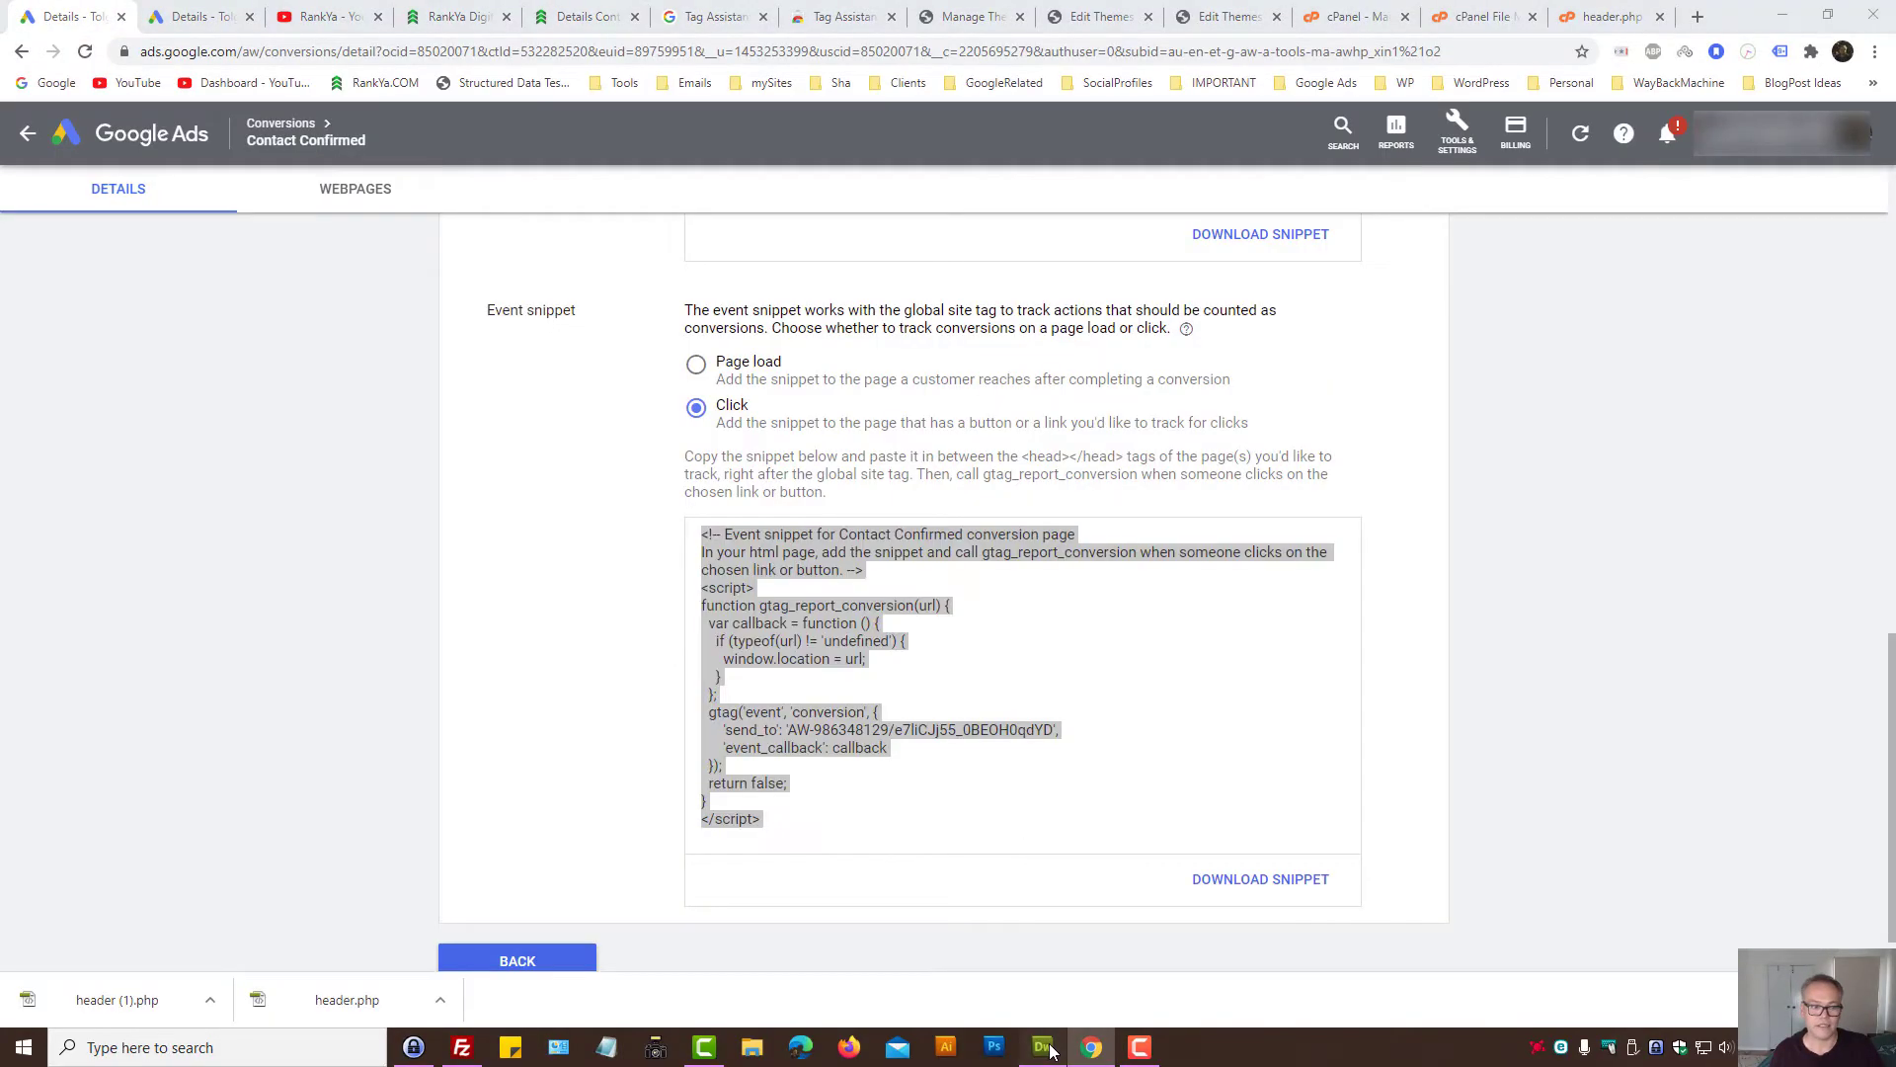
pyautogui.click(1041, 1046)
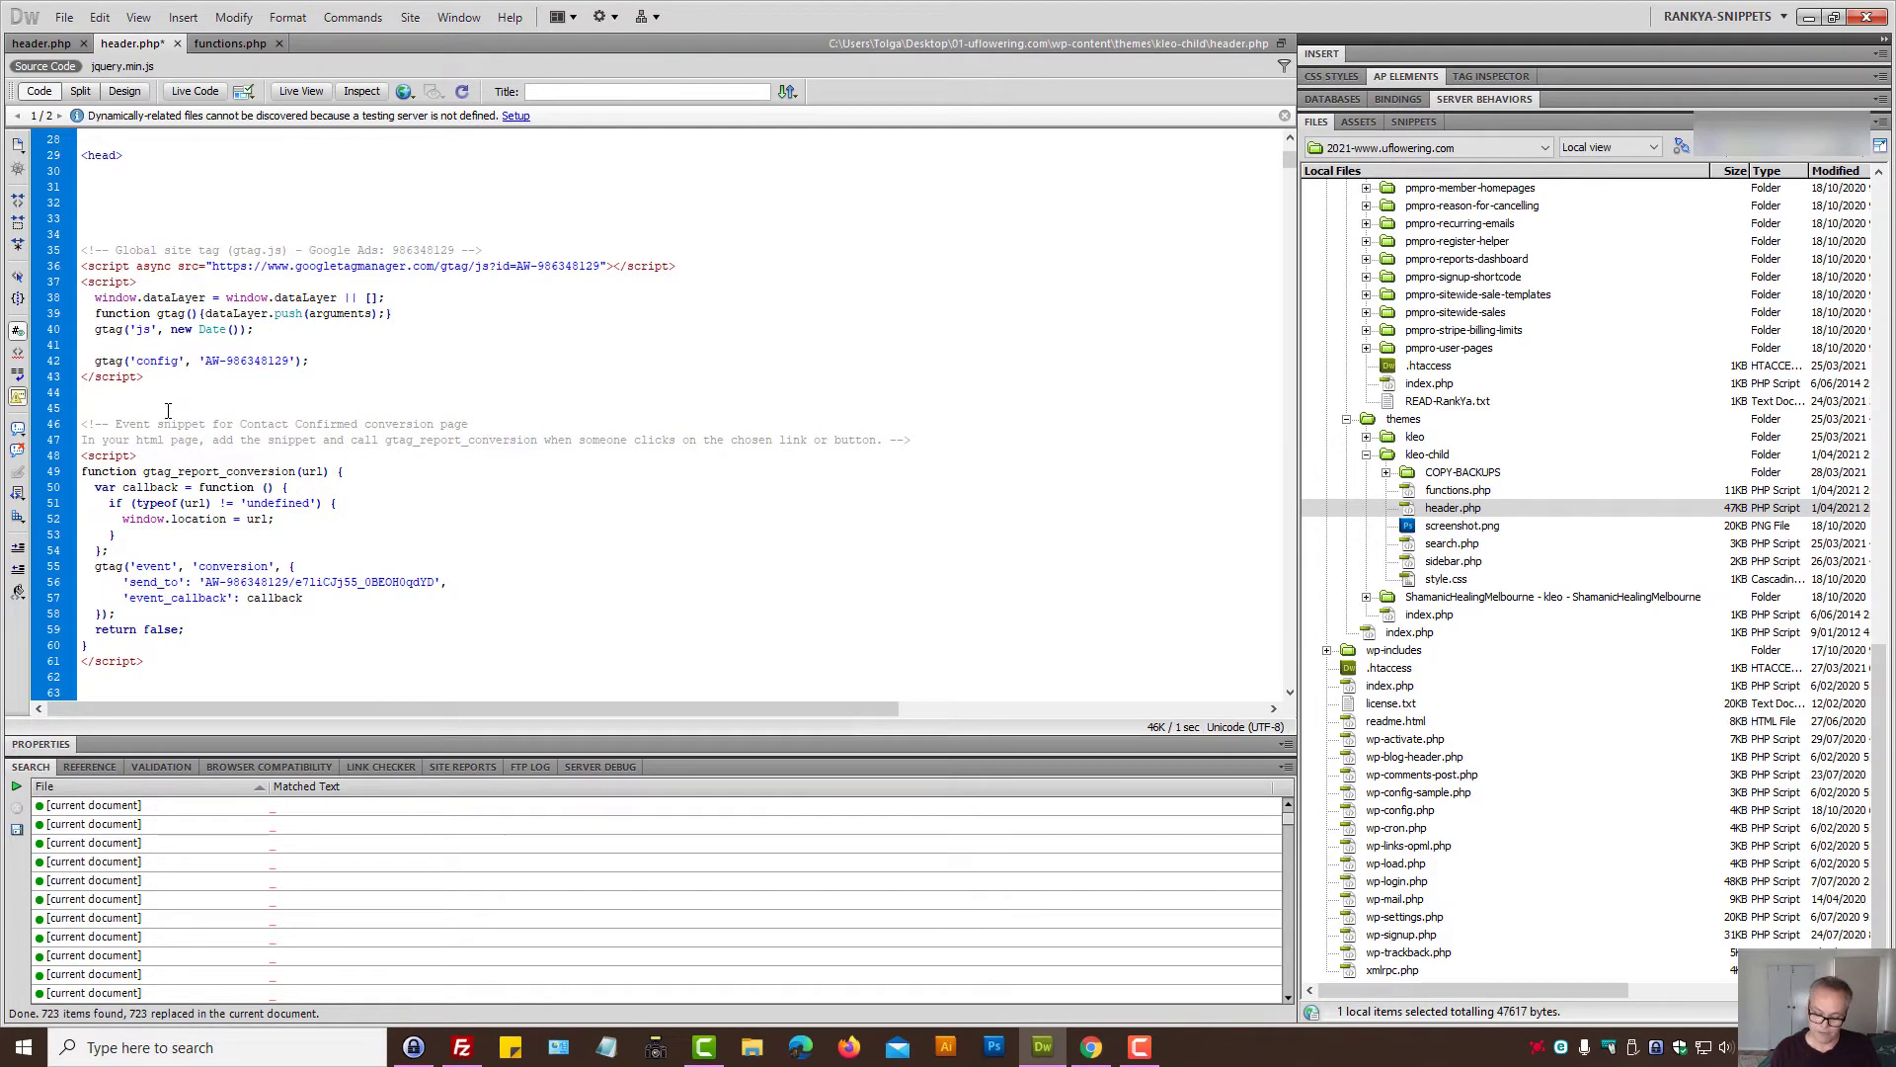
pyautogui.click(85, 218)
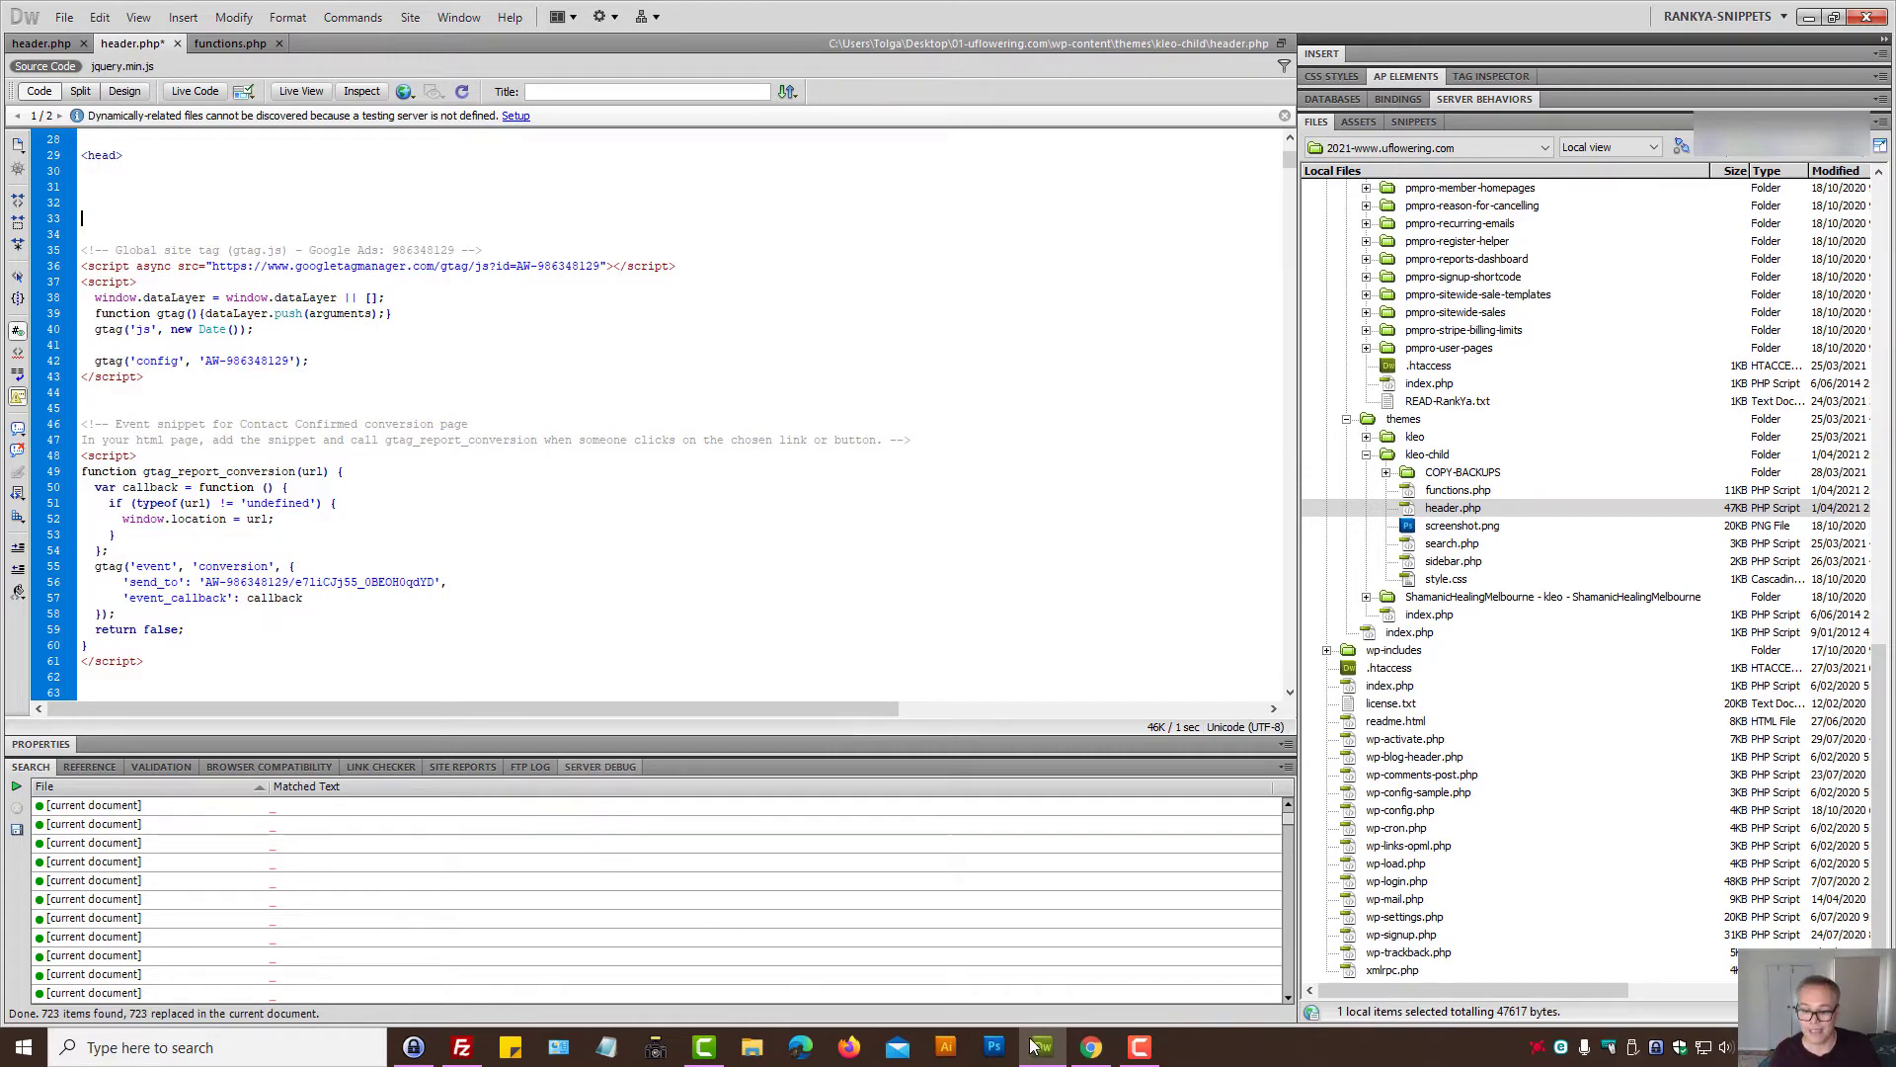
pyautogui.click(1091, 1047)
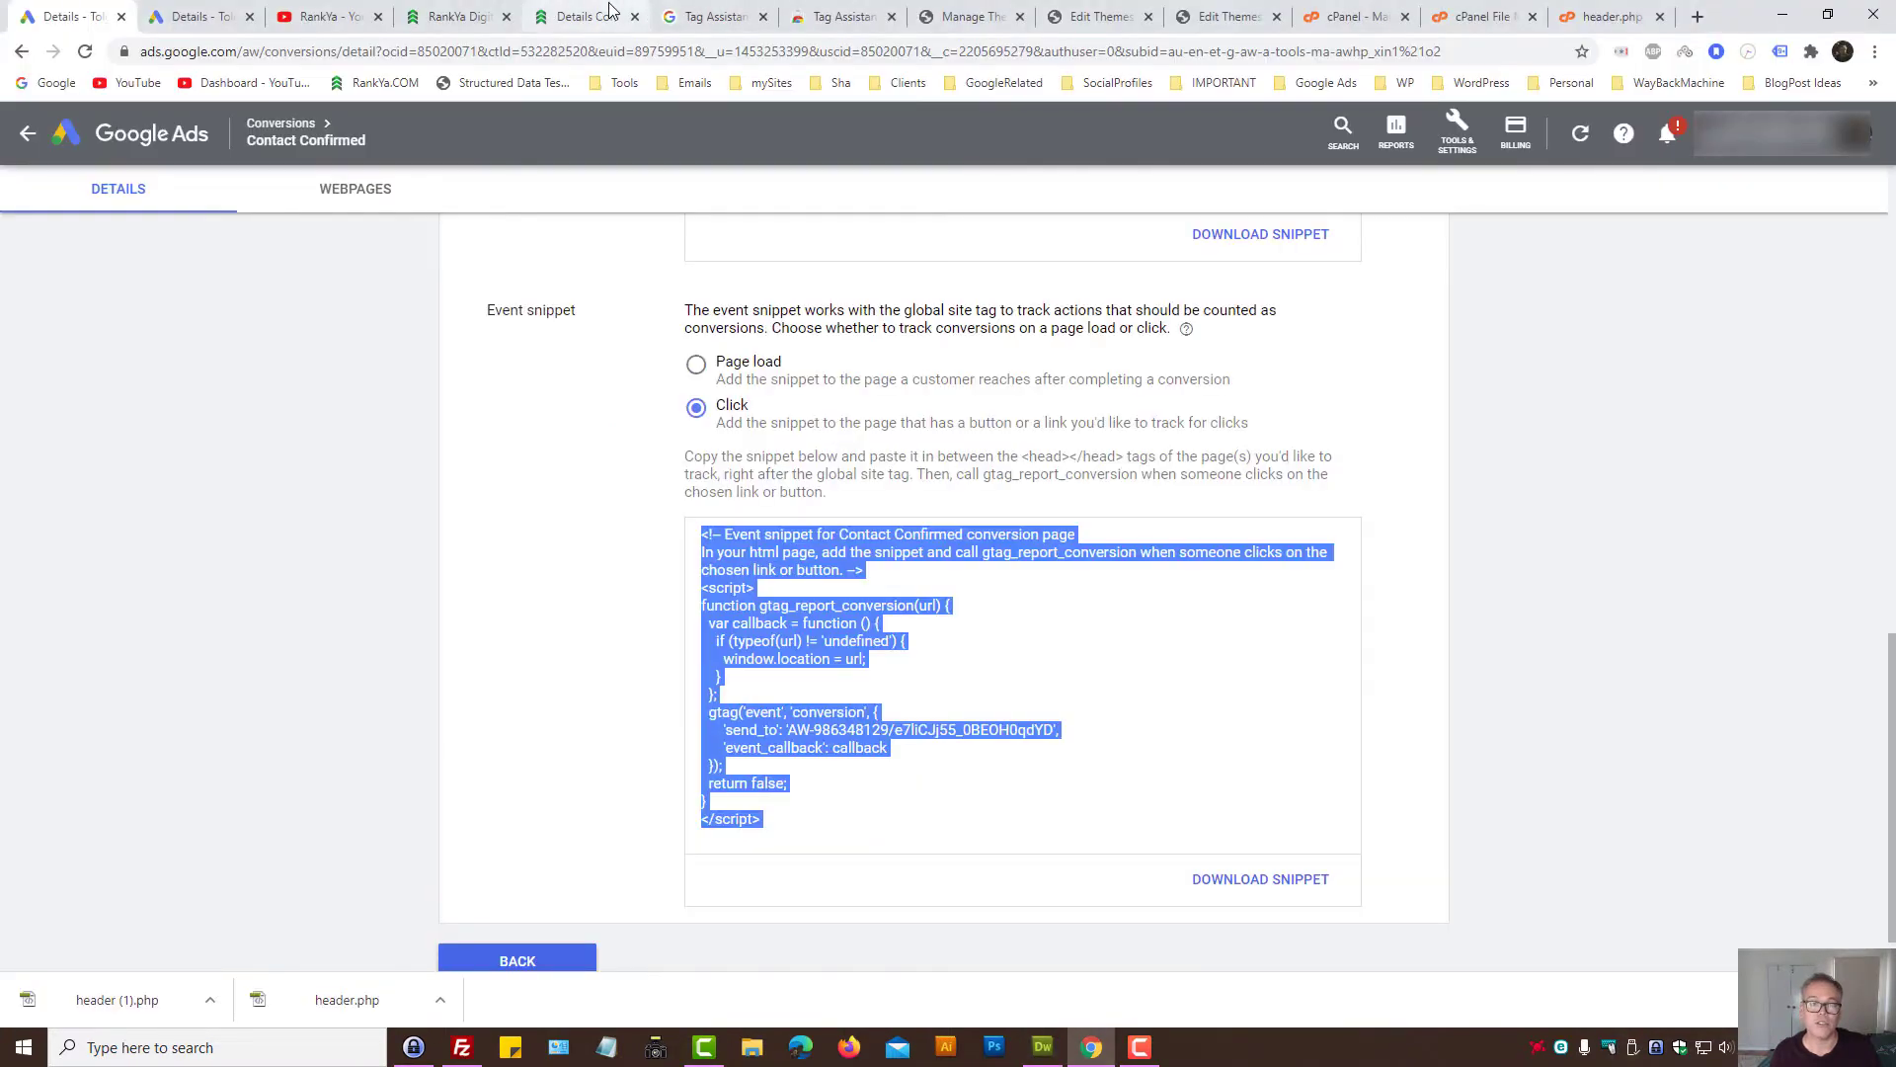
pyautogui.click(586, 16)
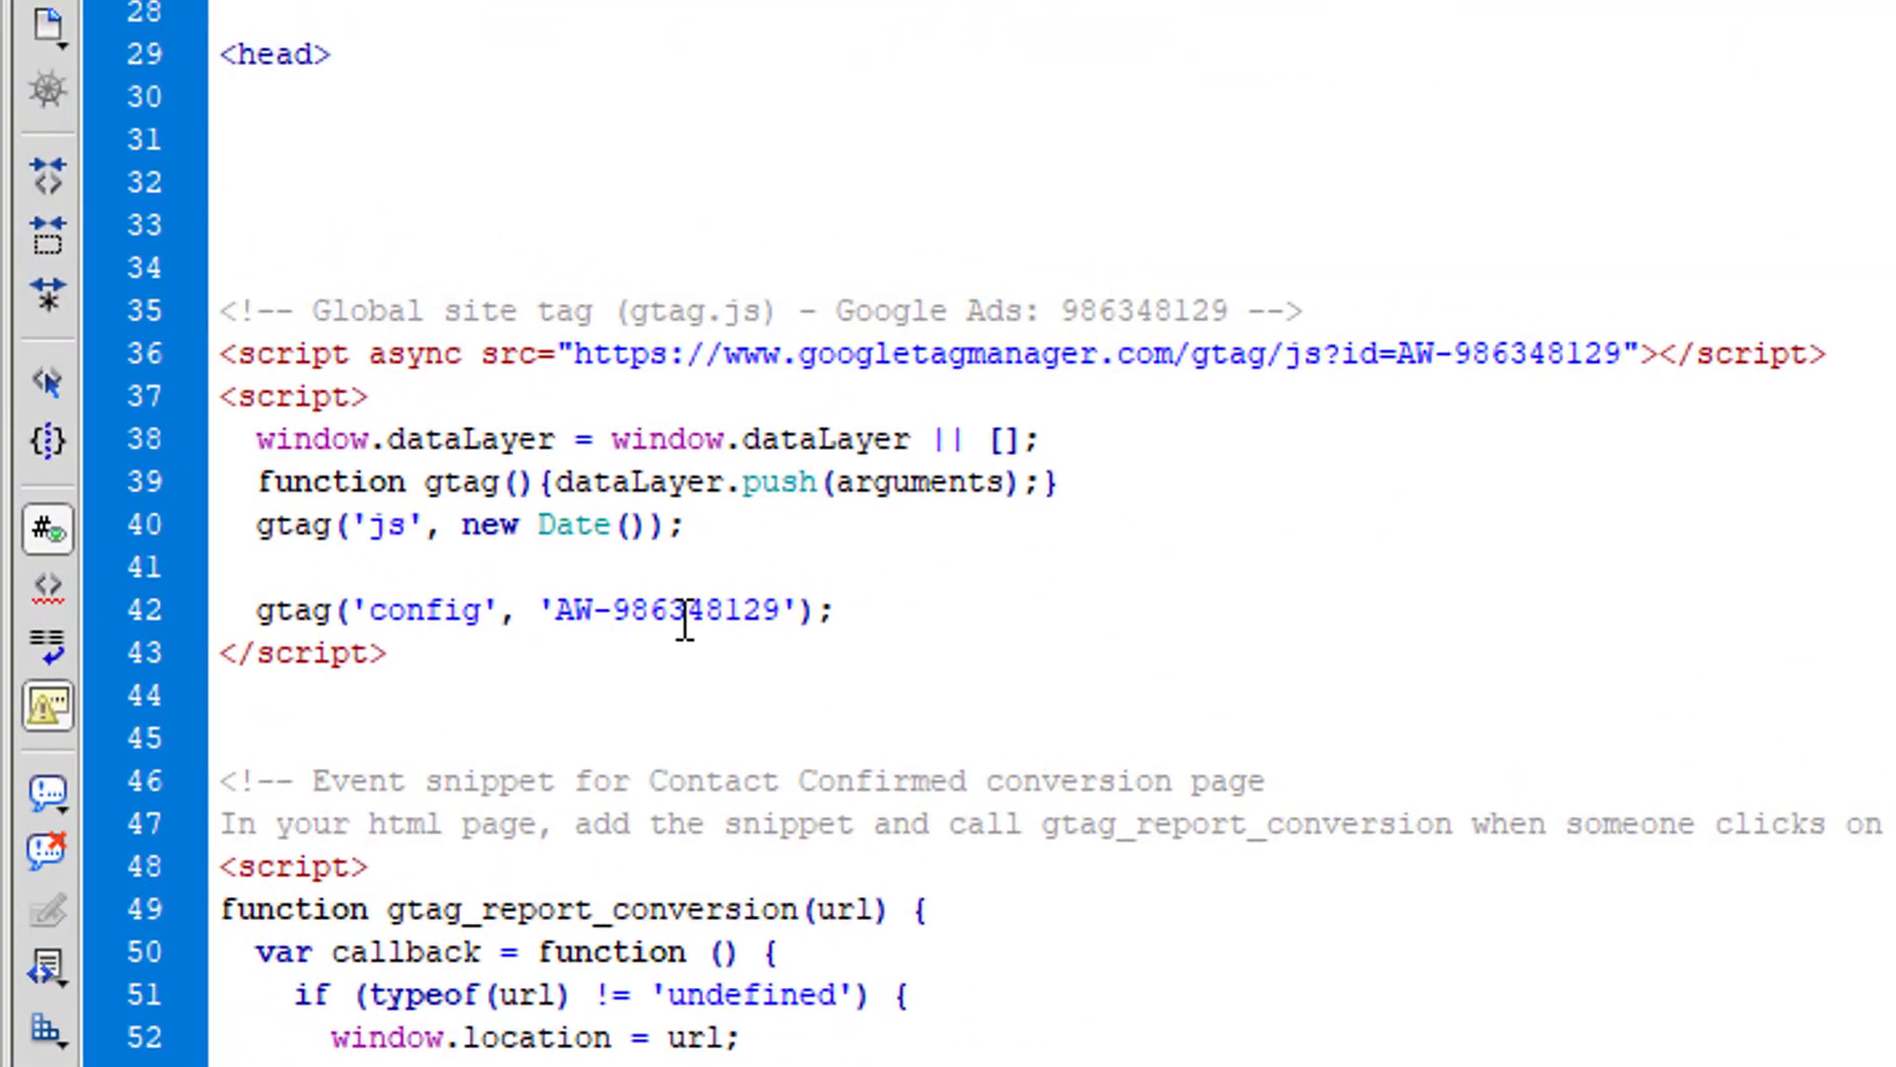
# Step: Write <?php if(is_page('contact')) : ?> above the global site tag, correcting the mistyped page name
pyautogui.write('<?')
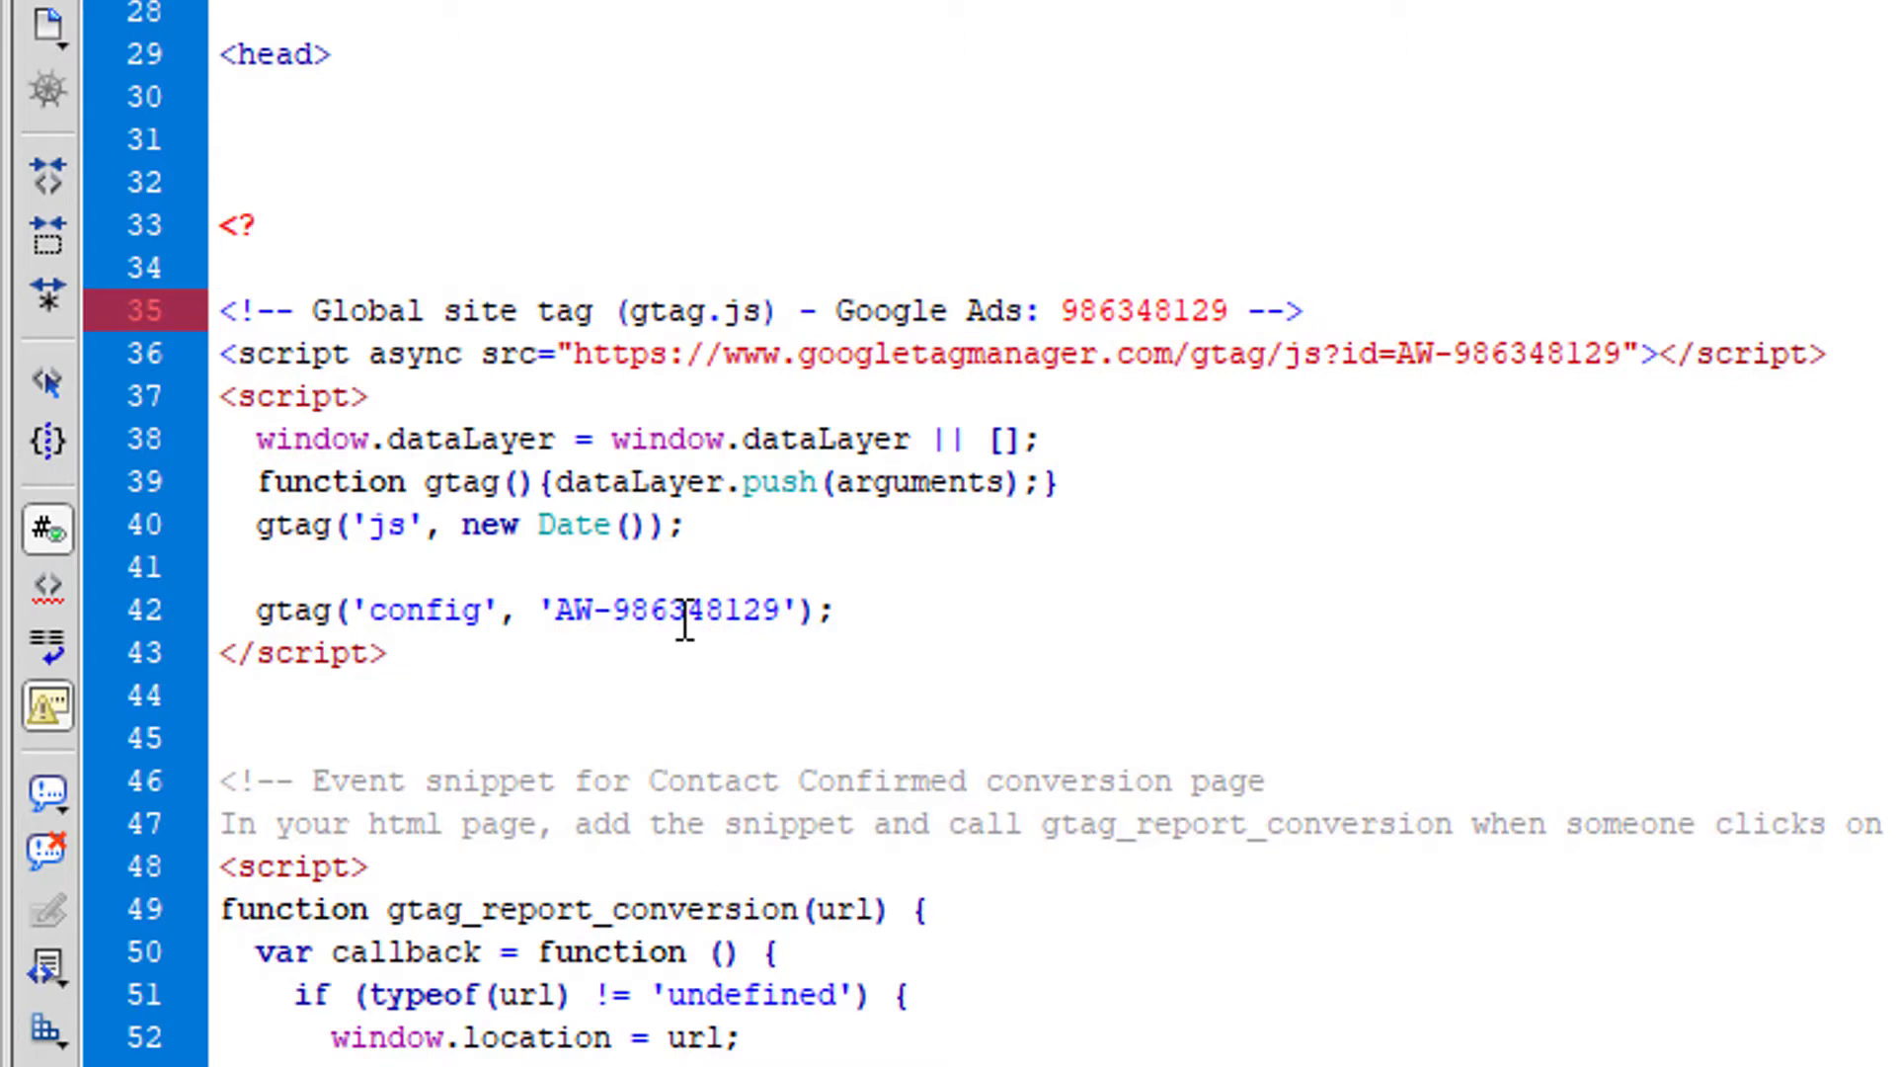
pyautogui.write('php')
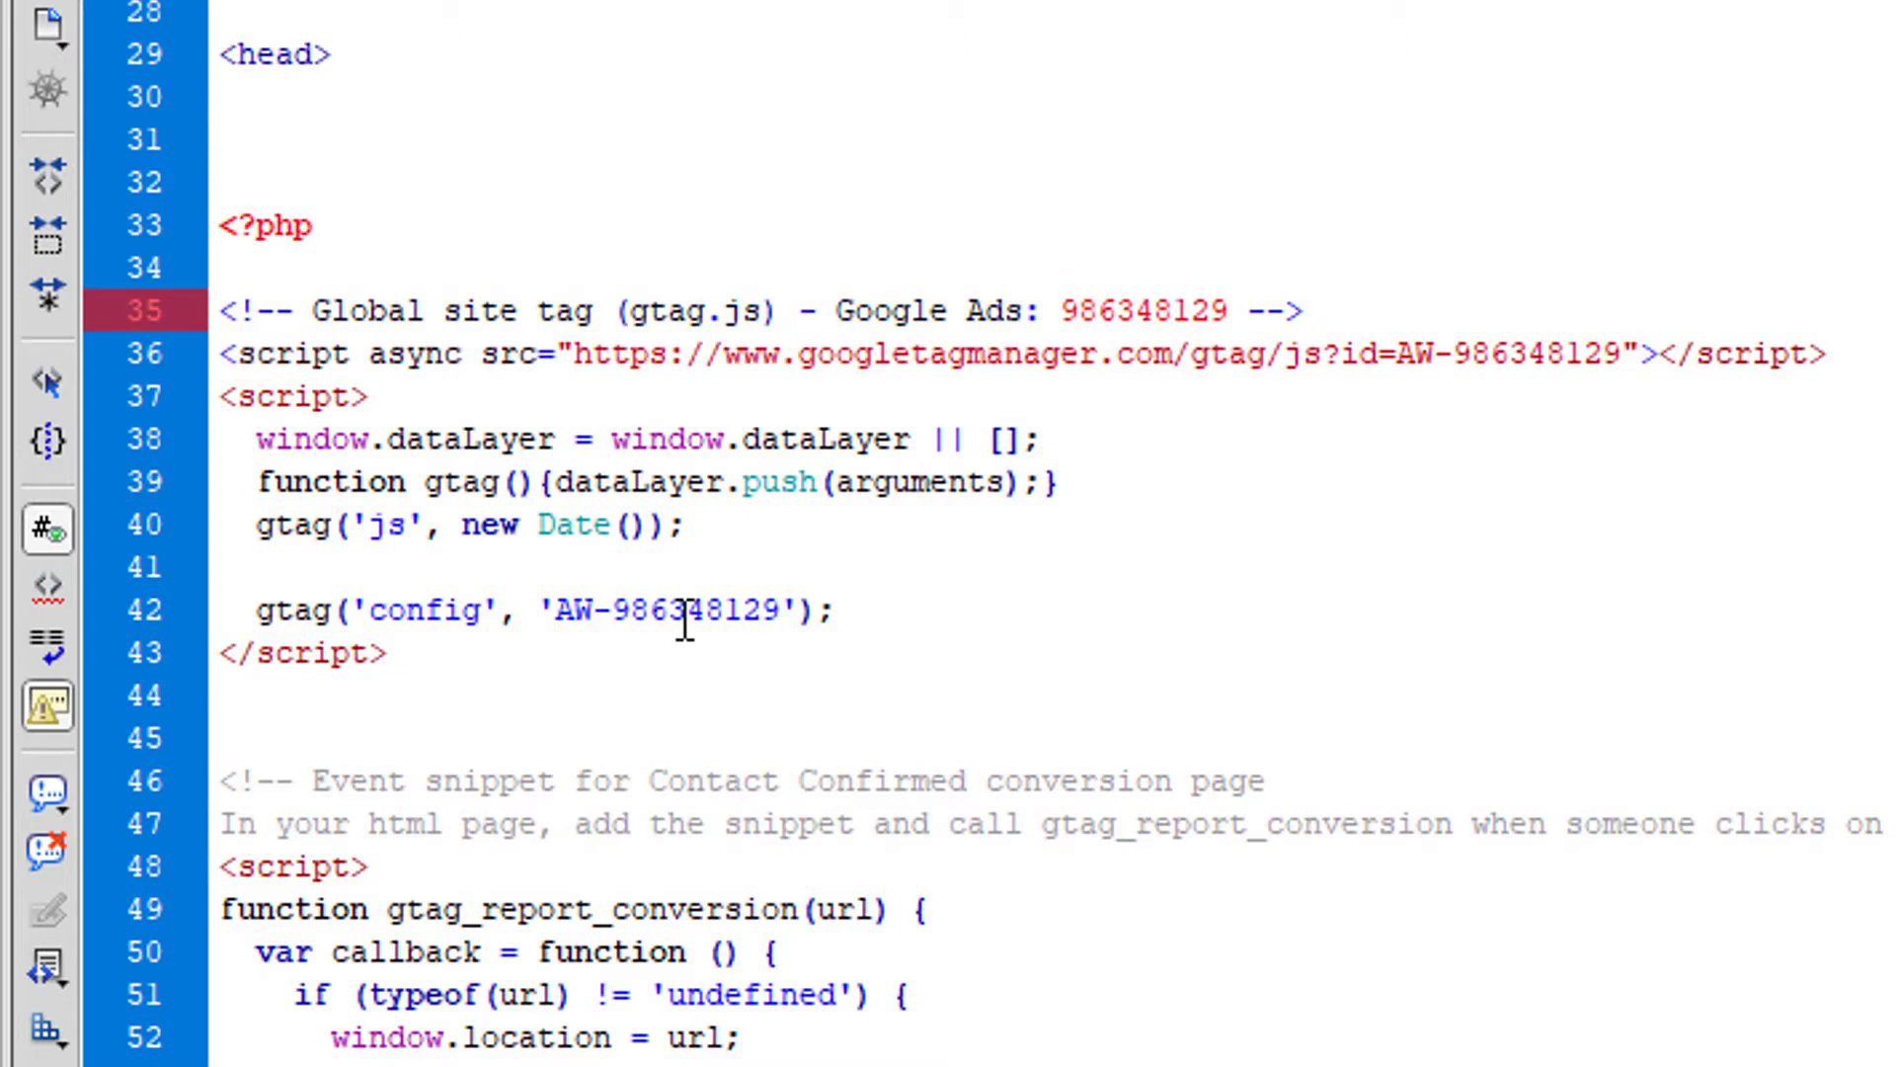
pyautogui.write('if(is_')
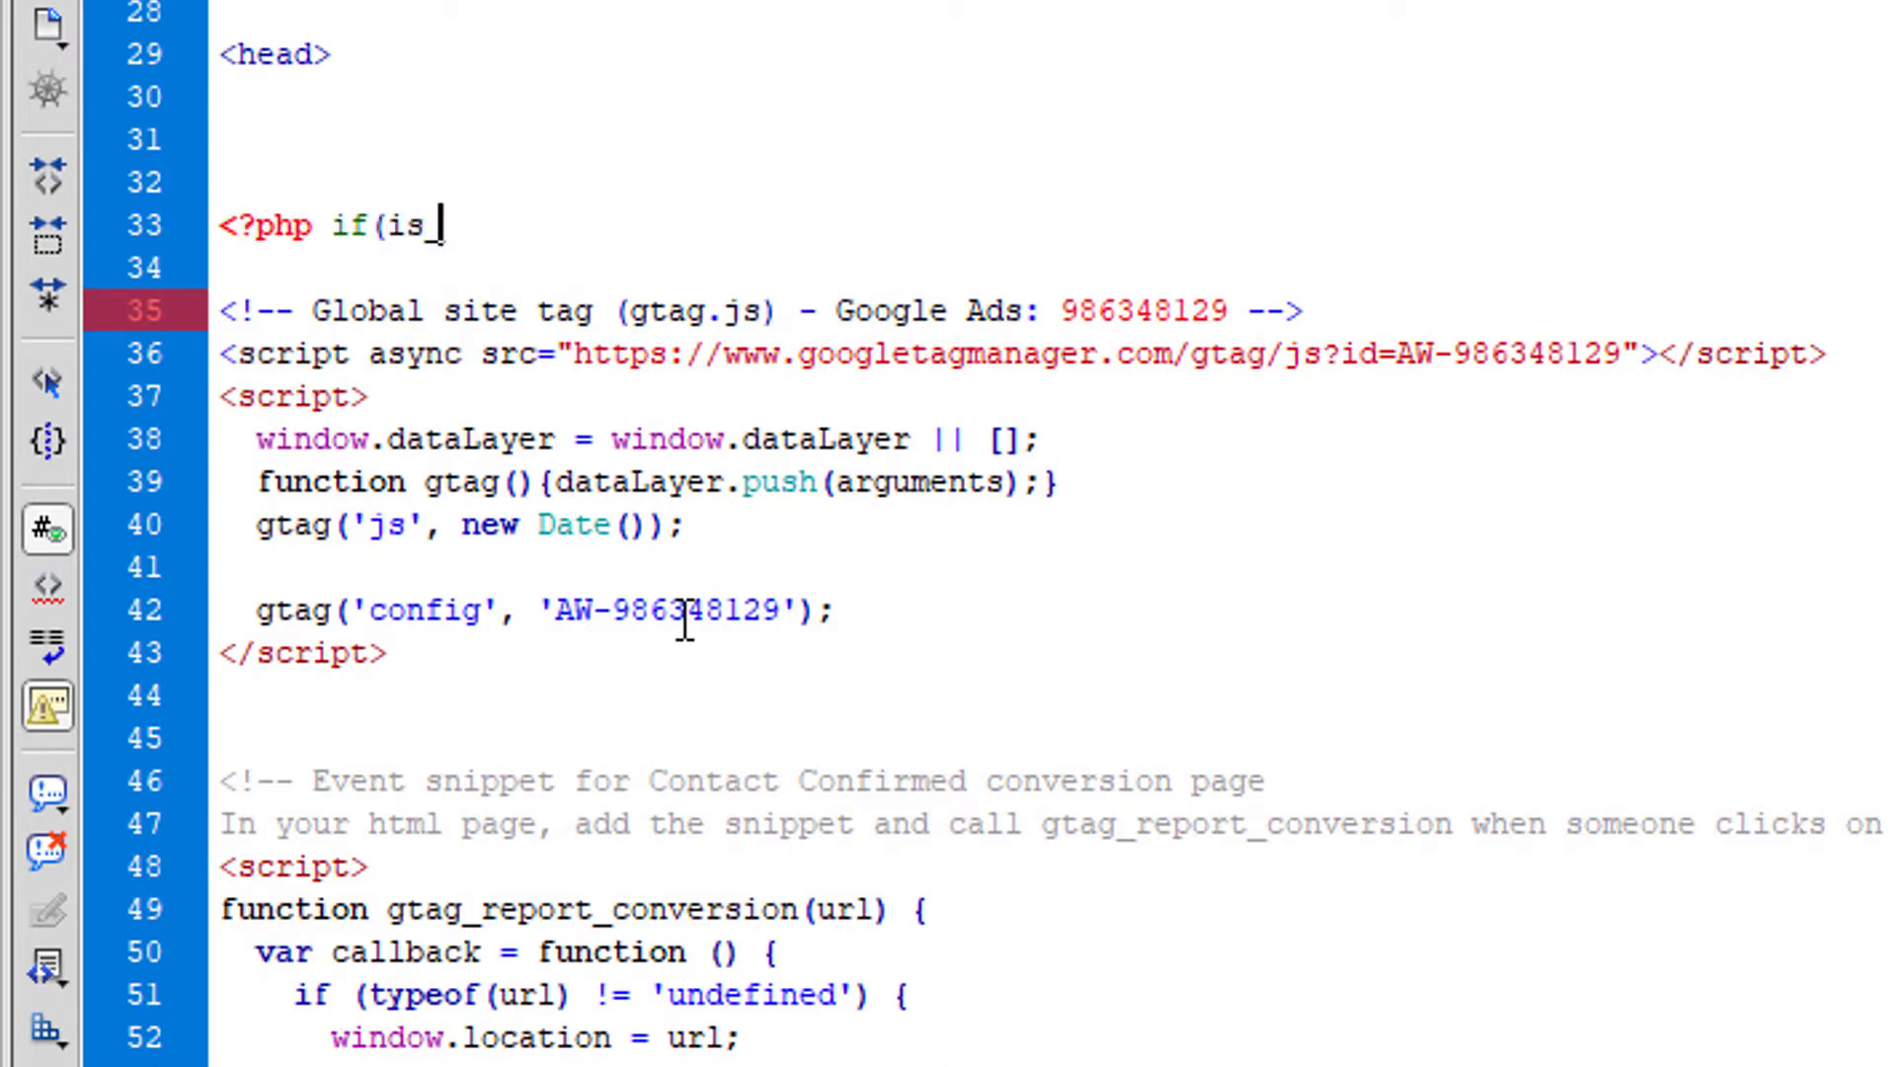
pyautogui.write('page(')
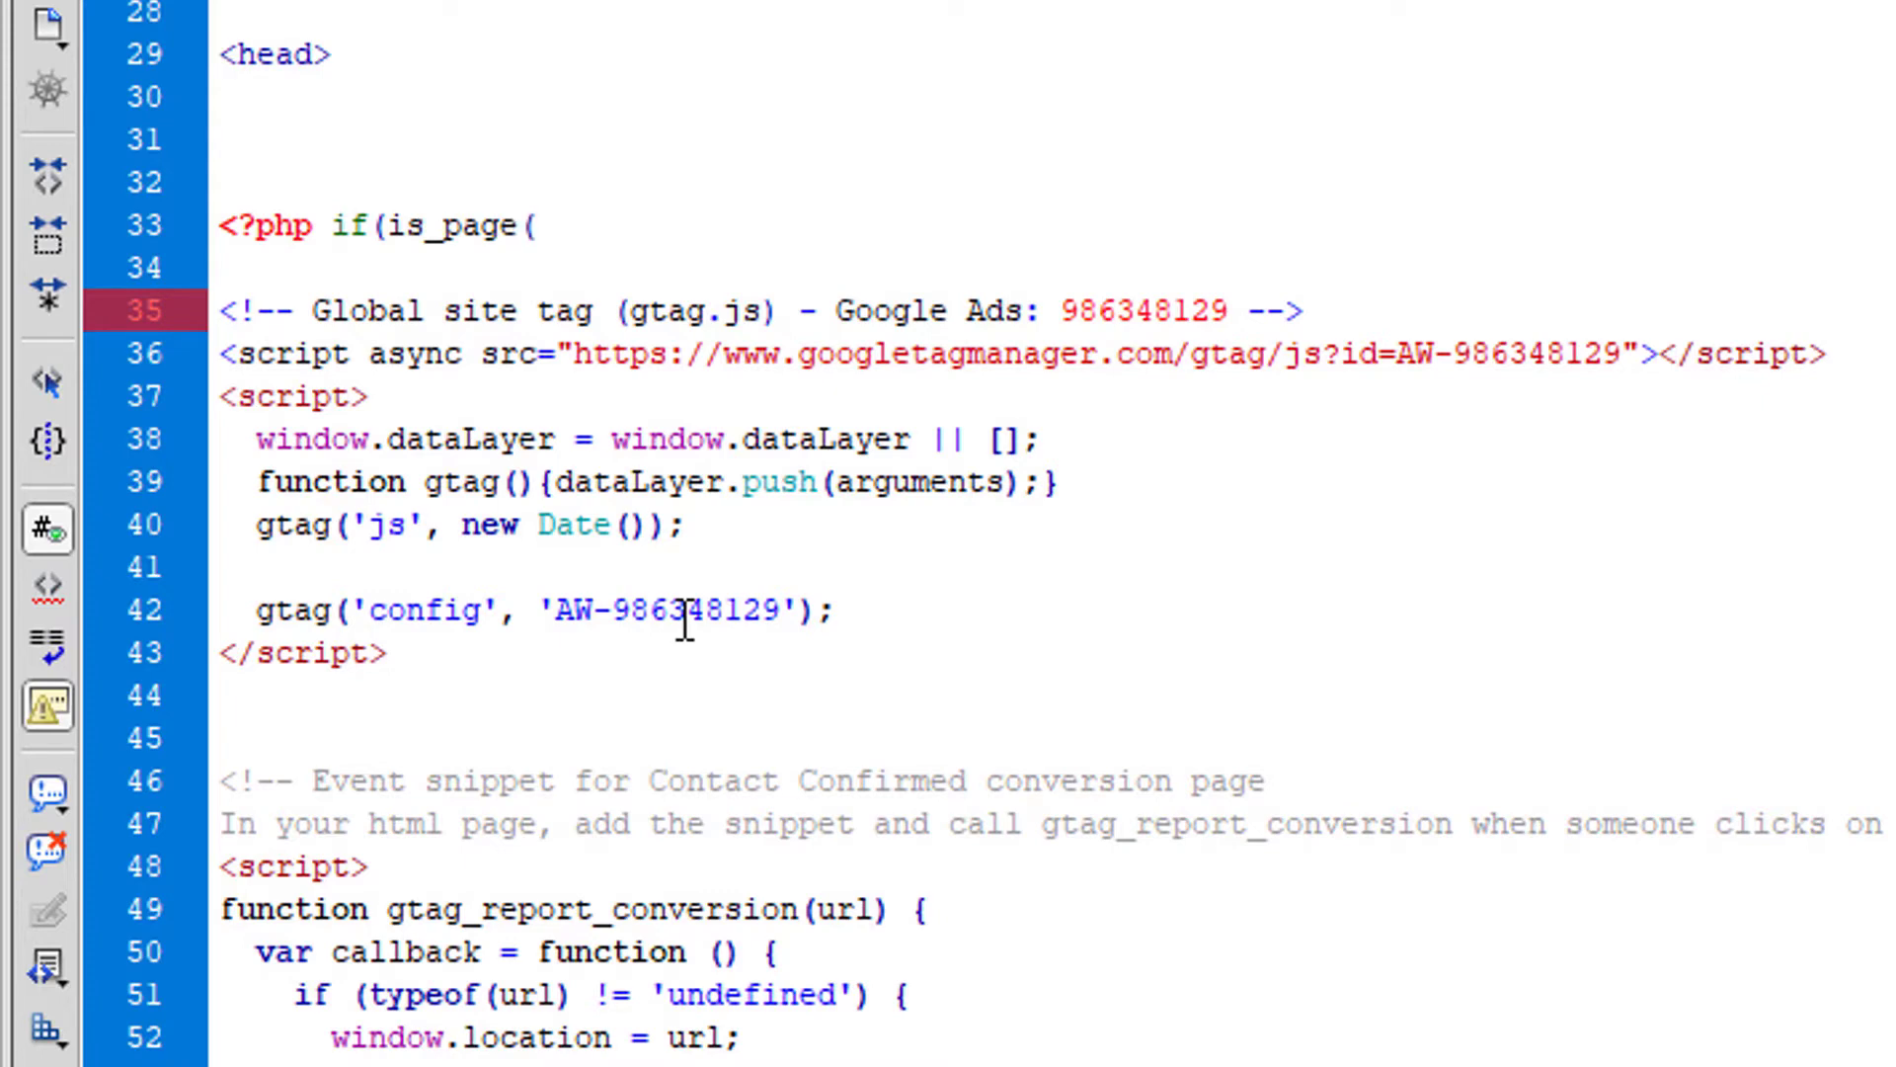
pyautogui.write("'contact")
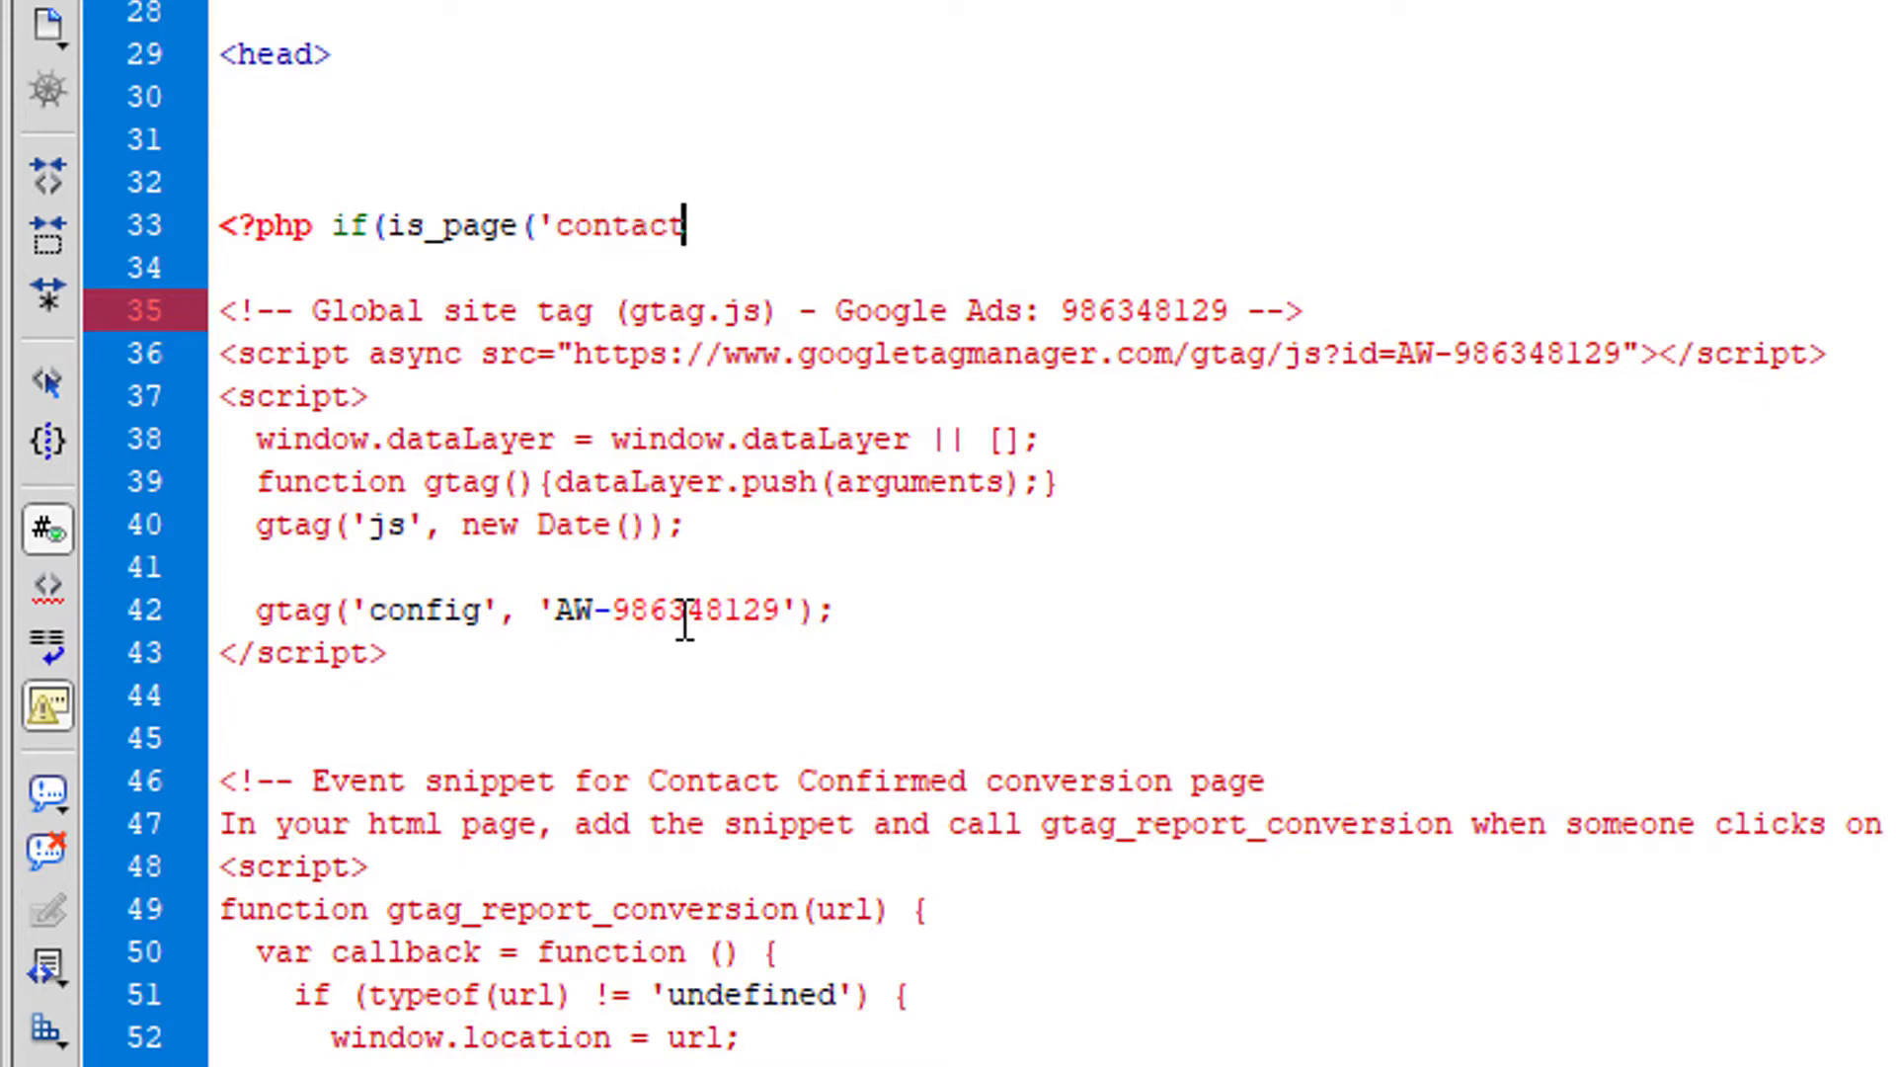
pyautogui.write('-us')
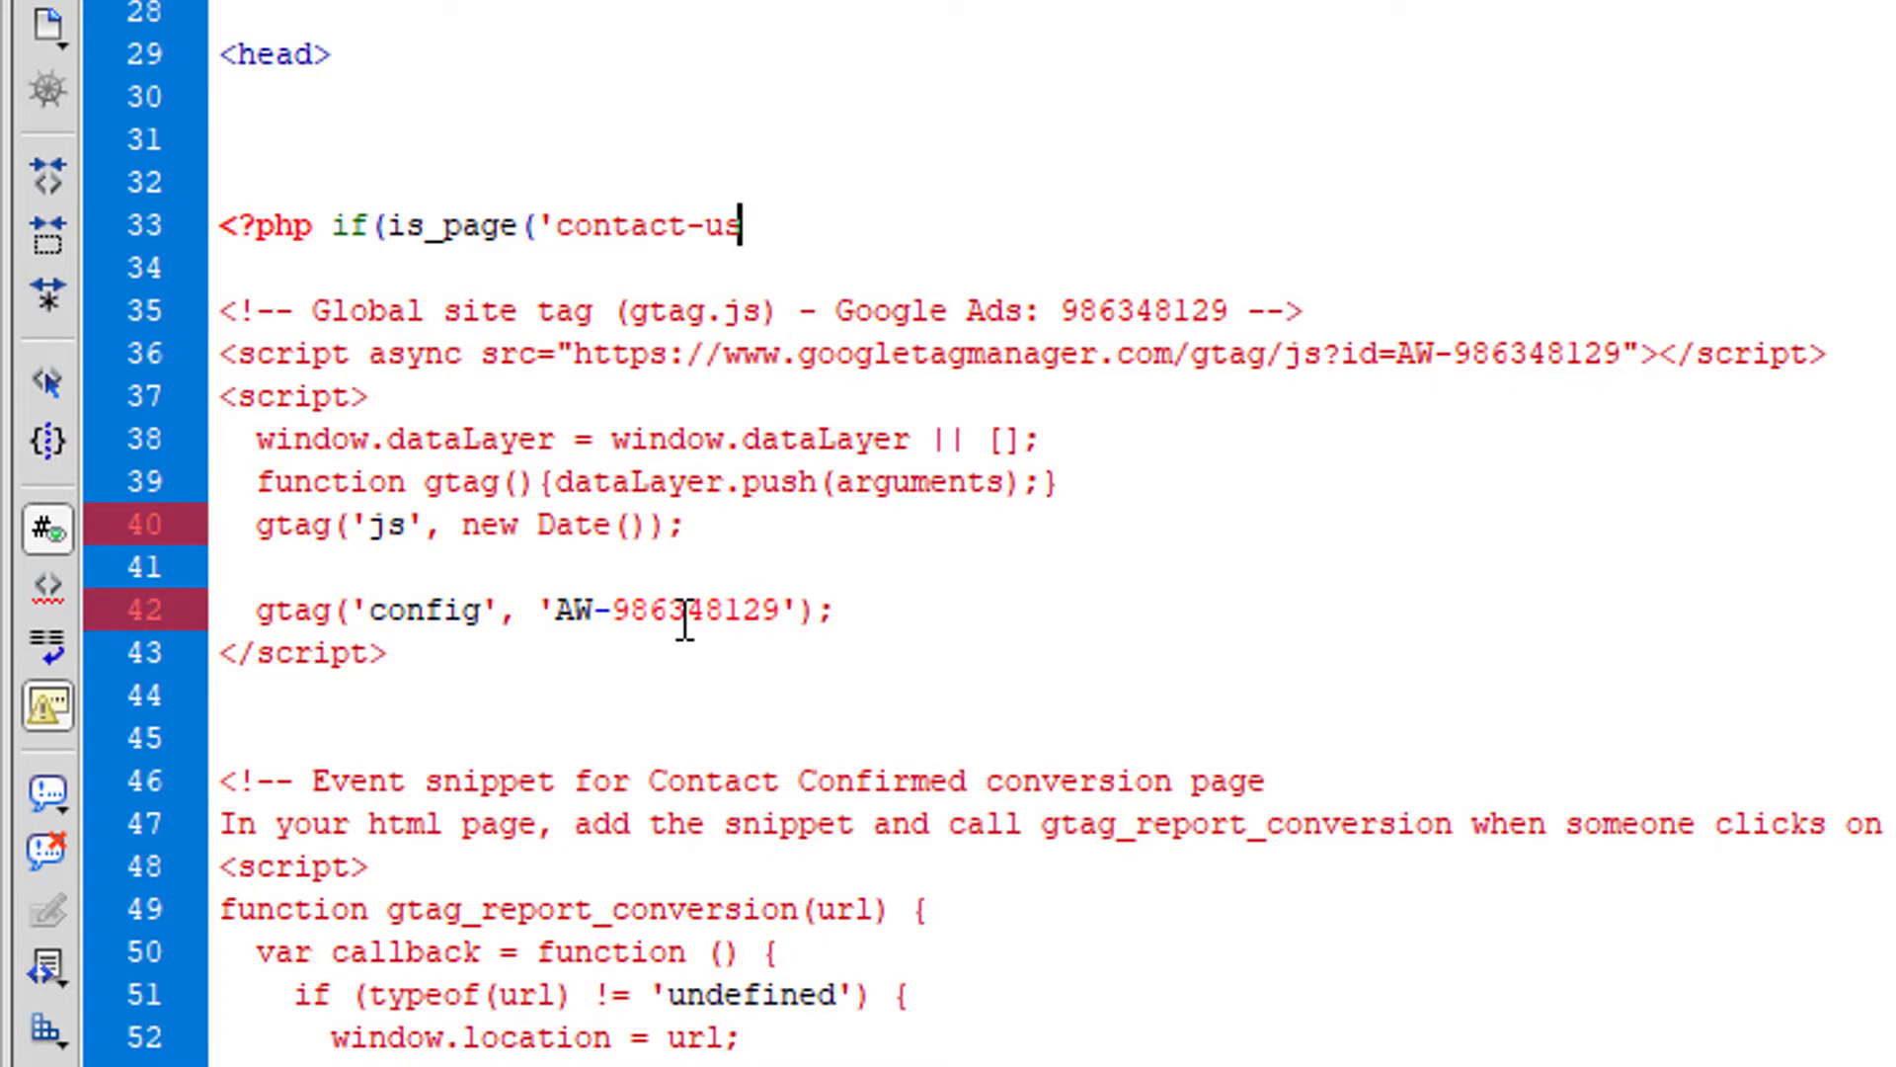
pyautogui.press('BackSpace')
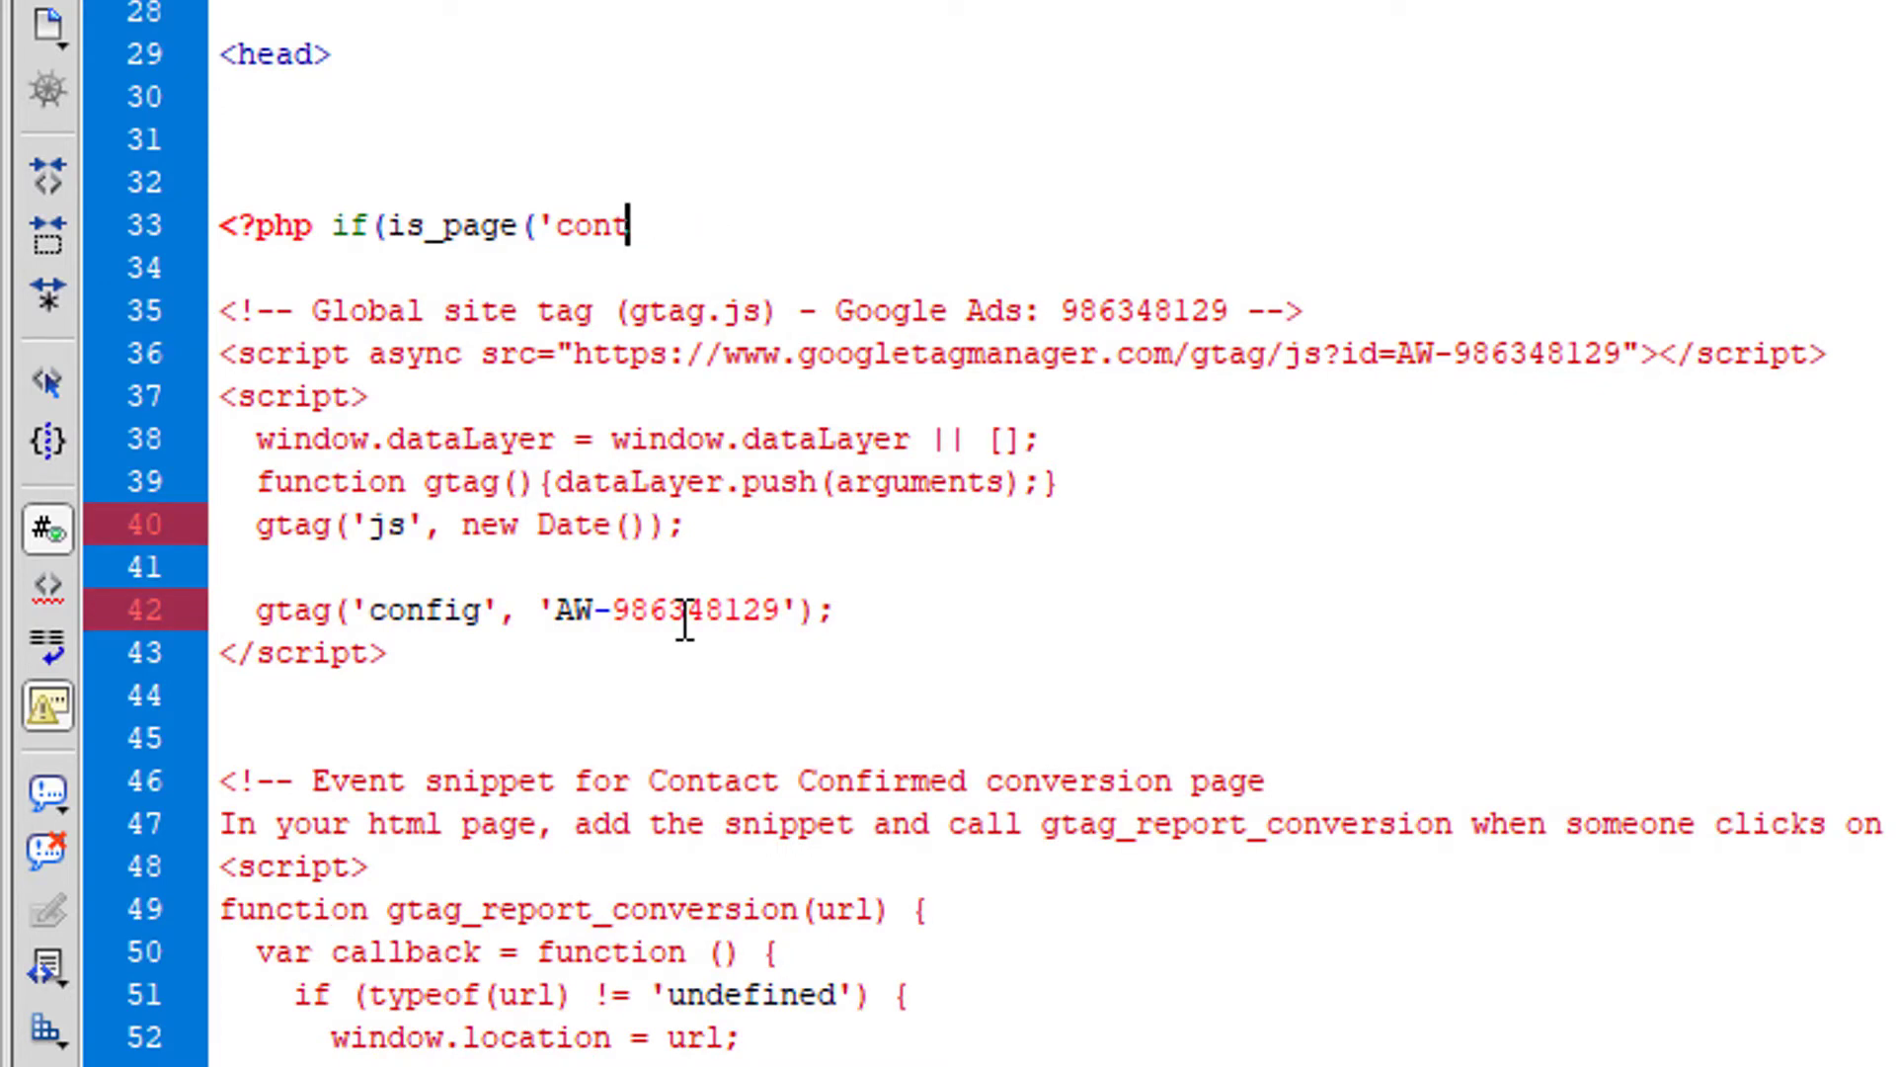
pyautogui.write('act')
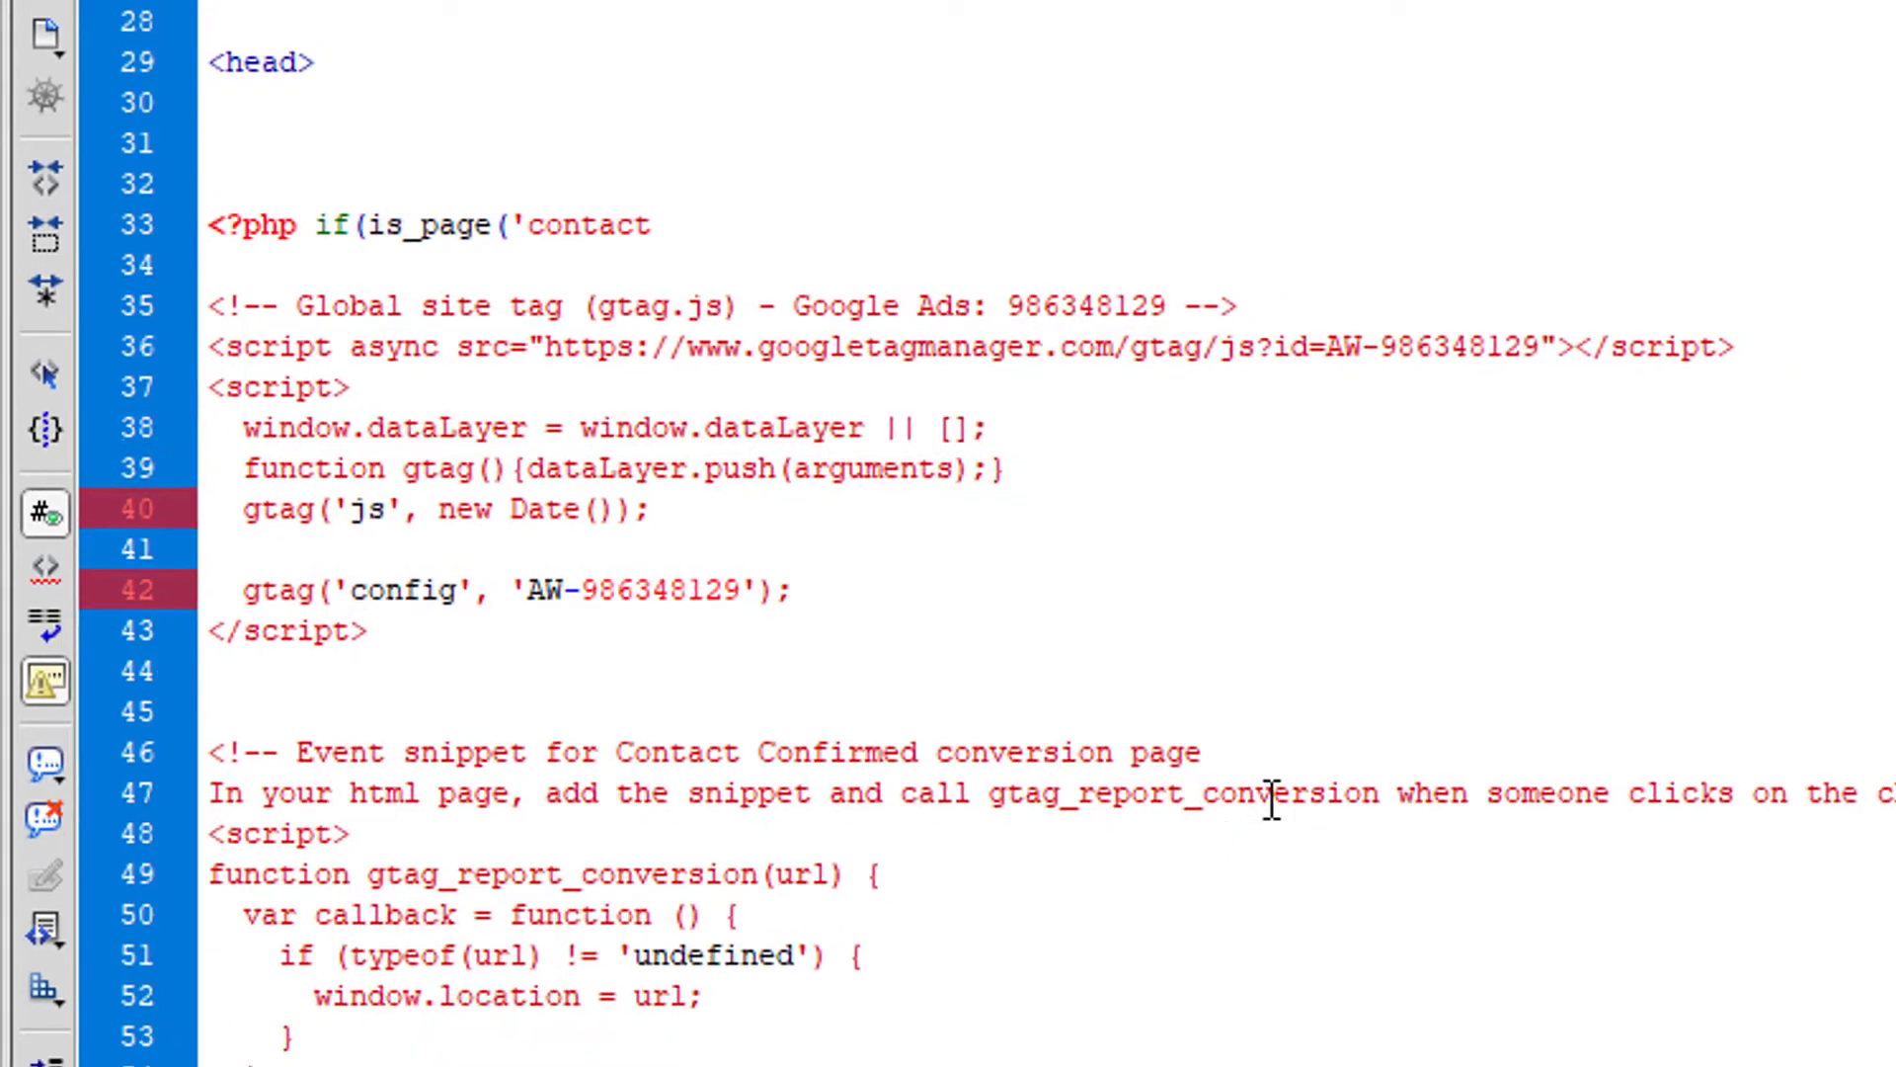
pyautogui.click(587, 15)
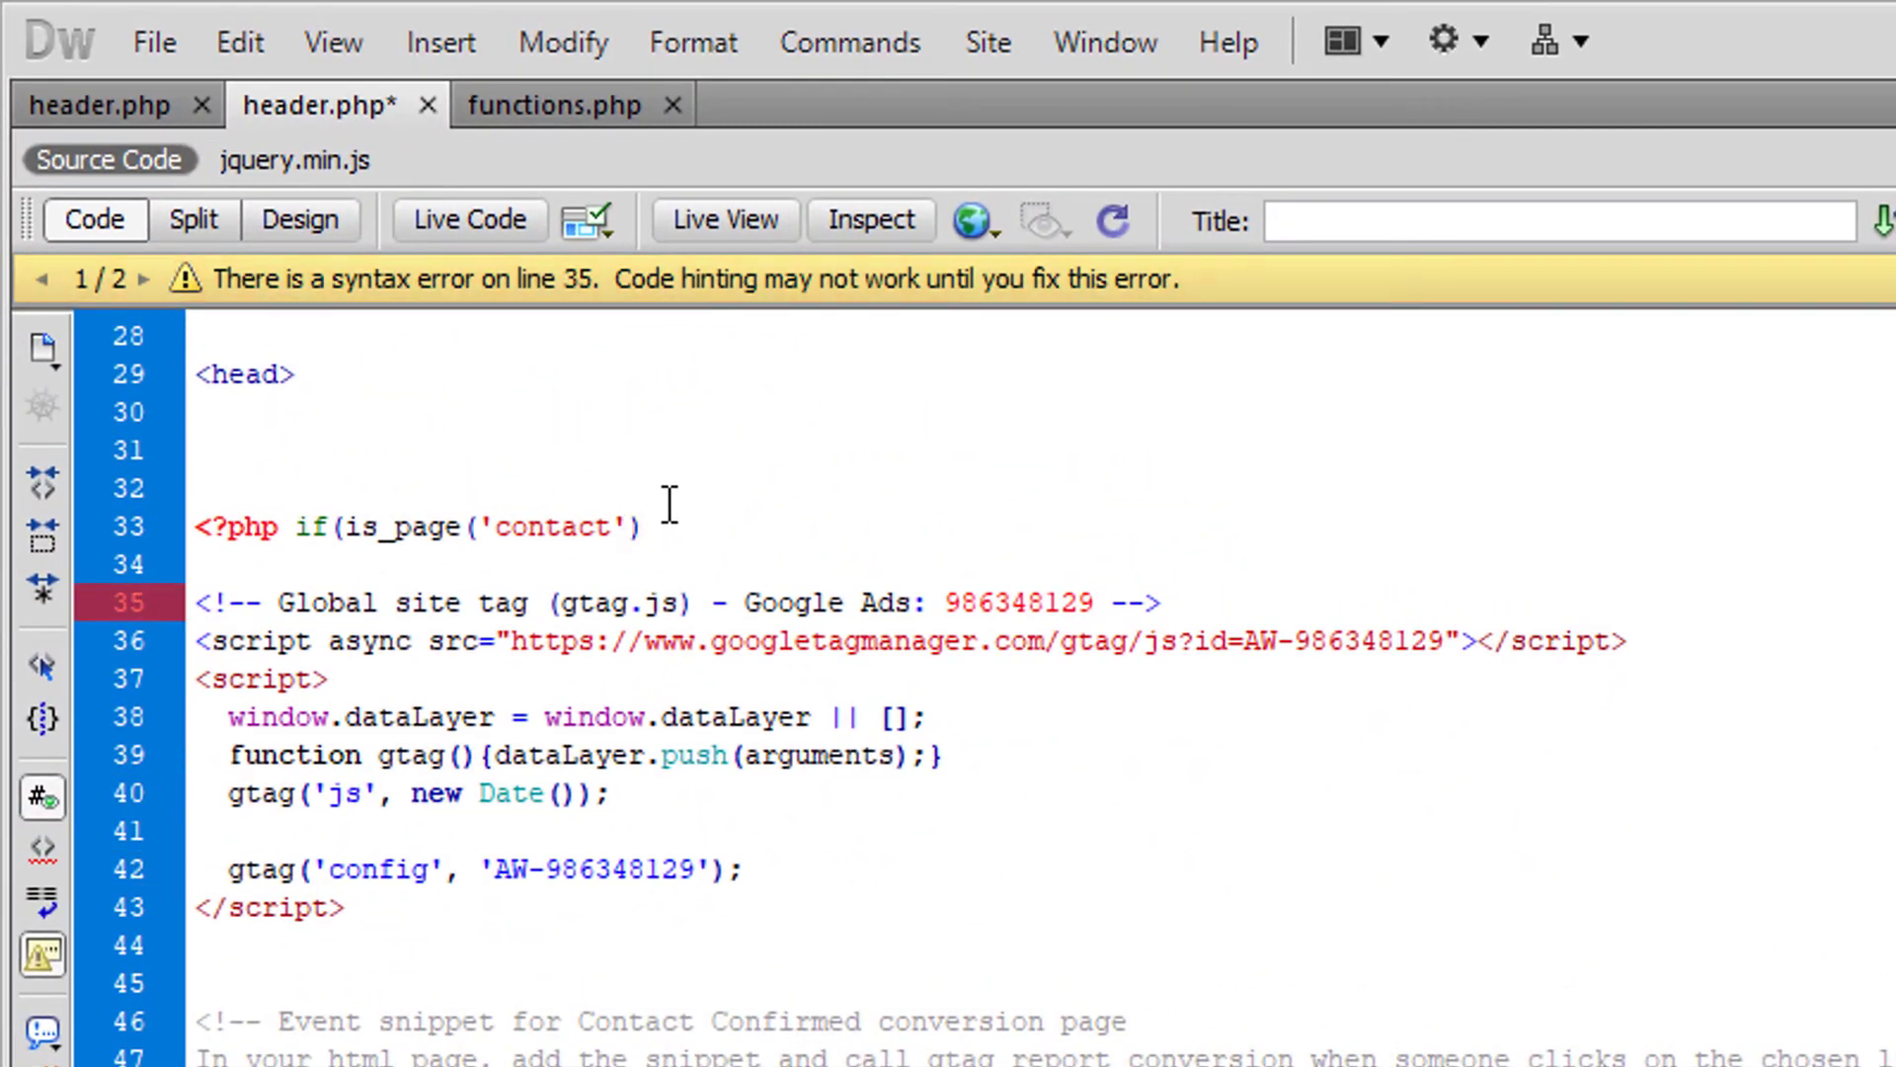
pyautogui.write('?>')
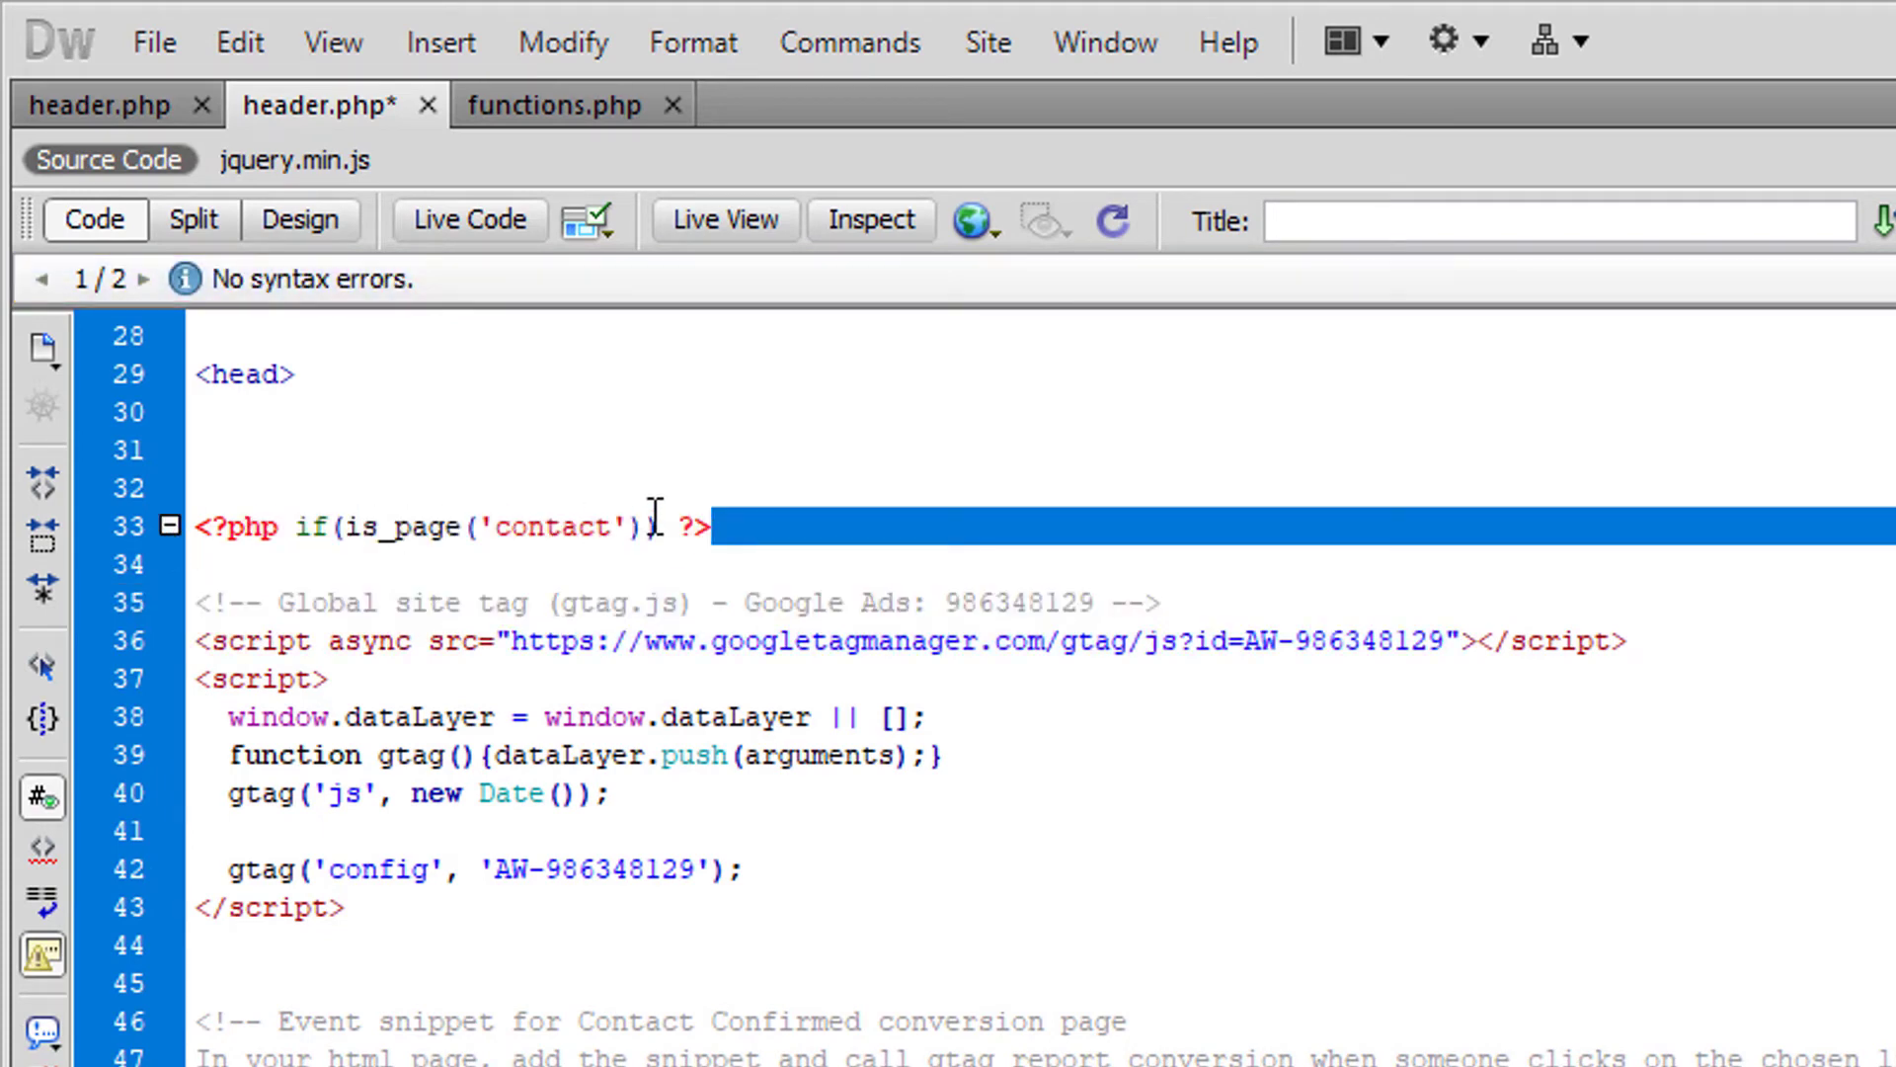
pyautogui.write(':')
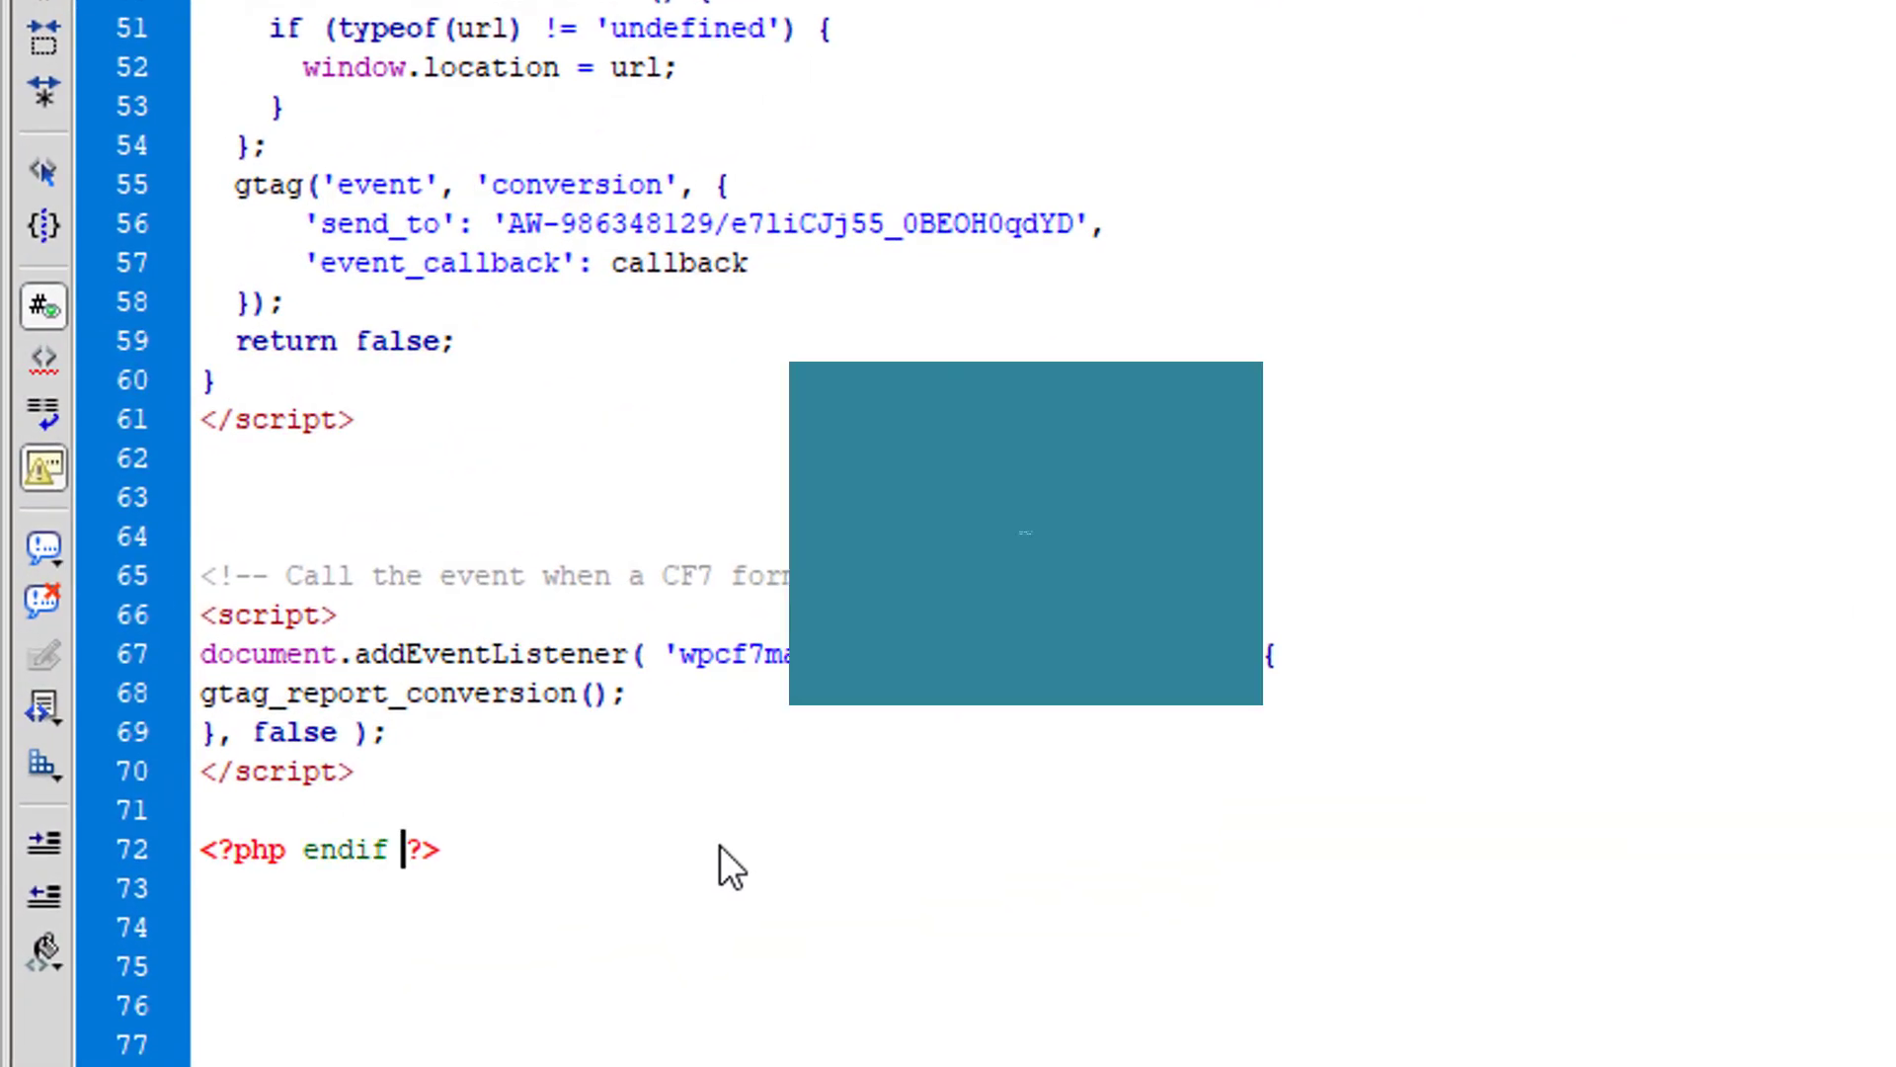
# Step: Scroll through header.php to confirm the if/endif wrap around the tags reports no syntax errors
pyautogui.scroll(3)
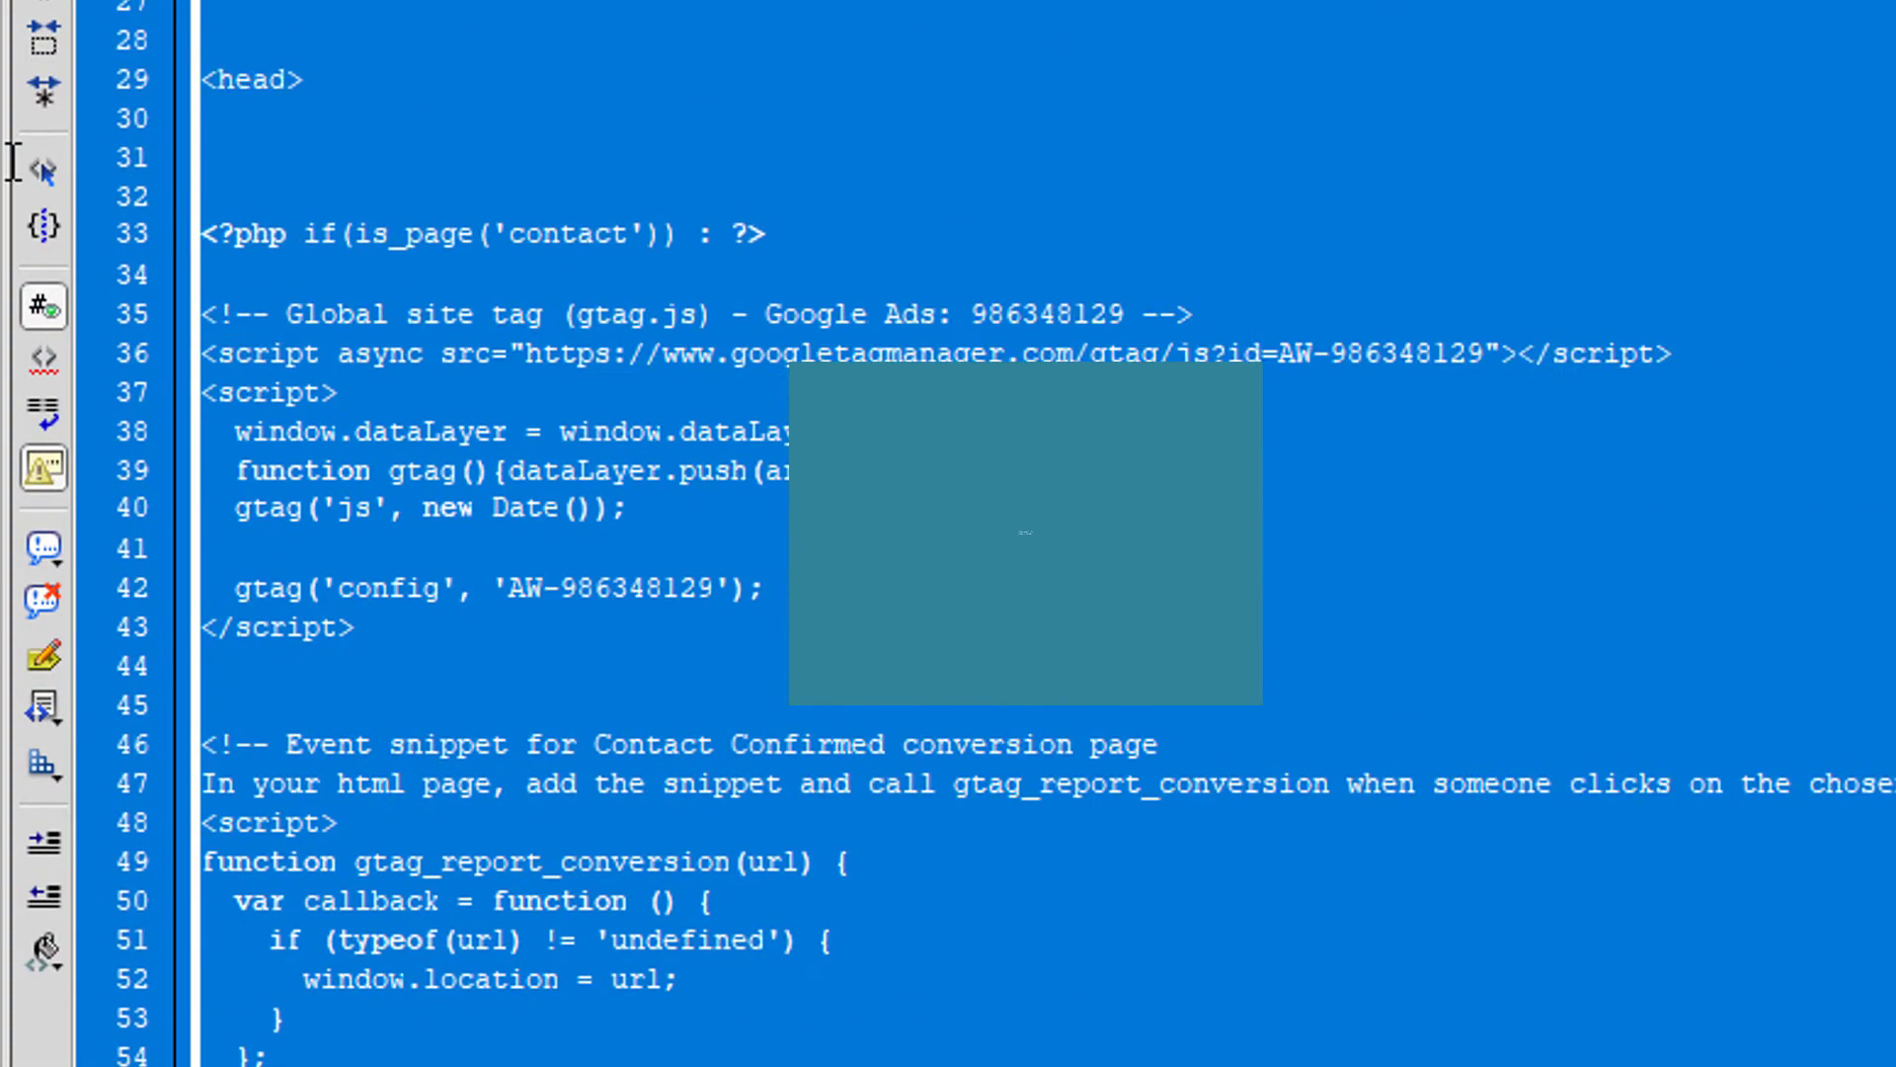
pyautogui.scroll(-3)
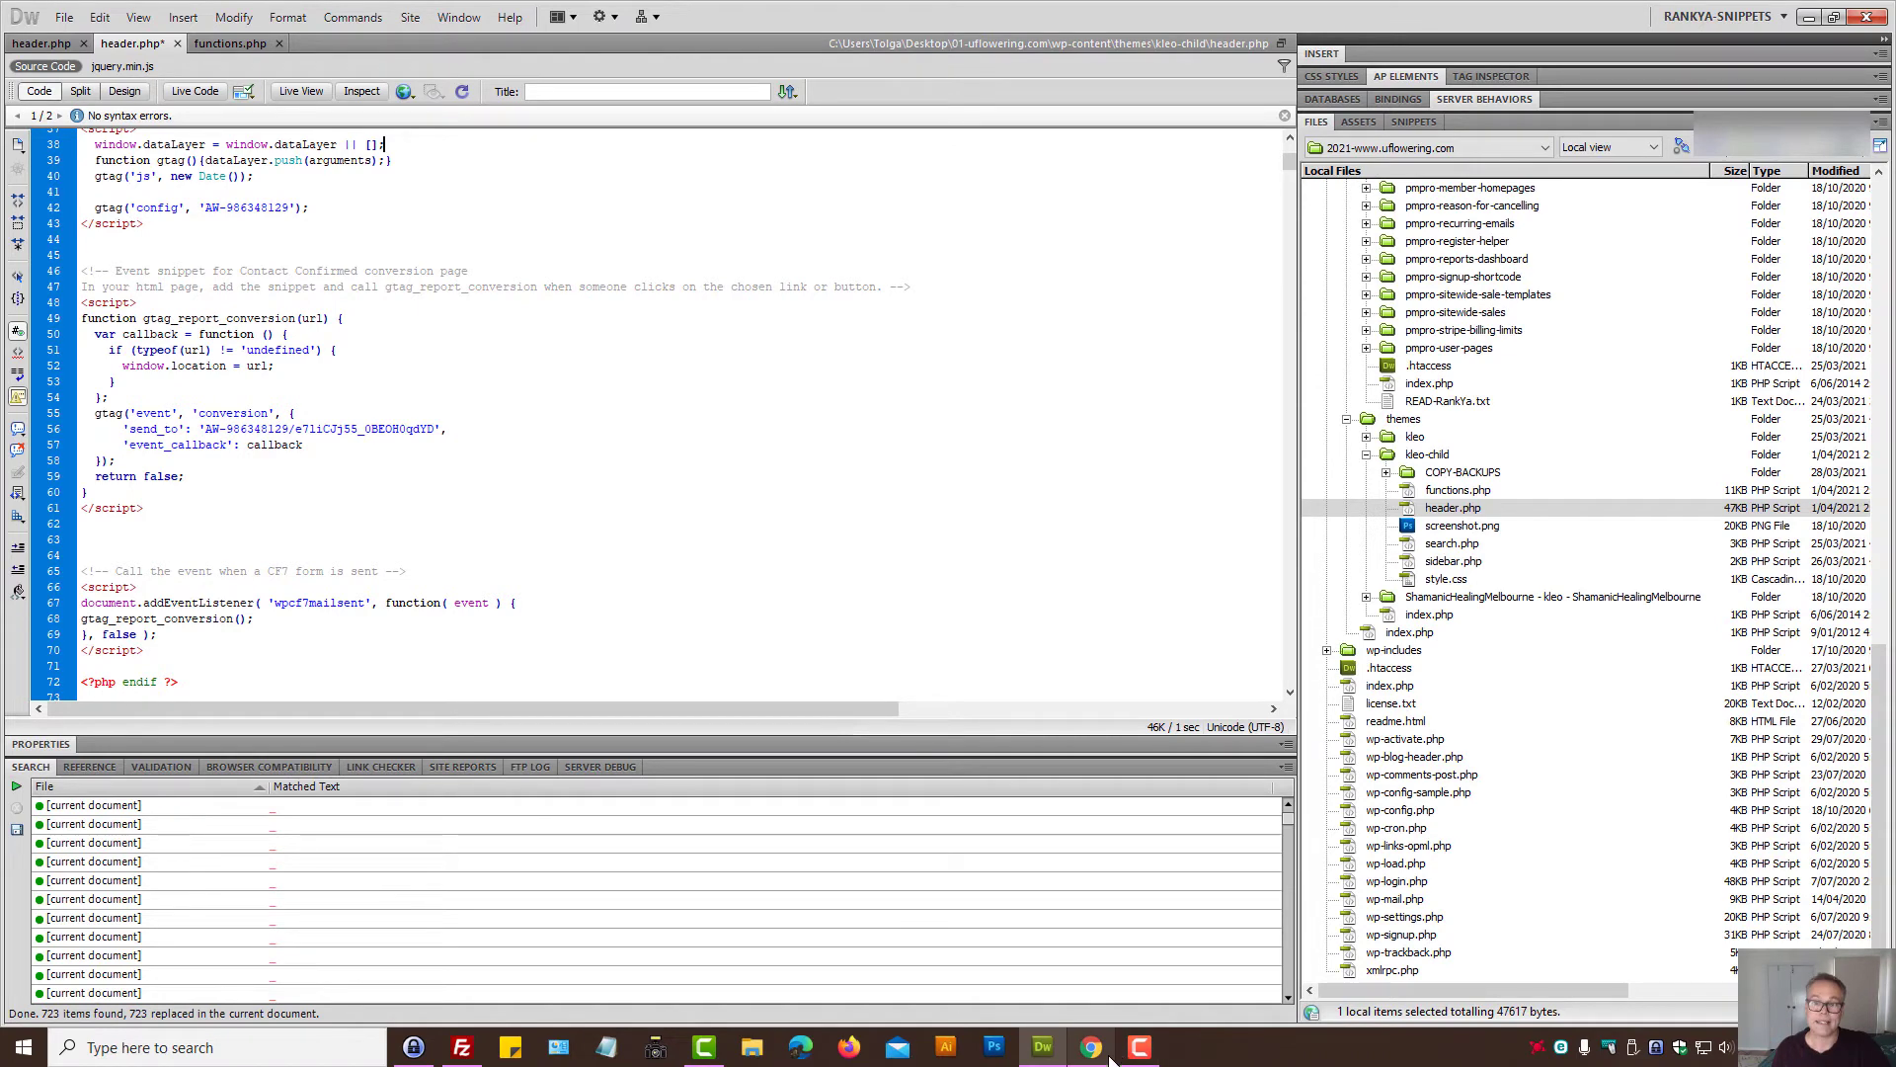
pyautogui.click(364, 524)
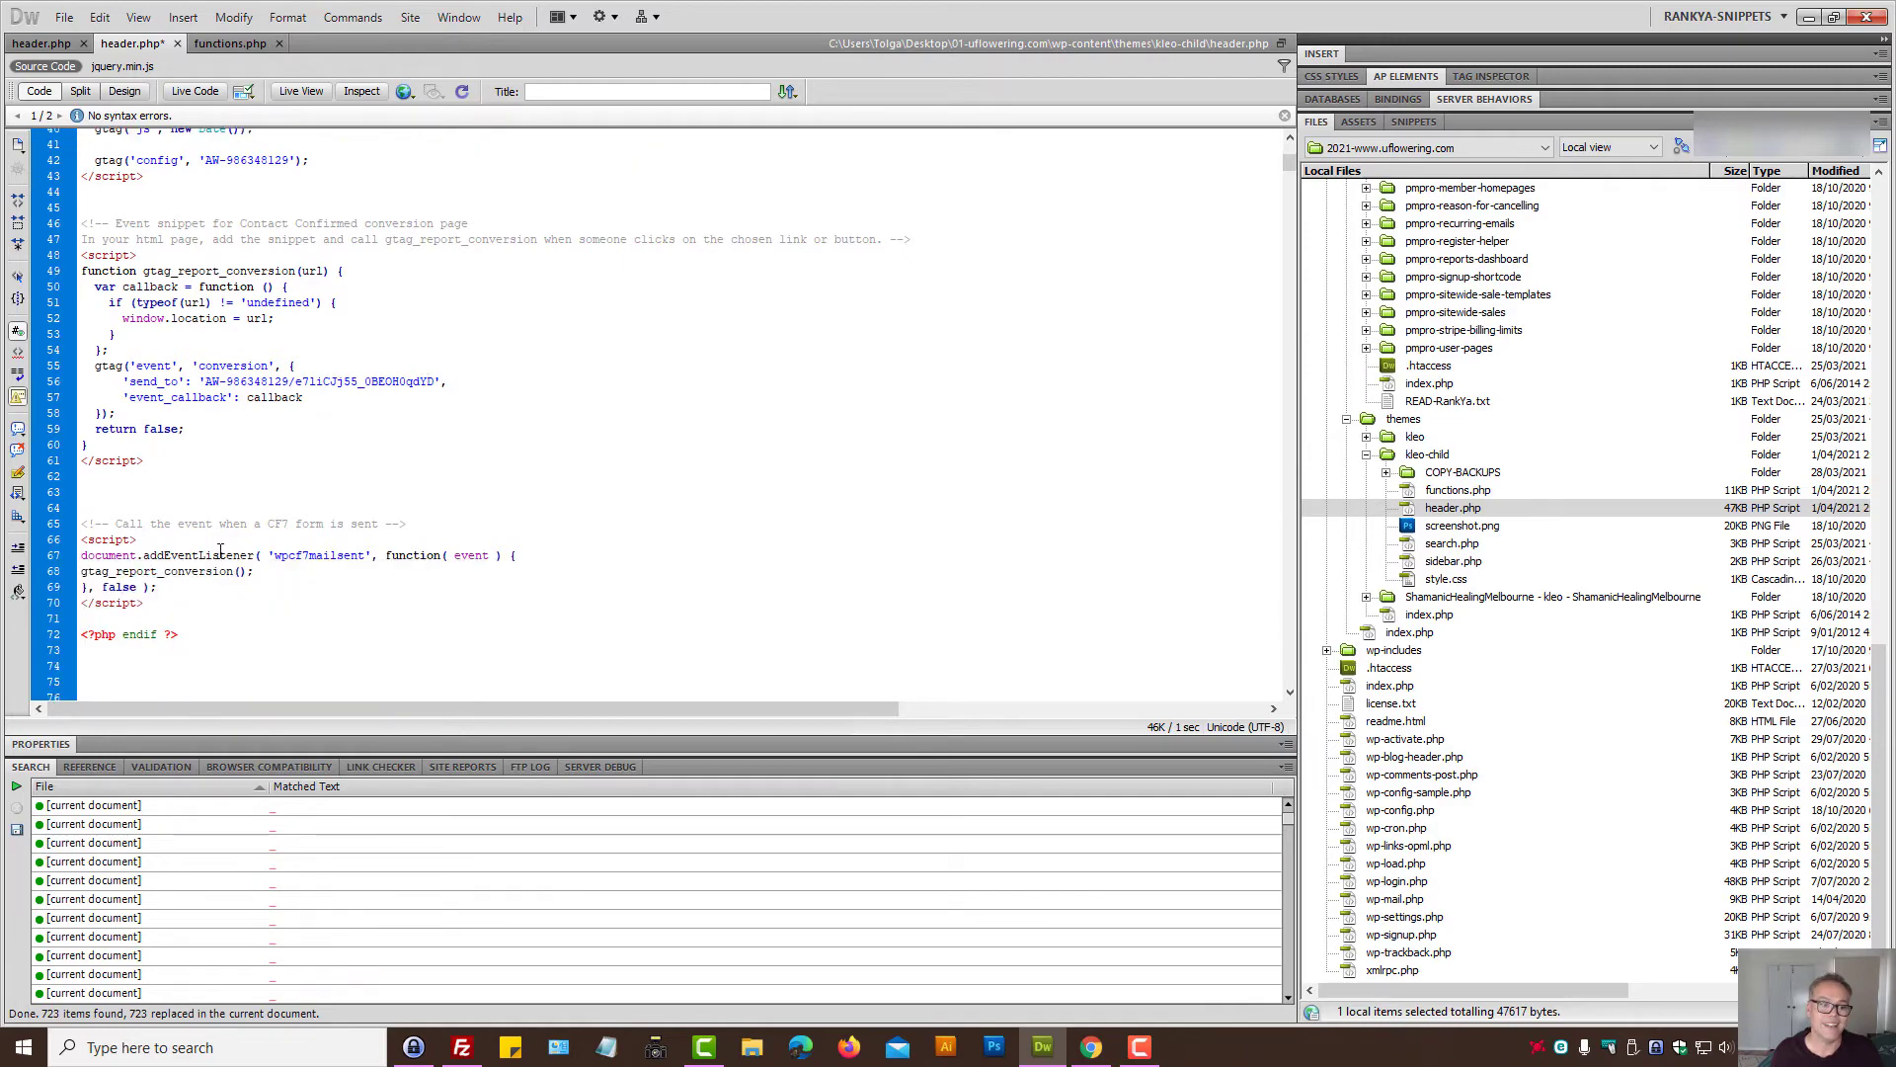
pyautogui.doubleClick(318, 555)
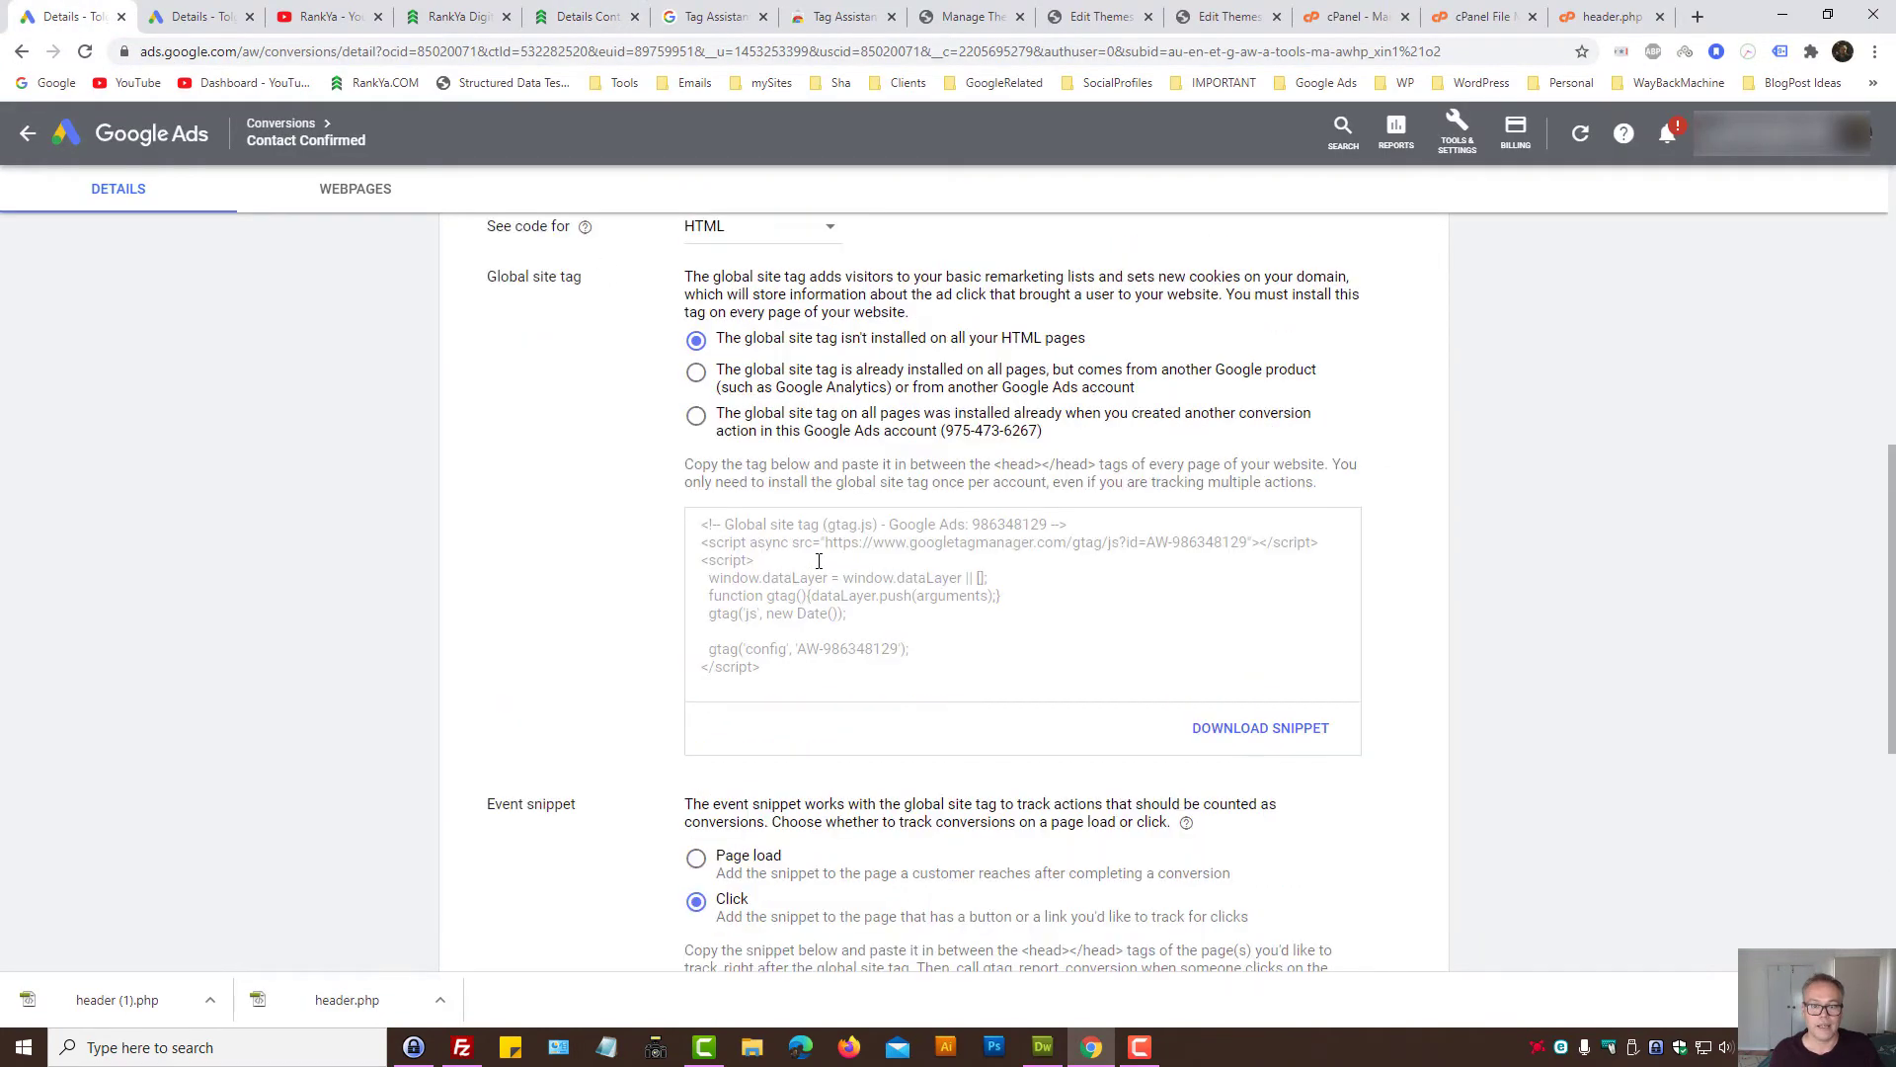
pyautogui.moveTo(855, 379)
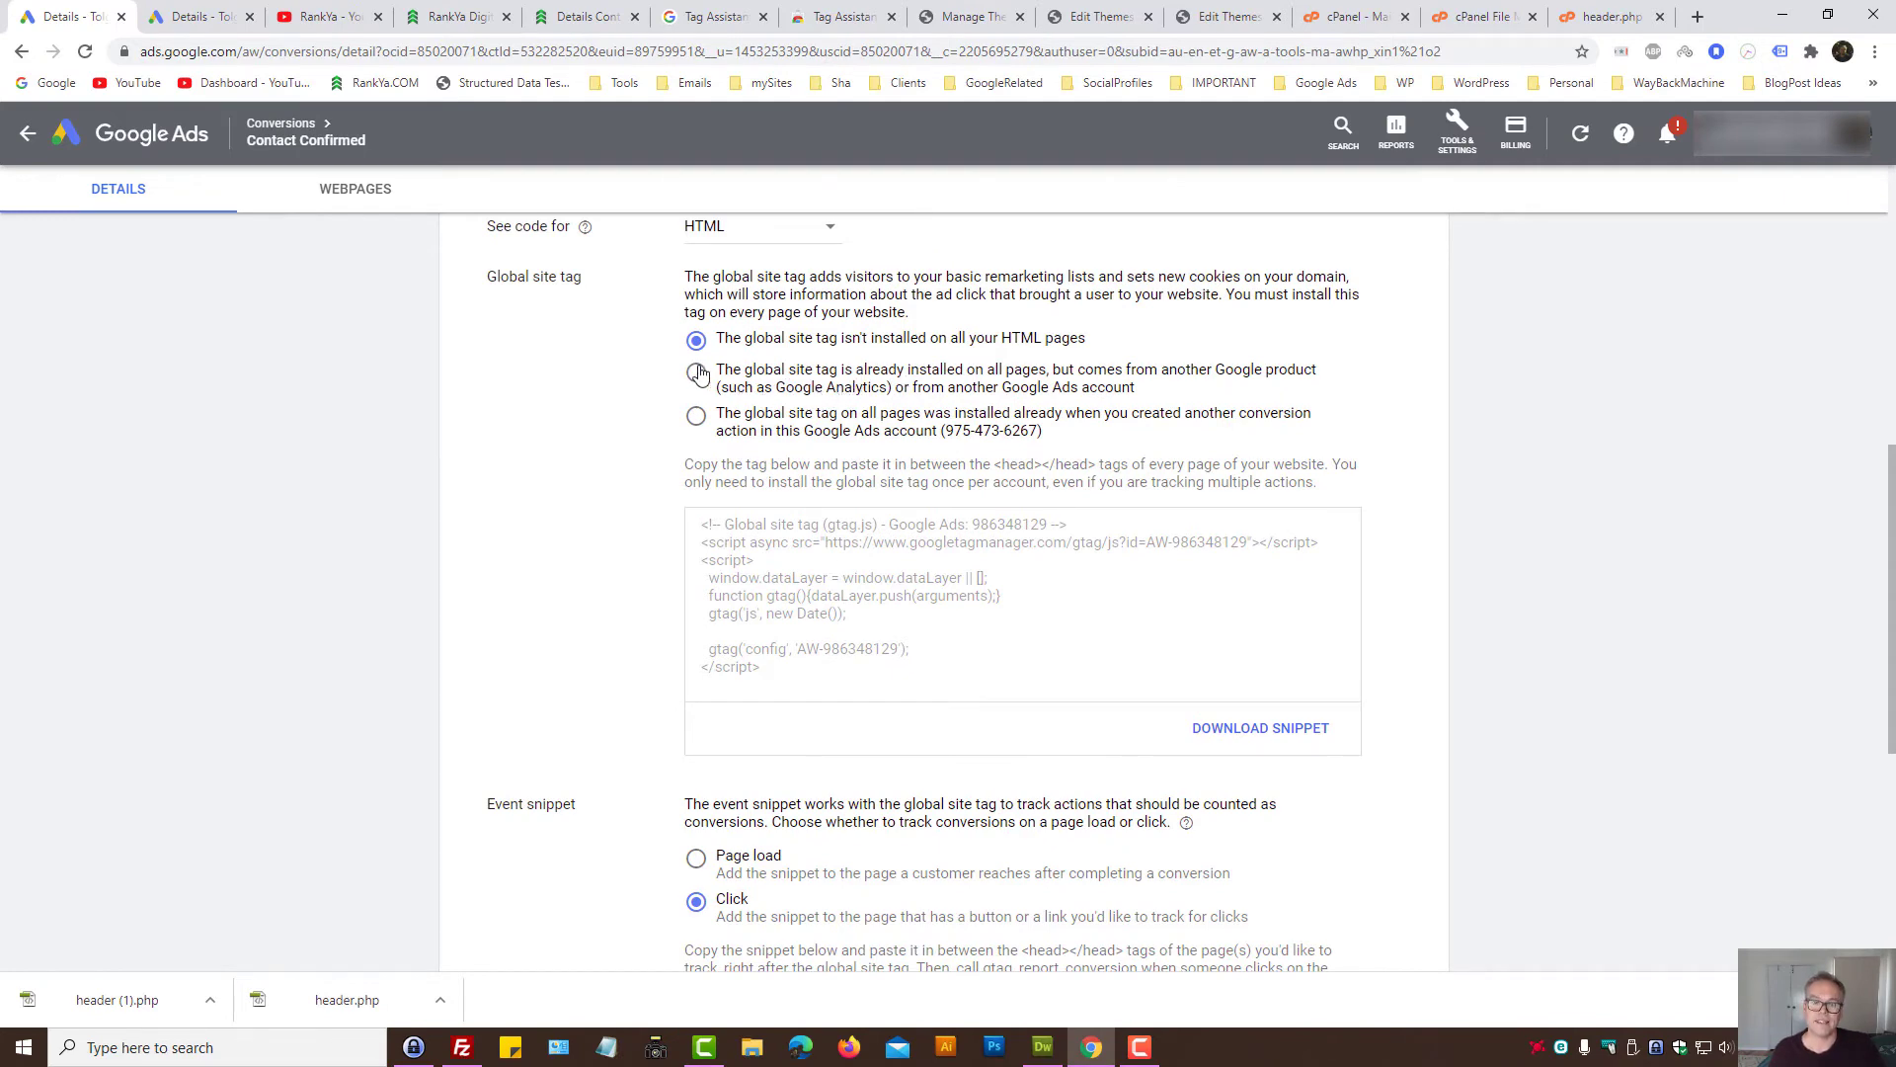
# Step: Choose the already-installed global site tag option and copy its gtag('config') line
pyautogui.click(695, 371)
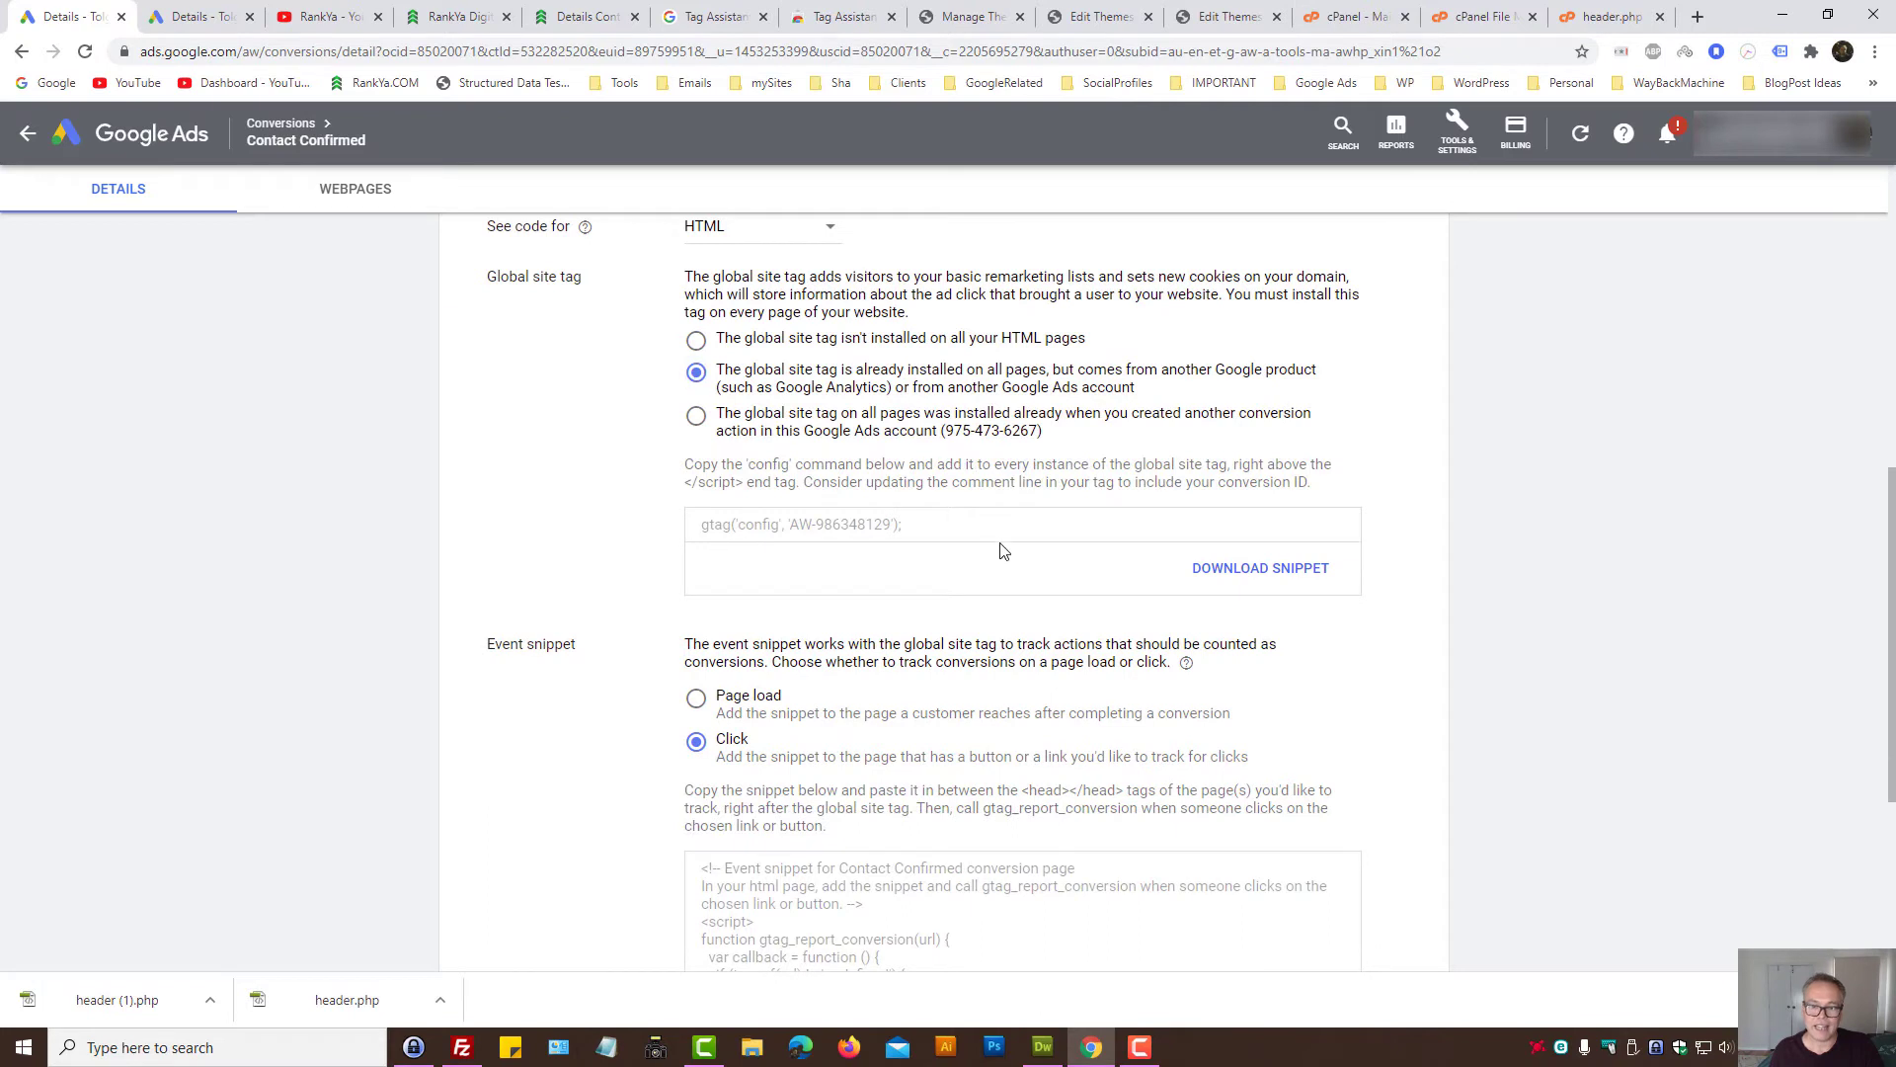
pyautogui.rightClick(798, 523)
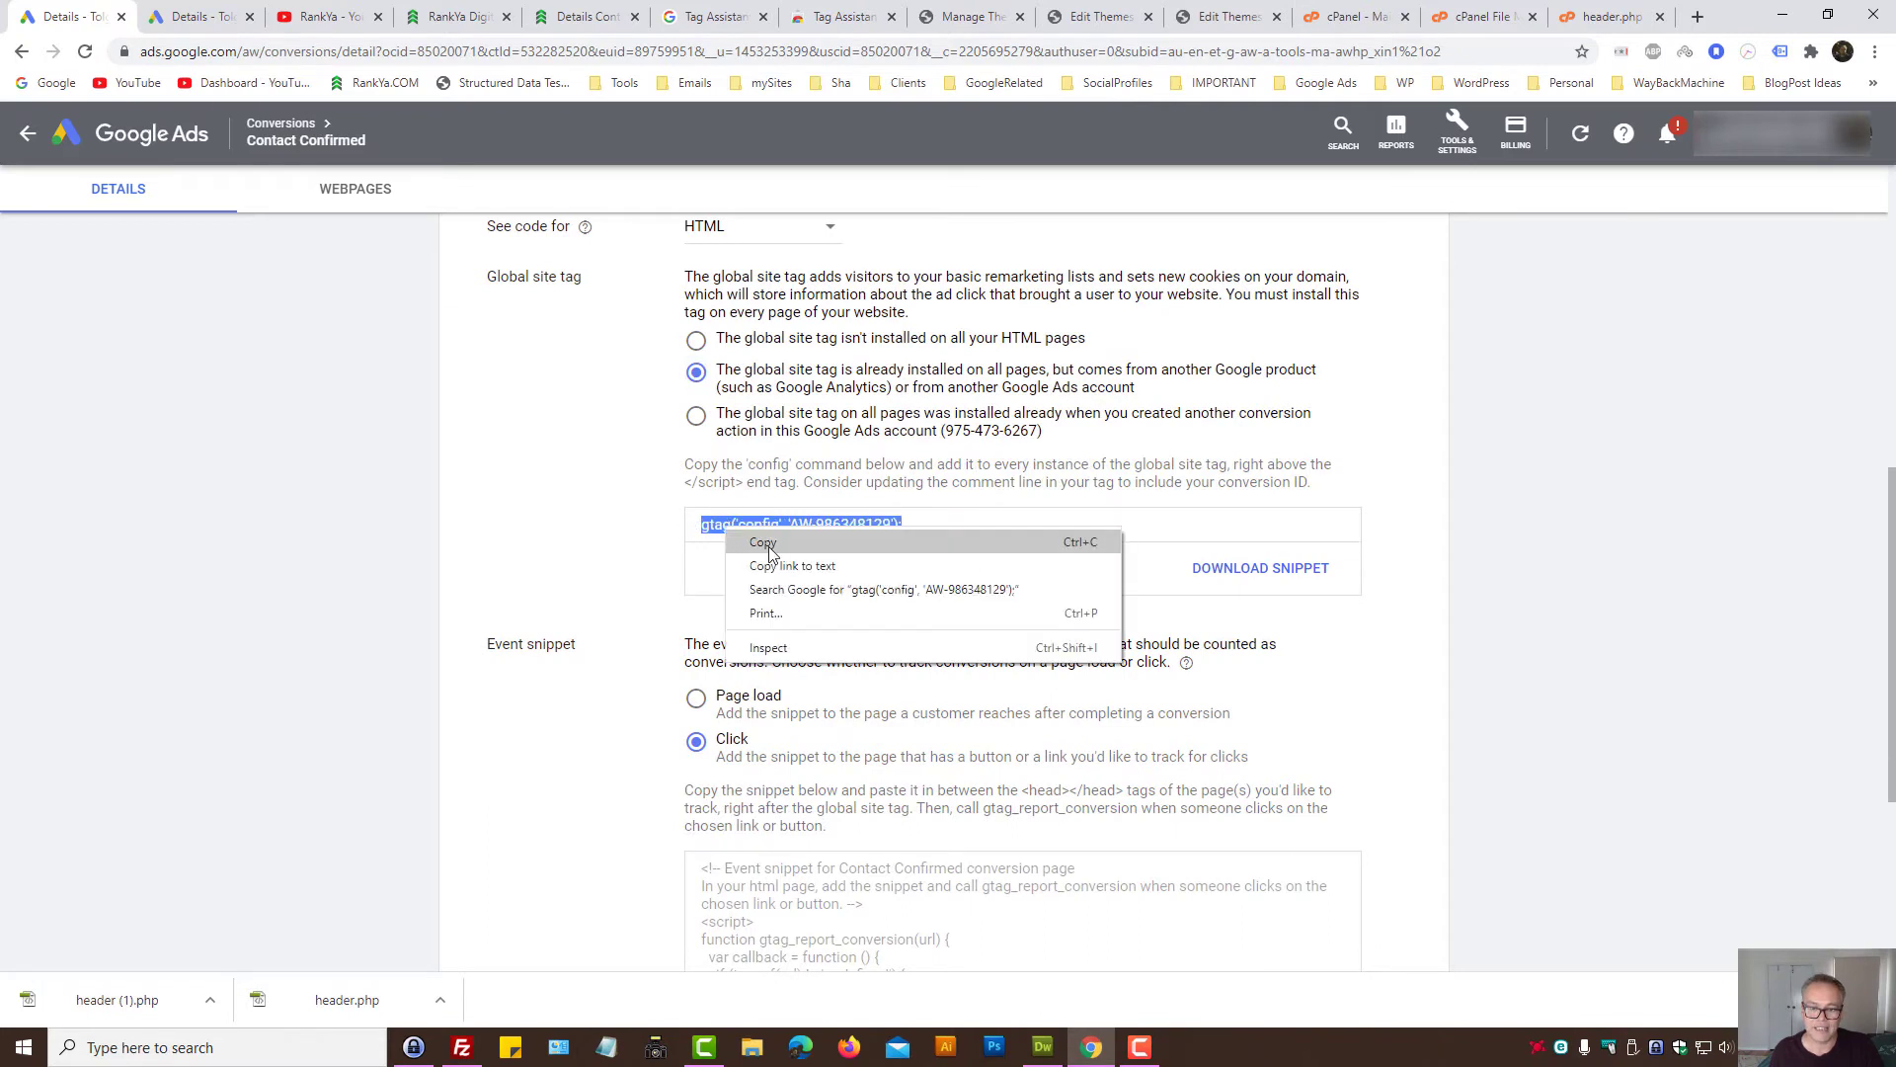
pyautogui.click(763, 542)
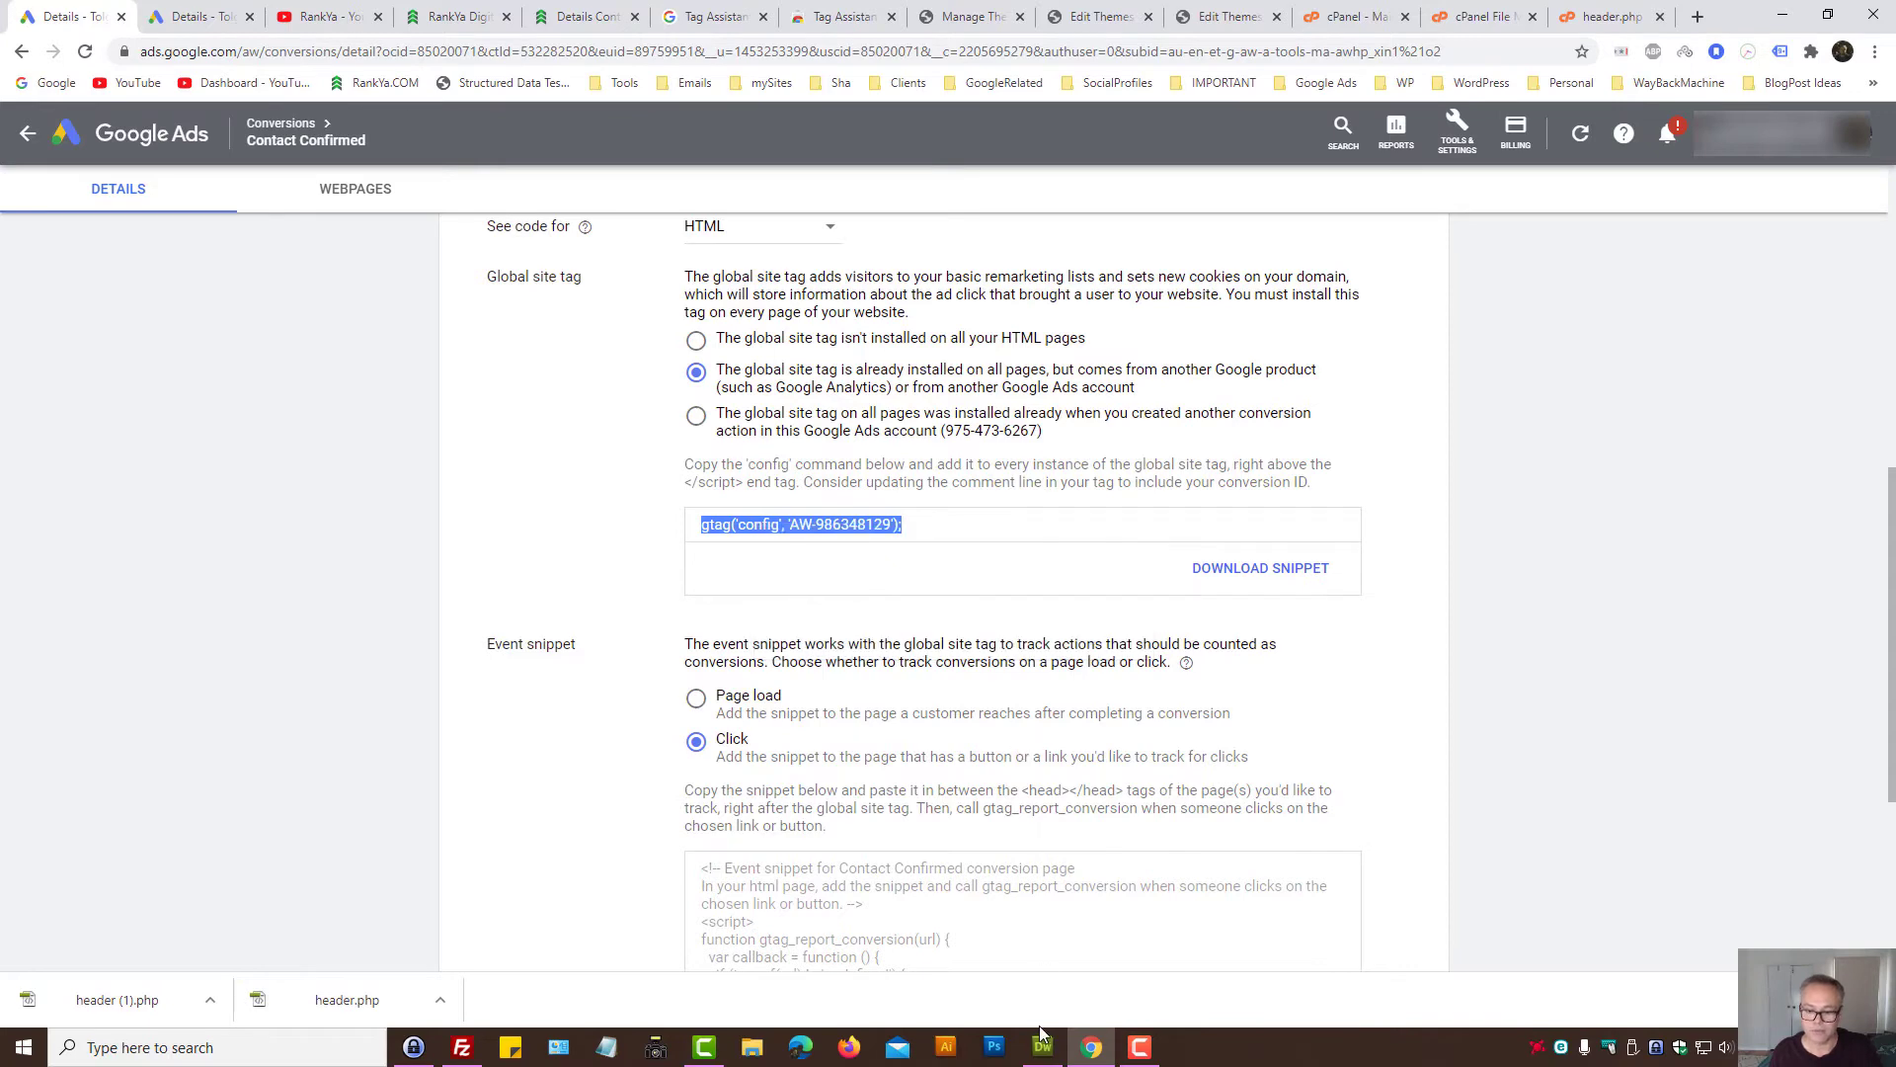
# Step: In header.php, cut the global site tag block out of the contact-page condition
pyautogui.click(1043, 1047)
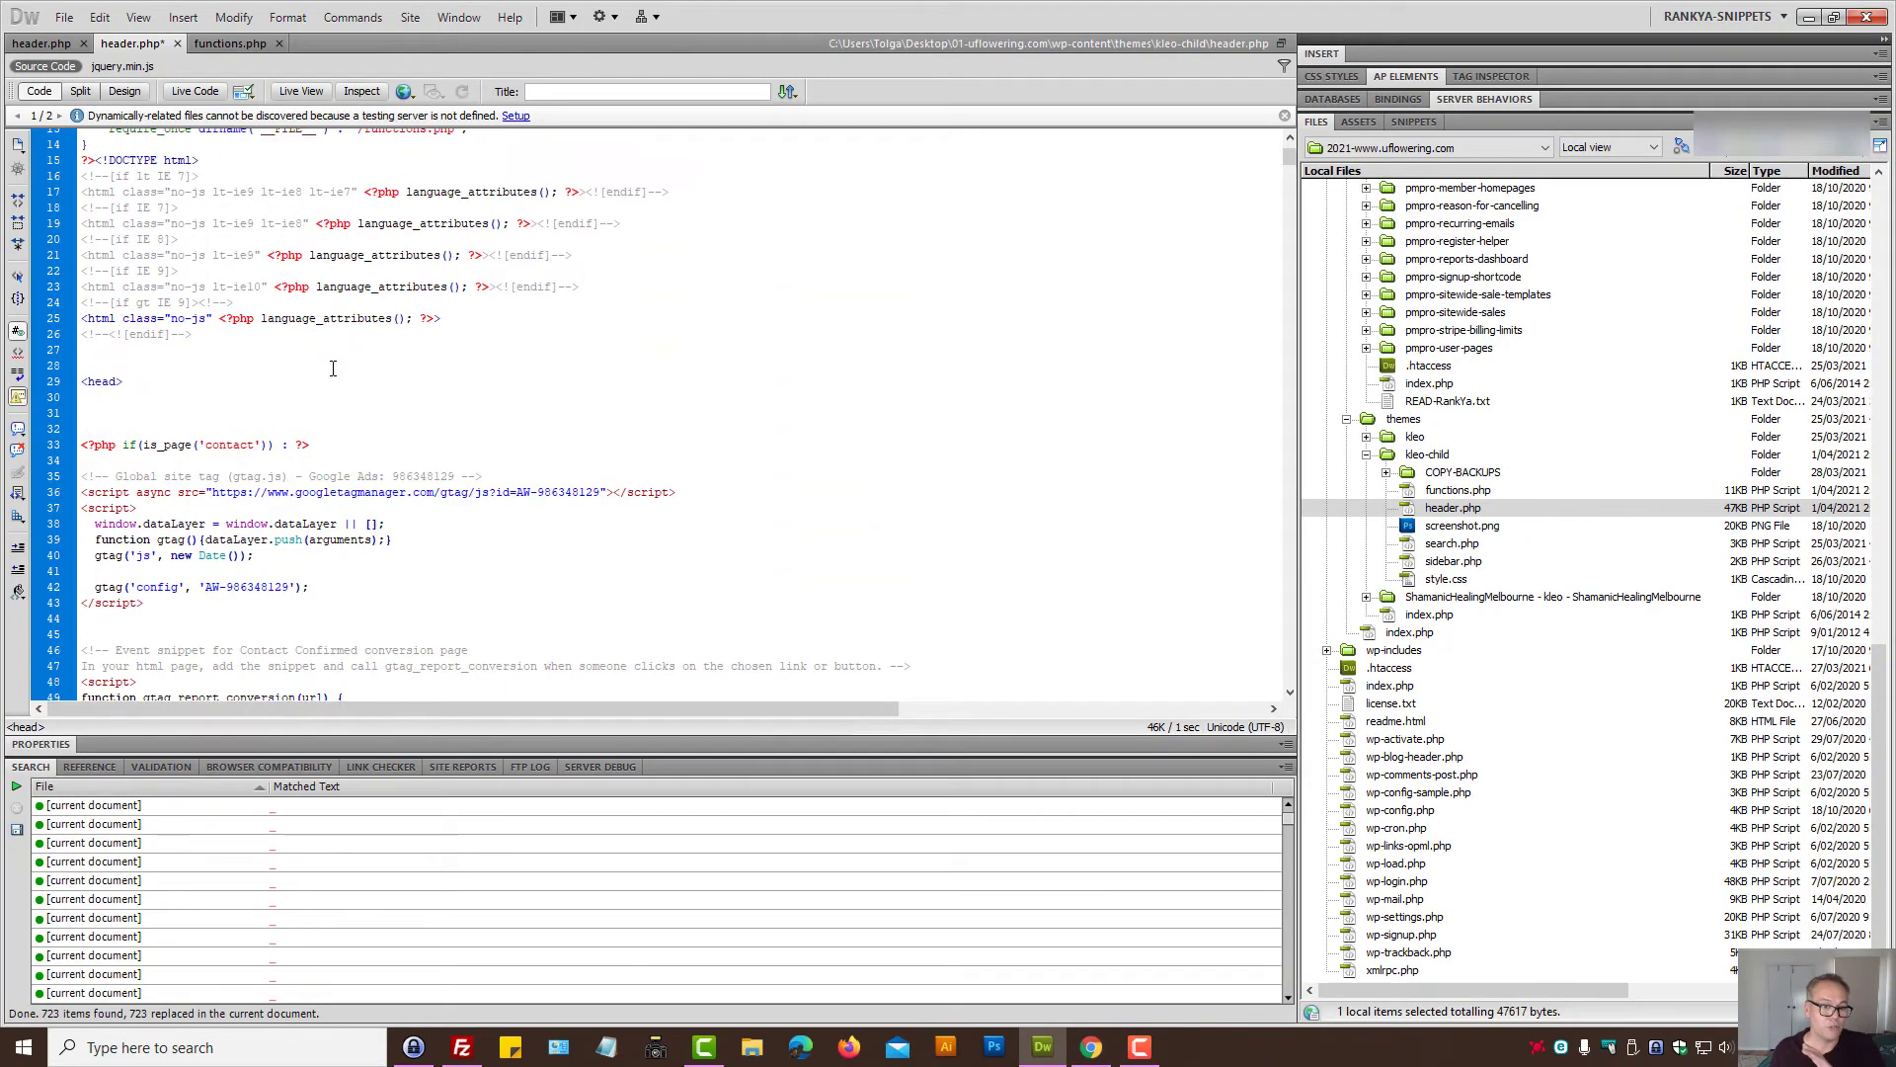
pyautogui.scroll(-3)
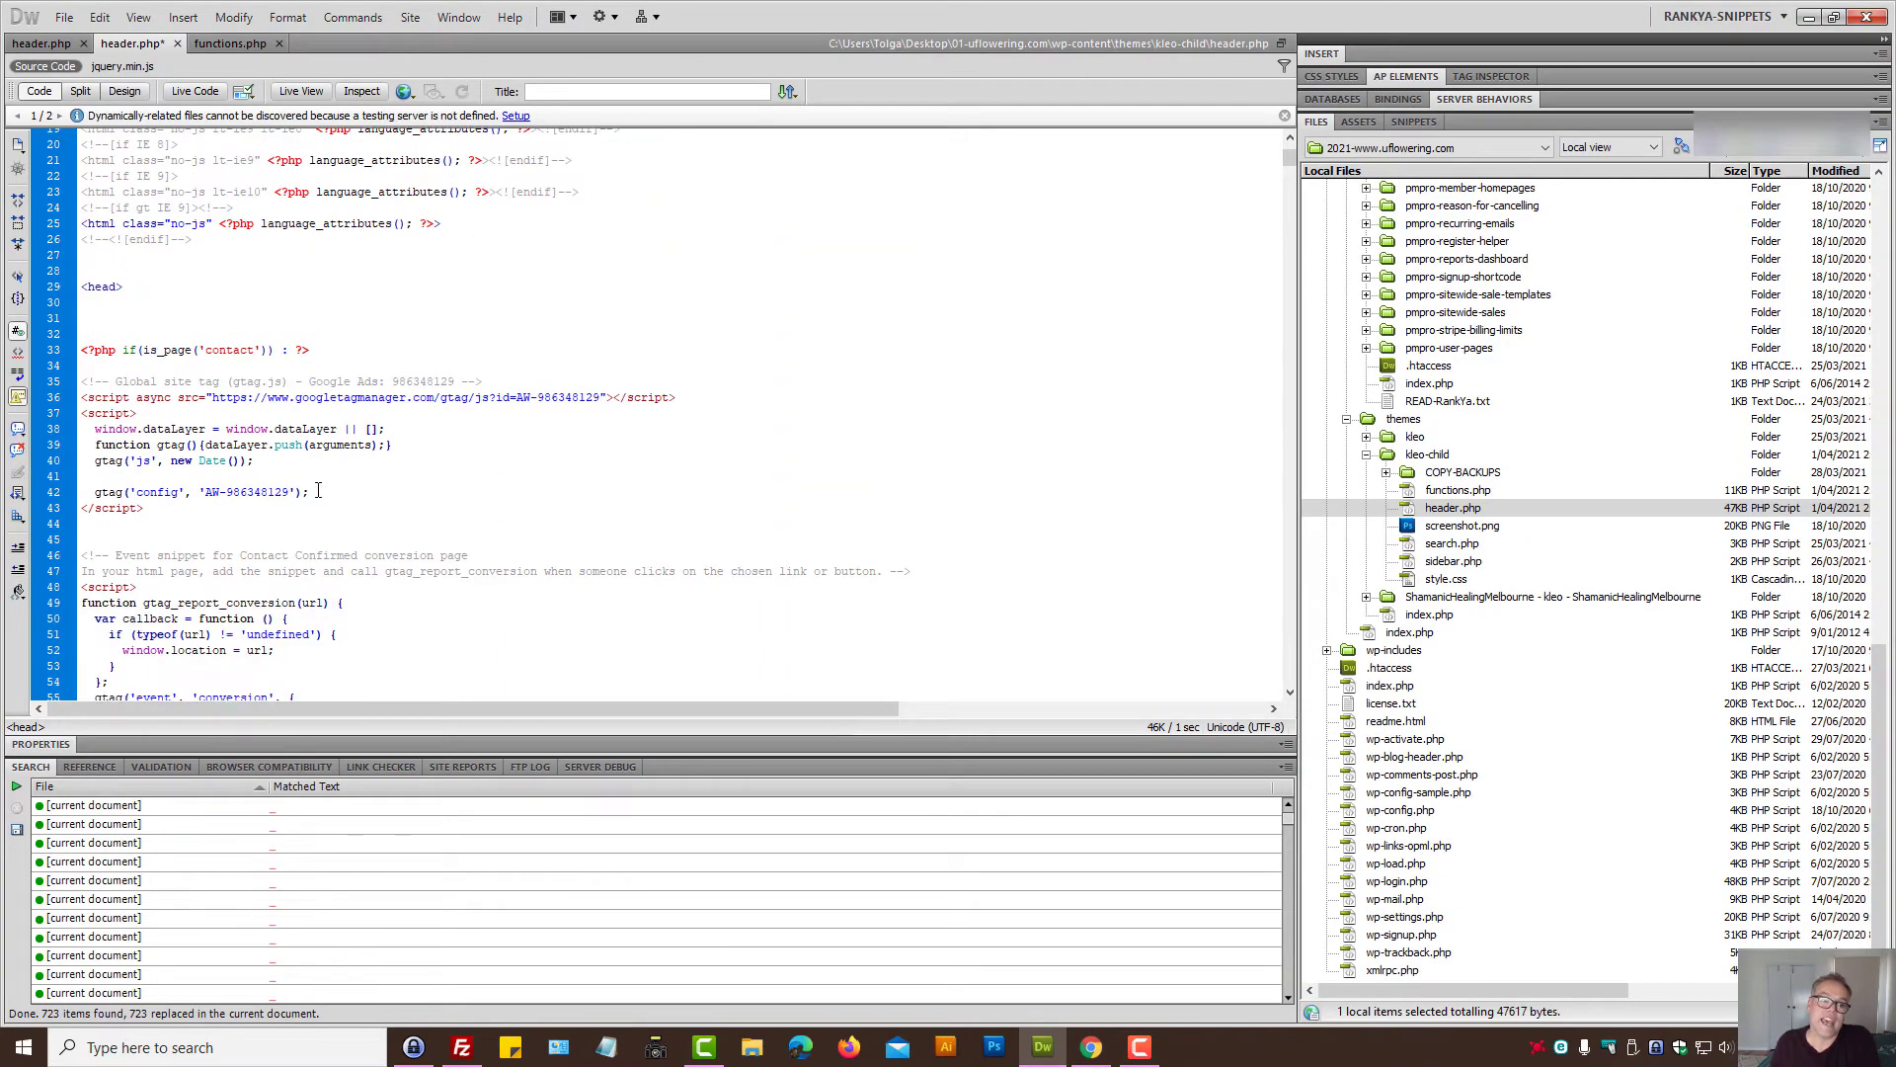
pyautogui.moveTo(83, 381); pyautogui.dragTo(310, 492)
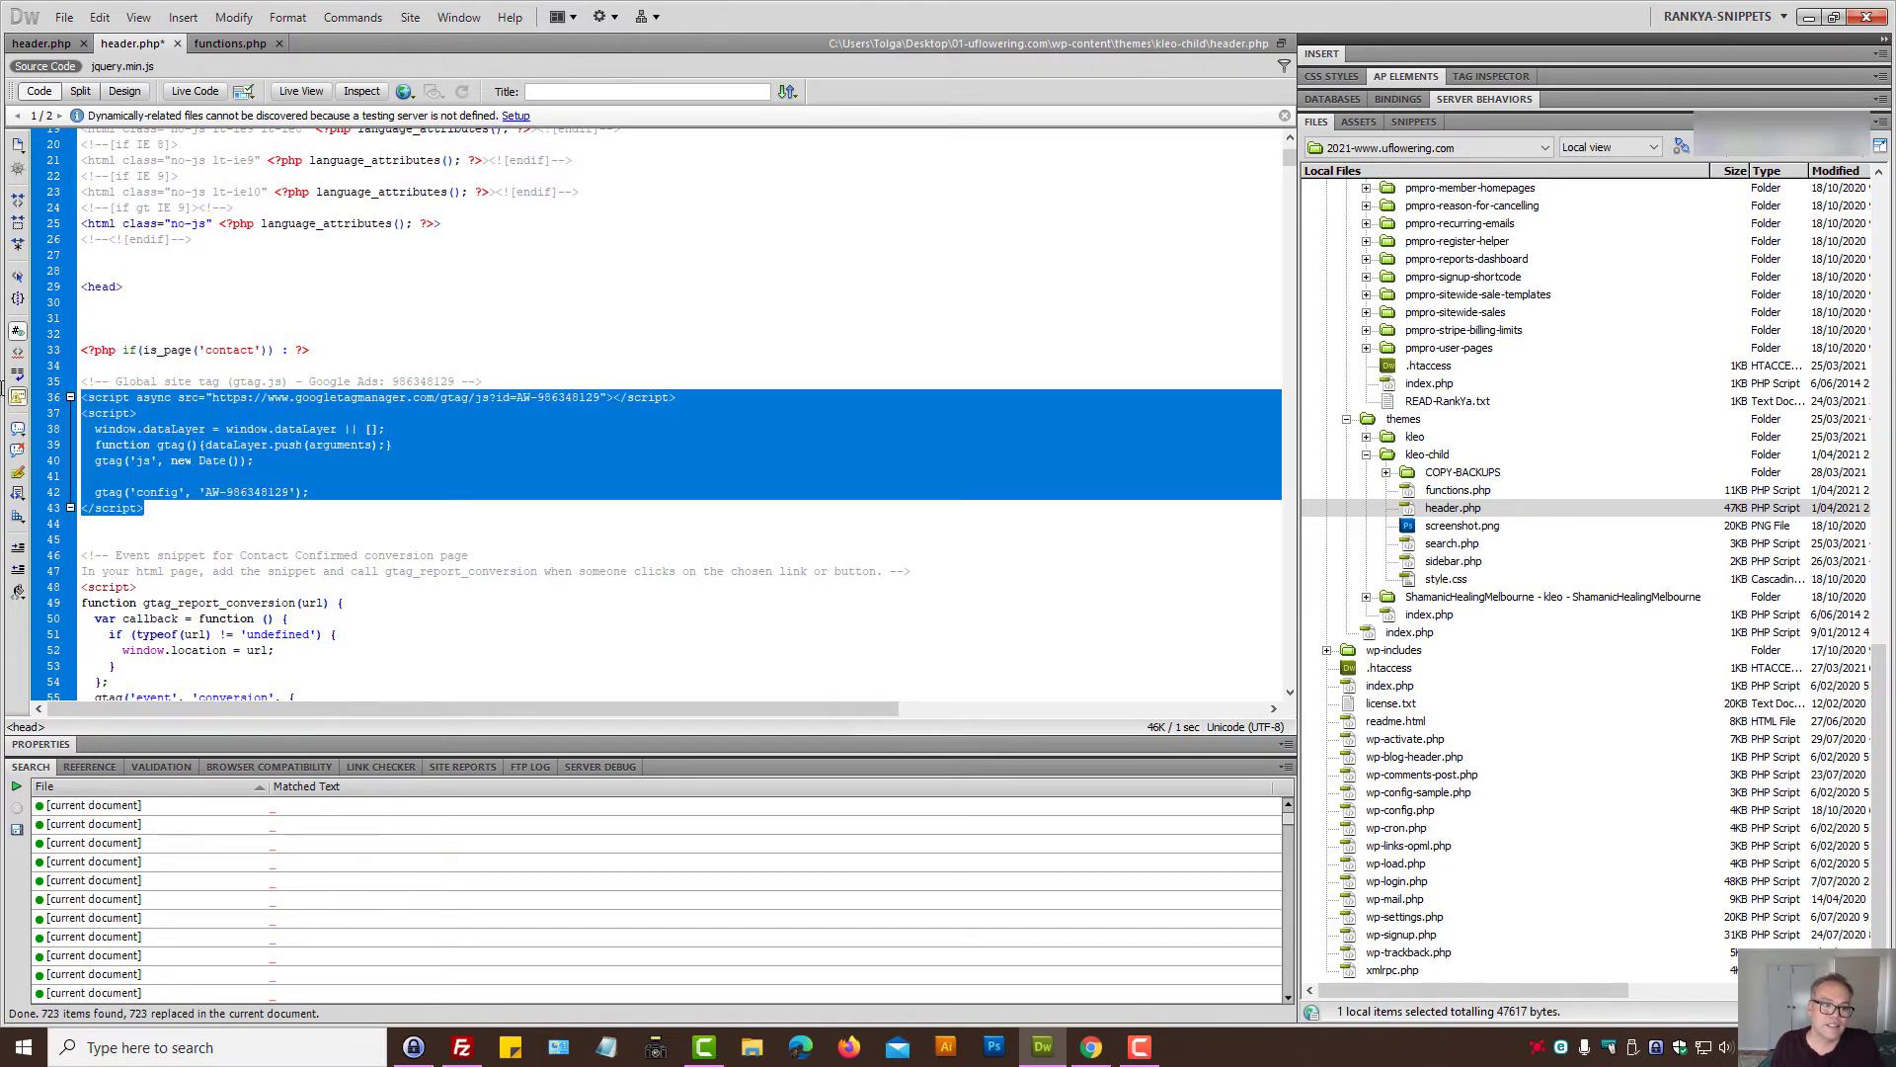
pyautogui.press('Delete')
pyautogui.write('sdfs')
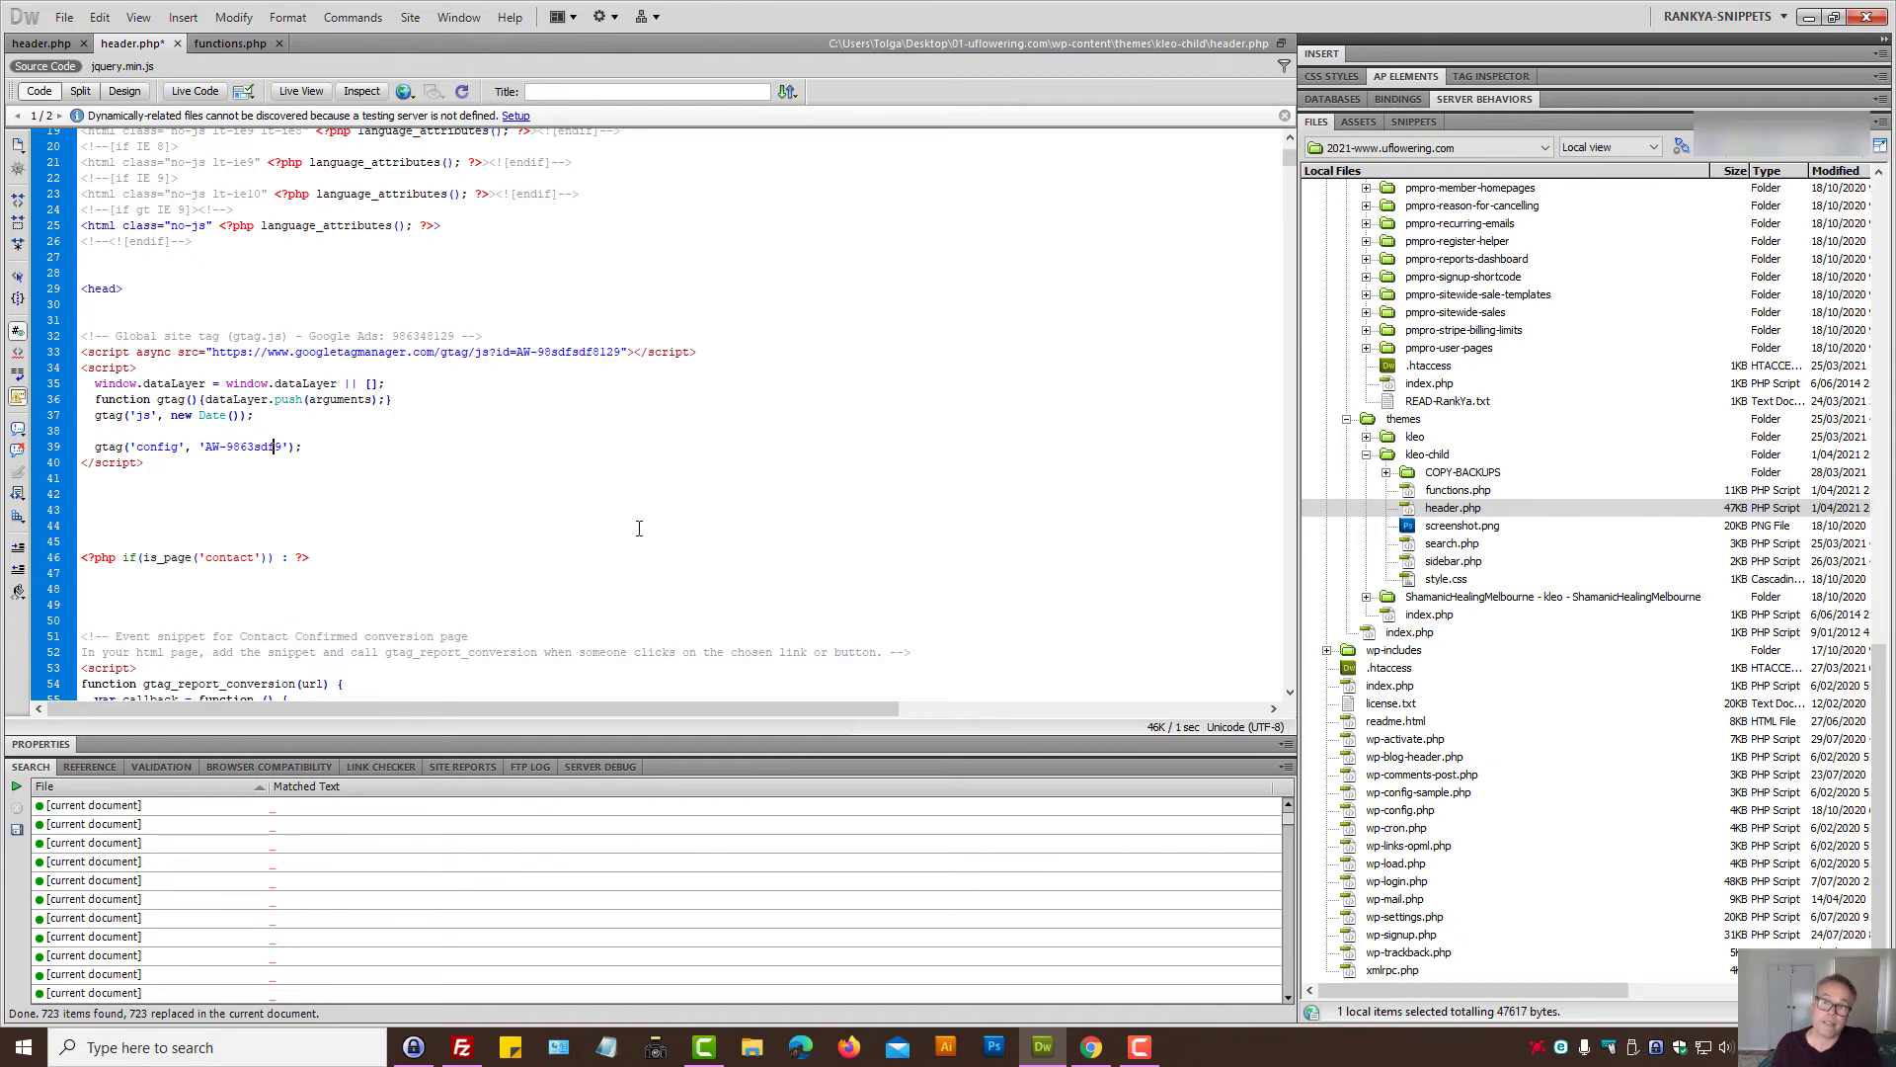
# Step: Add the line gtag('config', 'AW-986348129'); before </script> and select it
pyautogui.click(1091, 1047)
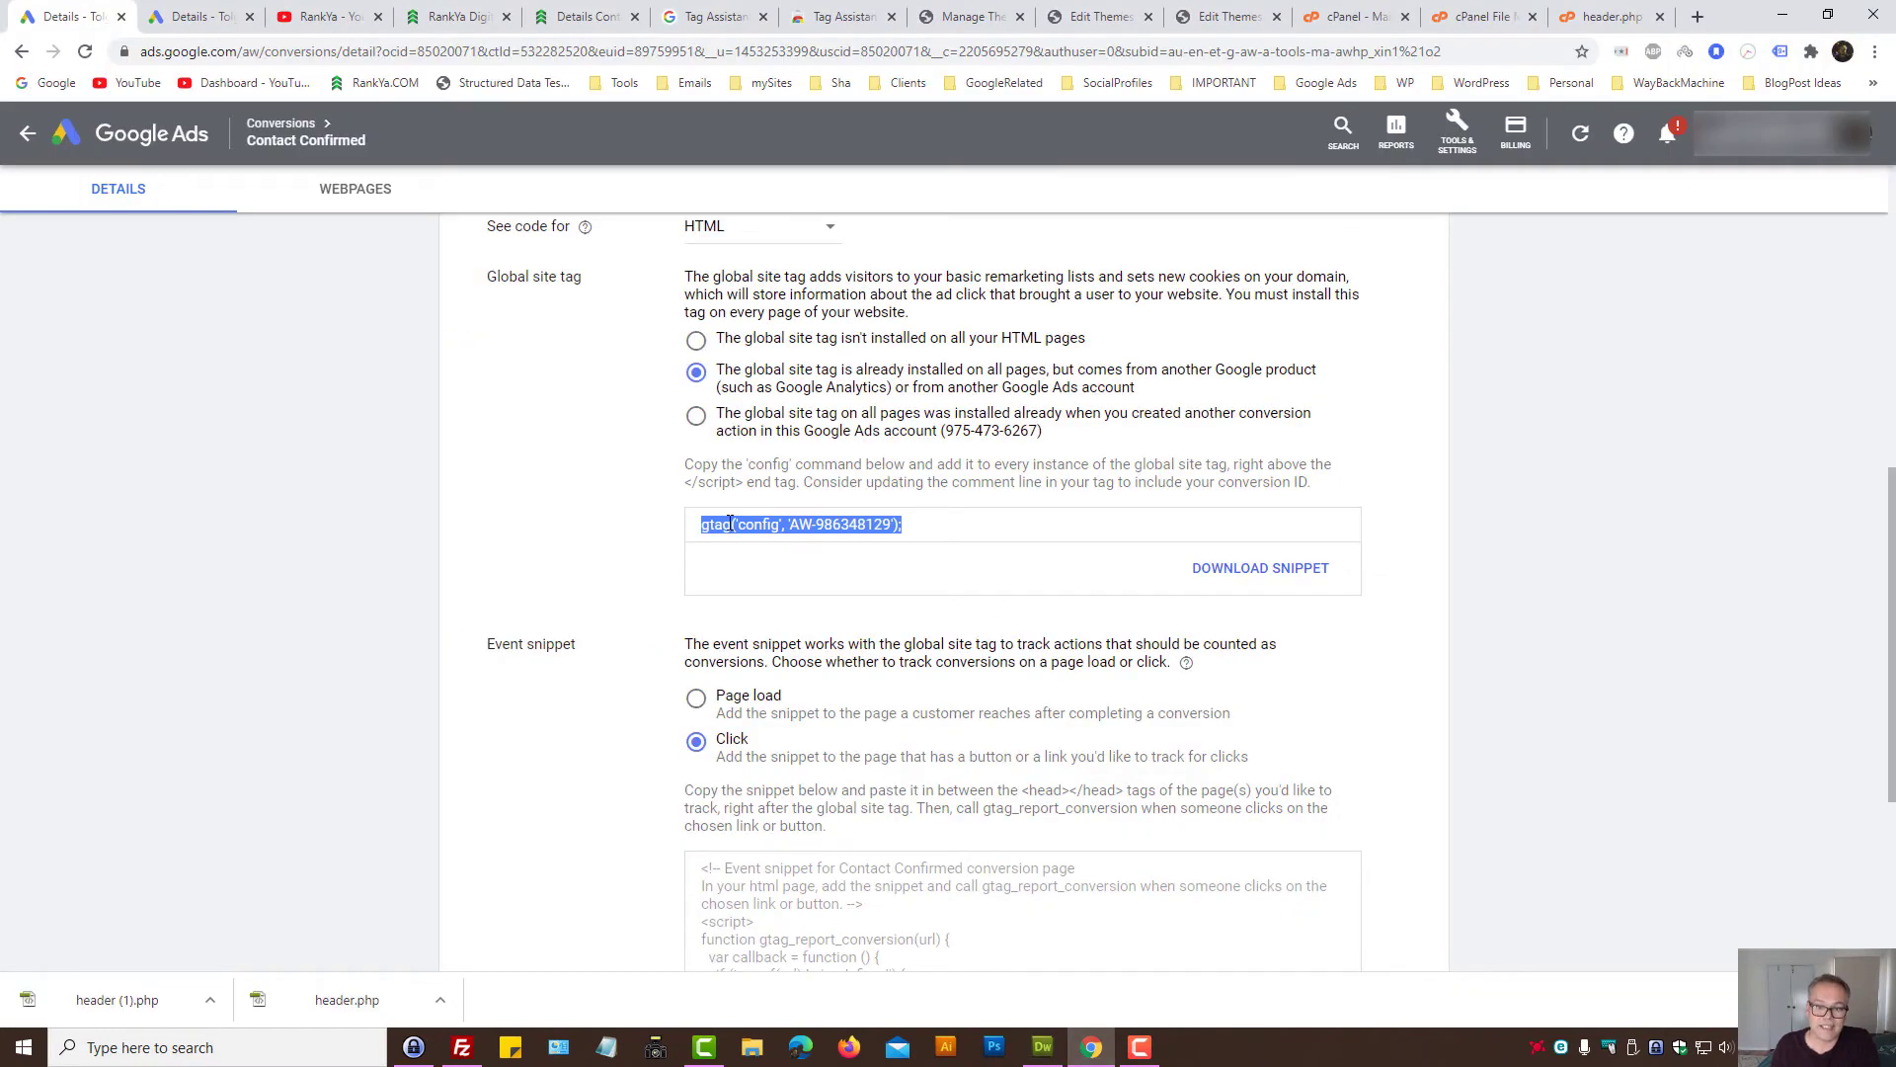
pyautogui.moveTo(962, 581)
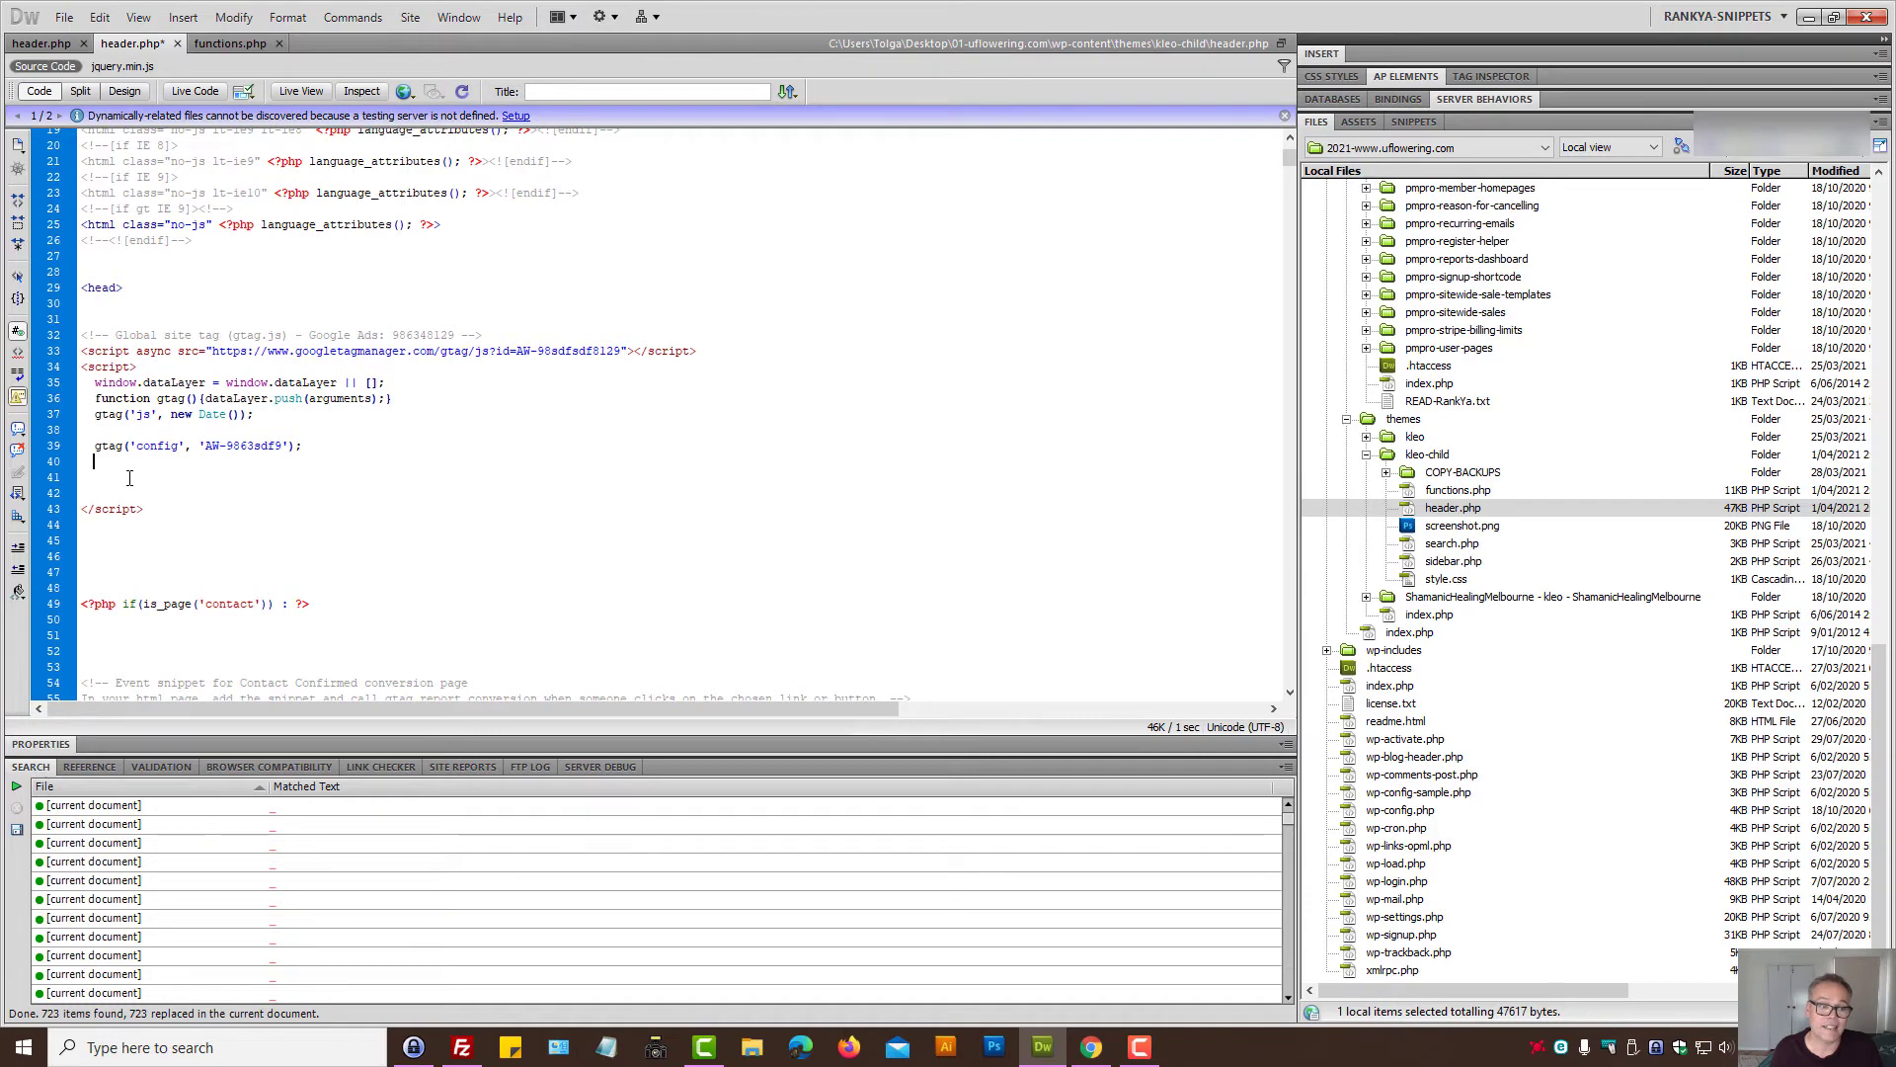
pyautogui.write("gtag('config', 'AW-986348129');")
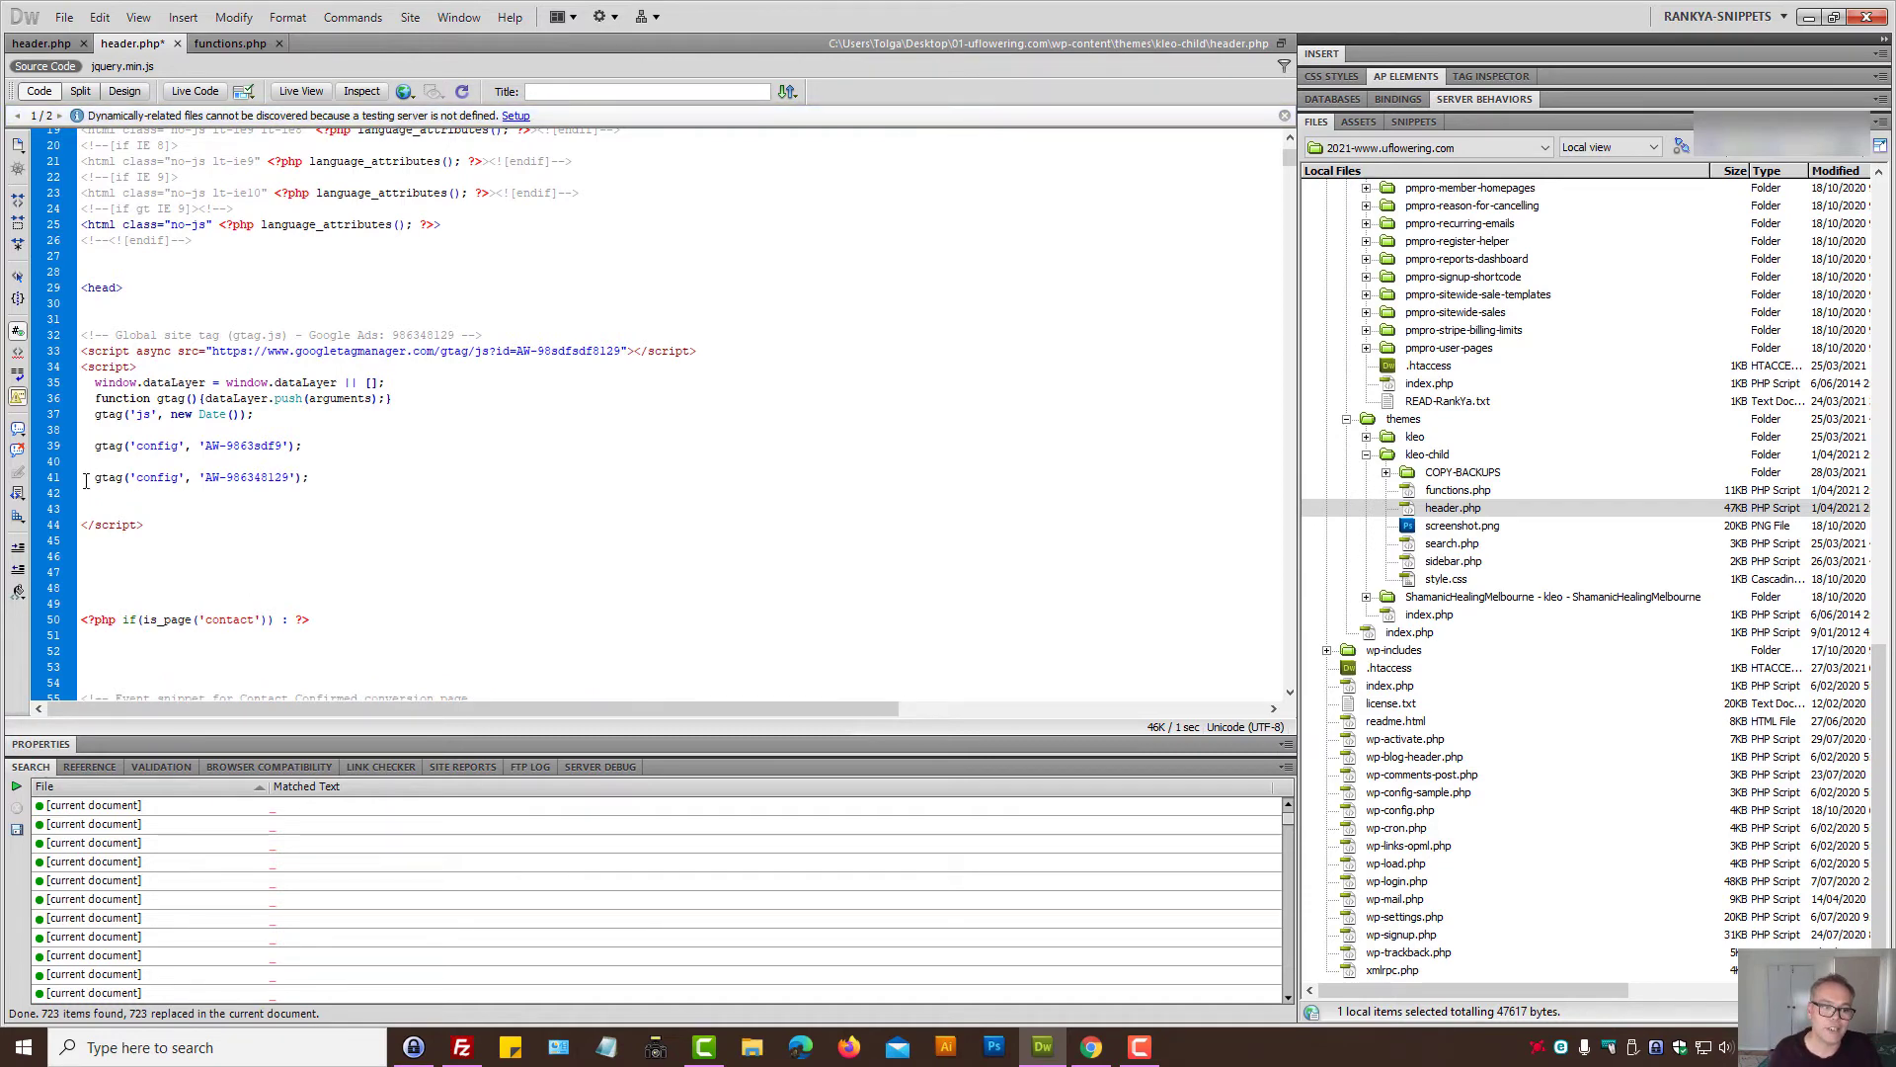
pyautogui.tripleClick(193, 476)
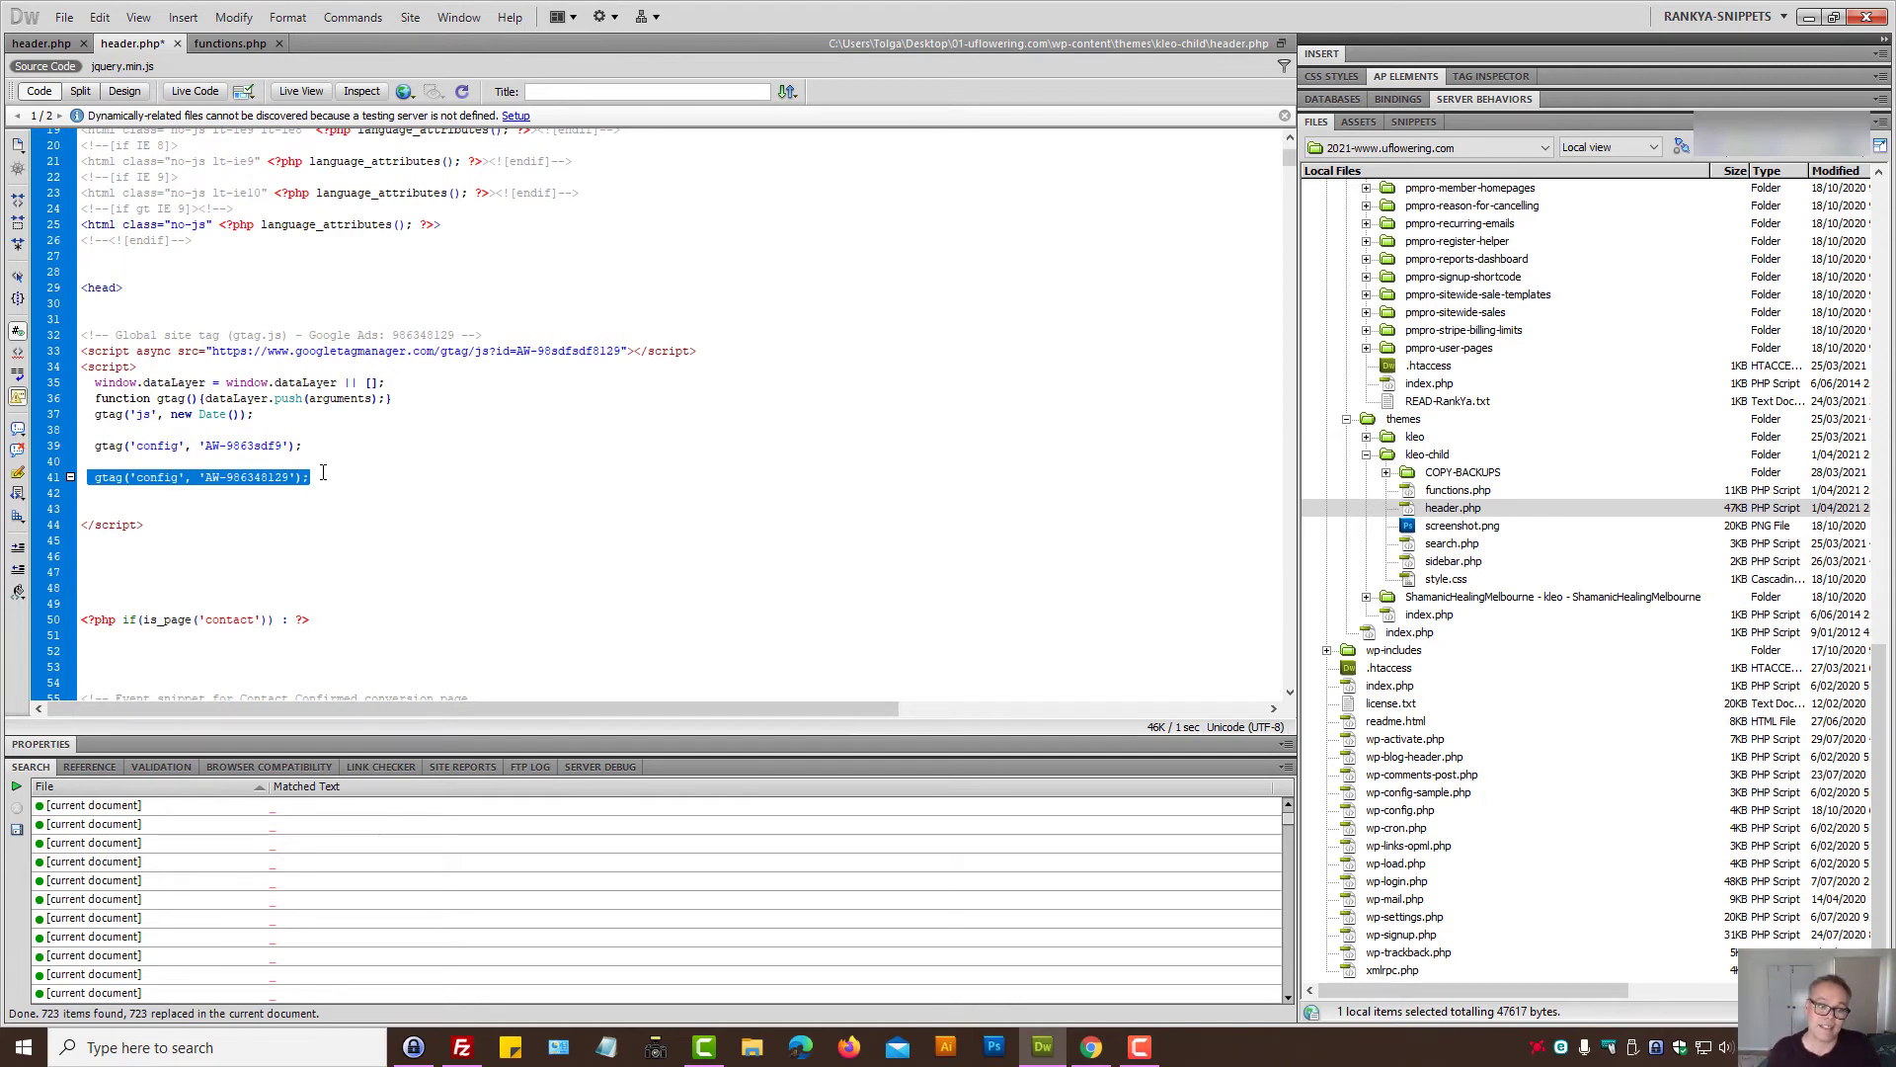
# Step: Mark the site tag as installed by another Google product and copy its config command
pyautogui.click(1090, 1047)
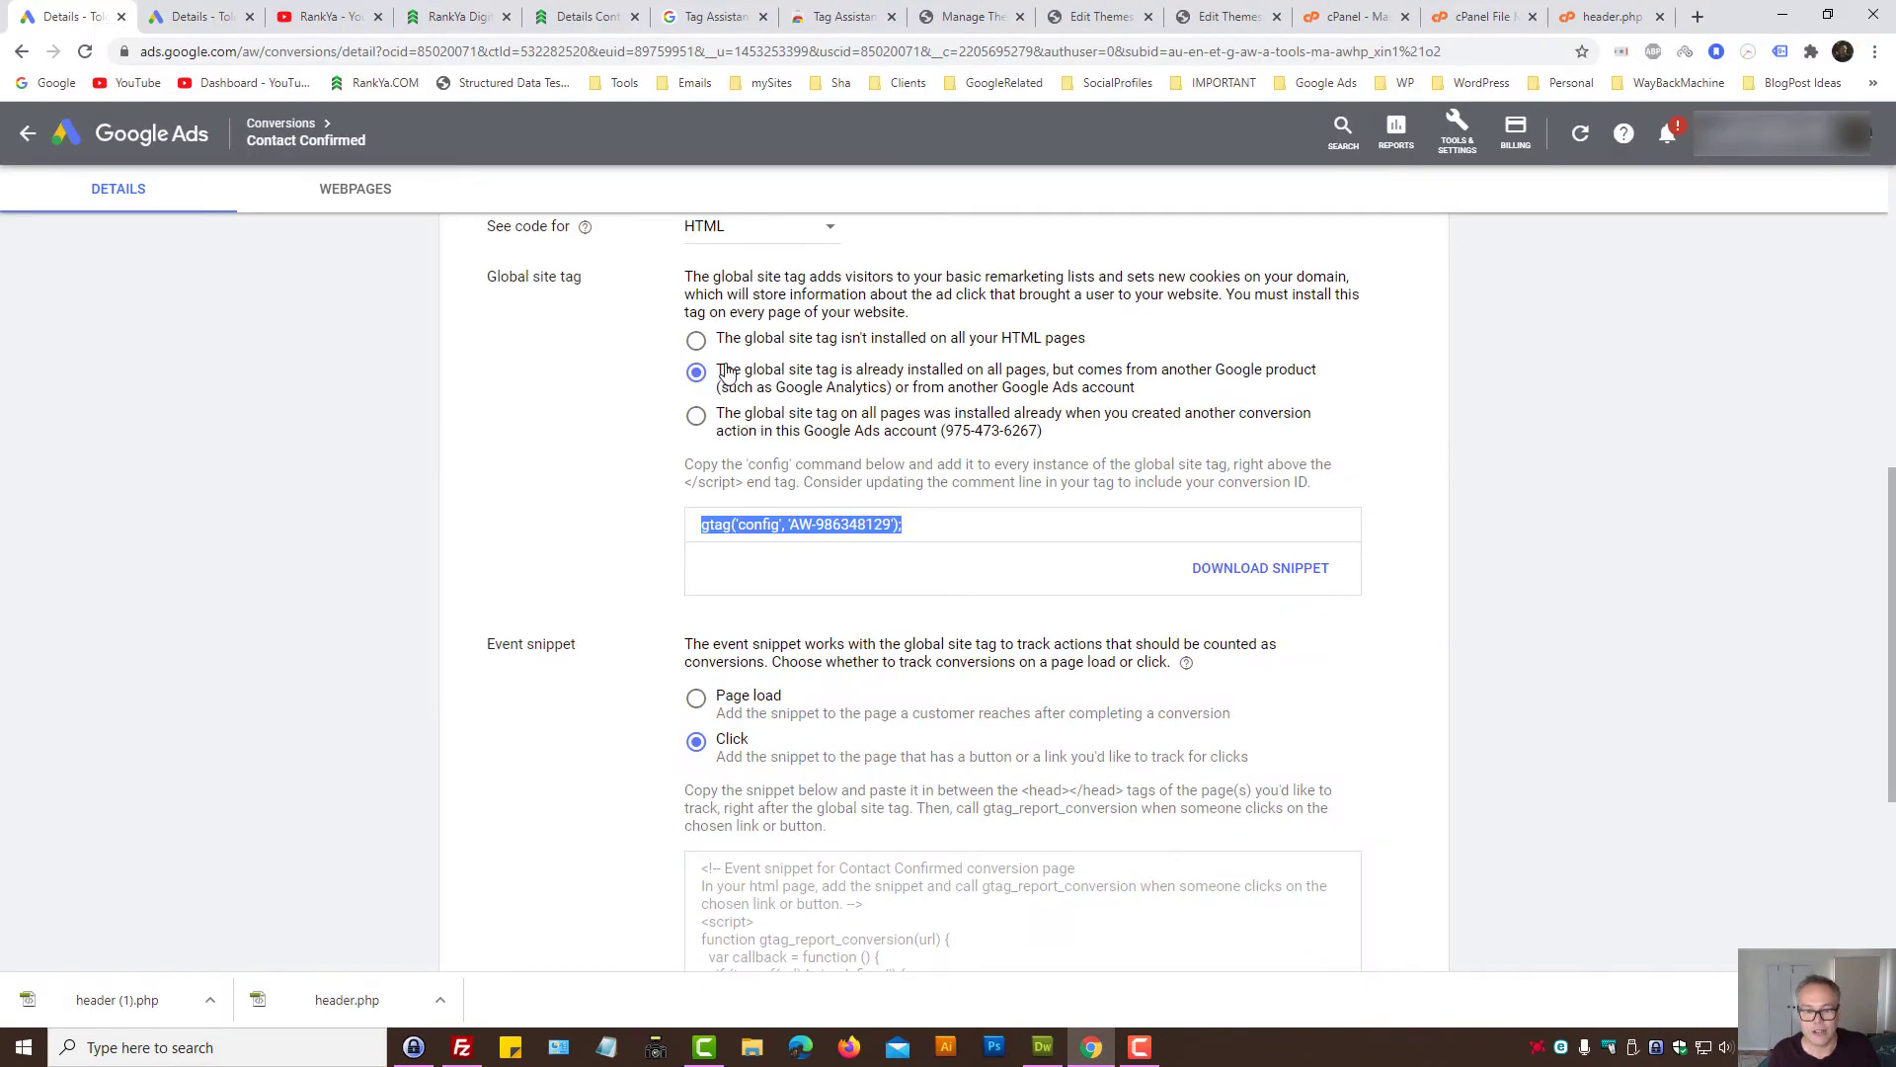
pyautogui.moveTo(765, 381)
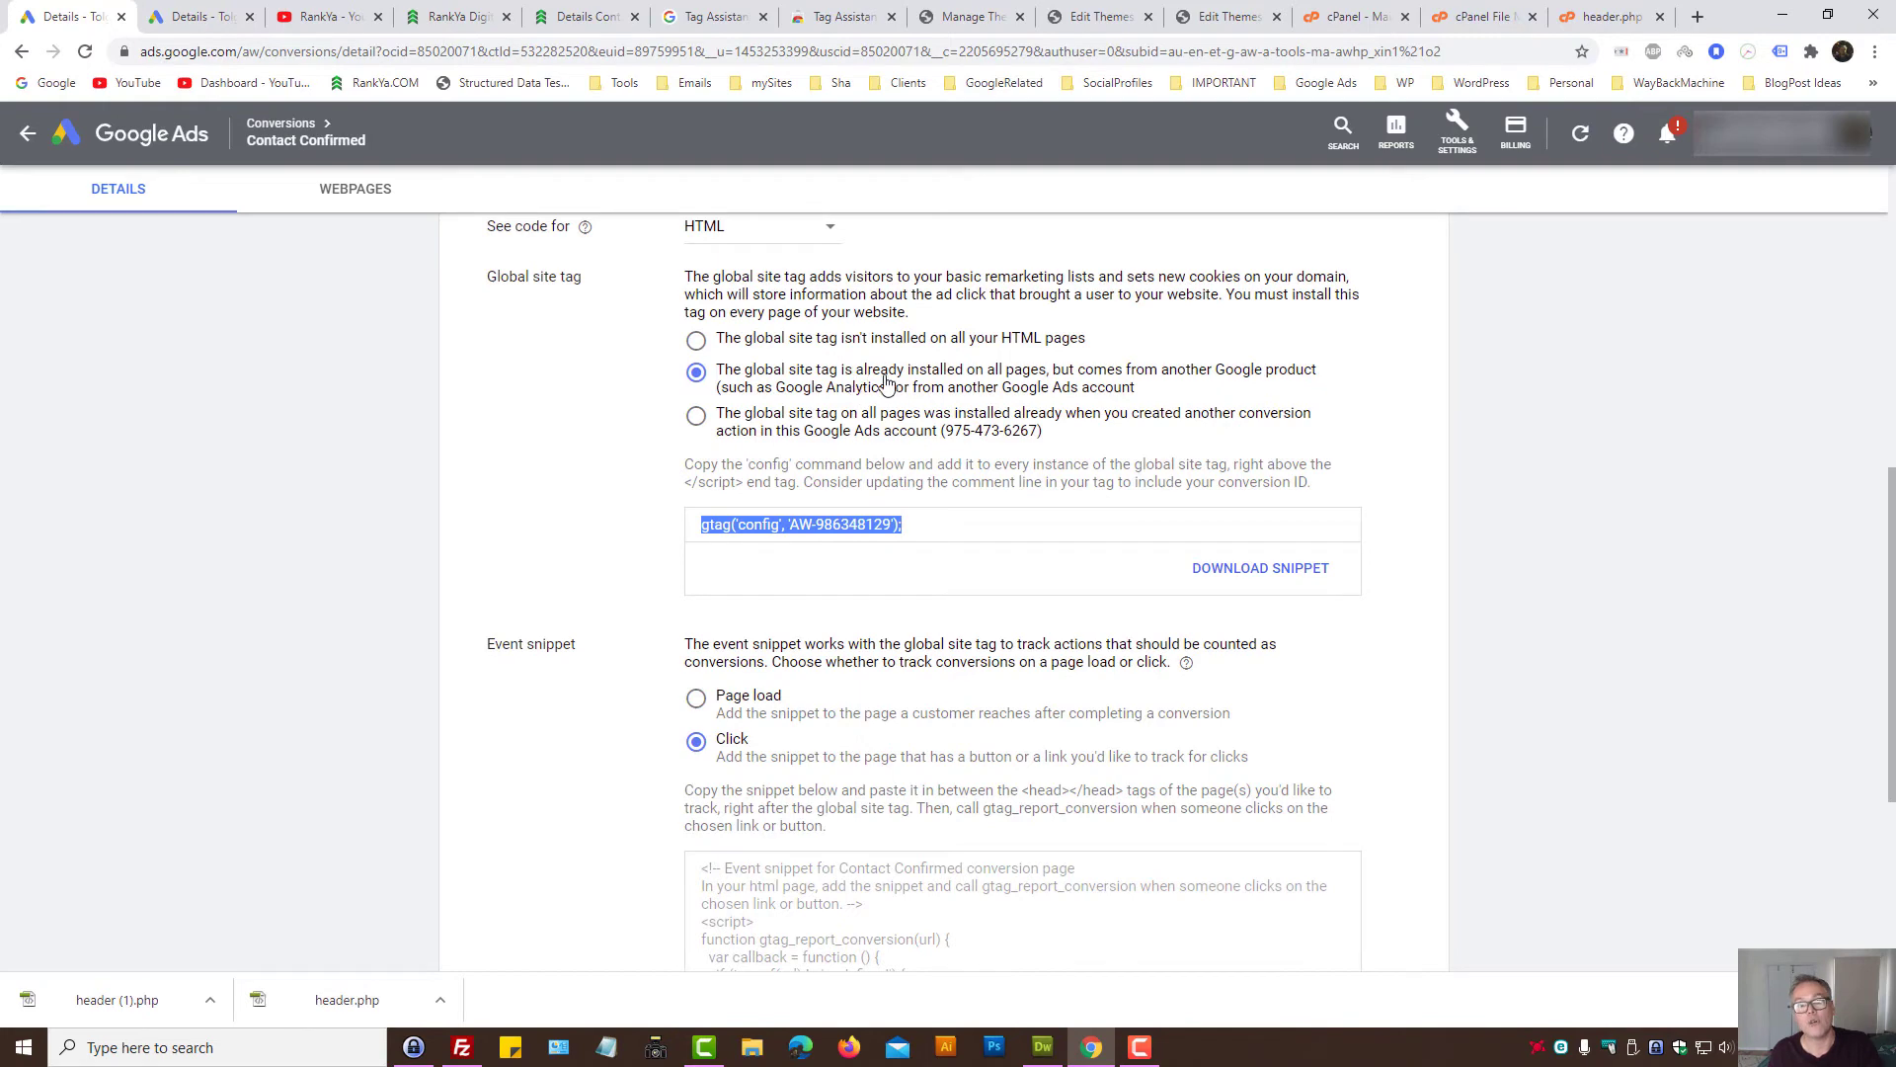
pyautogui.moveTo(1027, 390)
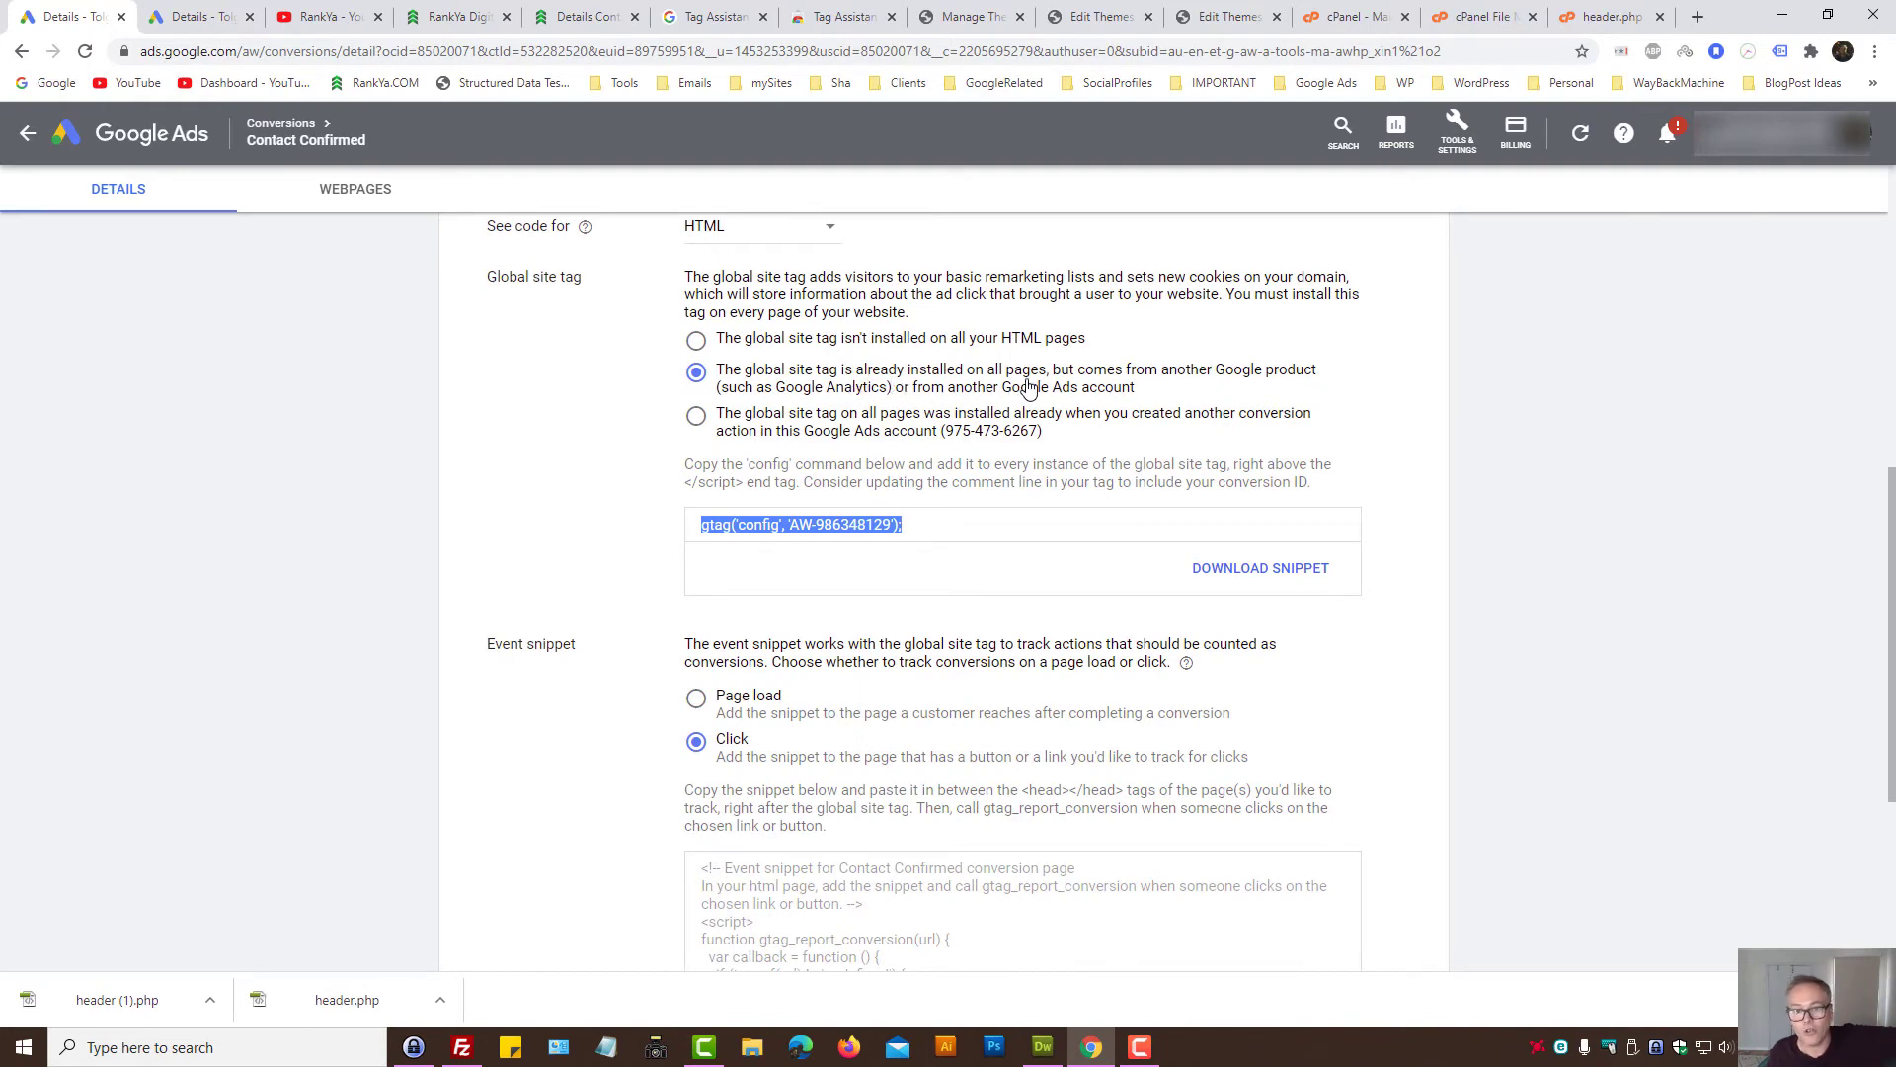
pyautogui.moveTo(1266, 381)
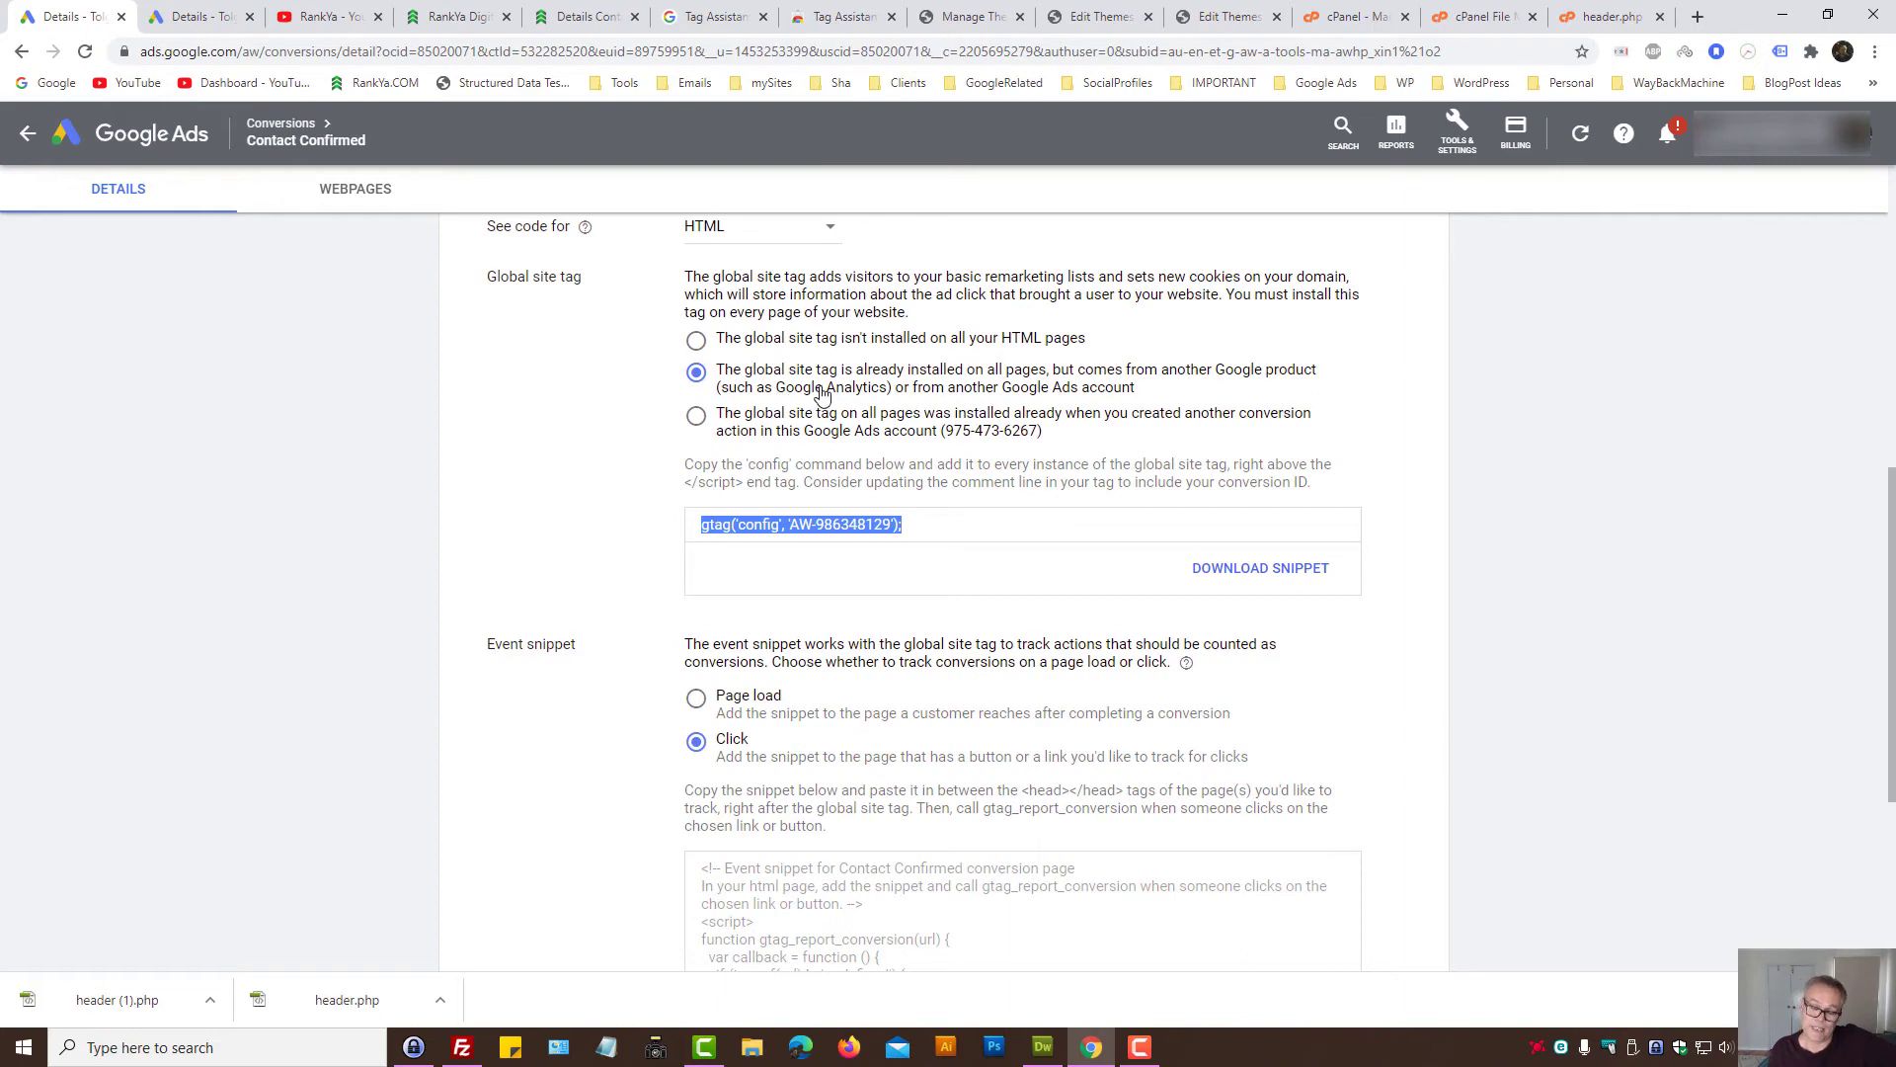
pyautogui.rightClick(800, 523)
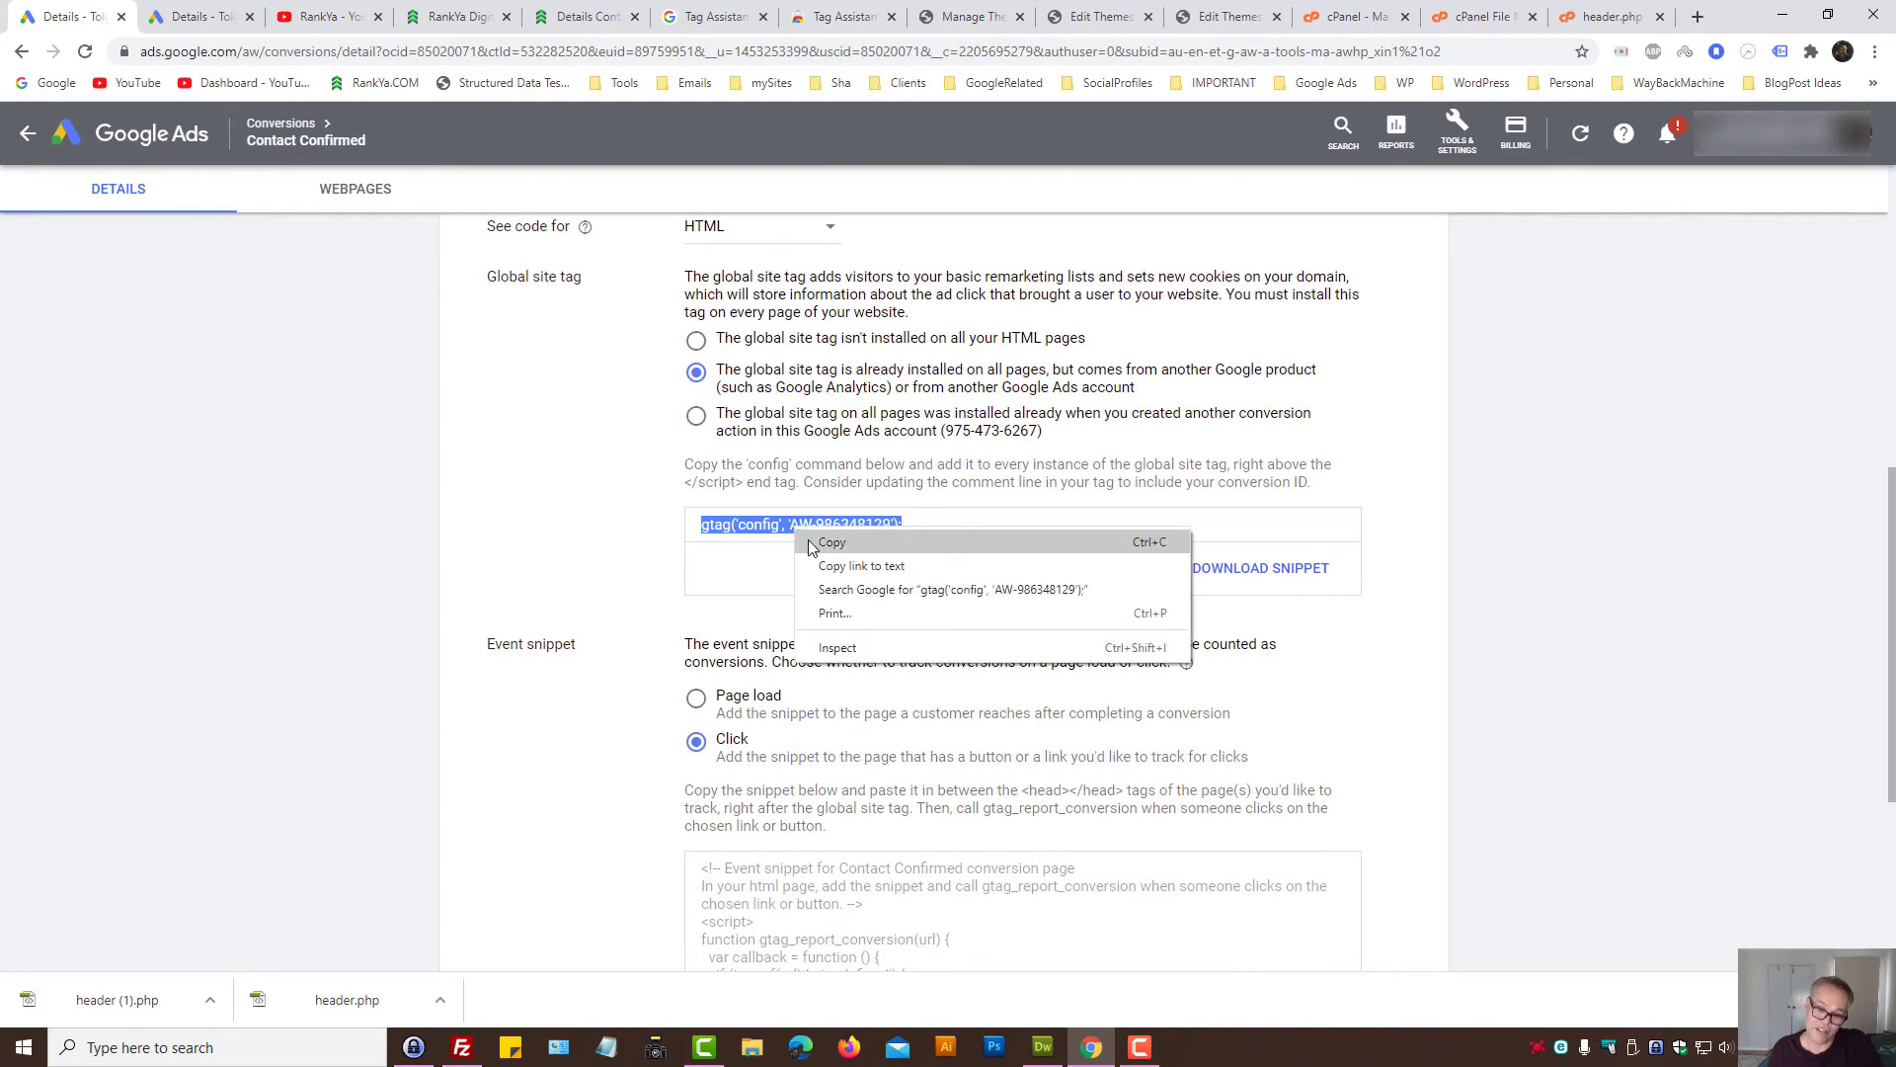
pyautogui.click(831, 541)
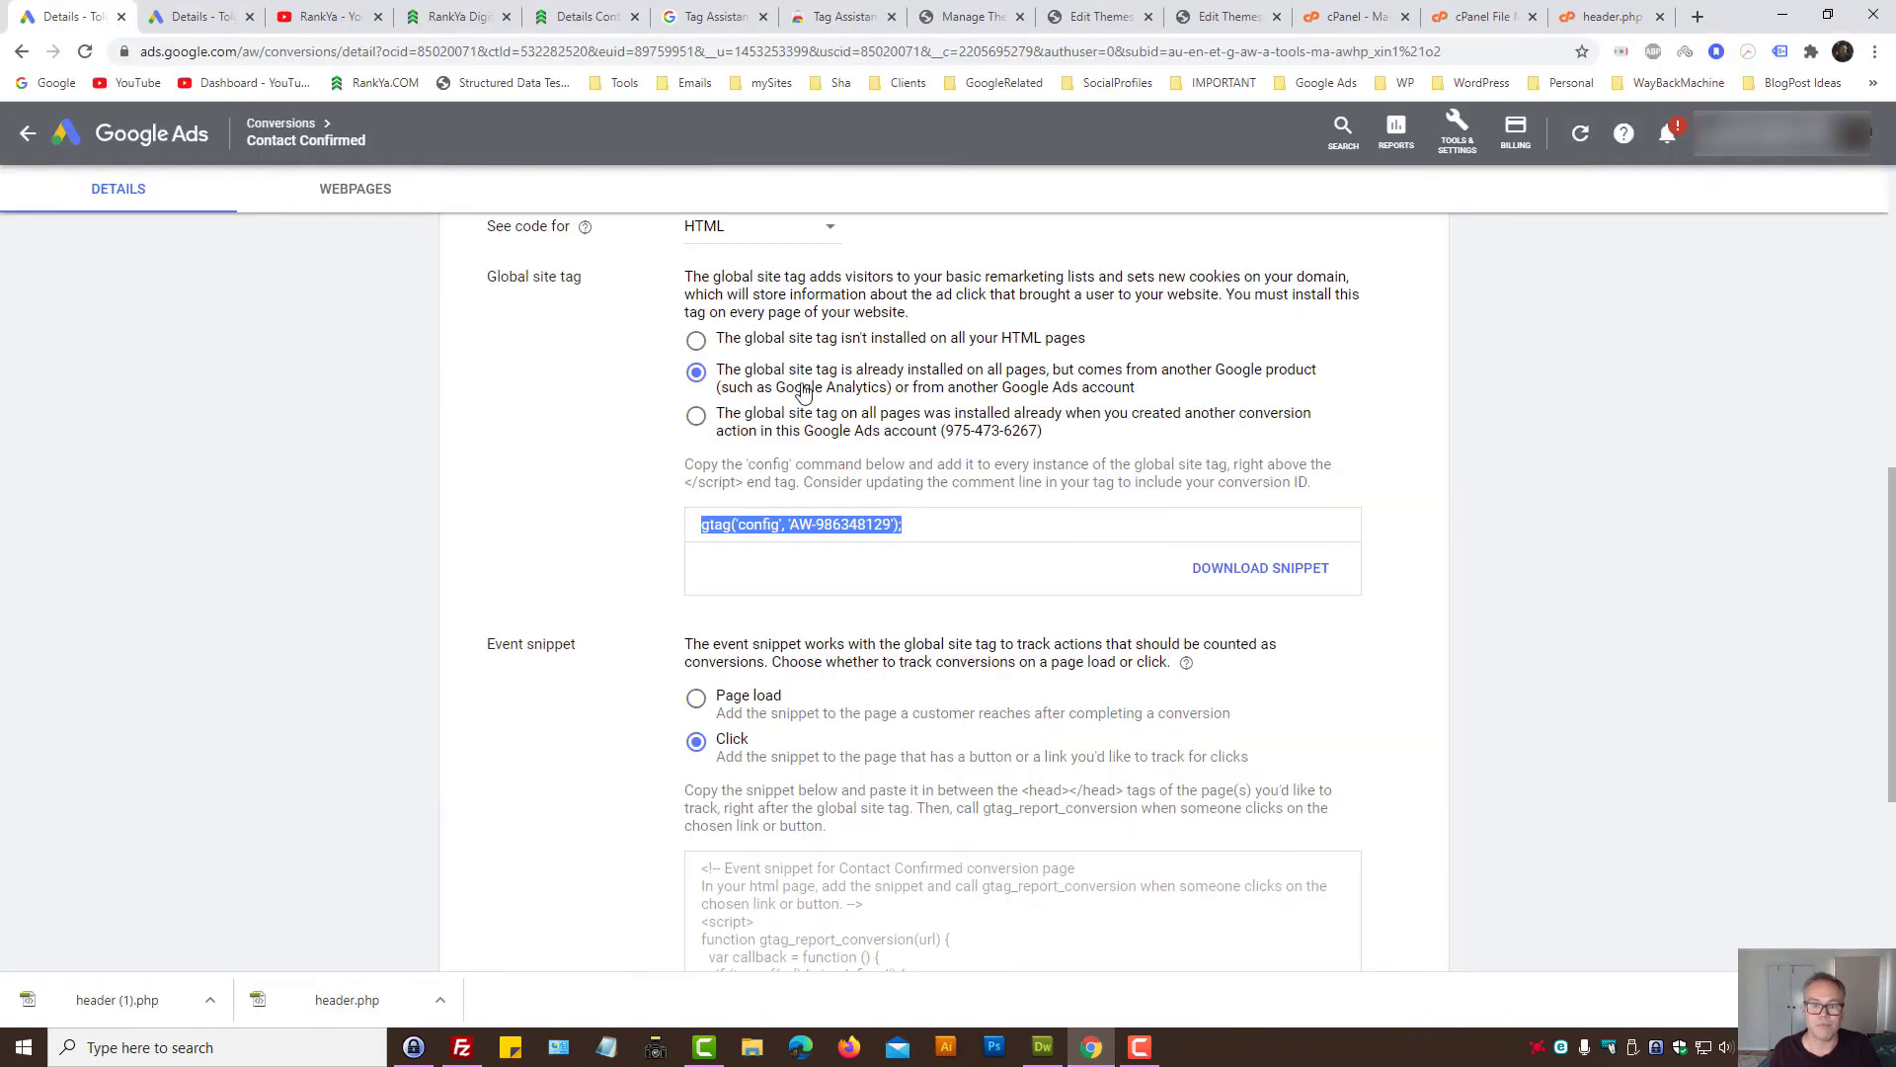
# Step: Switch back to the not-installed tag option, then show the website's contact page
pyautogui.click(695, 337)
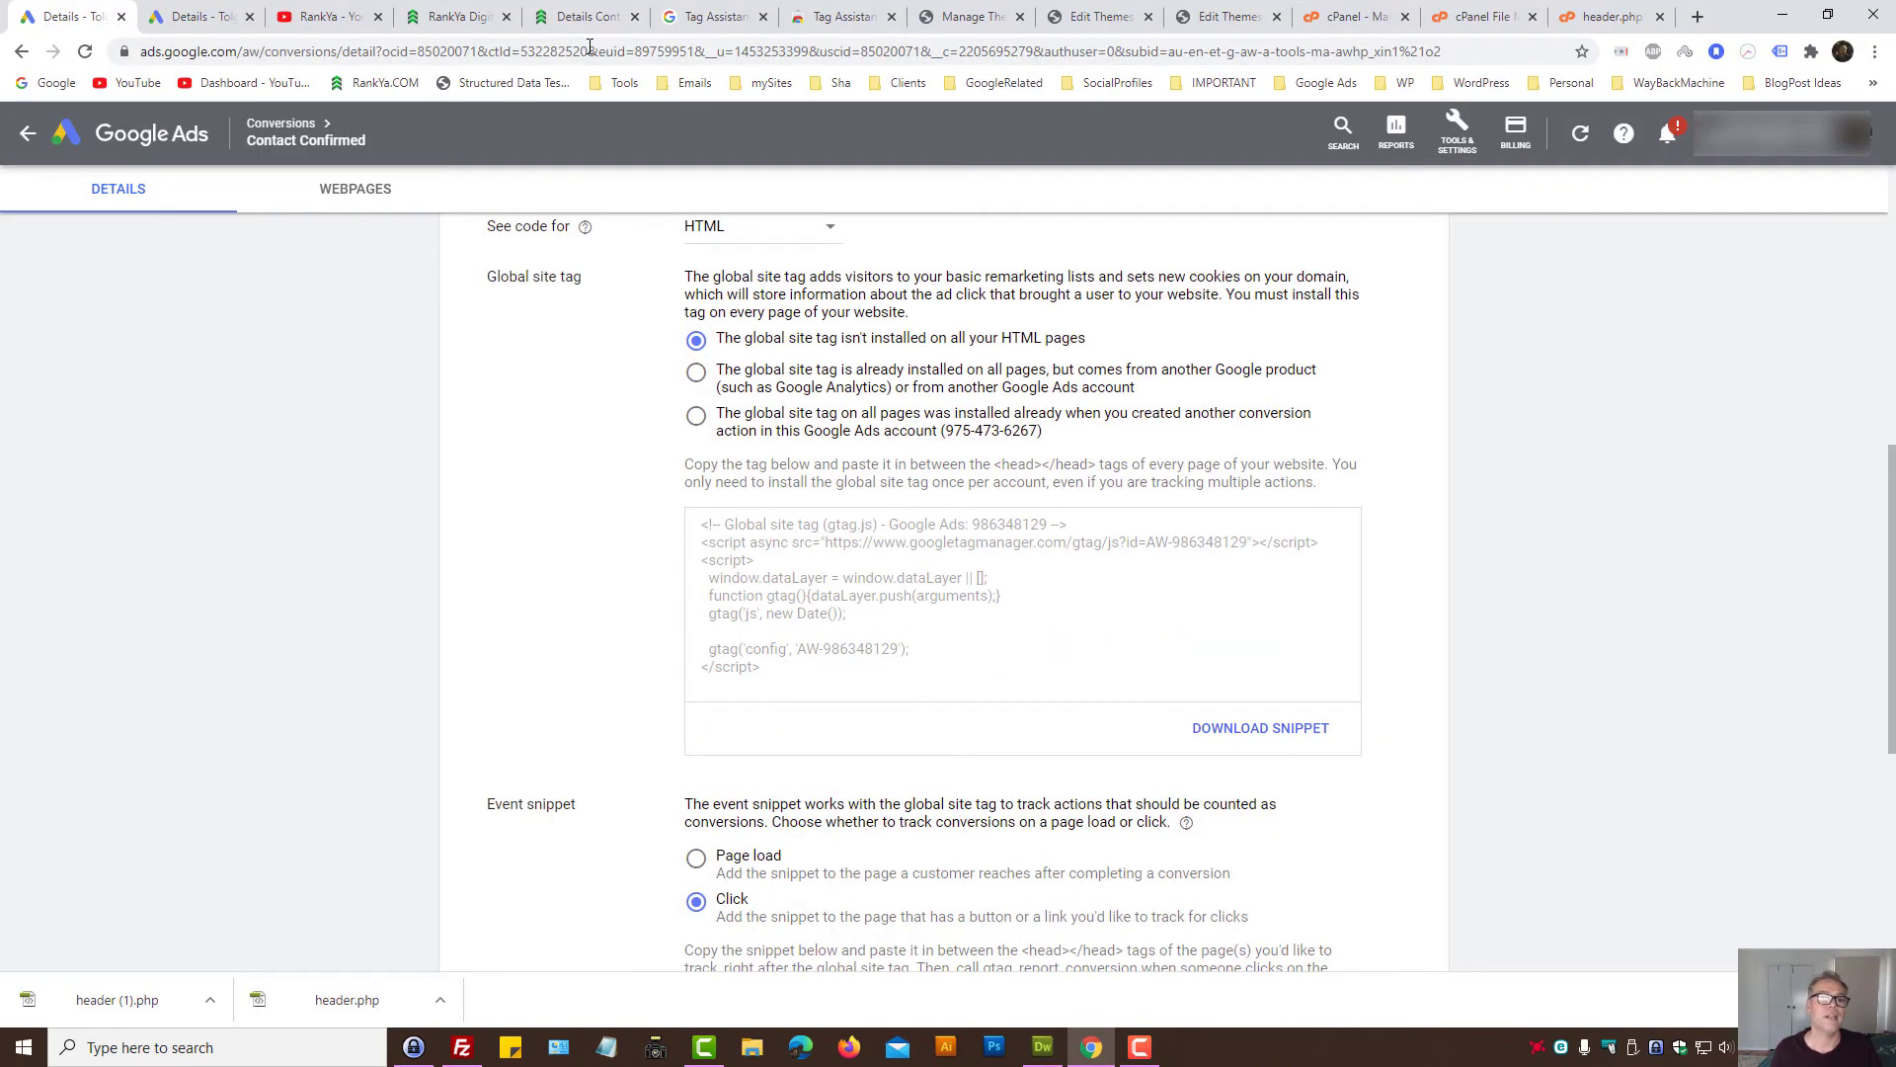
pyautogui.click(586, 16)
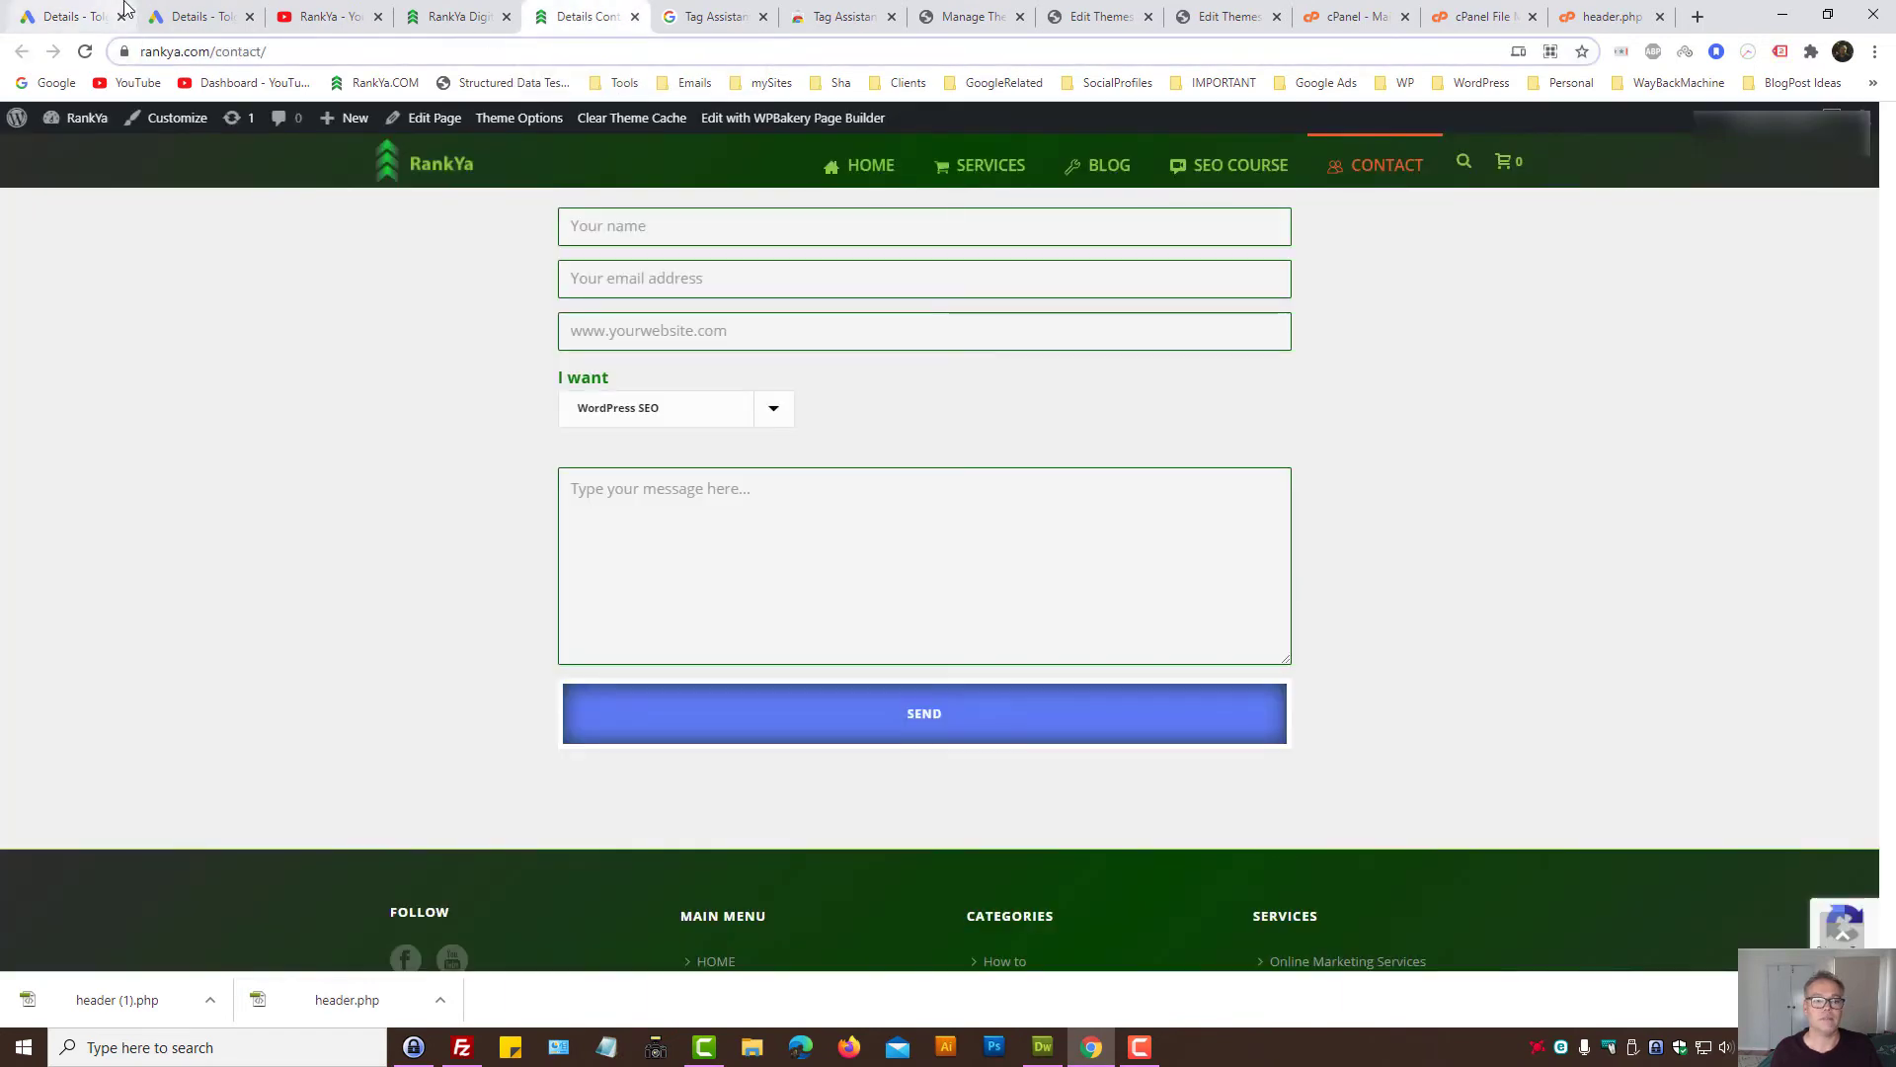
pyautogui.moveTo(1033, 423)
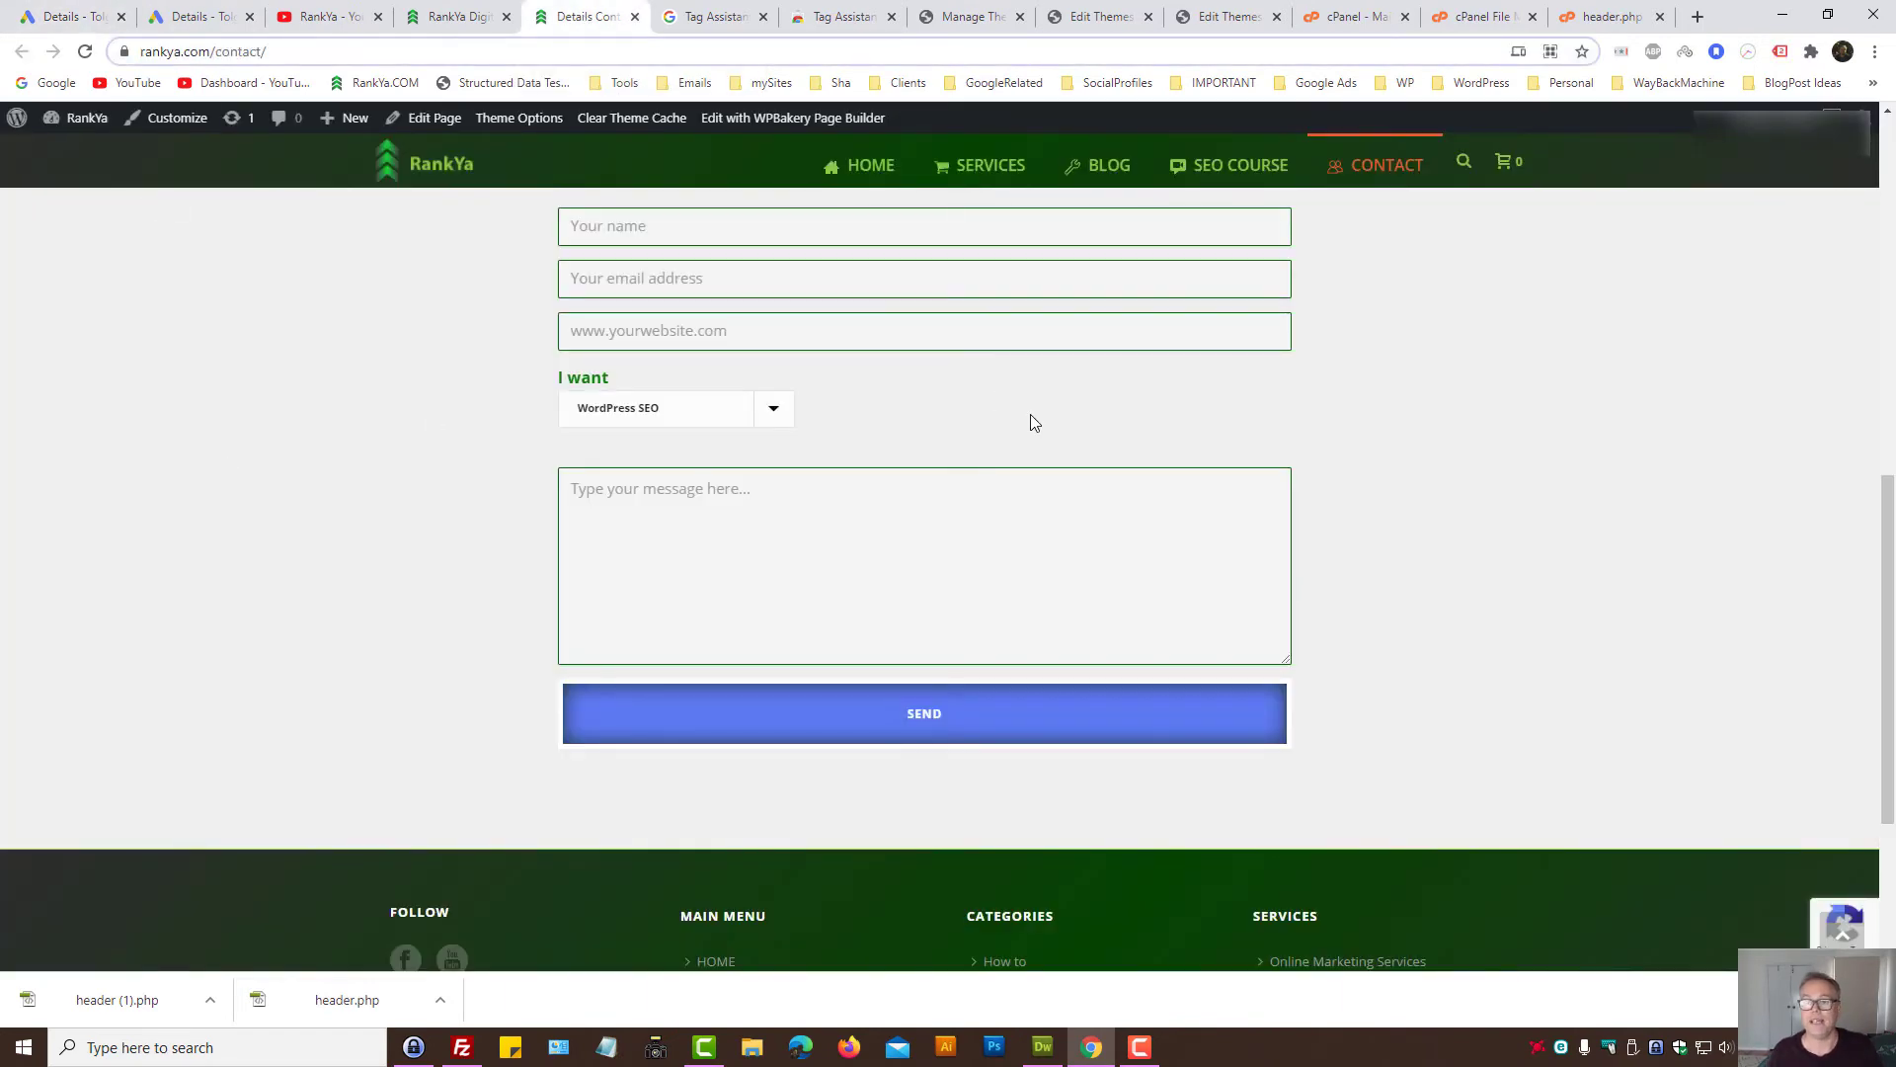
# Step: Bring up the cPanel File Manager theme folder listing with header.php
pyautogui.click(1478, 15)
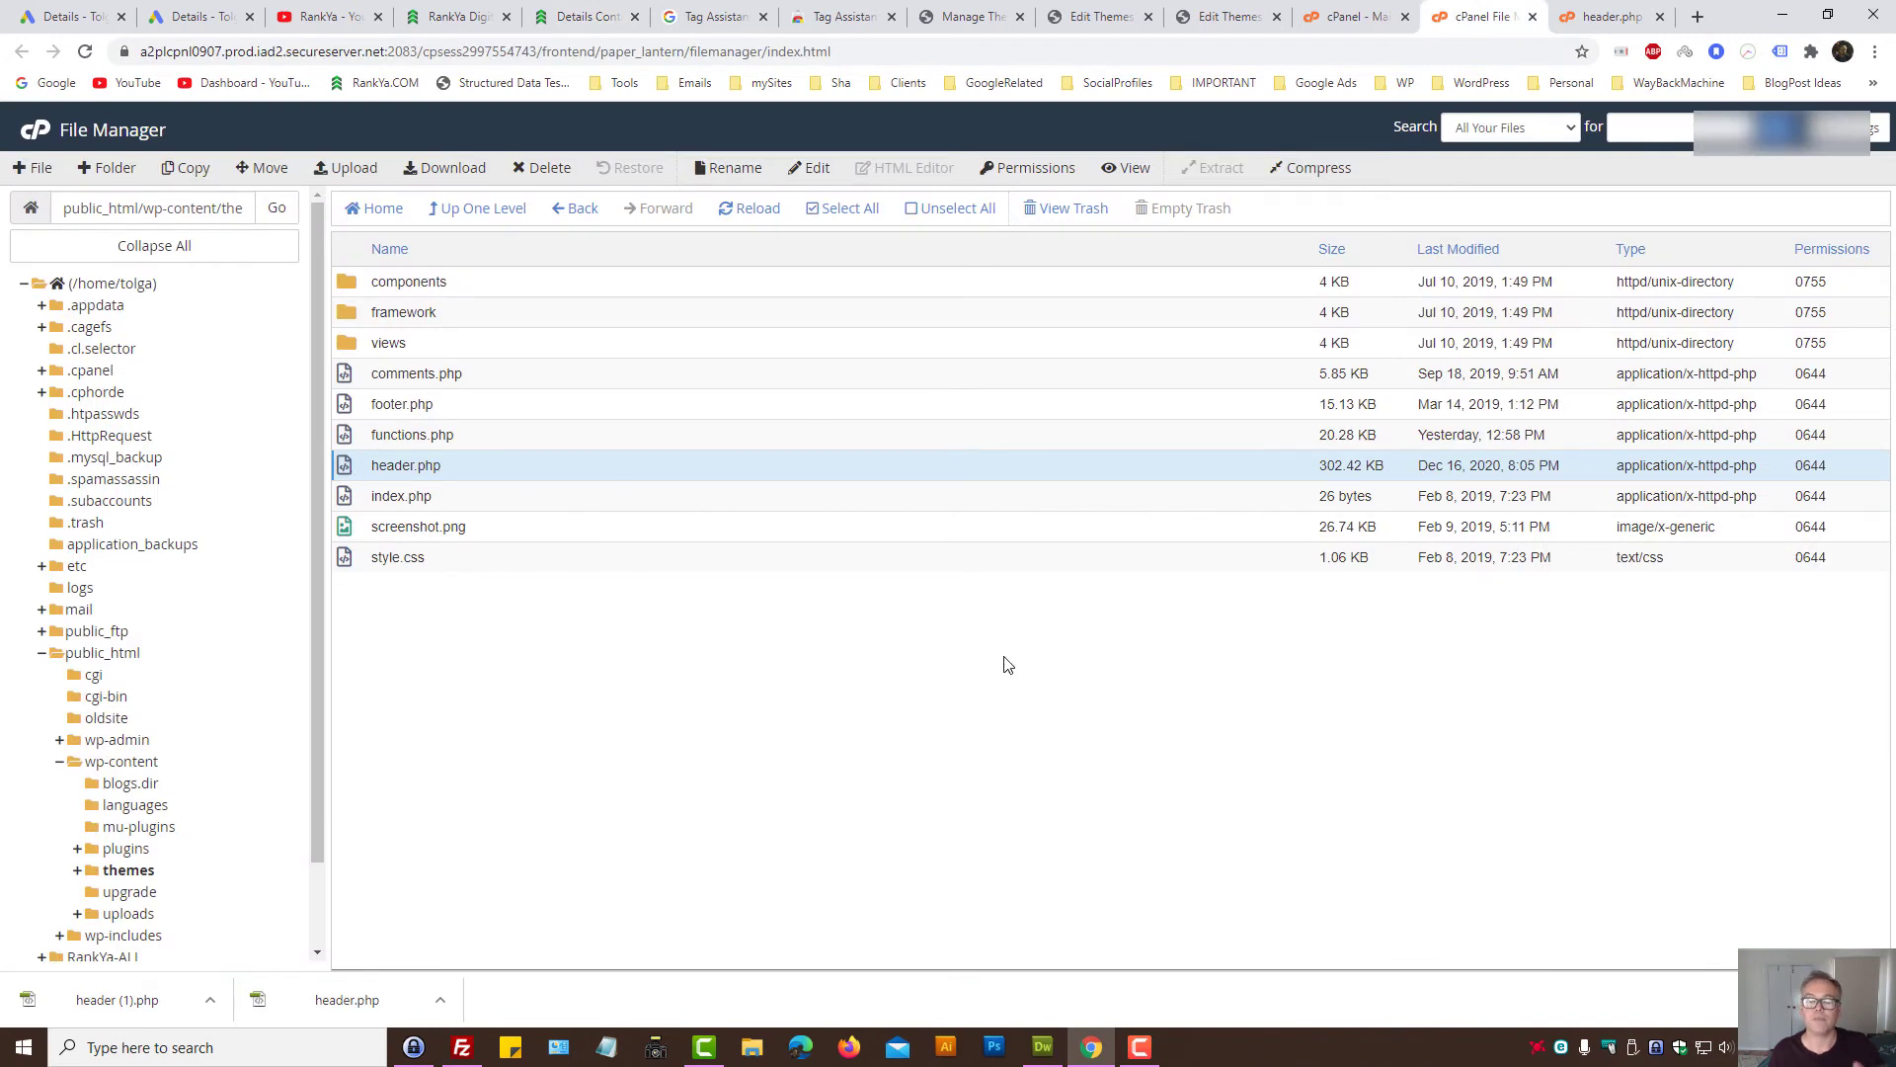
pyautogui.moveTo(991, 682)
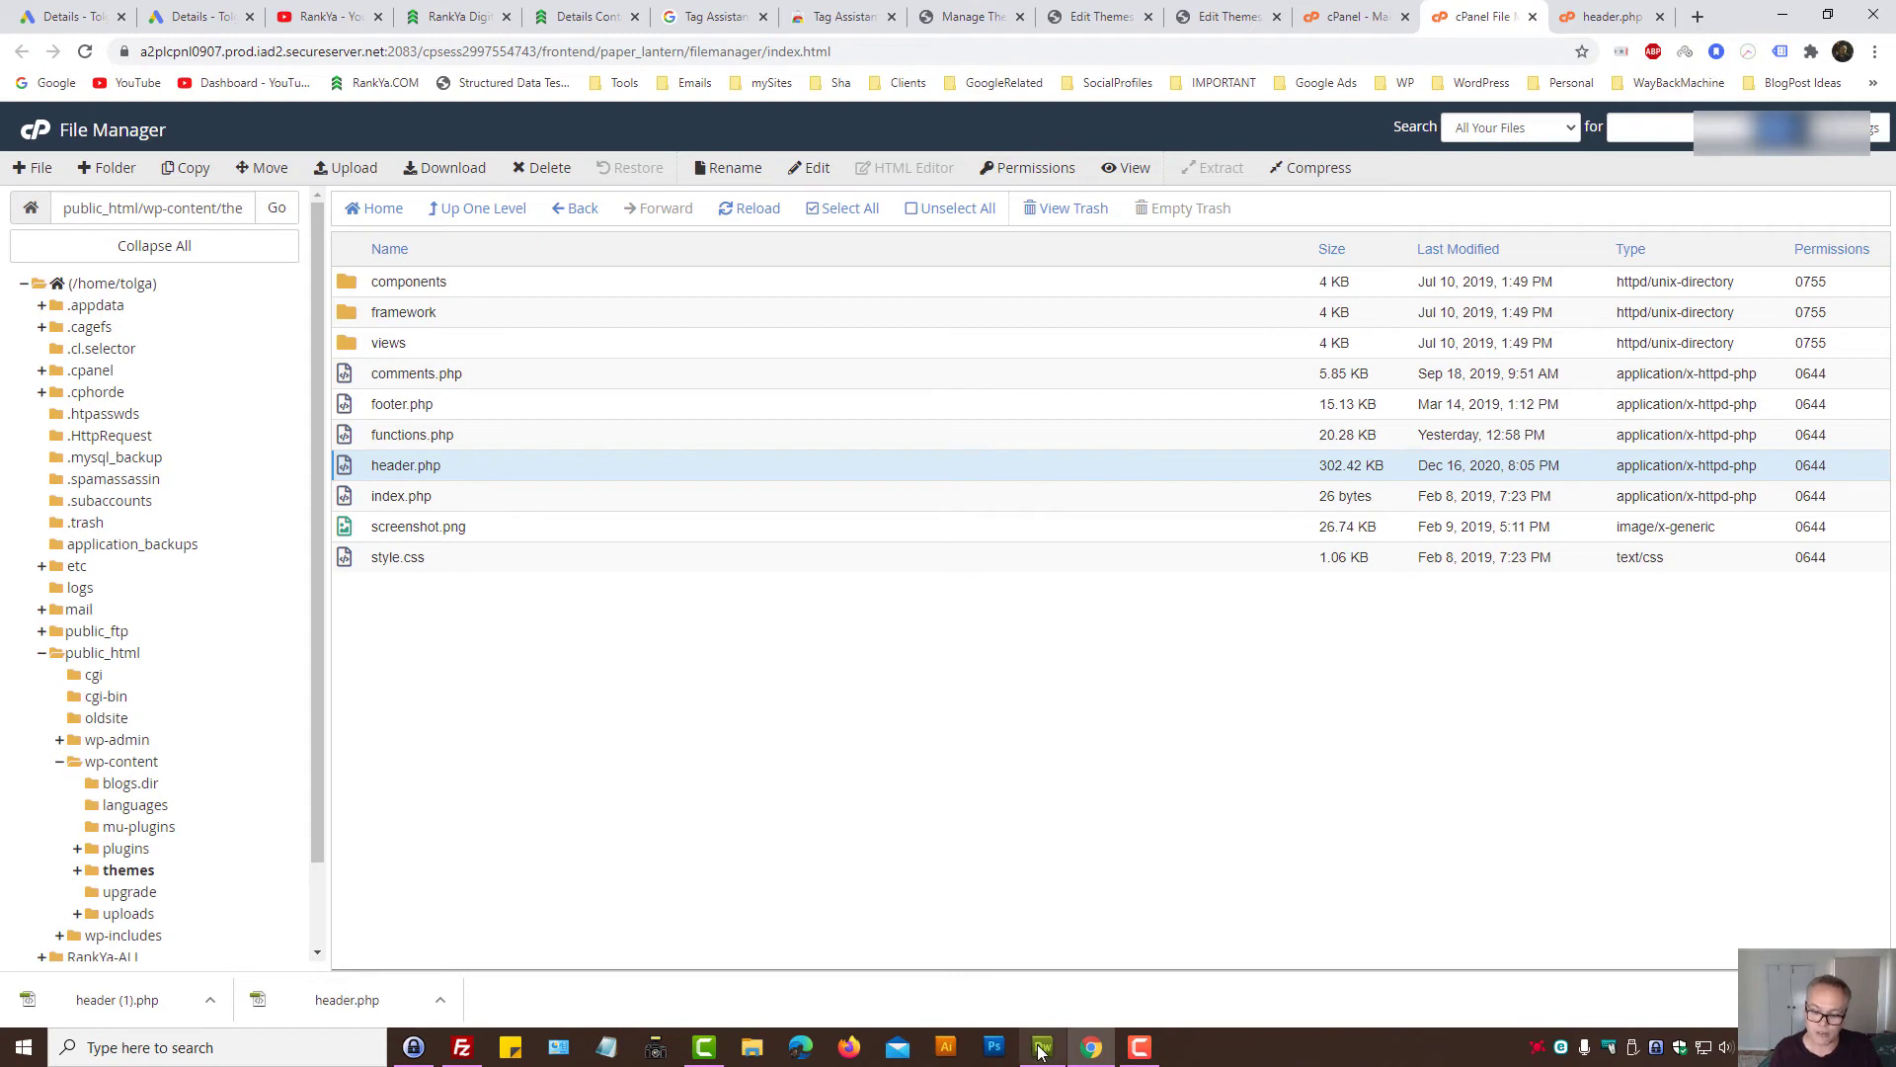
pyautogui.click(1041, 1047)
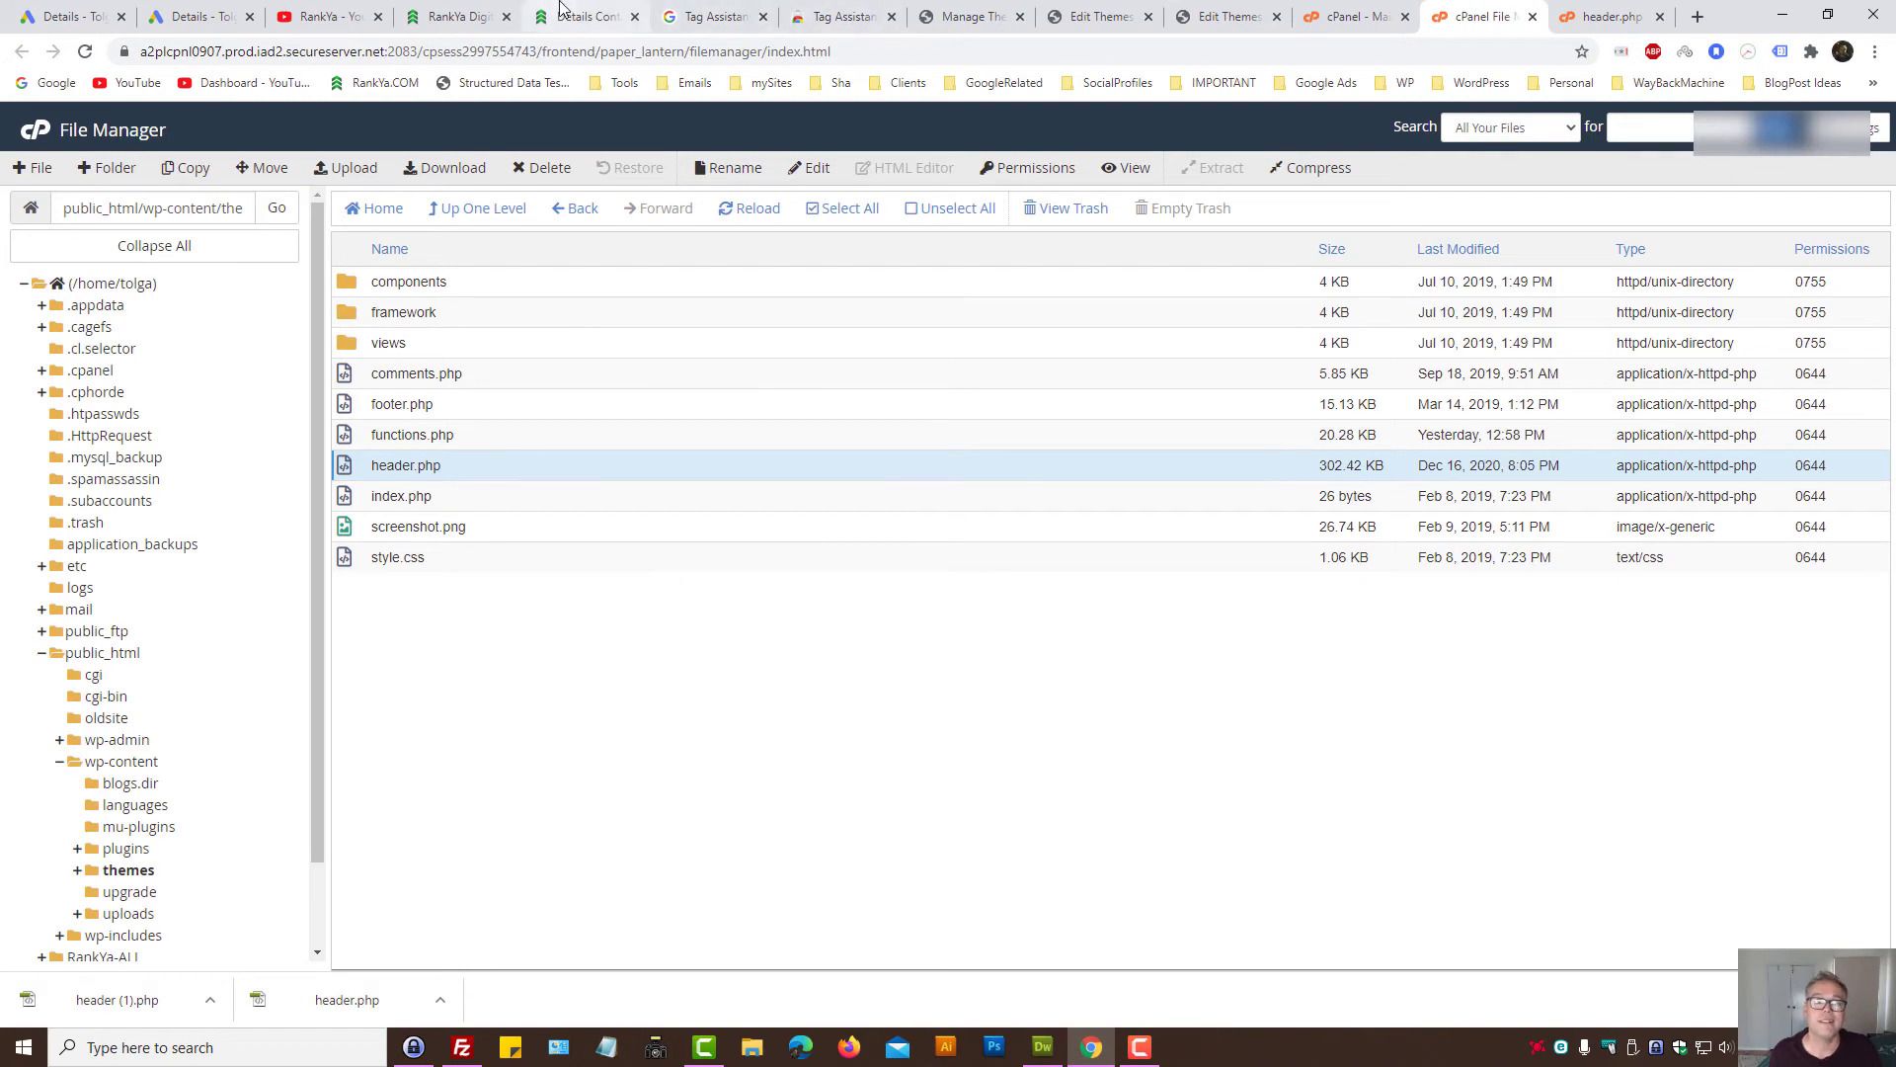
# Step: Revisit the Google Ads global site tag code, then return to the site's contact page
pyautogui.click(586, 16)
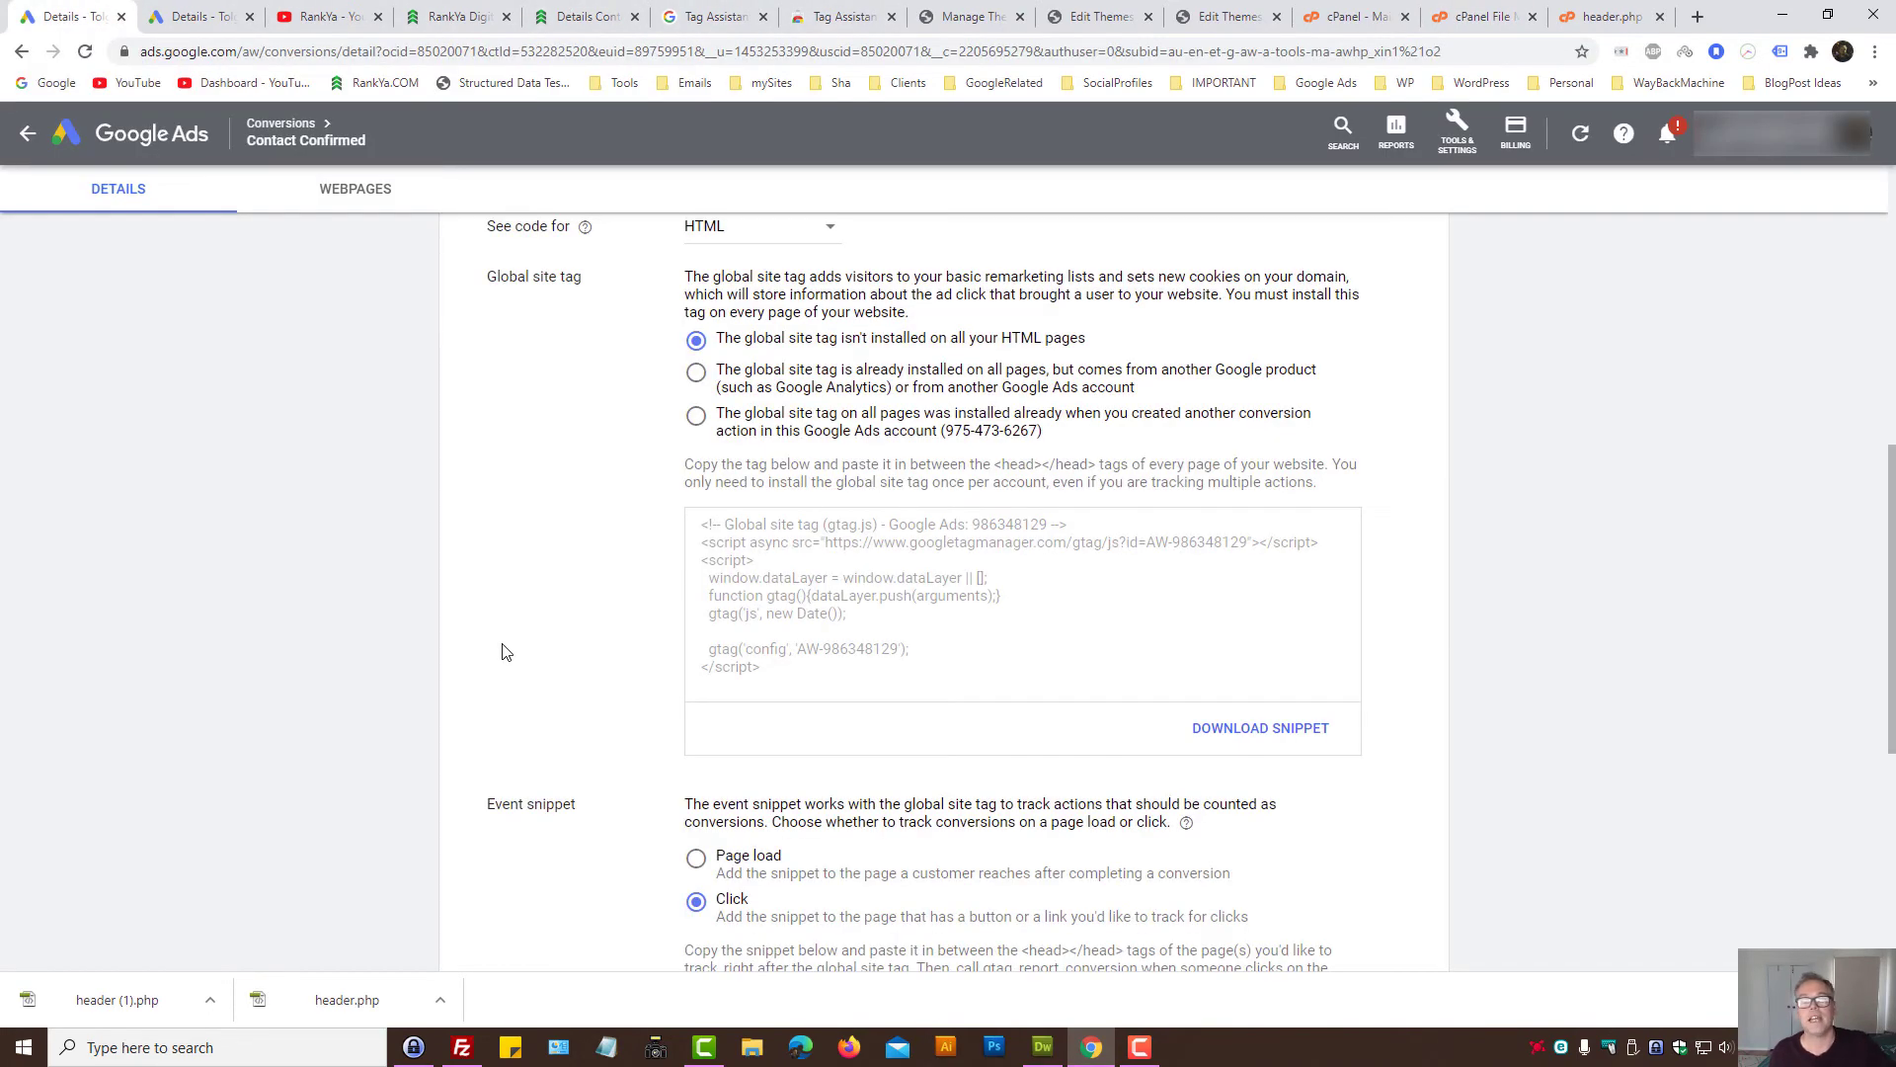
pyautogui.click(587, 16)
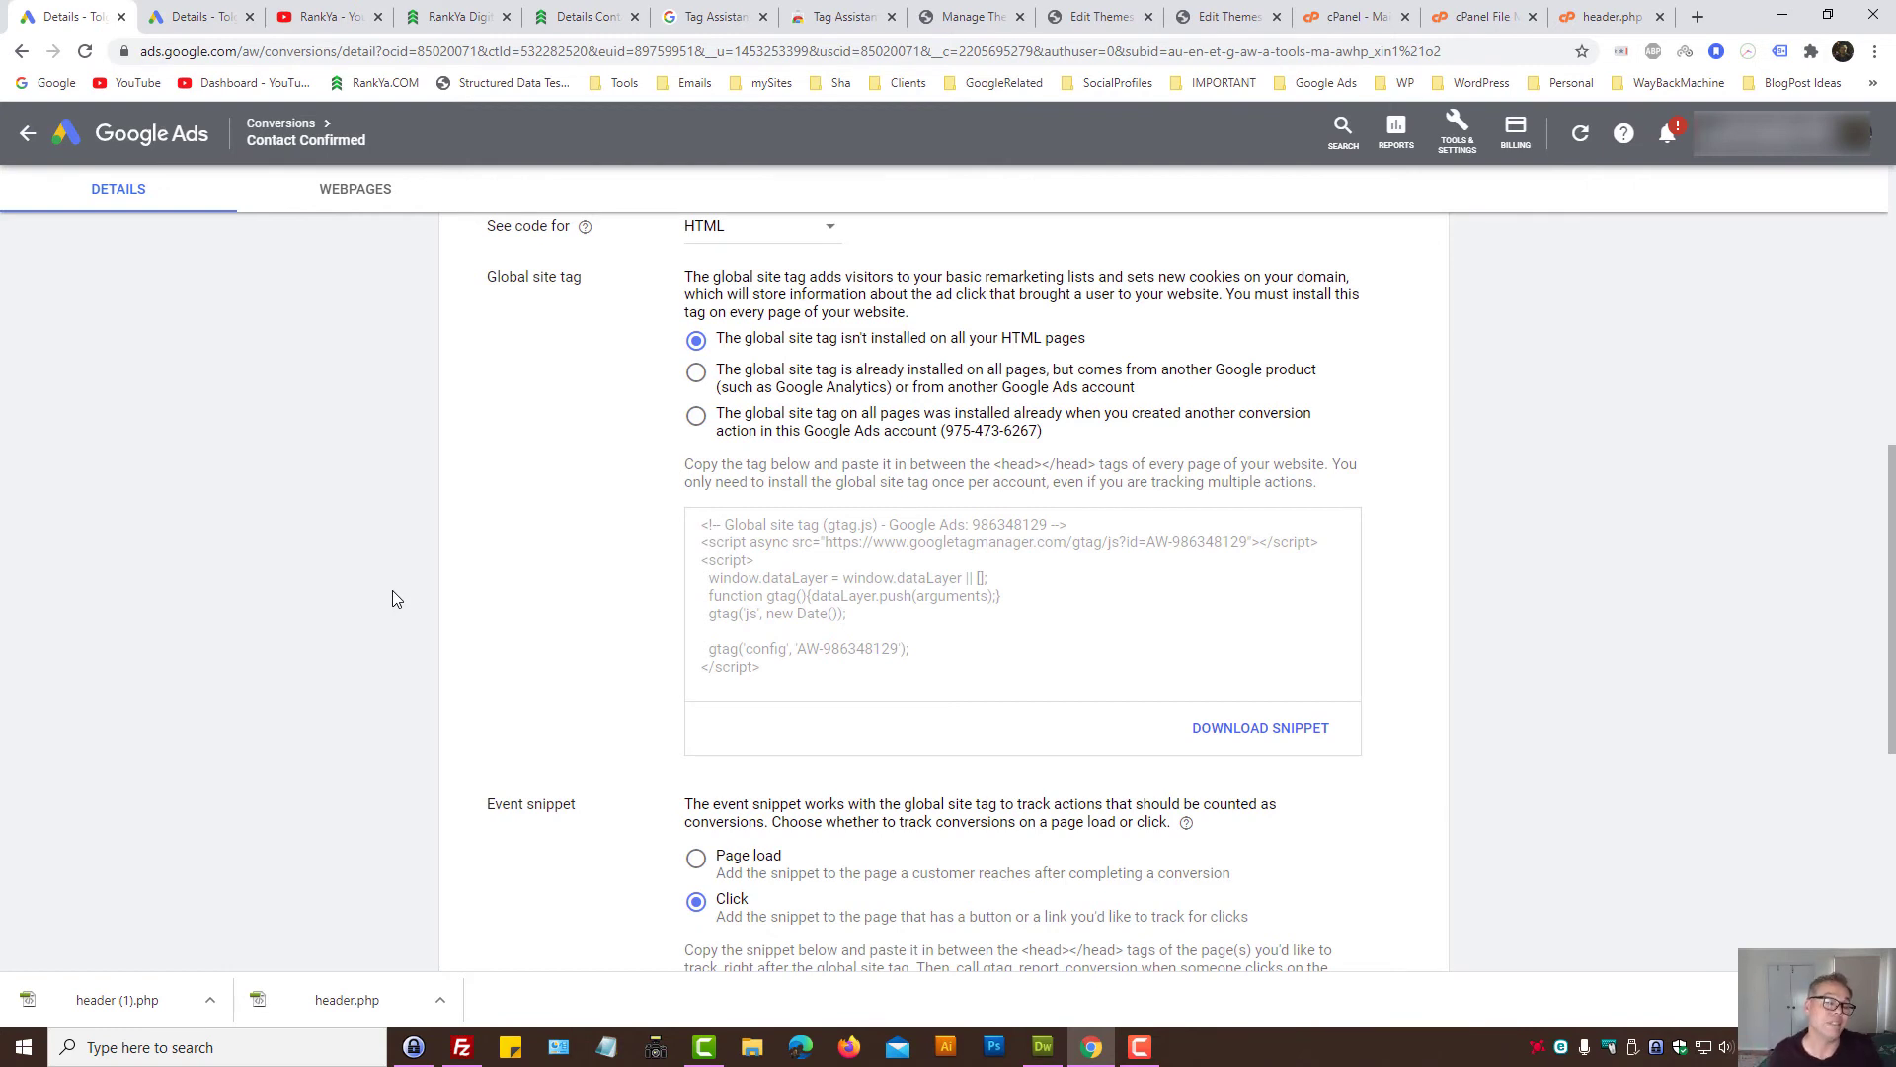
pyautogui.click(584, 16)
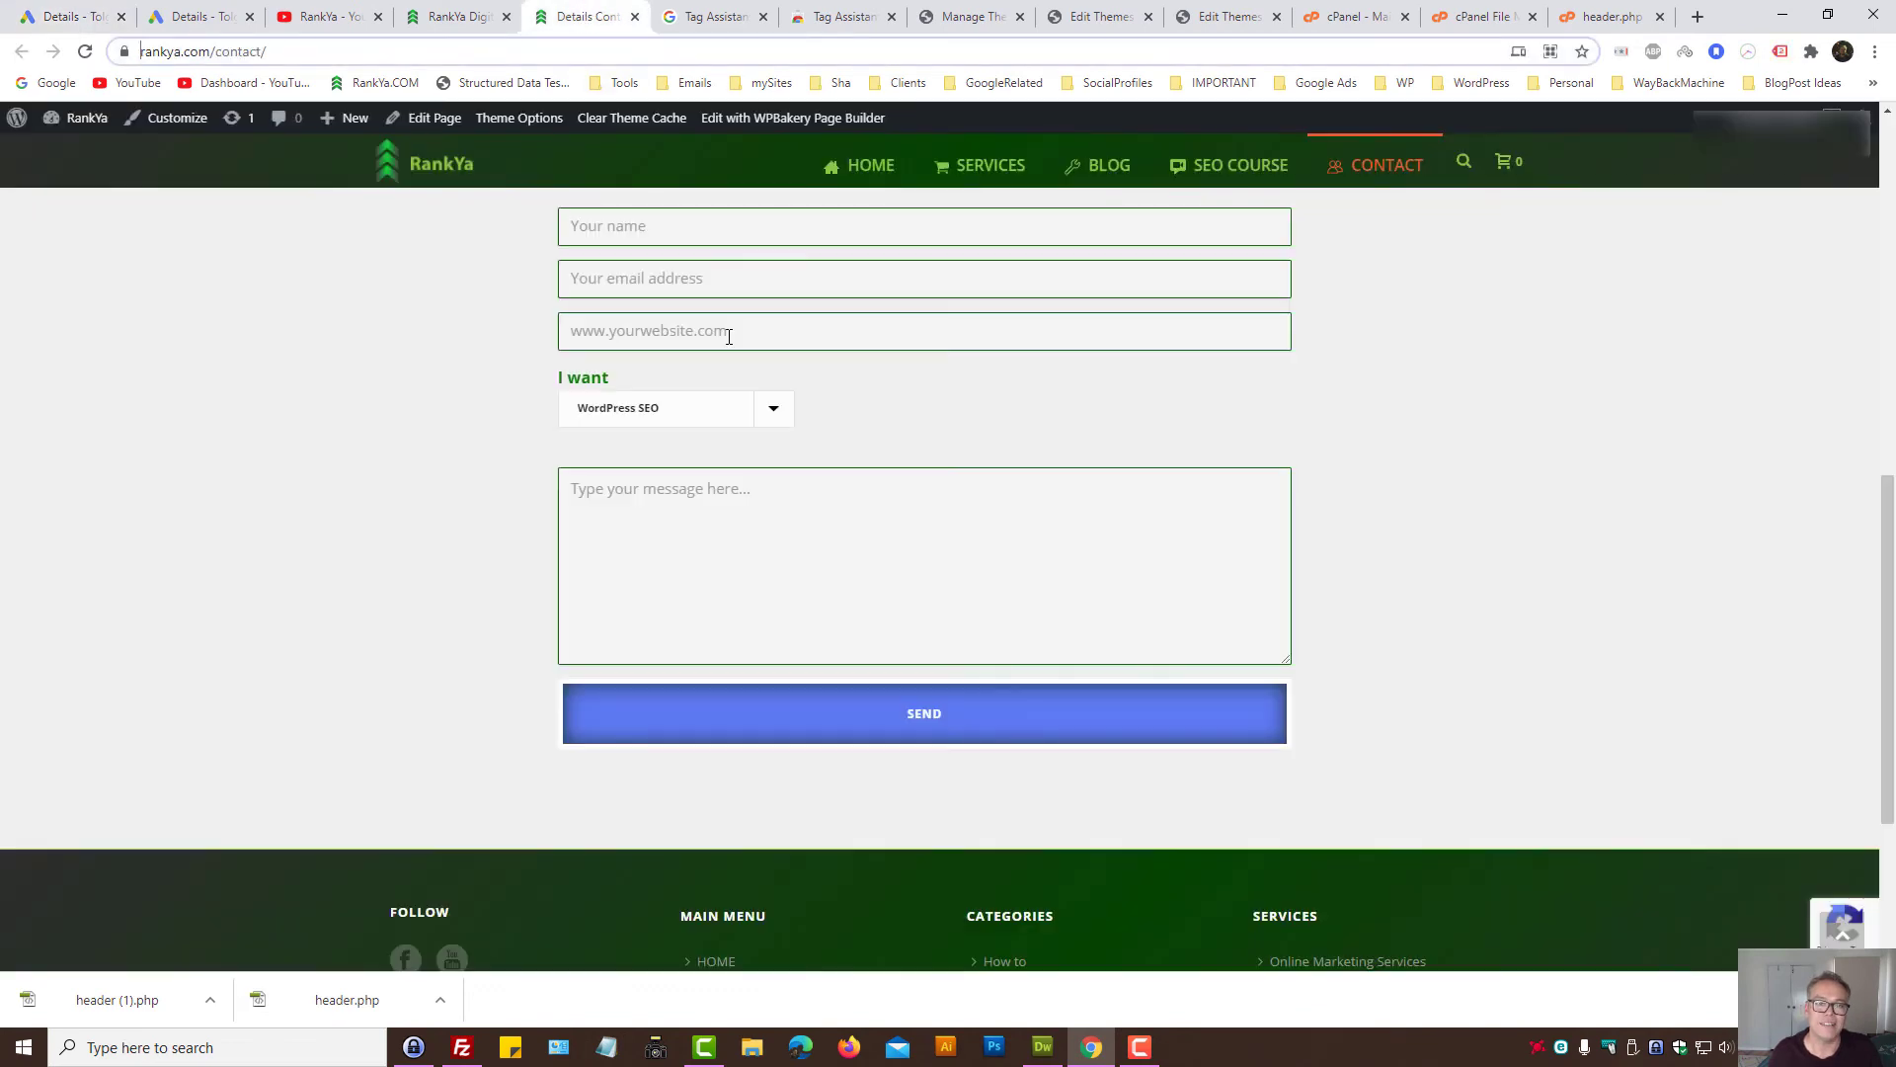
# Step: Start a Tag Assistant Legacy recording from its extension panel and return to Google Ads
pyautogui.click(713, 15)
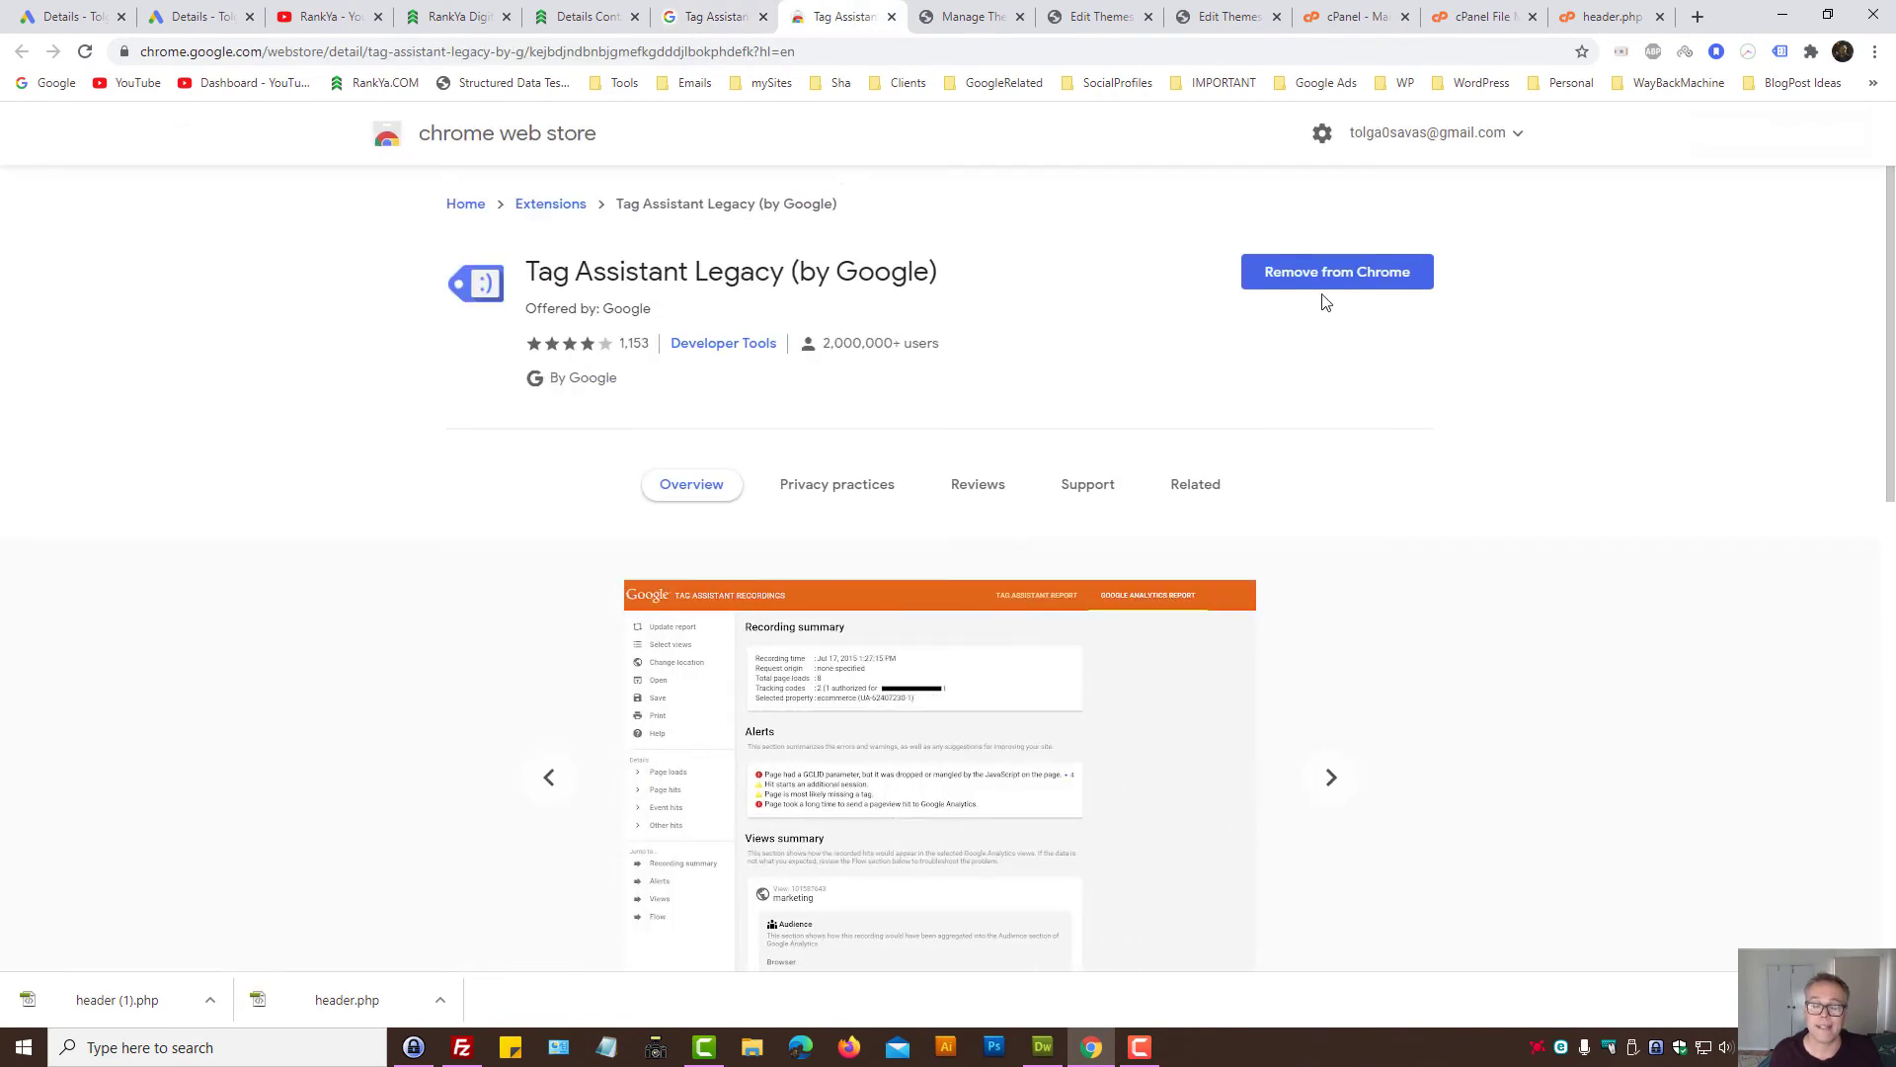
pyautogui.moveTo(1782, 58)
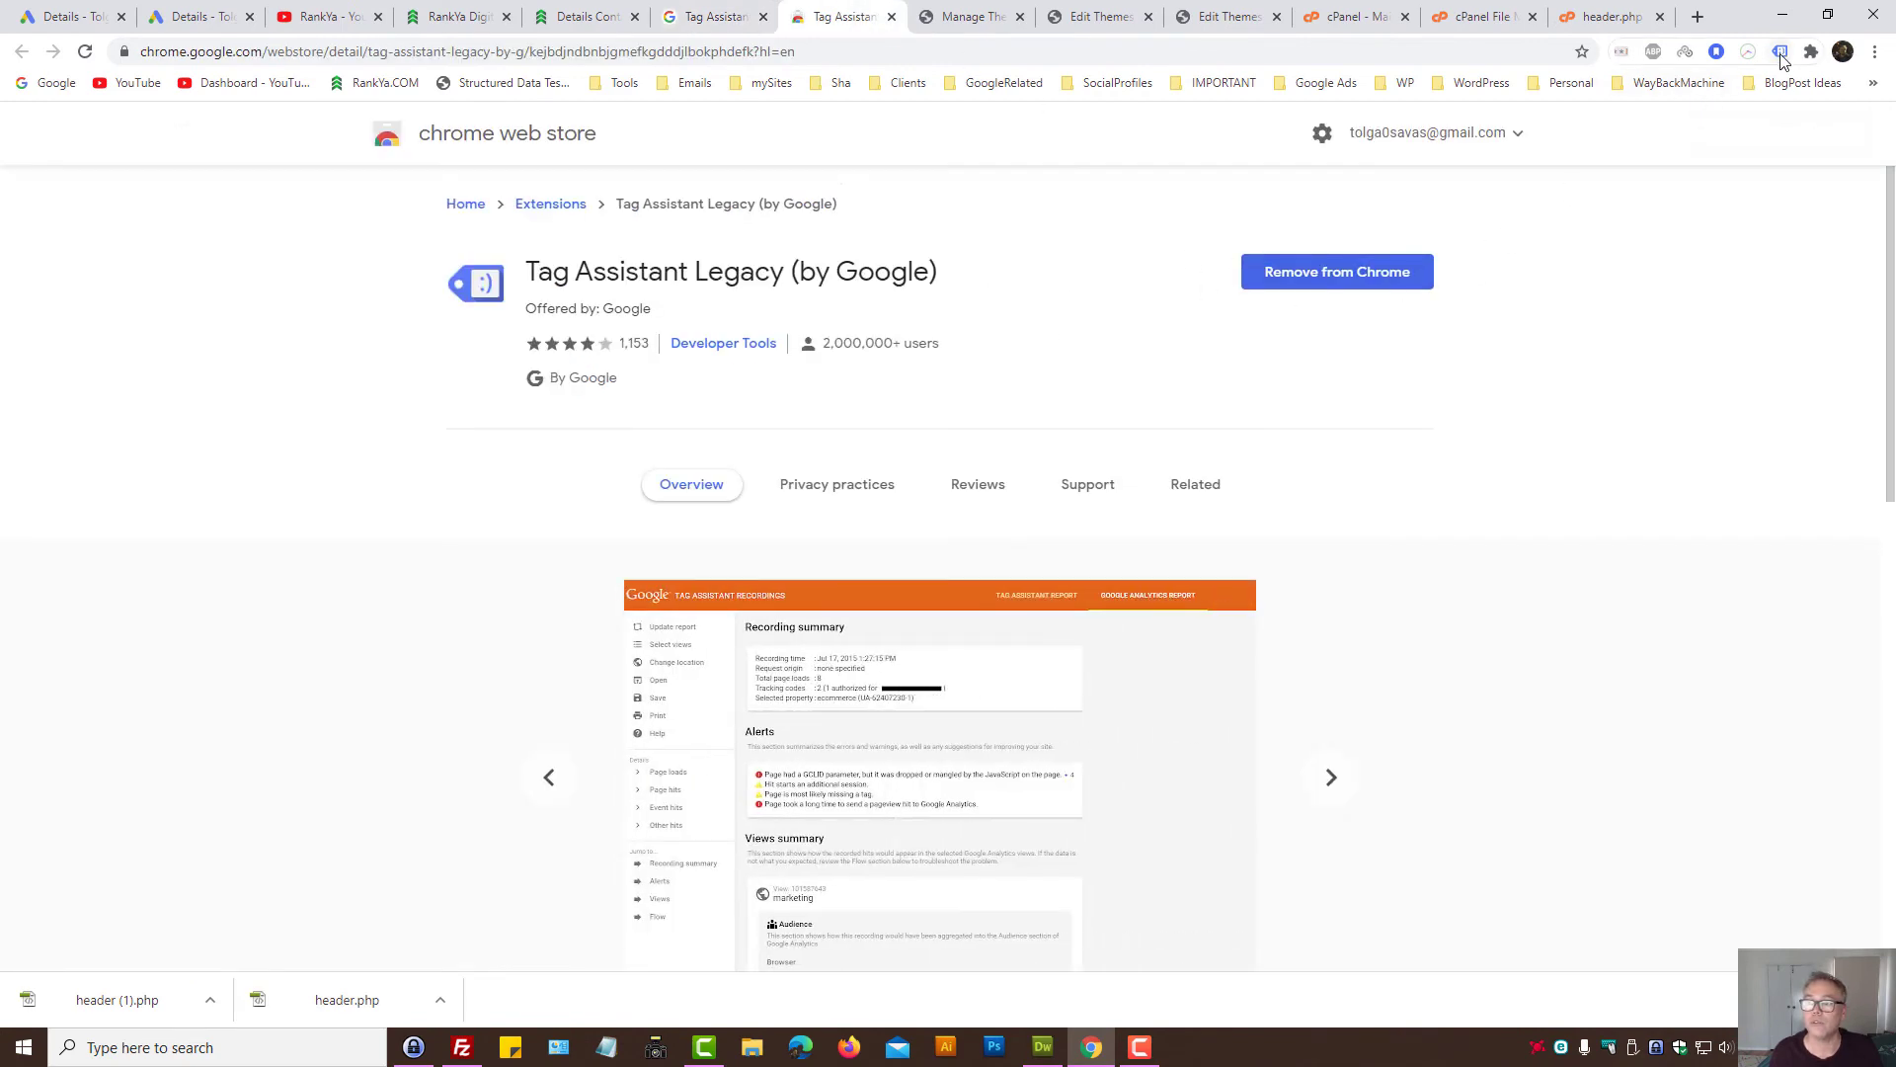
pyautogui.click(1779, 51)
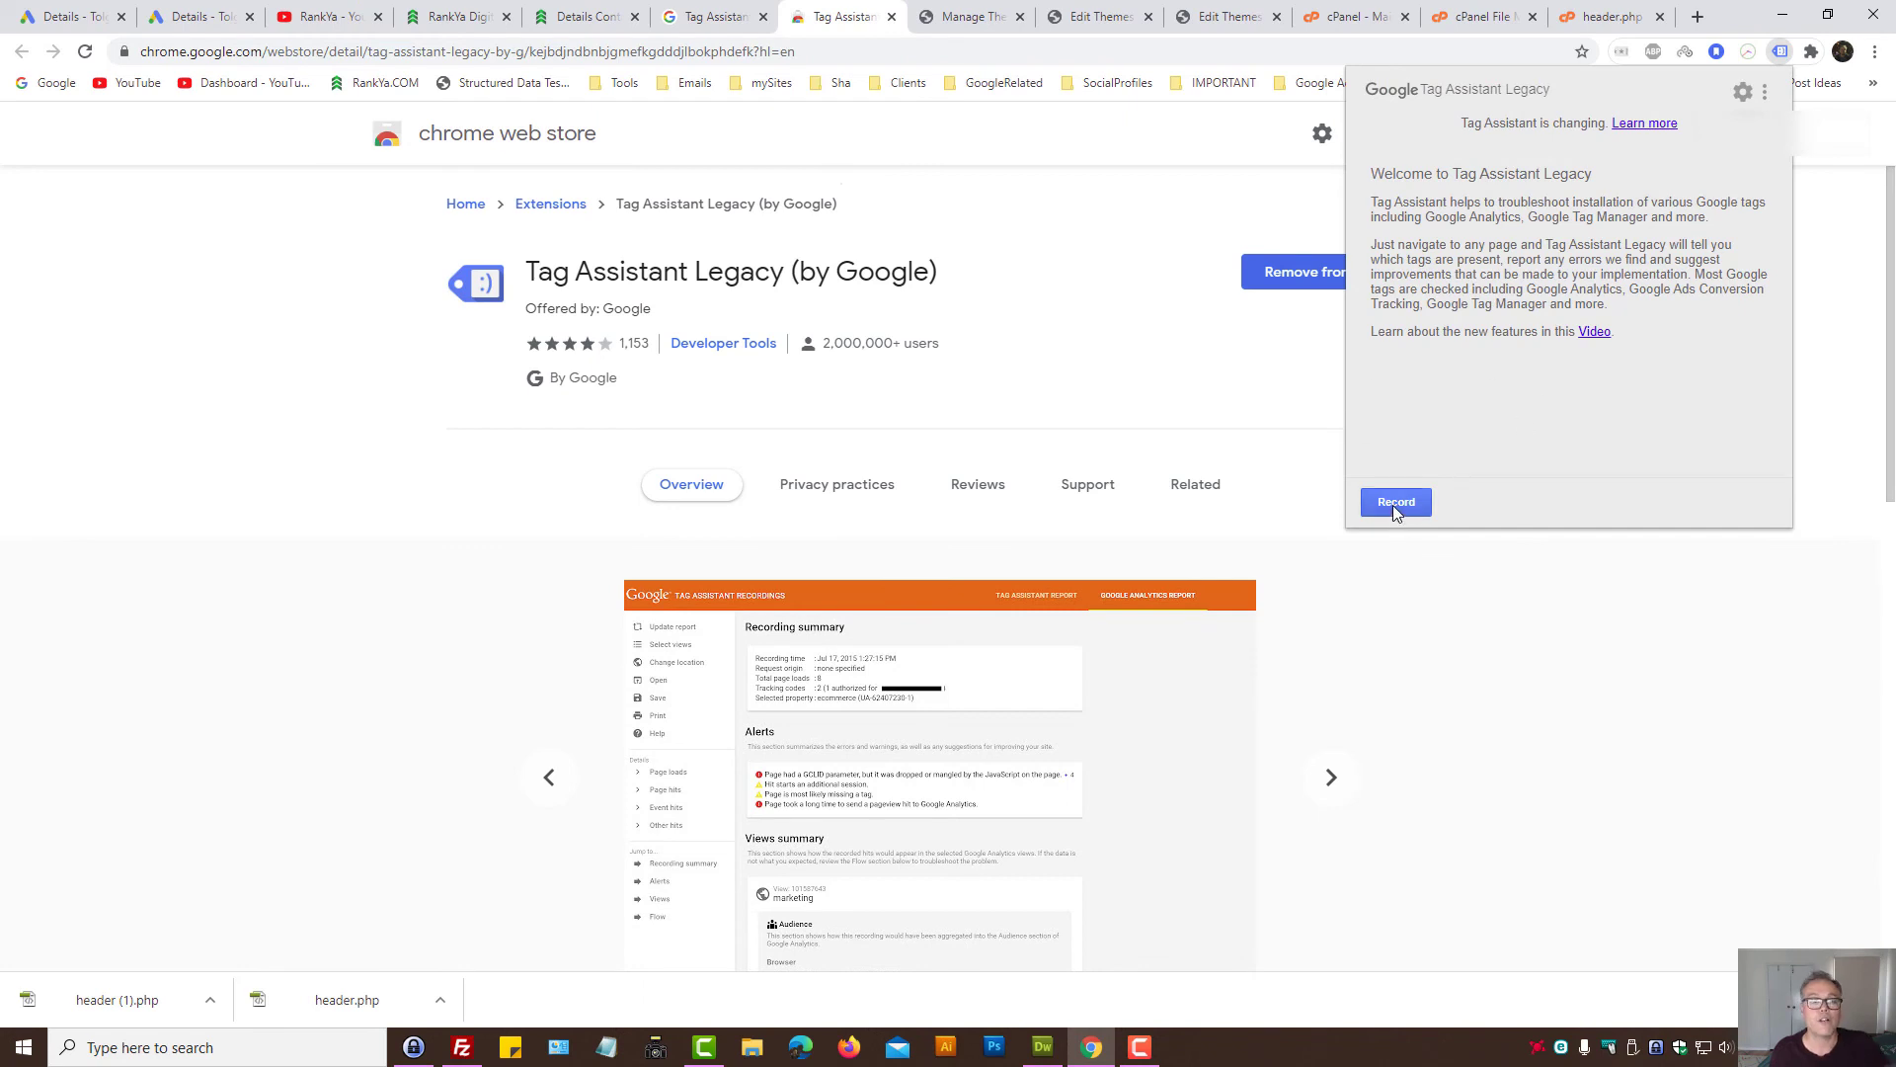
pyautogui.click(587, 16)
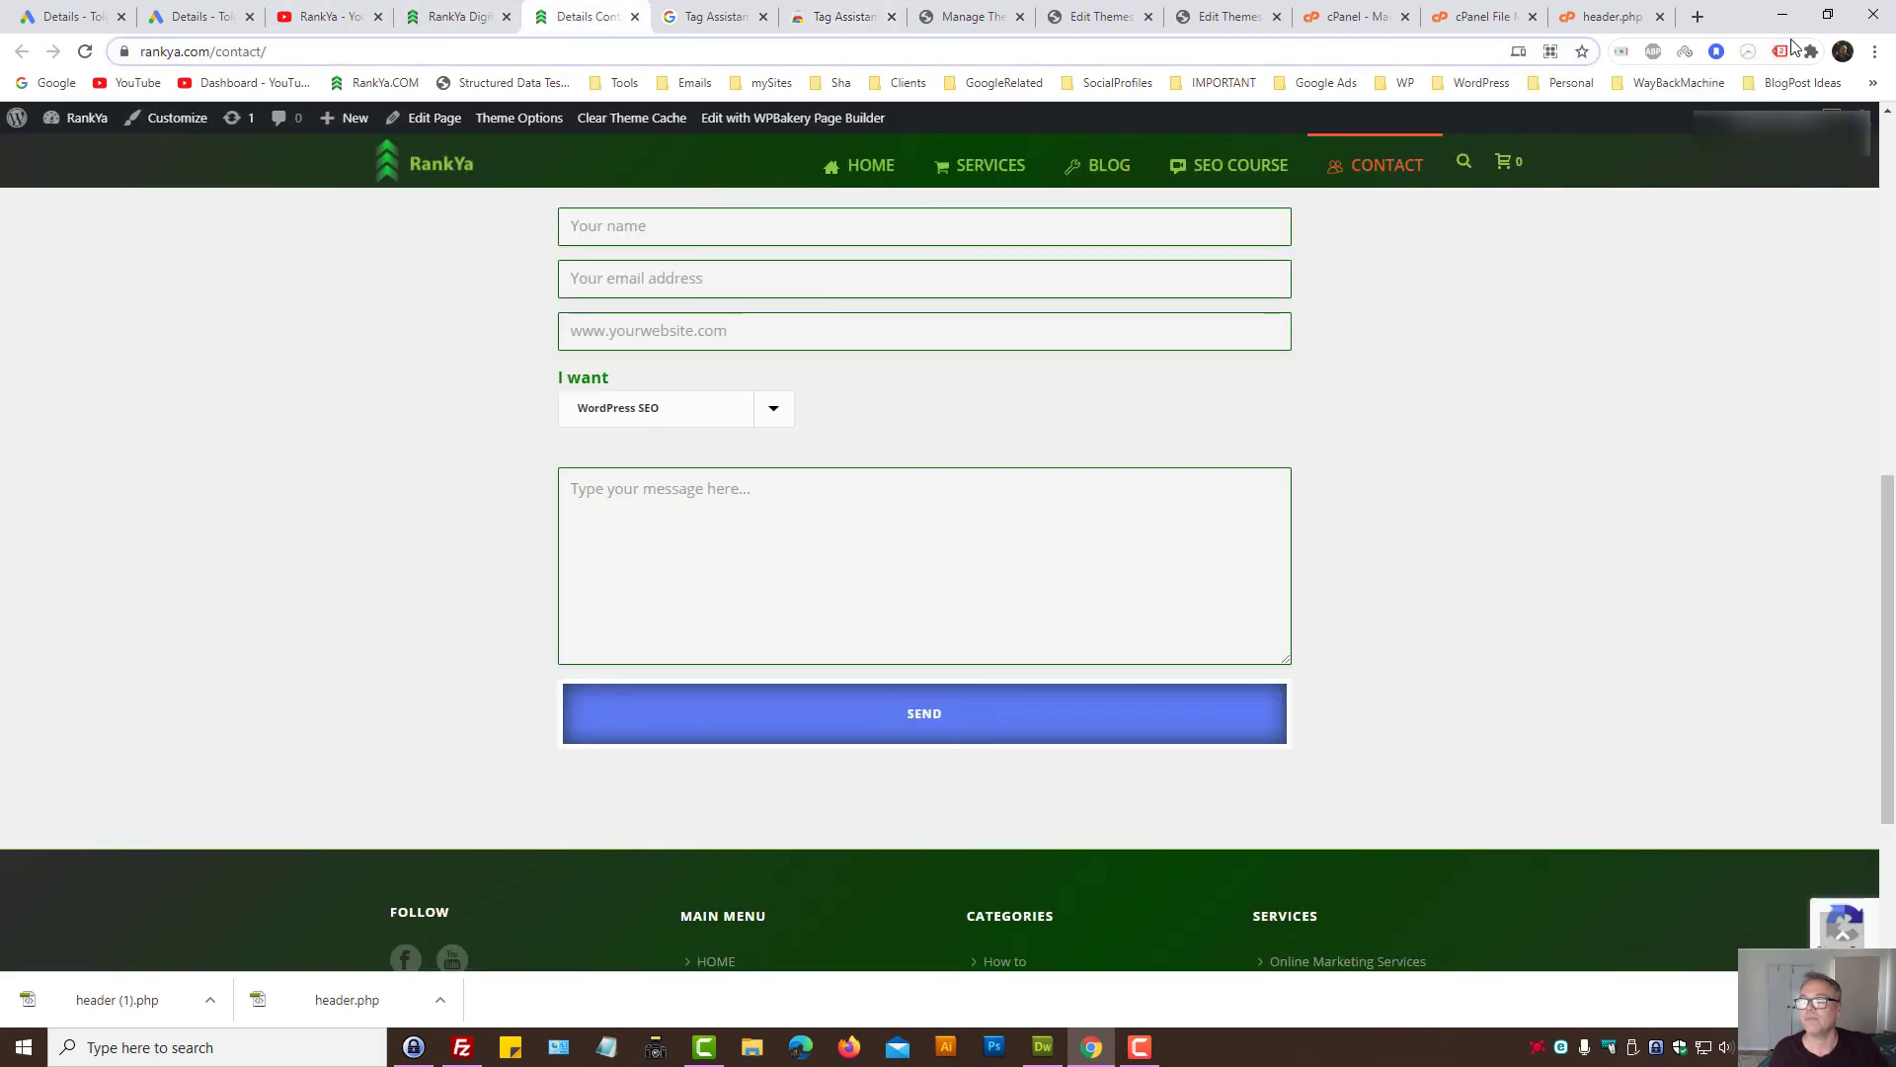
pyautogui.click(1780, 51)
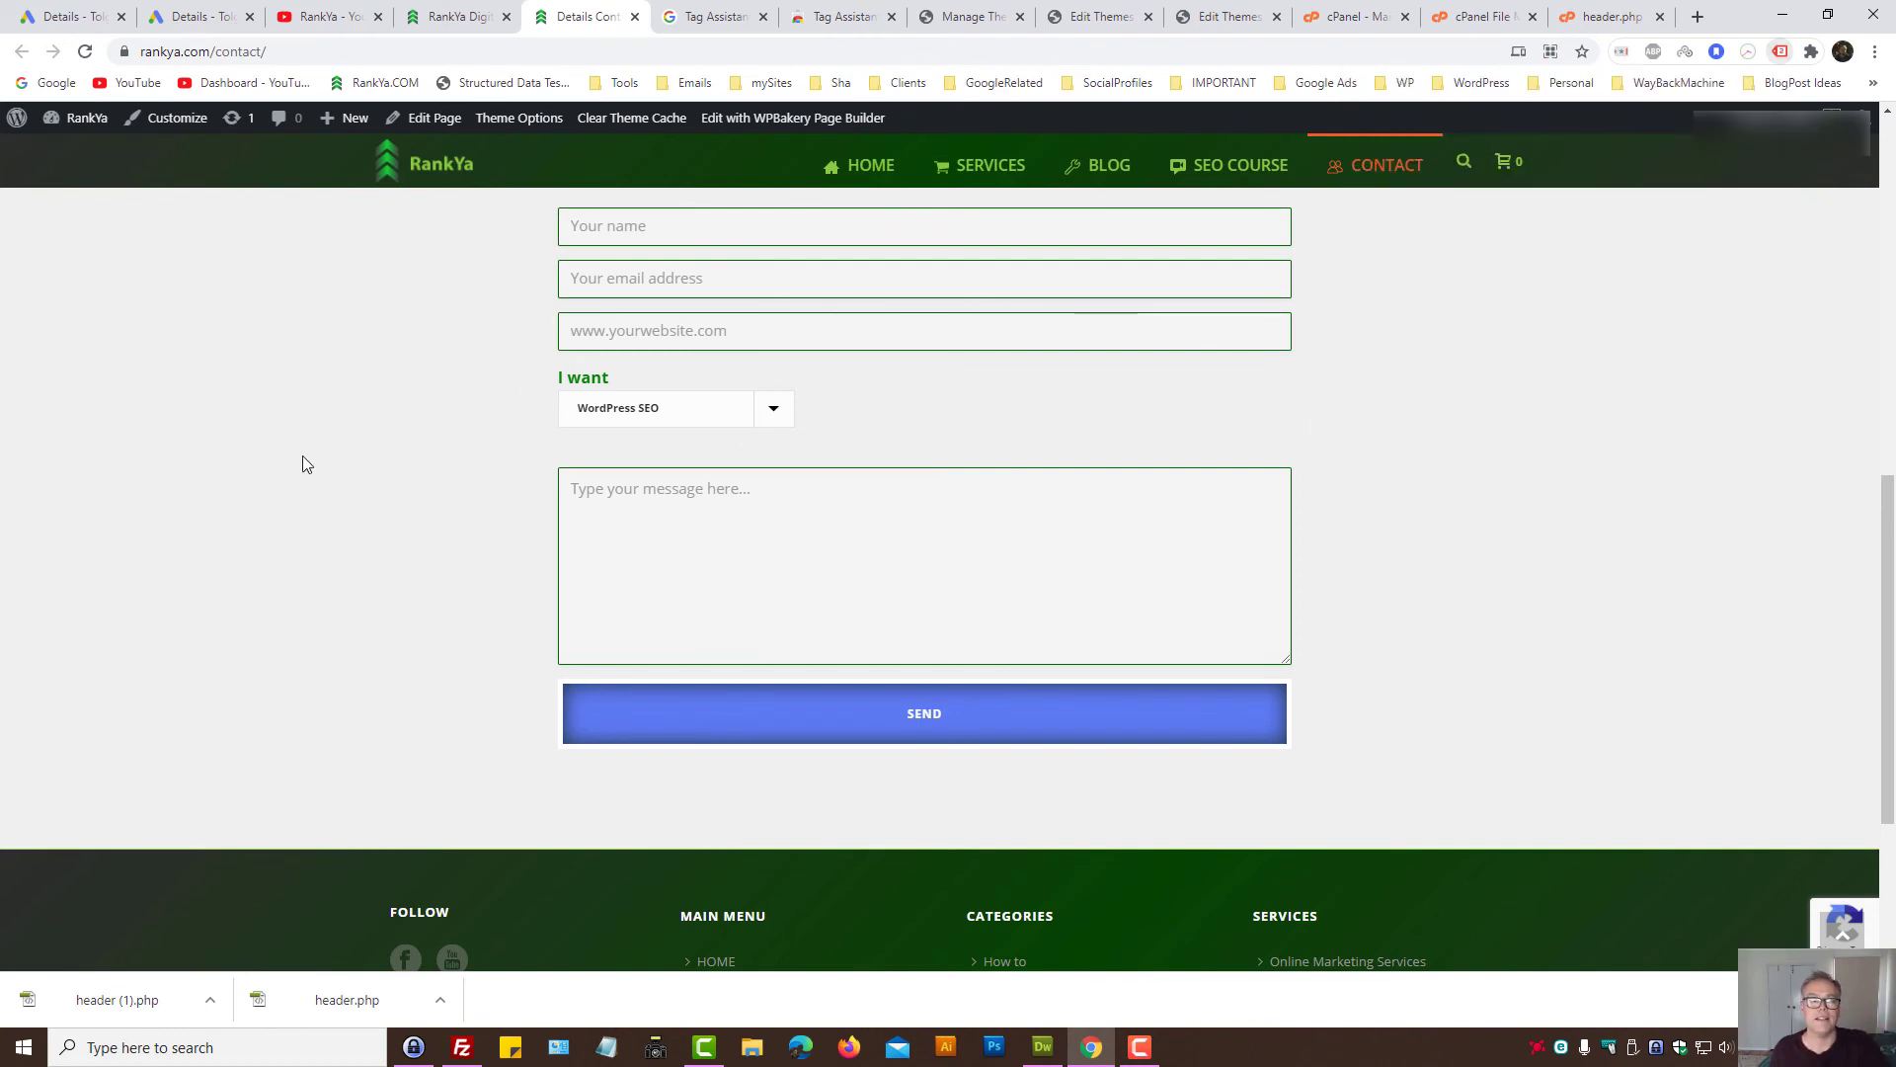
pyautogui.moveTo(1002, 409)
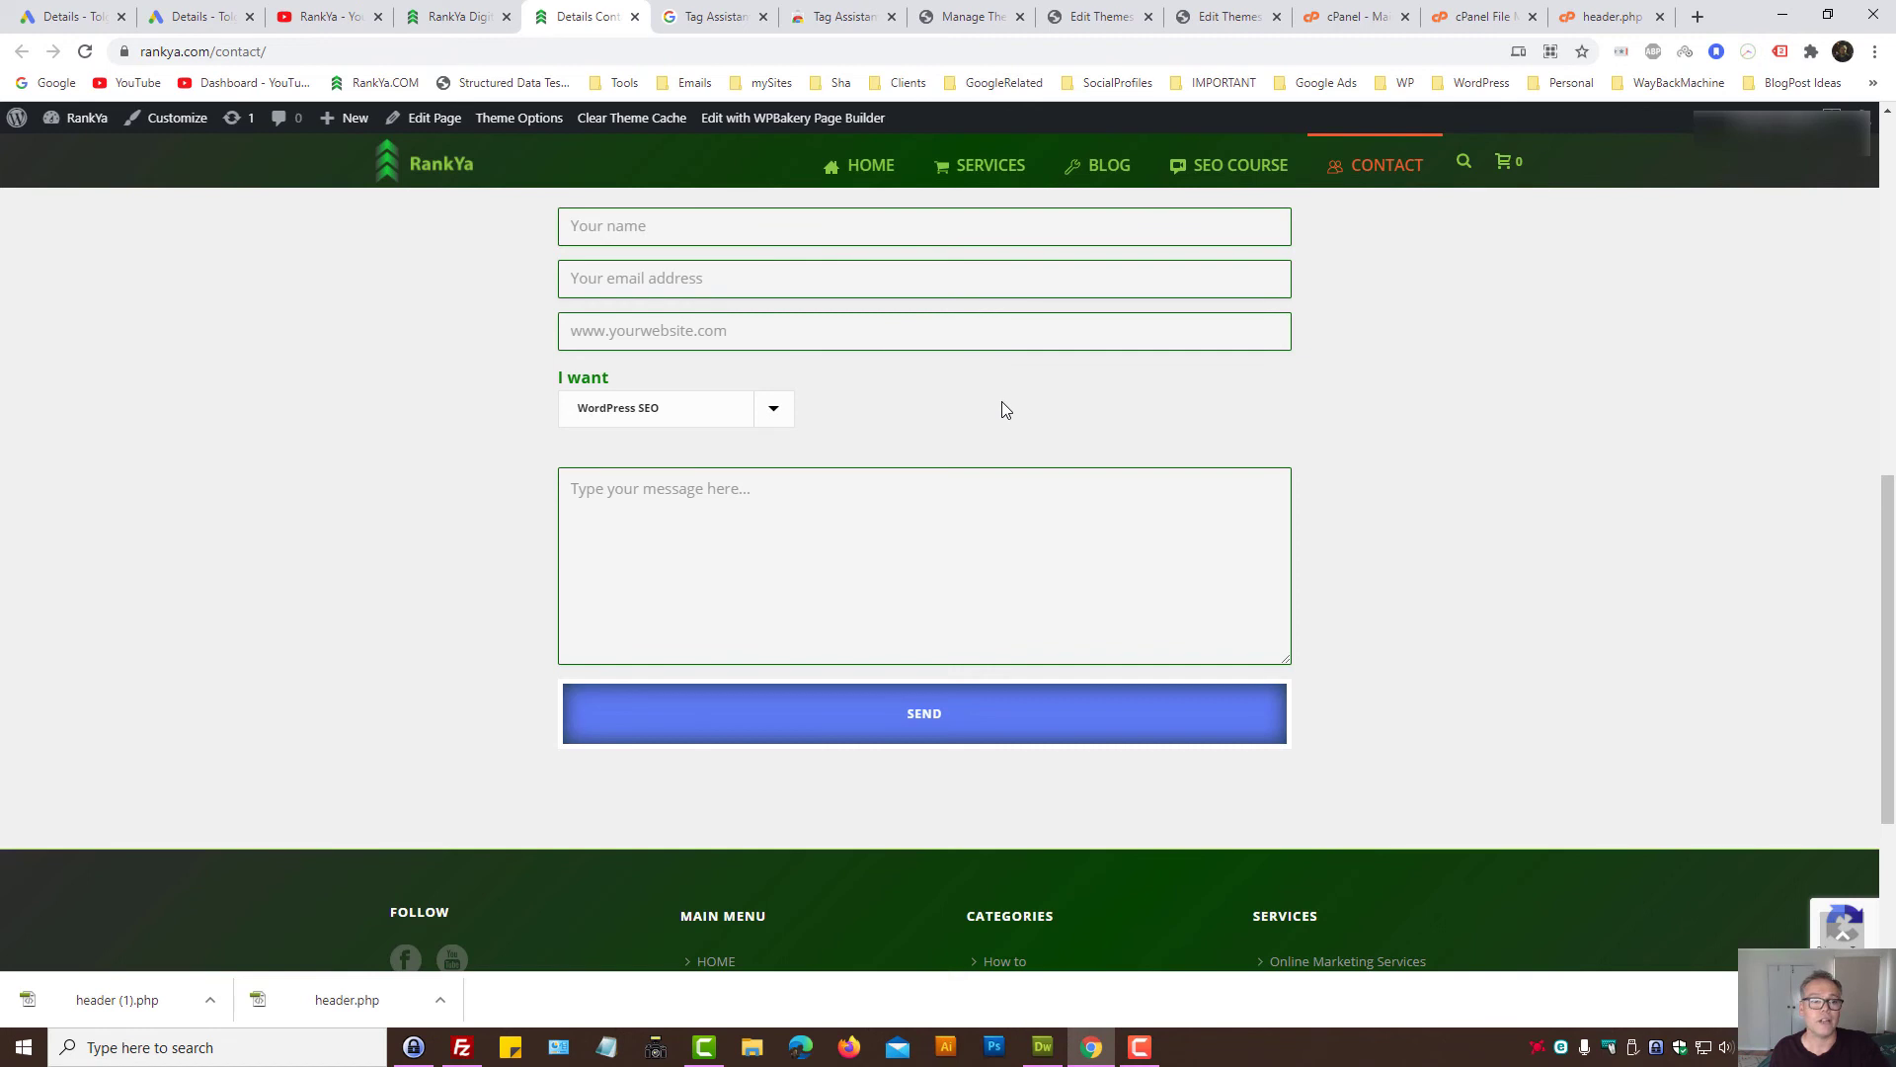
pyautogui.moveTo(962, 413)
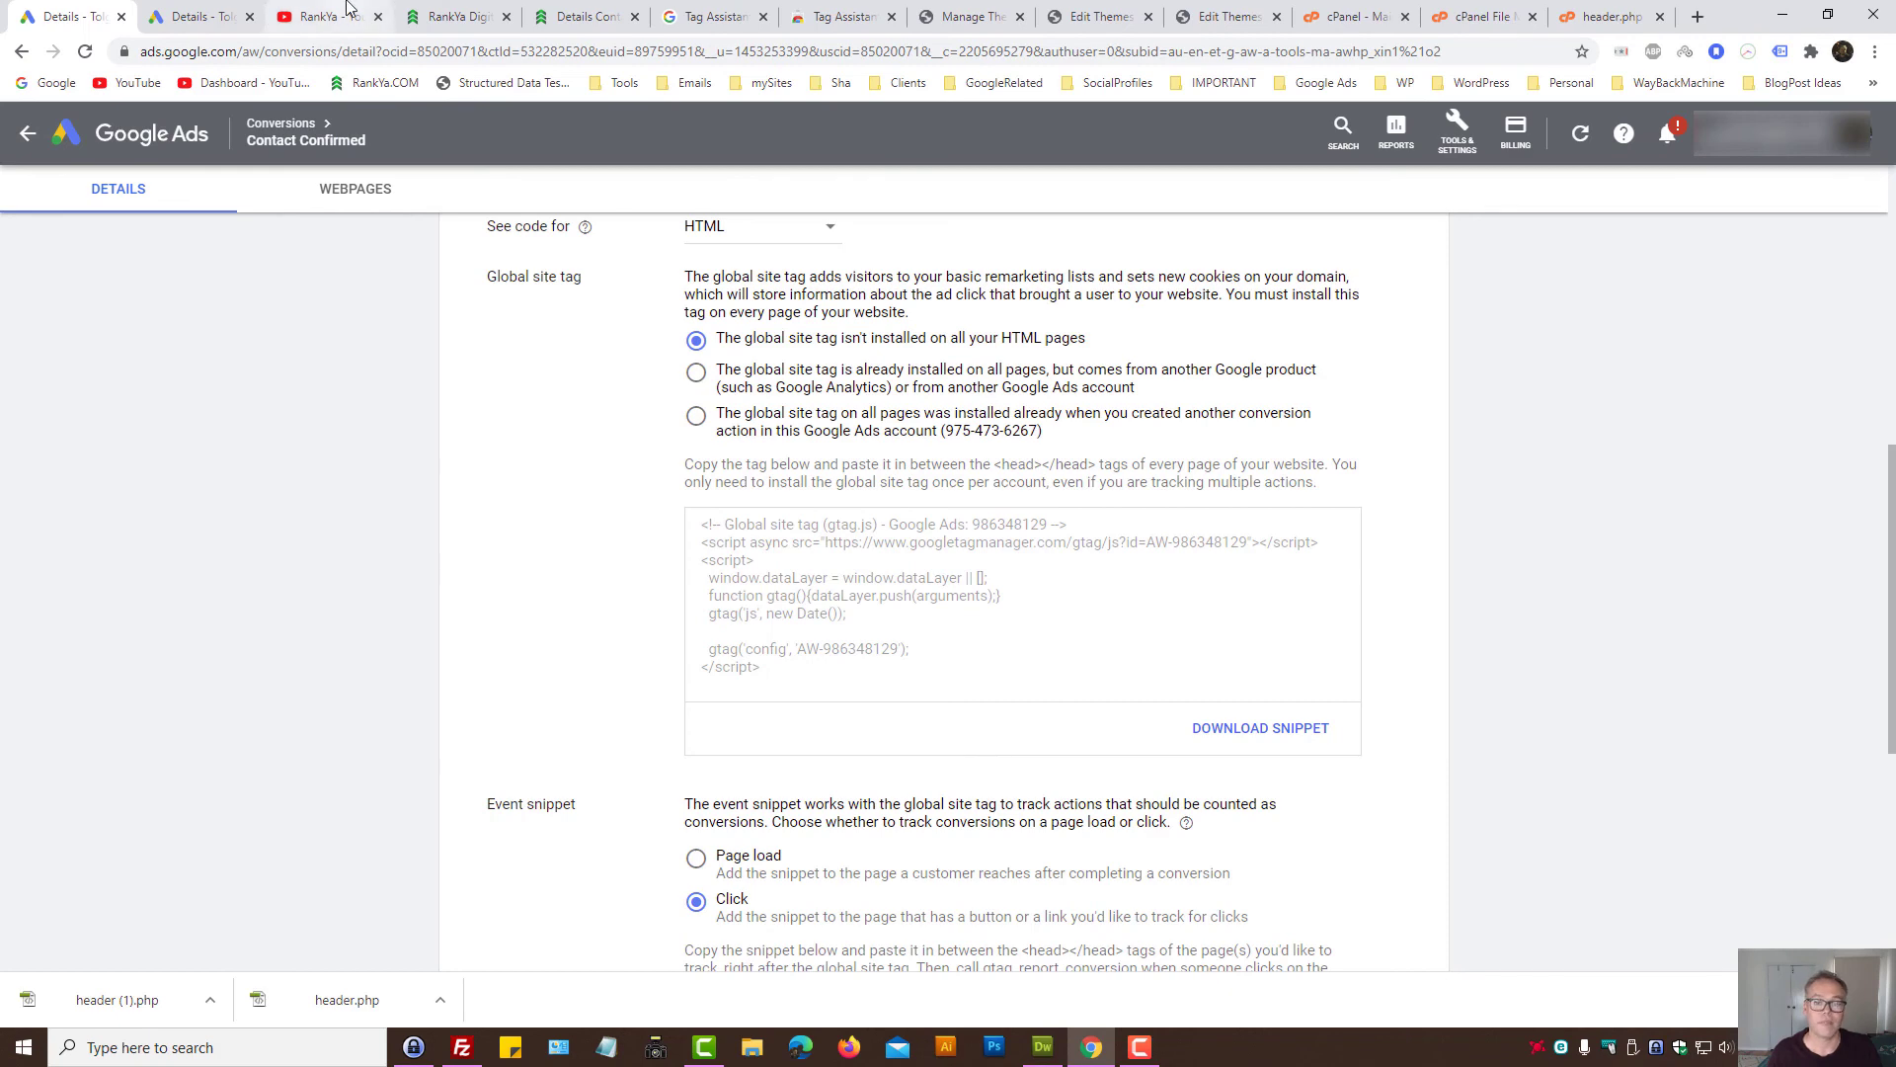
# Step: Go to the RankYa YouTube channel page
pyautogui.click(325, 16)
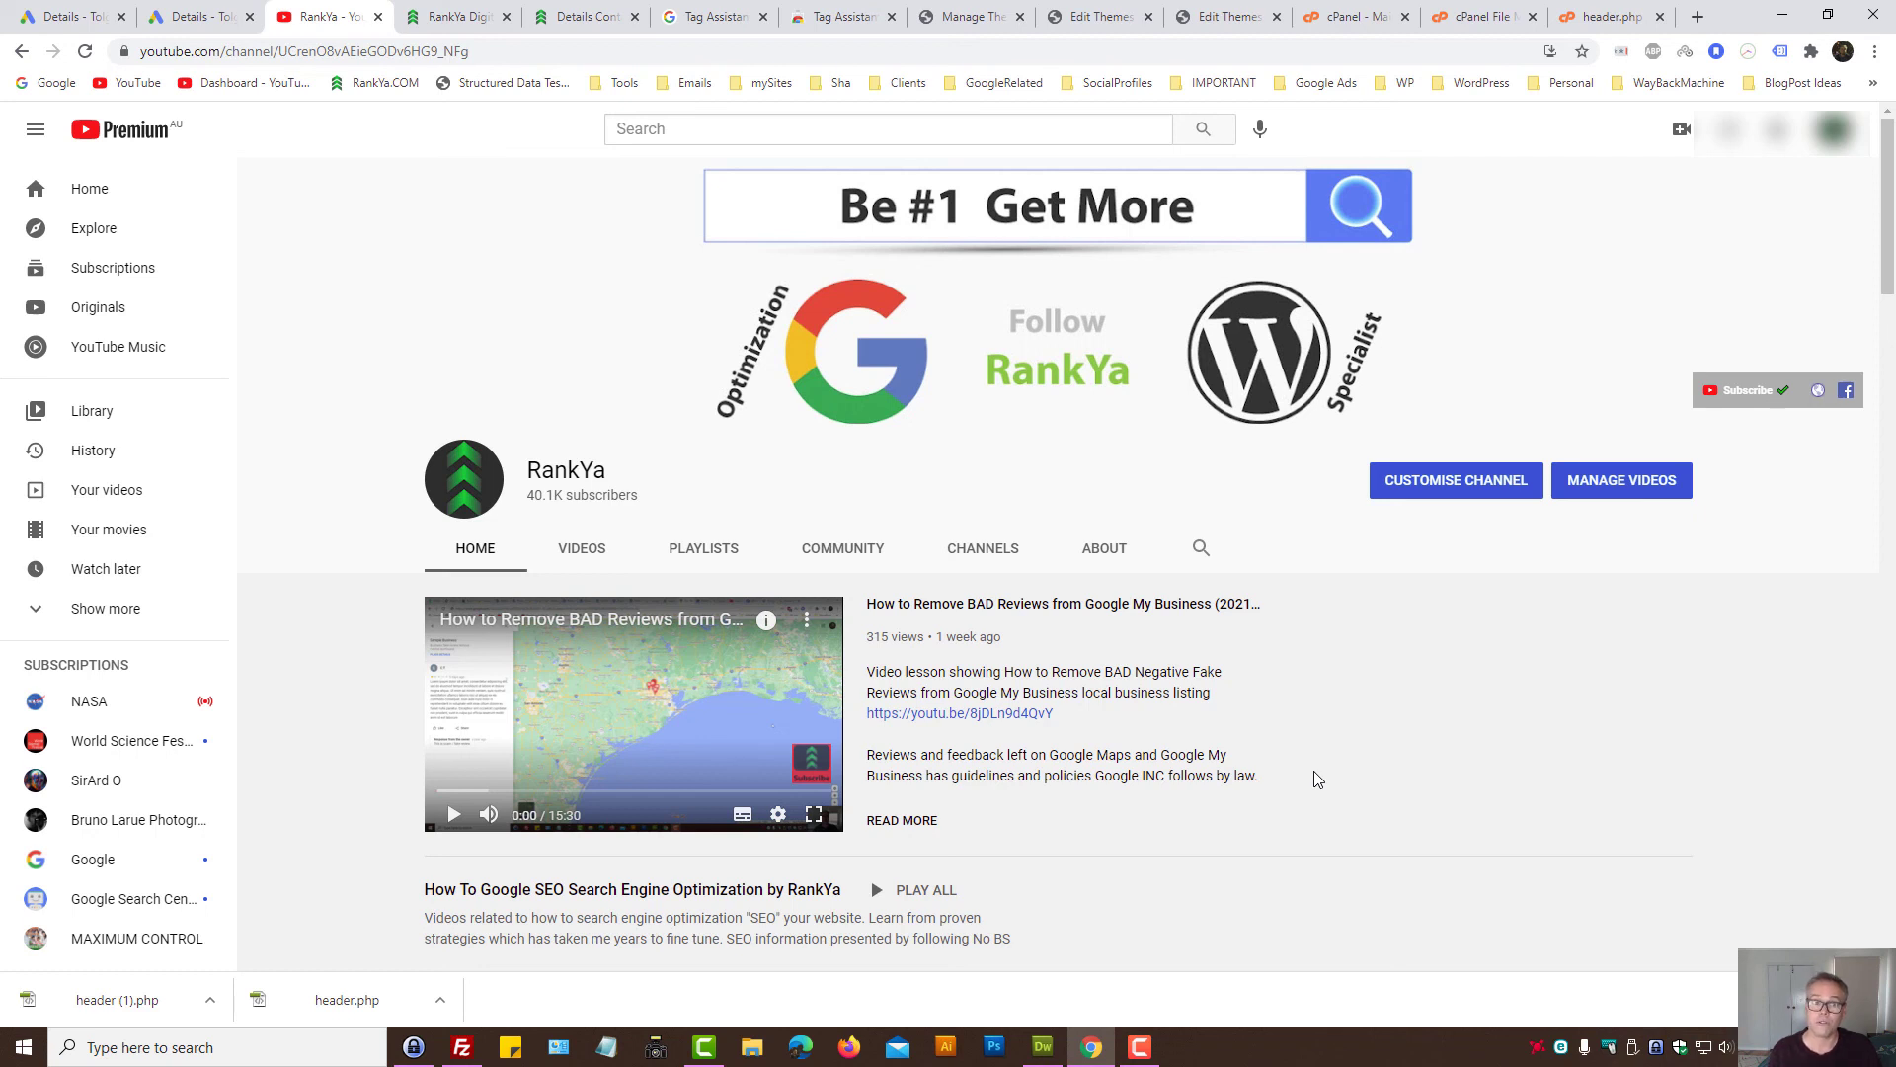
pyautogui.click(587, 15)
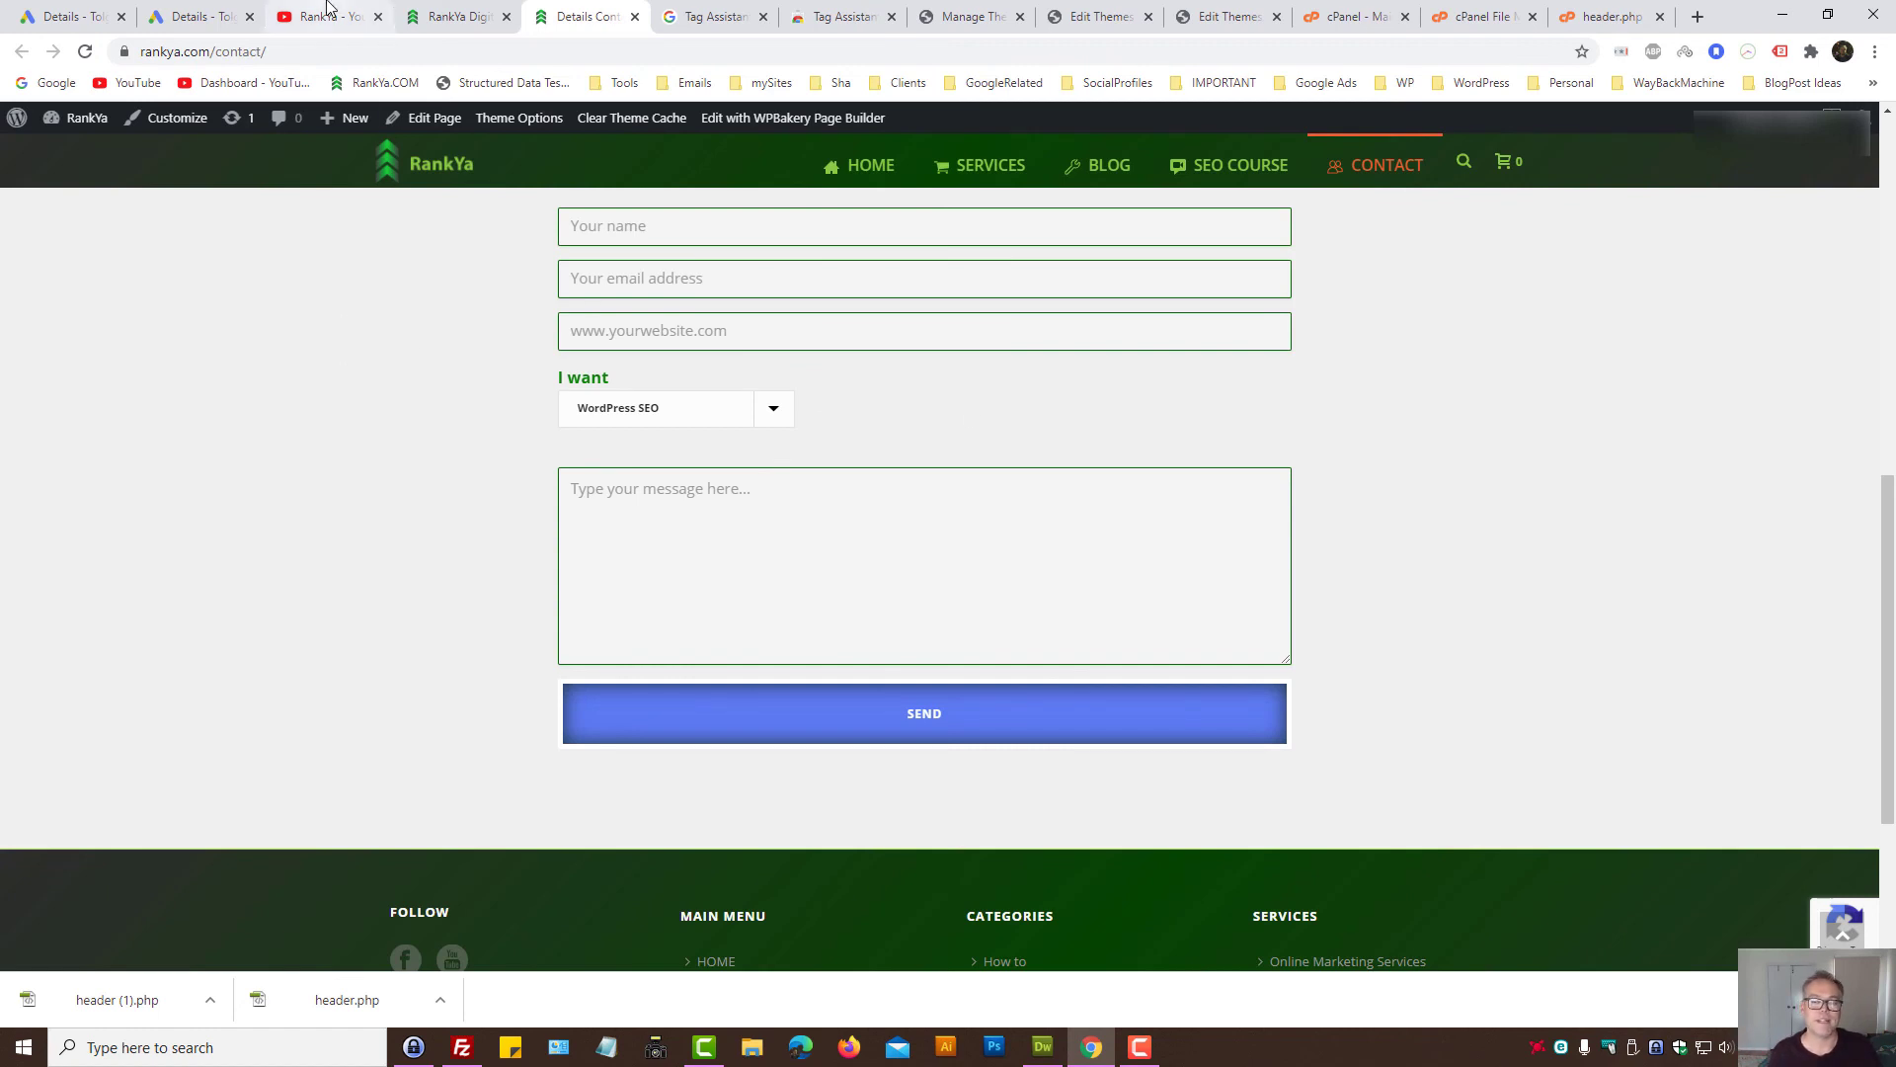
pyautogui.click(326, 16)
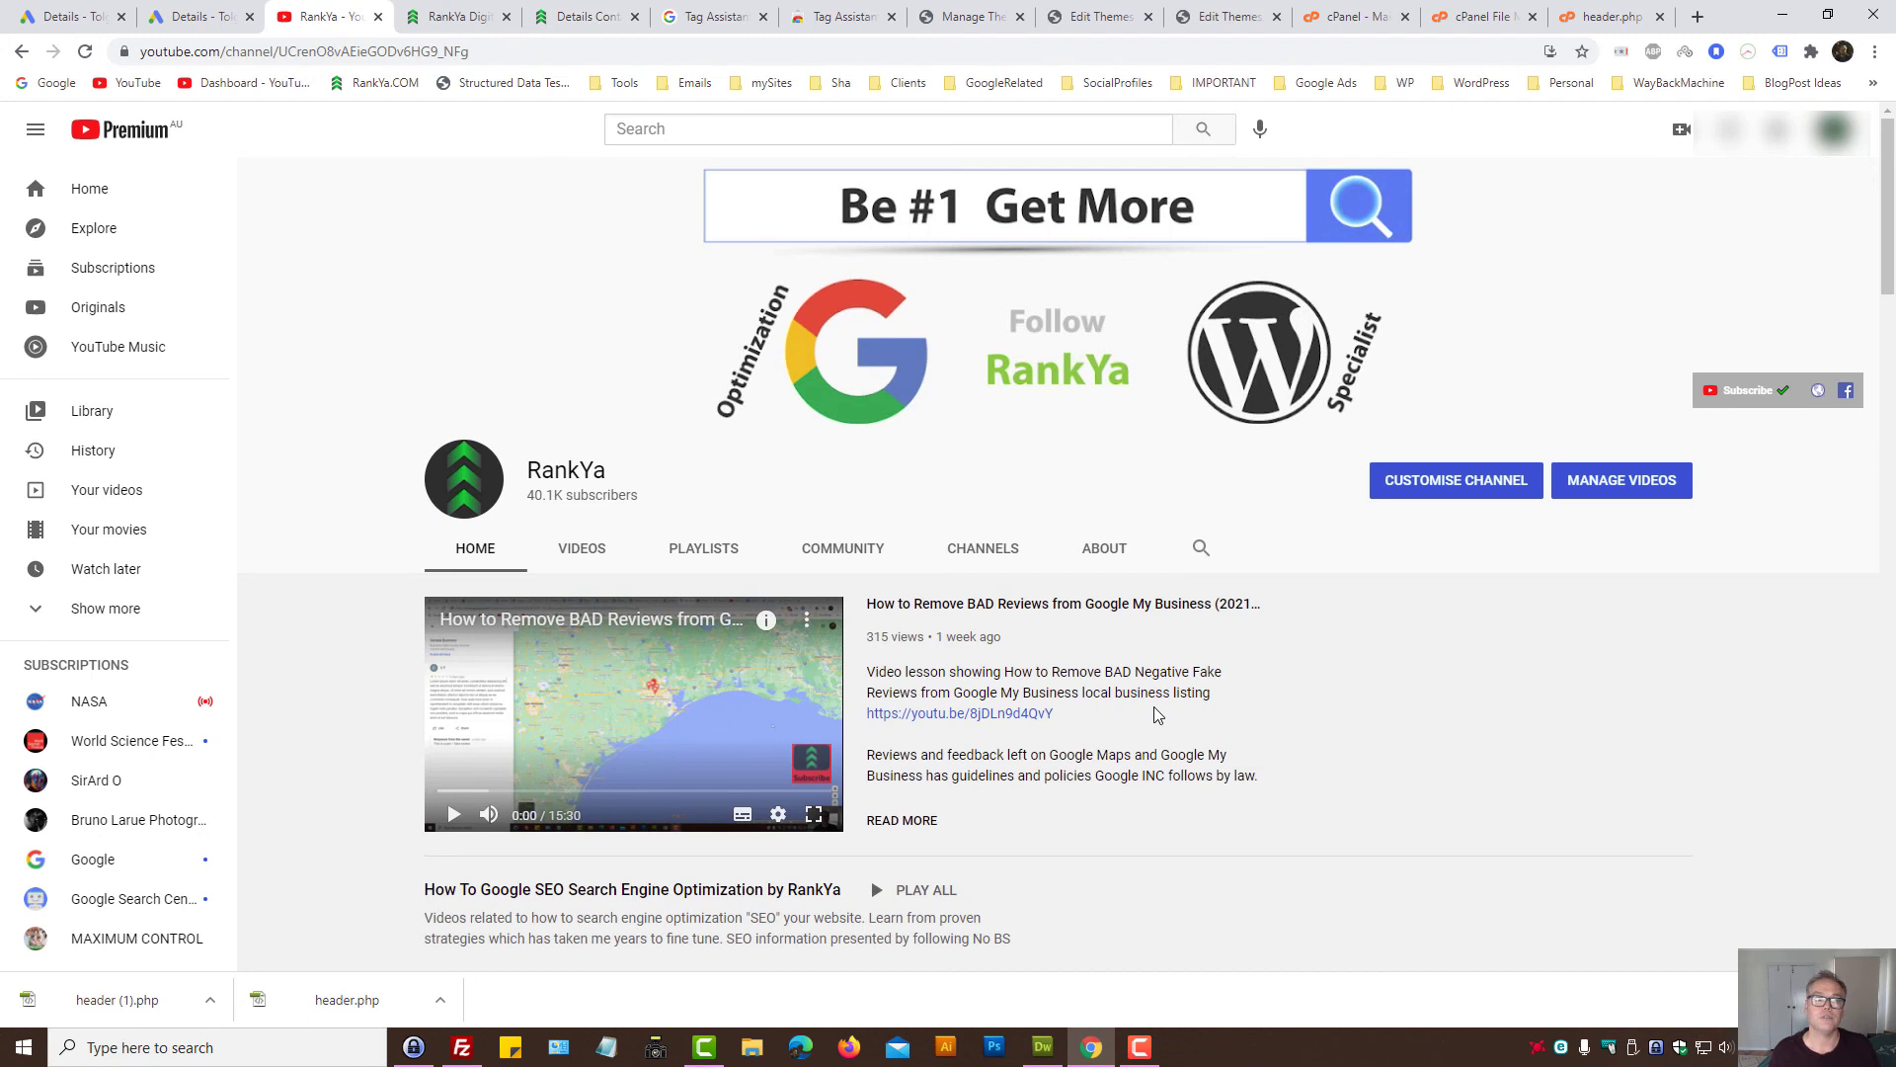